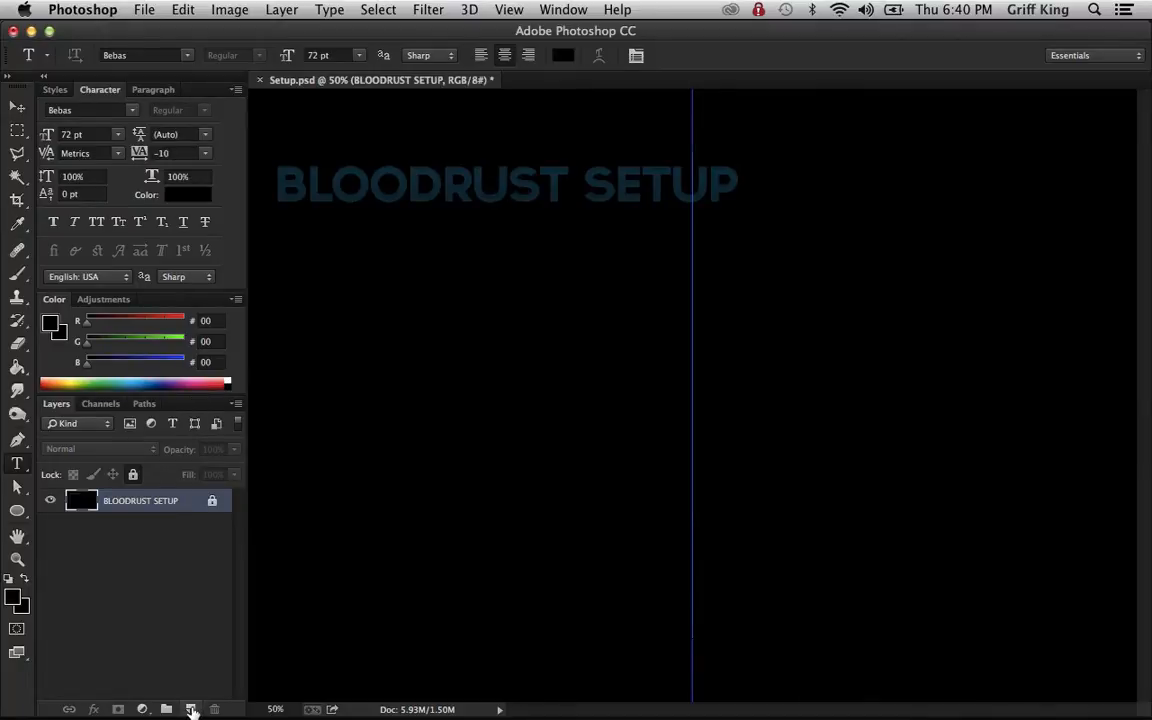
Step: Add a blank layer above BLOODRUST SETUP and start File > Place Embedded
{"action": "left_click", "coordinate": [190, 709]}
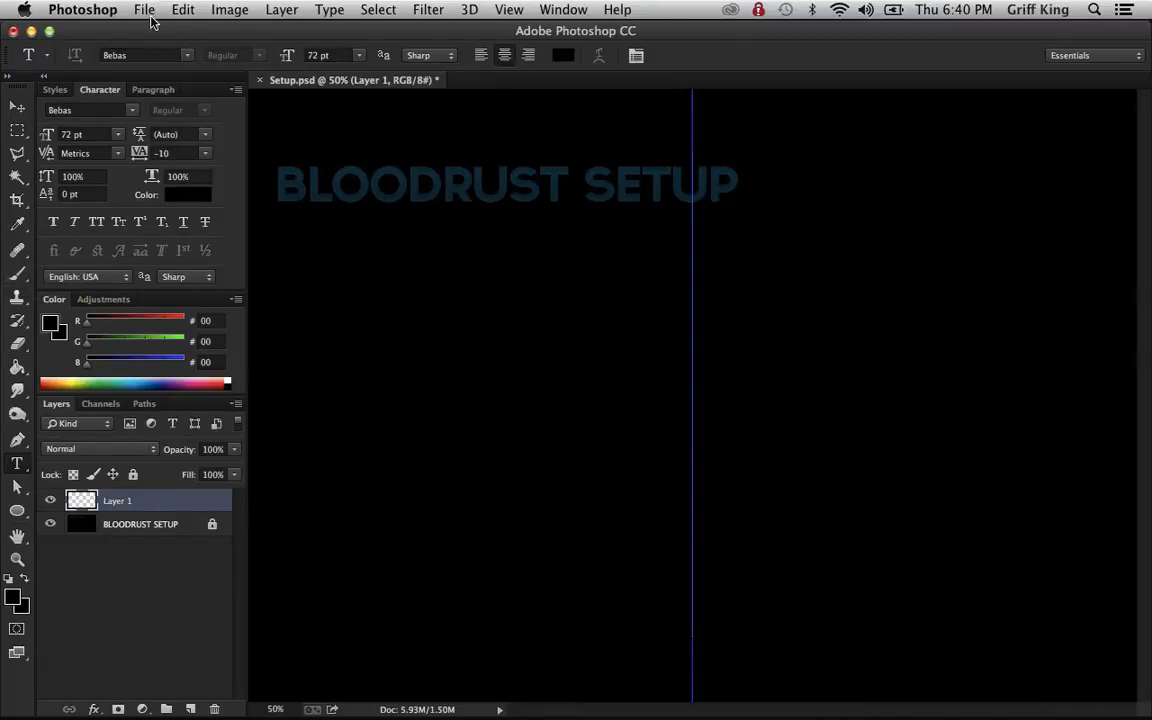
{"action": "left_click", "coordinate": [144, 9]}
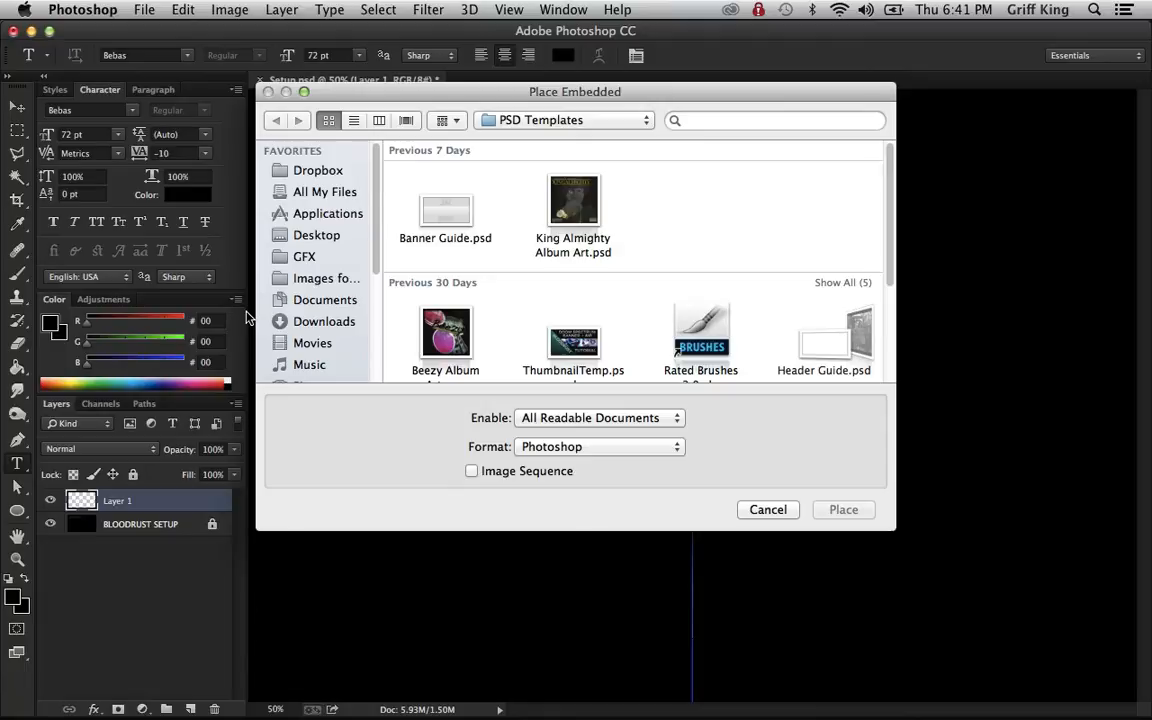
{"action": "mouse_move", "coordinate": [325, 346]}
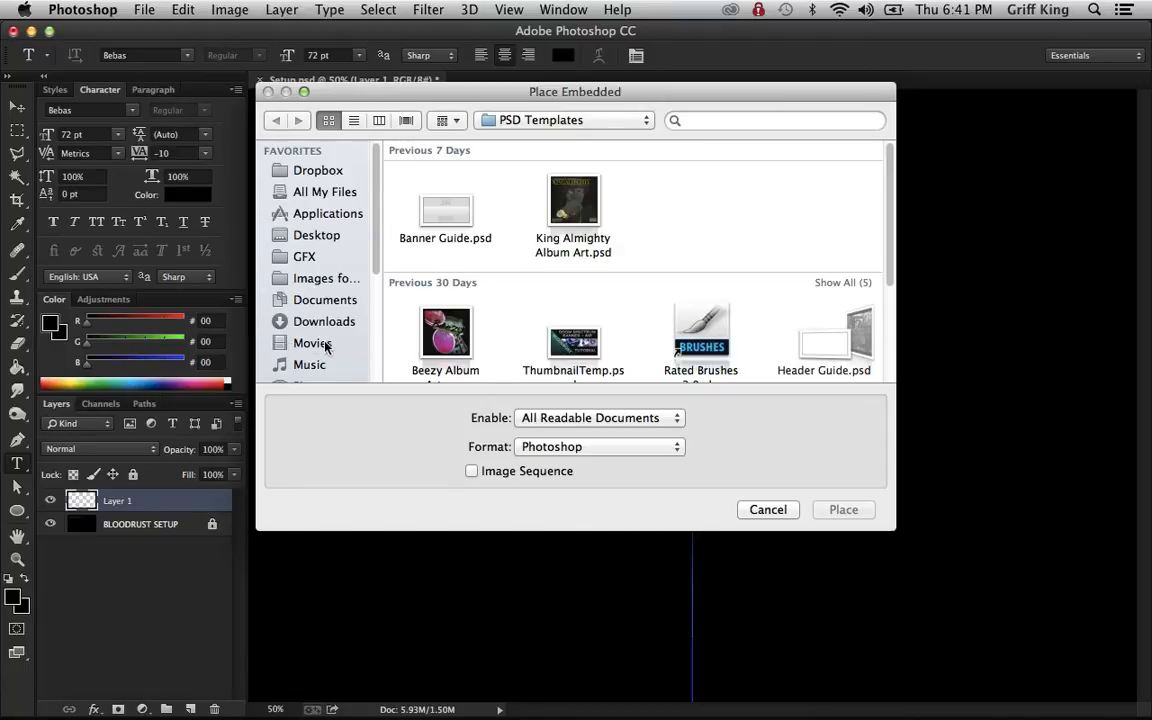
Step: Browse to GFX > Cinema 4D > Renders and select Composited Render.png
{"action": "scroll", "scroll_direction": "down", "scroll_amount": 3}
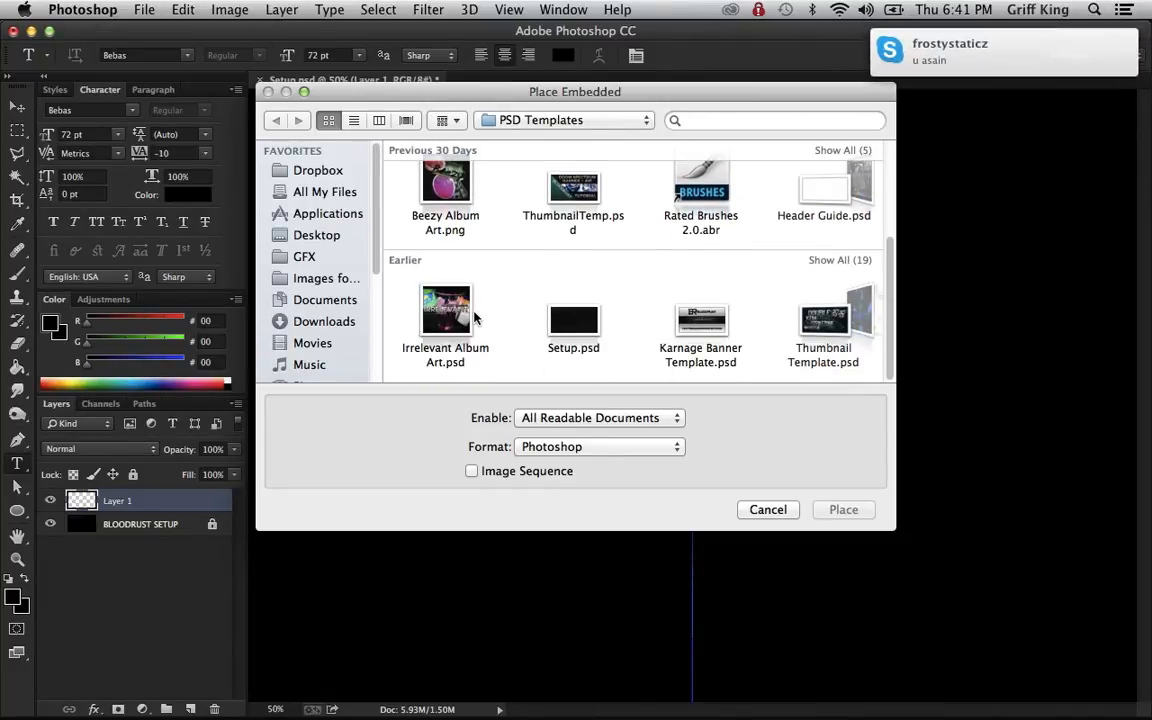
{"action": "scroll", "scroll_direction": "up", "scroll_amount": 3}
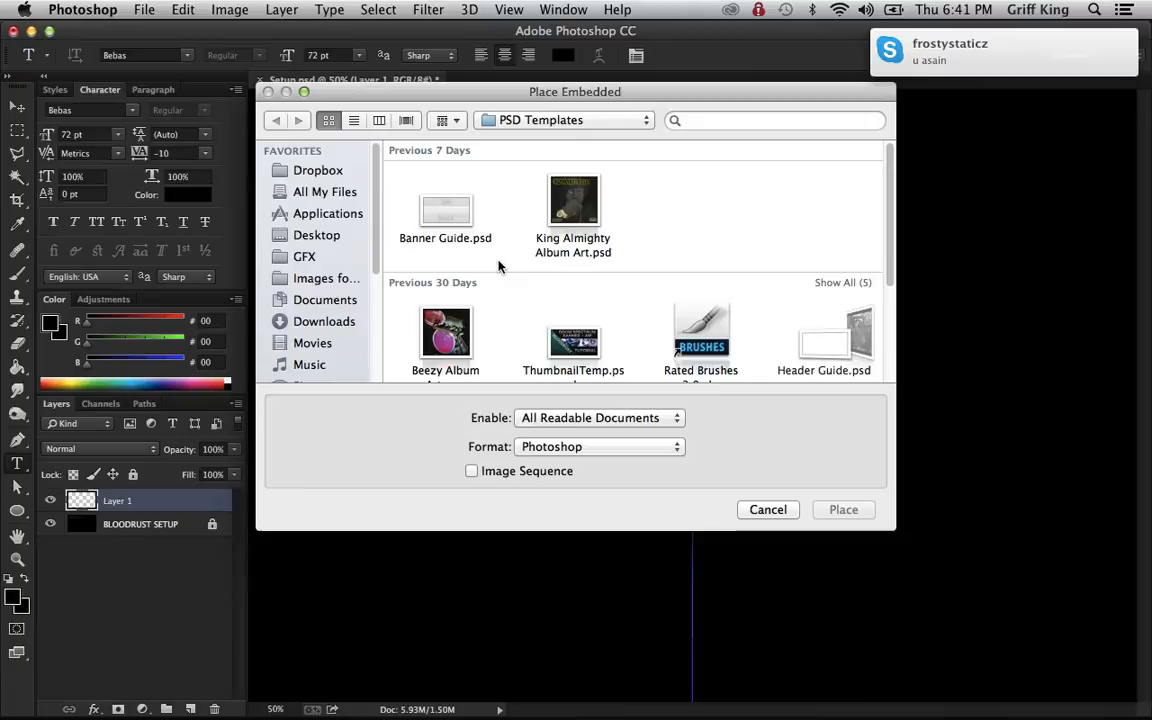
{"action": "scroll", "scroll_direction": "down", "scroll_amount": 3}
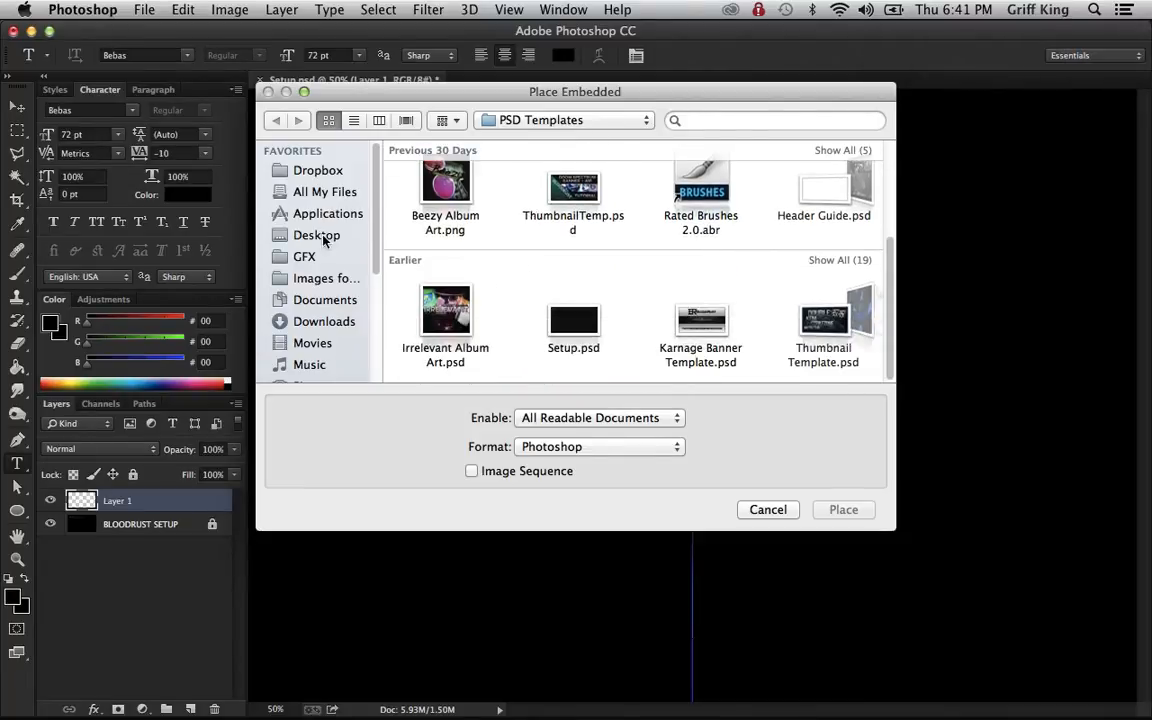
{"action": "left_click", "coordinate": [304, 256]}
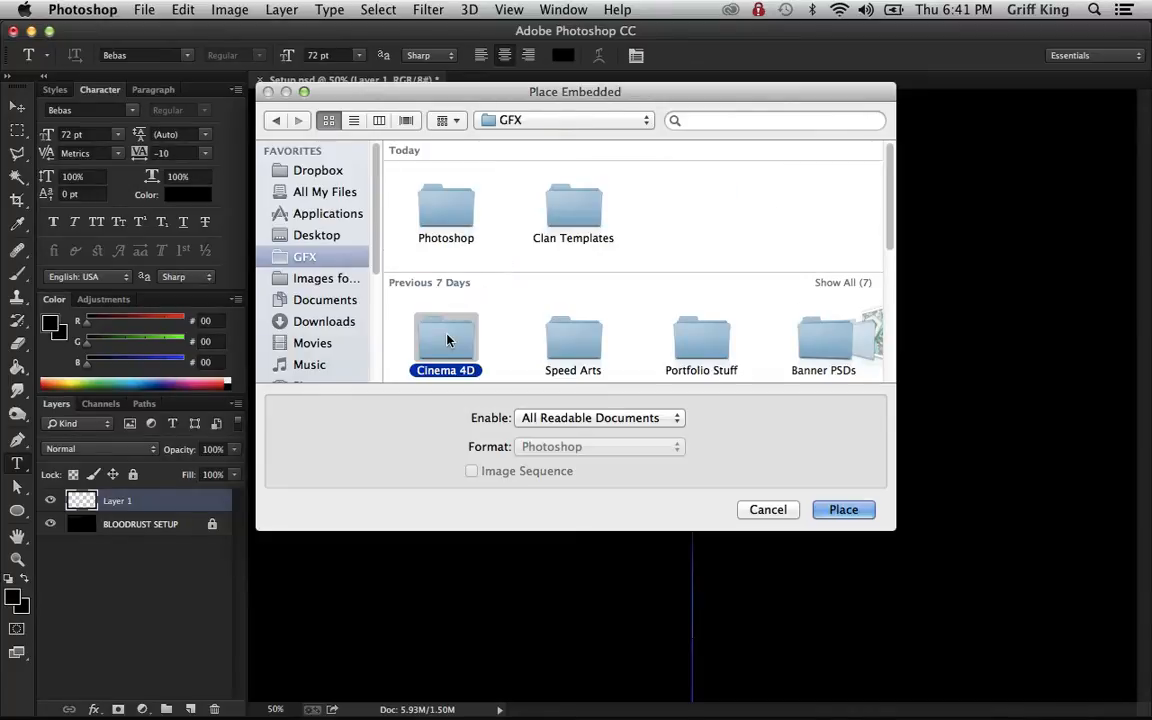
{"action": "double_click", "coordinate": [445, 340]}
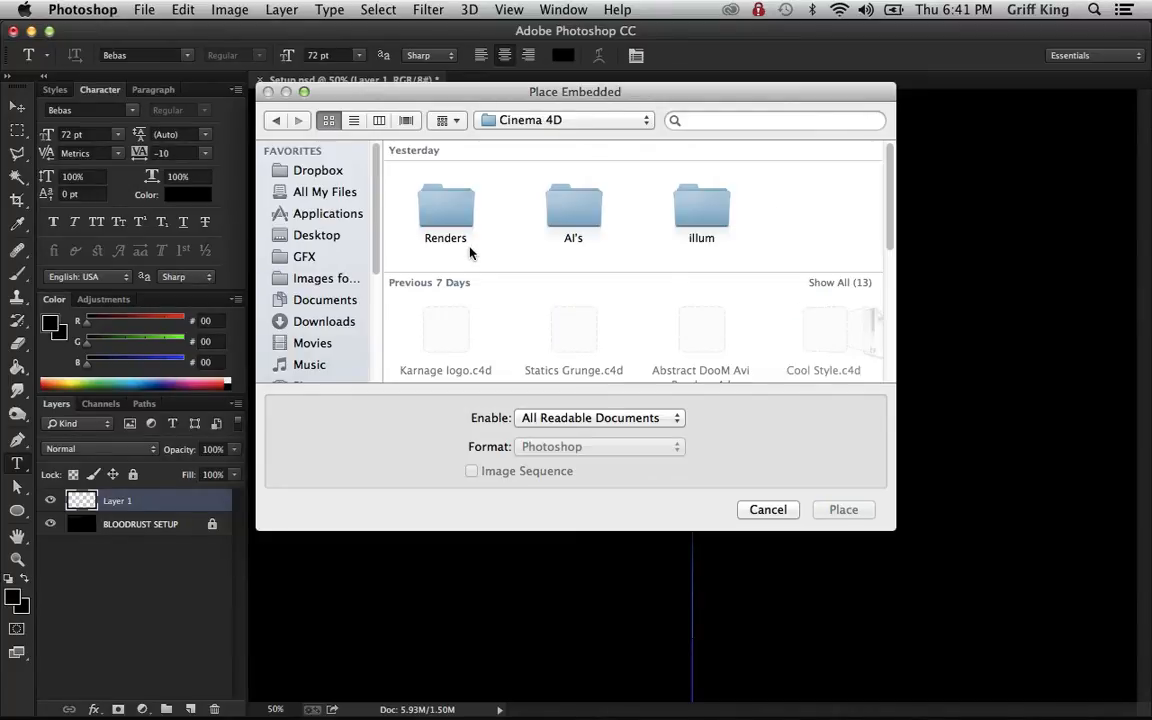
{"action": "double_click", "coordinate": [445, 210]}
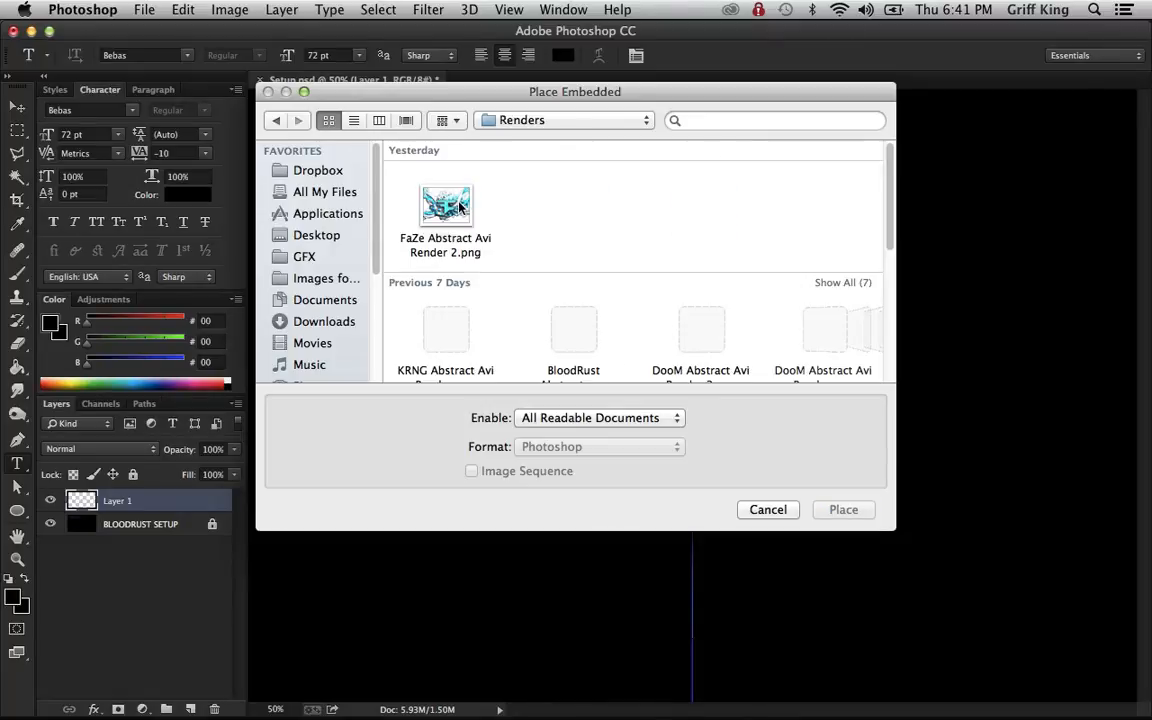
{"action": "scroll", "scroll_direction": "down", "scroll_amount": 3}
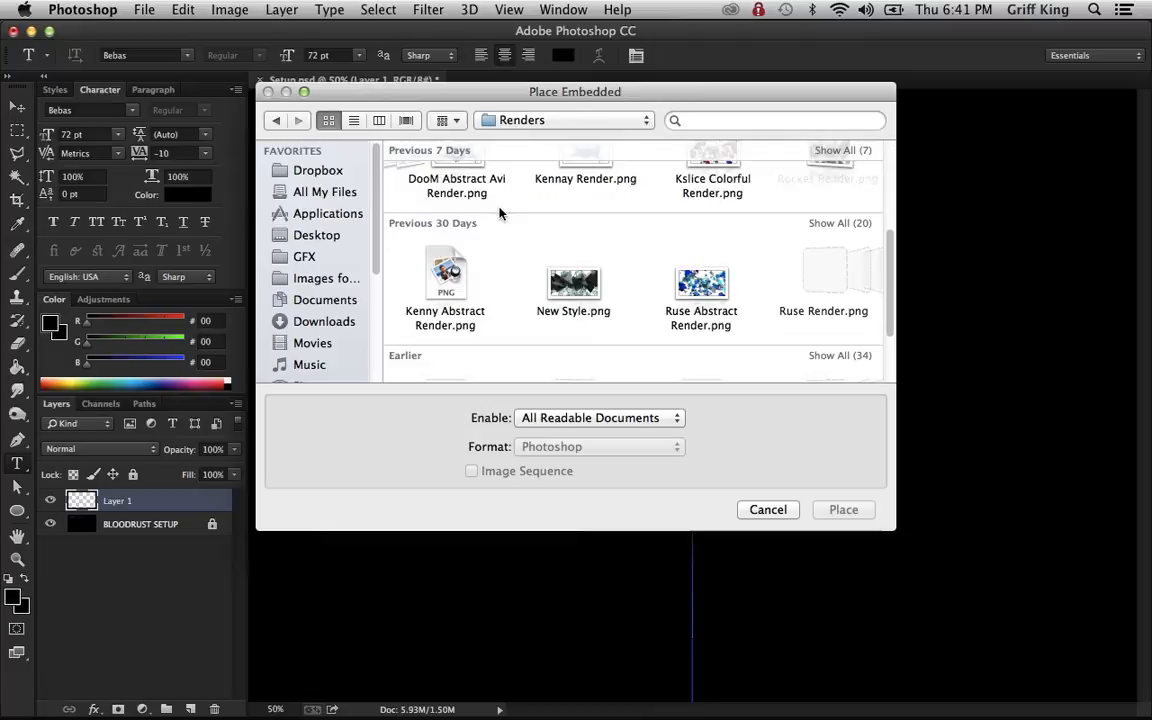
{"action": "scroll", "scroll_direction": "down", "scroll_amount": 3}
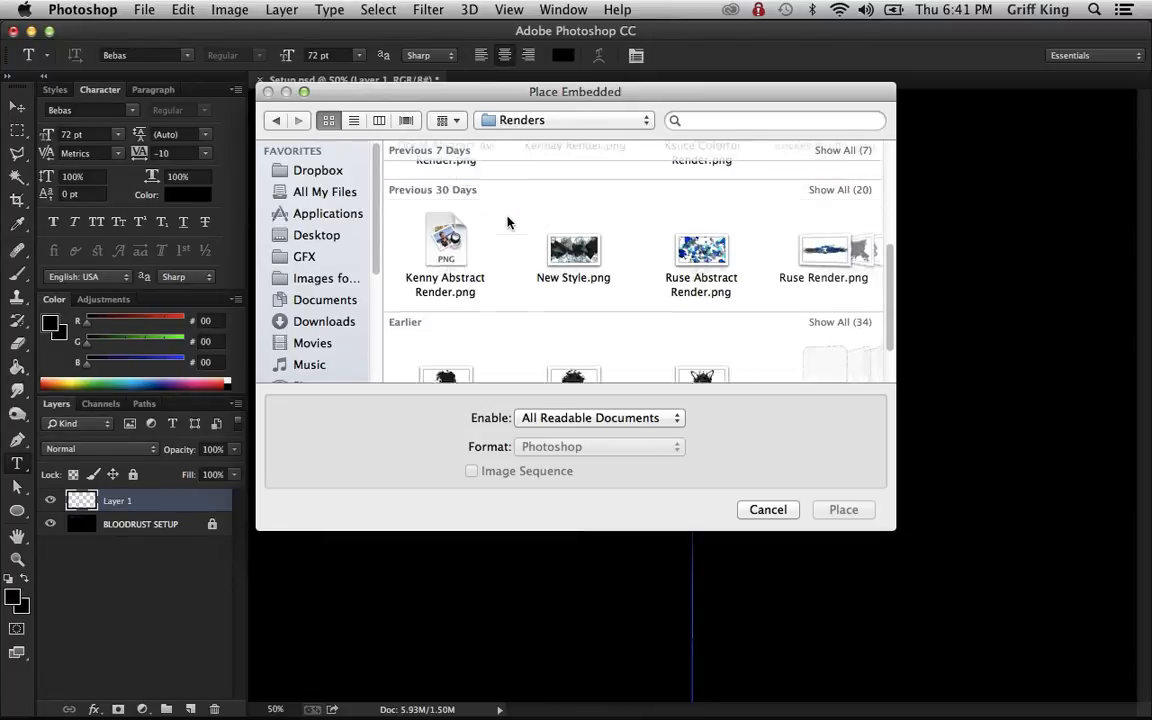
{"action": "scroll", "scroll_direction": "down", "scroll_amount": 3}
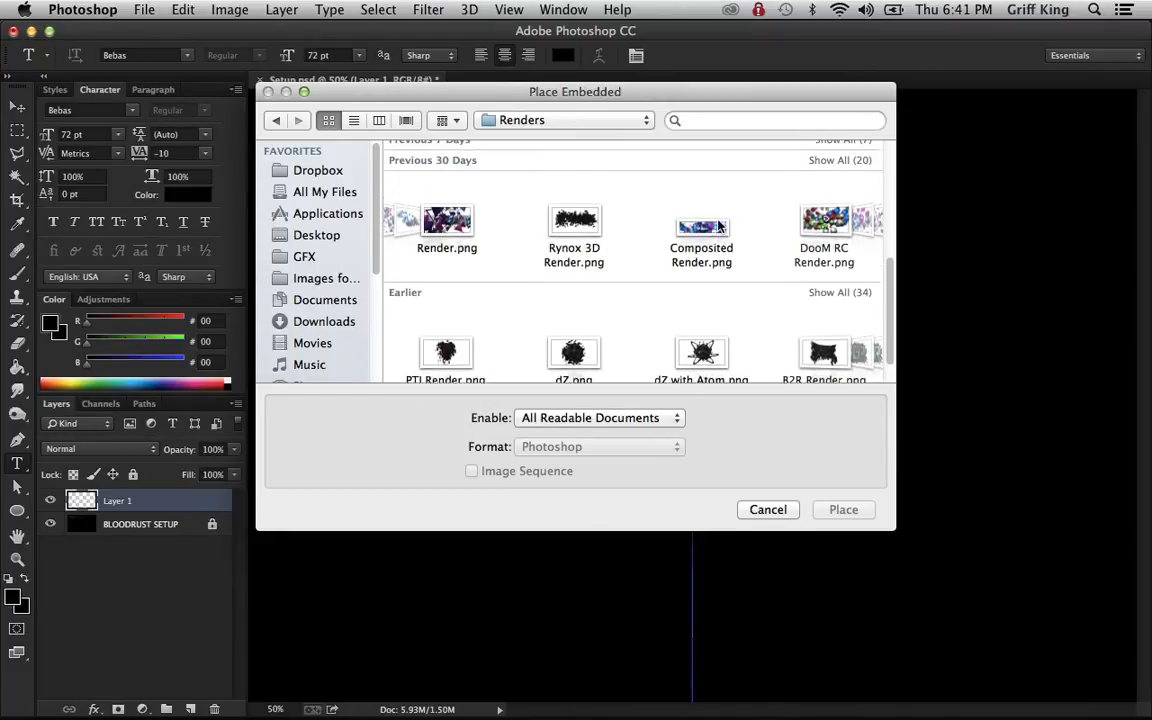
{"action": "scroll", "scroll_direction": "up", "scroll_amount": 3}
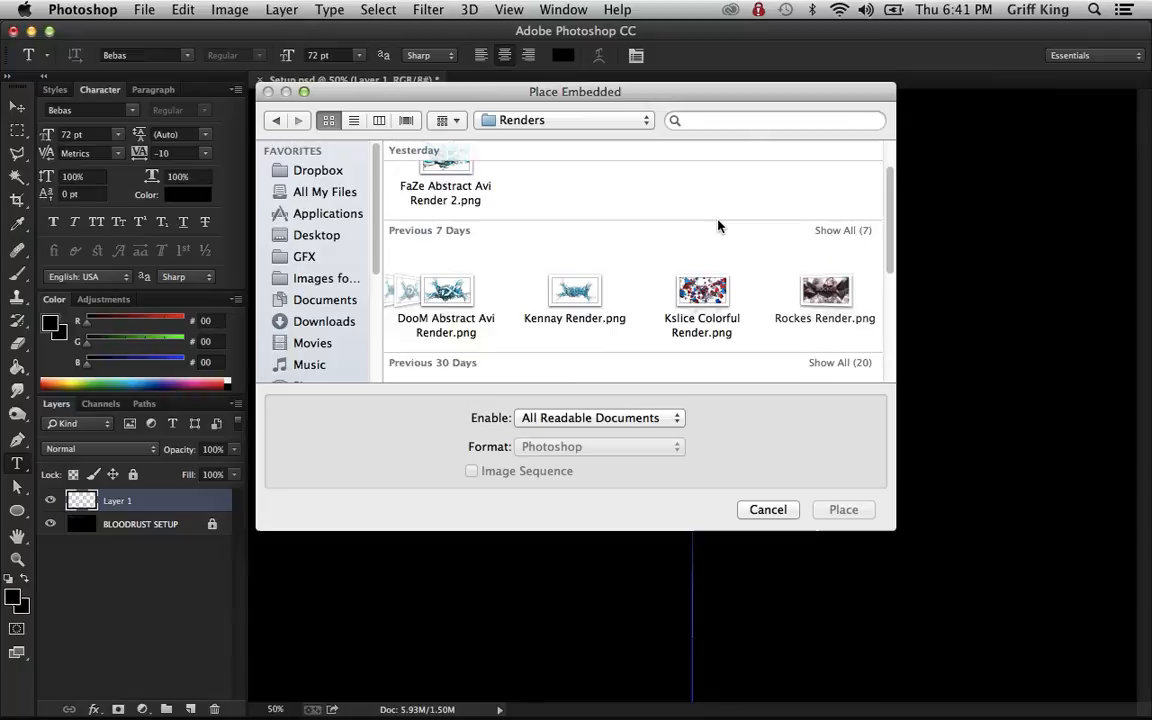
{"action": "scroll", "scroll_direction": "down", "scroll_amount": 3}
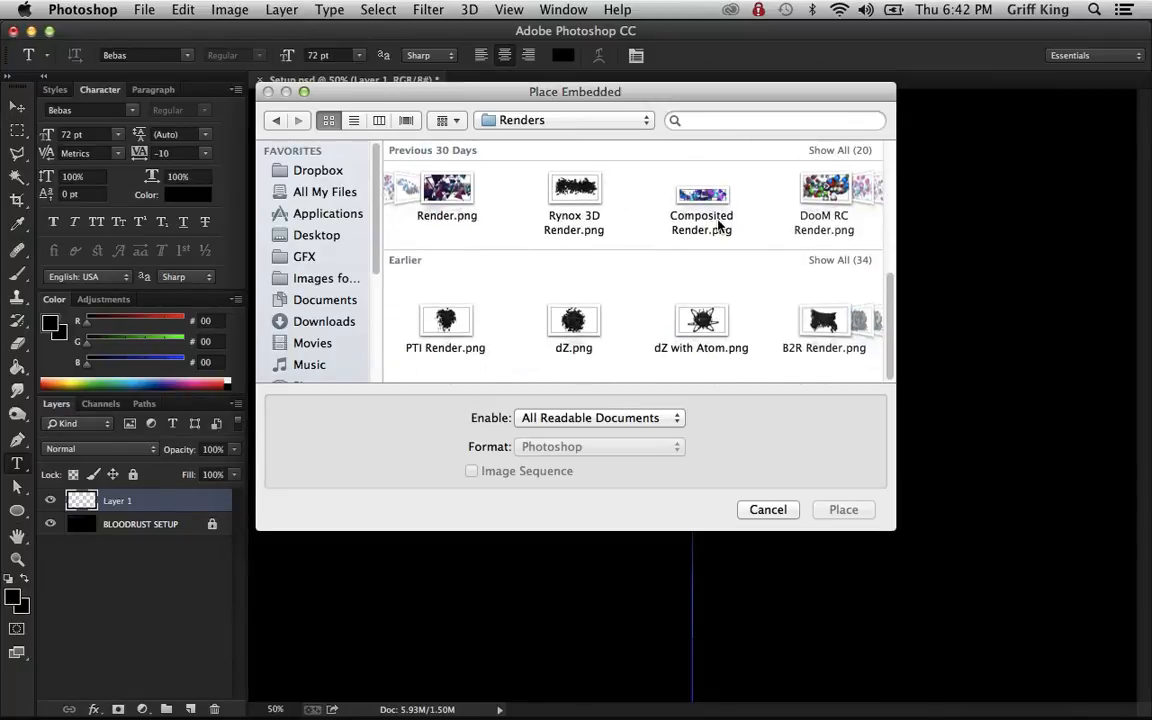
{"action": "left_click", "coordinate": [701, 195]}
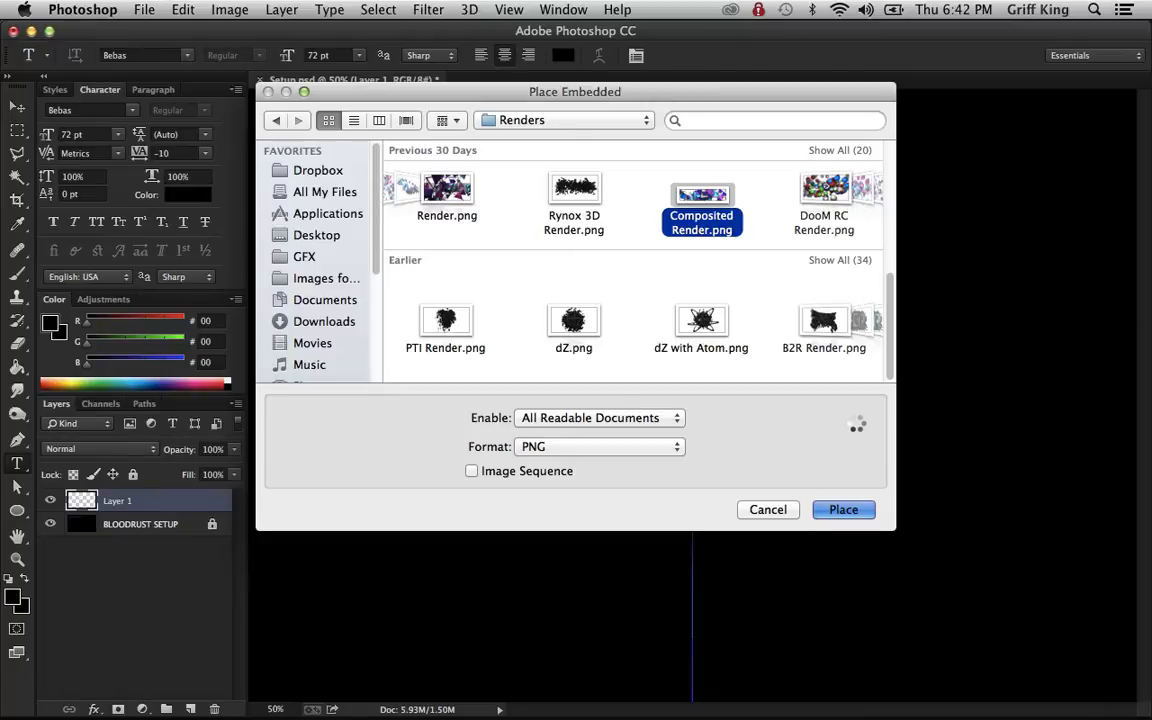
{"action": "mouse_move", "coordinate": [857, 426]}
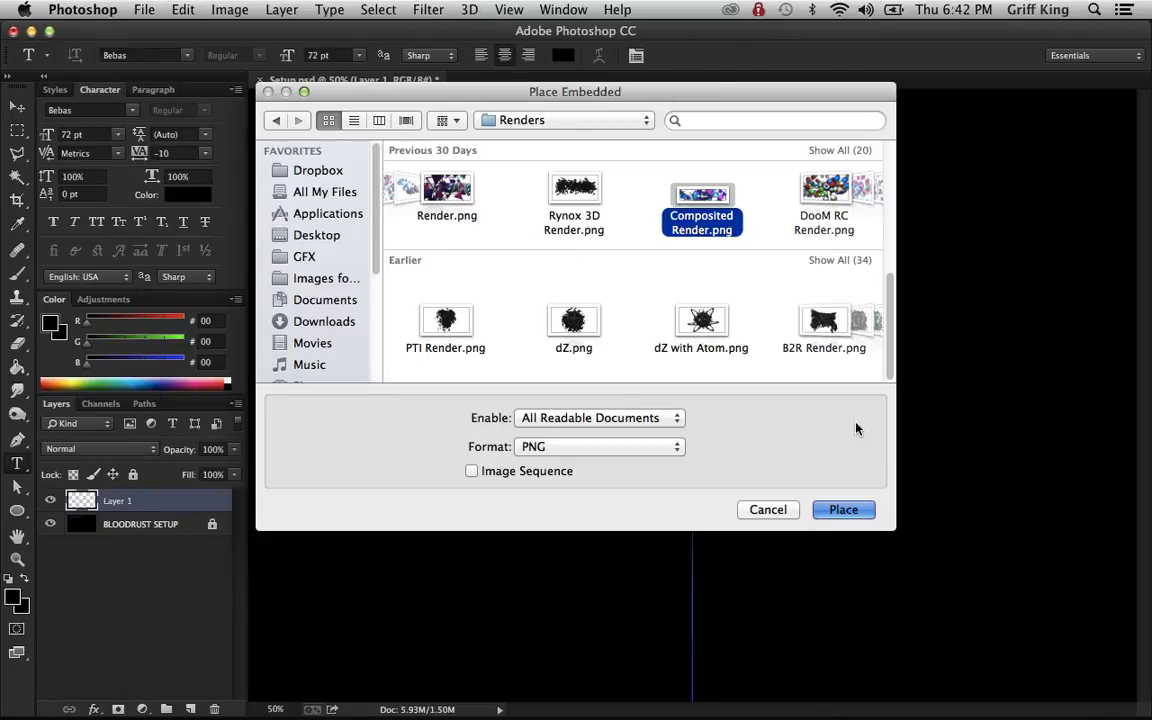
Step: Place Composited Render.png and commit it as a layer across the banner strip
{"action": "left_click", "coordinate": [843, 509]}
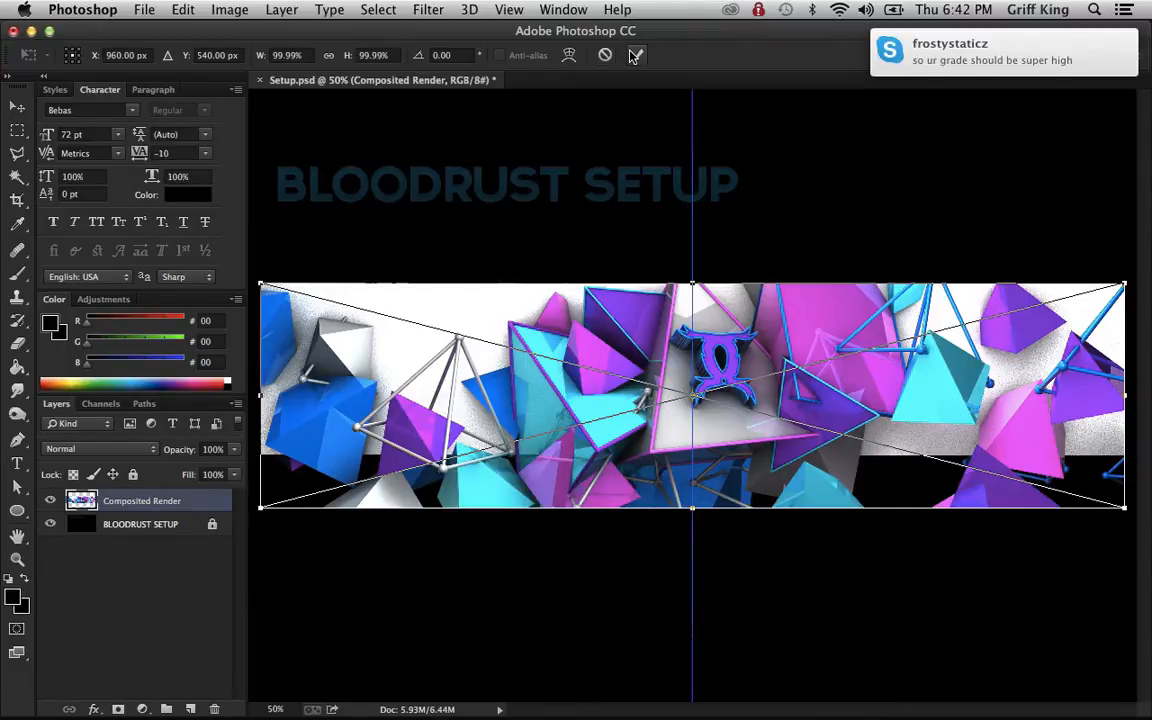
{"action": "left_click", "coordinate": [636, 55]}
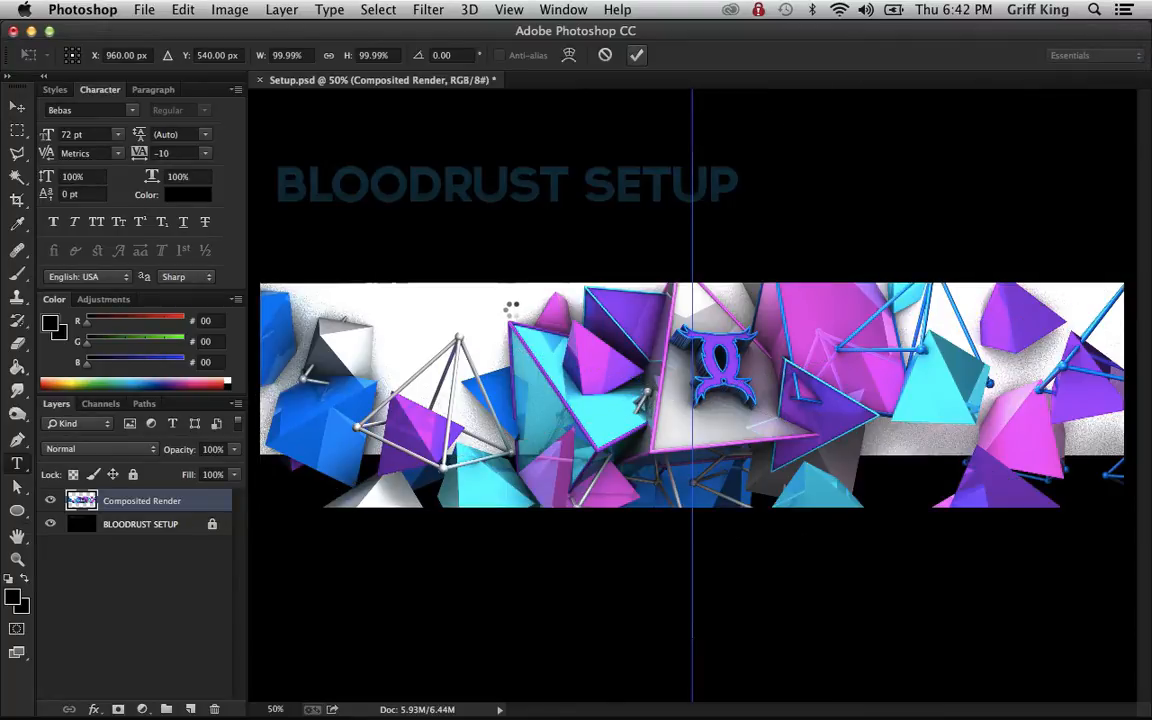
{"action": "left_click", "coordinate": [17, 462]}
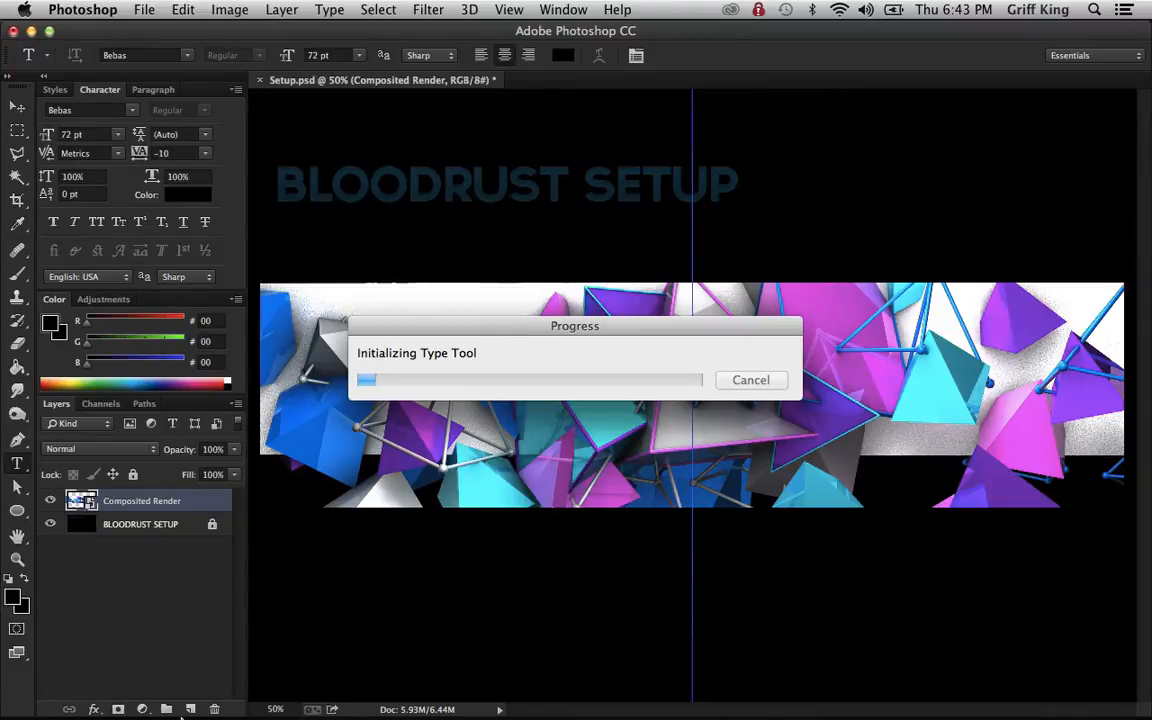
{"action": "left_click_drag", "start_coordinate": [575, 325], "coordinate": [552, 225]}
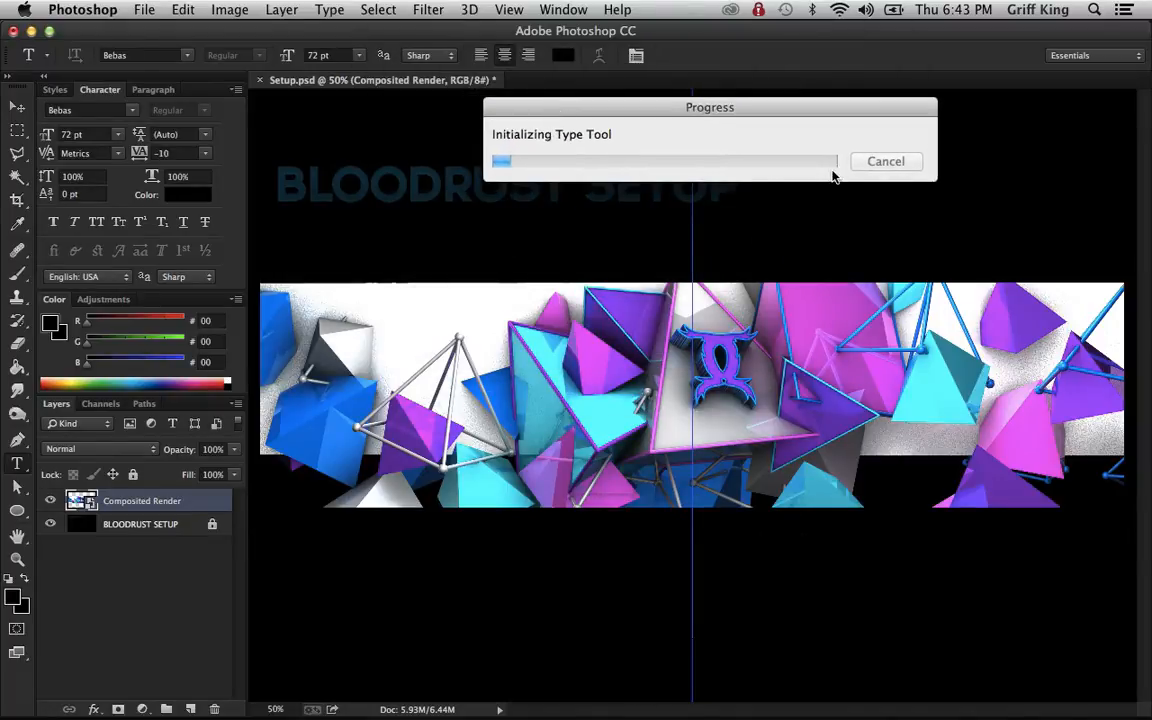
{"action": "mouse_move", "coordinate": [726, 207]}
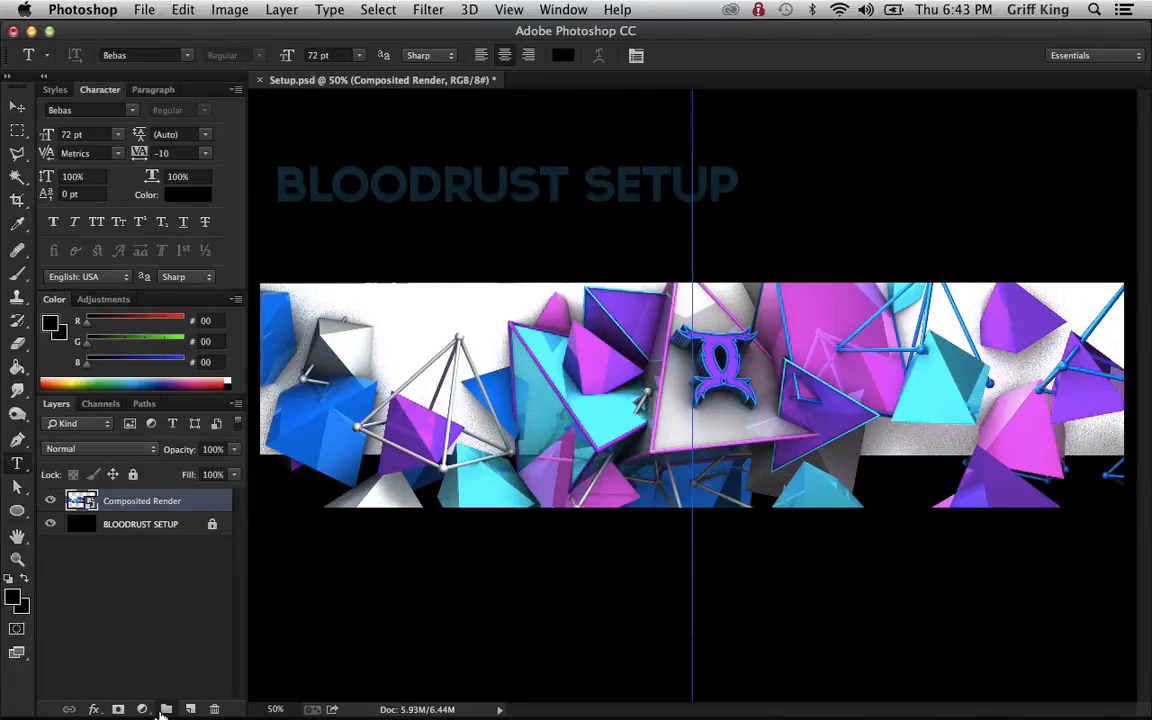
Step: Create a new layer group above the render and name it CC Tutorial
{"action": "left_click", "coordinate": [166, 709]}
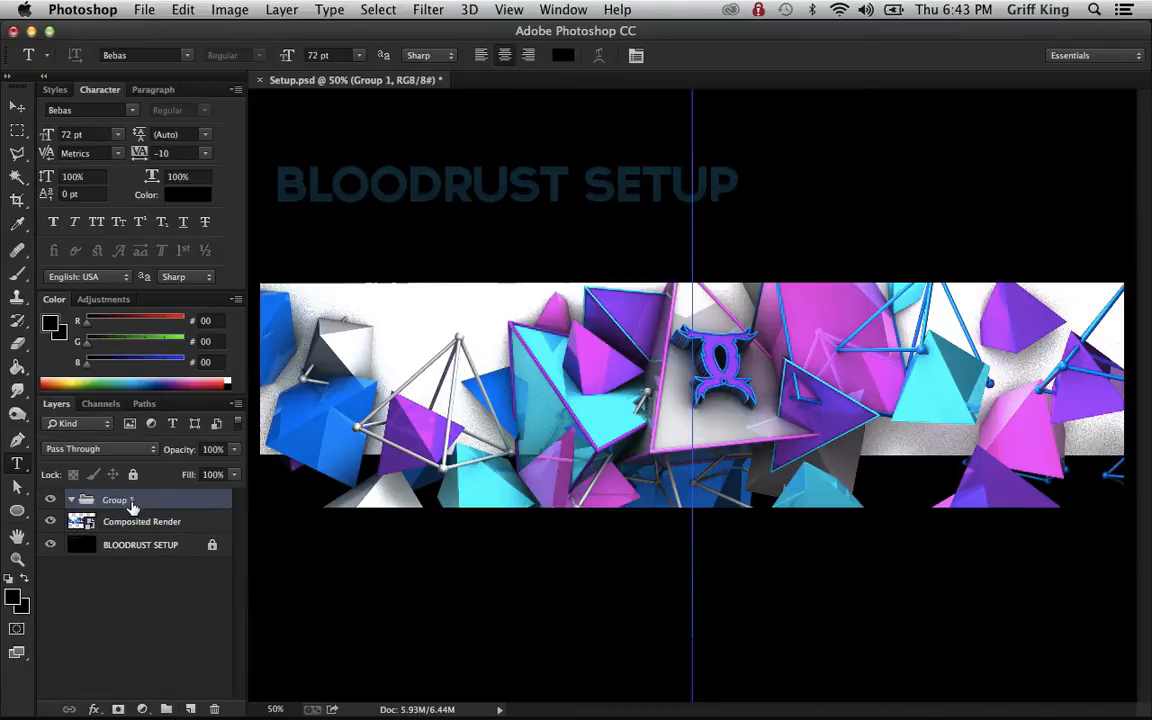
{"action": "double_click", "coordinate": [115, 500]}
{"action": "type", "text": "CC Tut"}
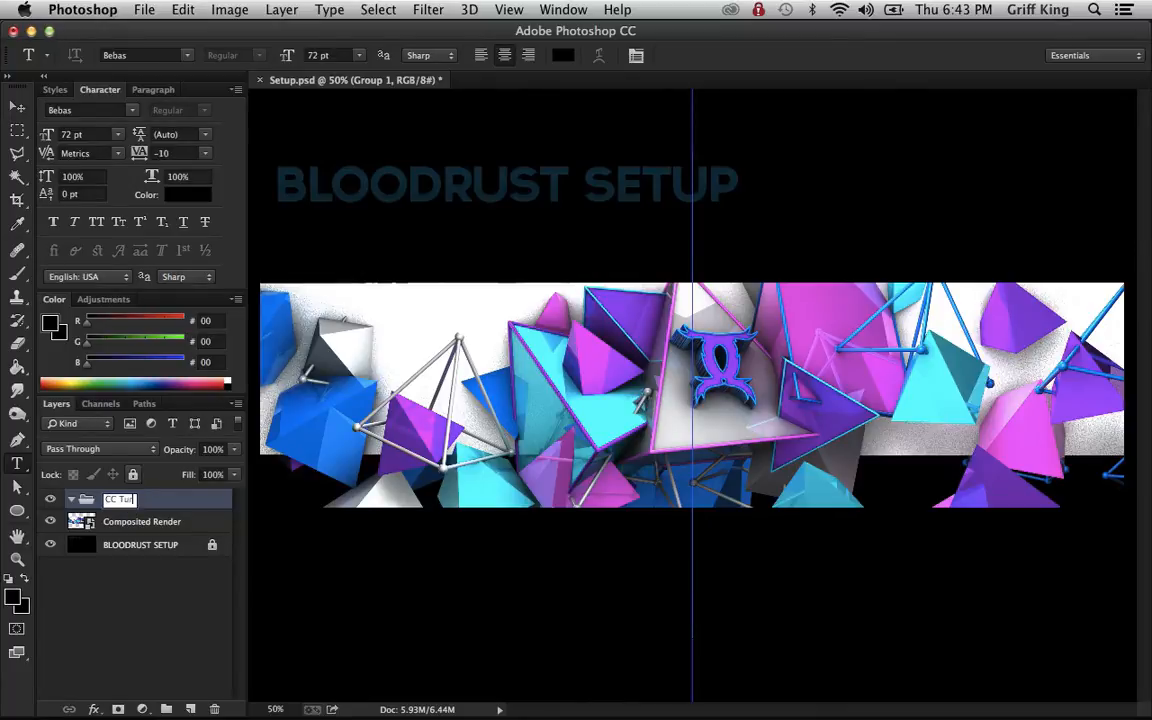
{"action": "type", "text": "orial"}
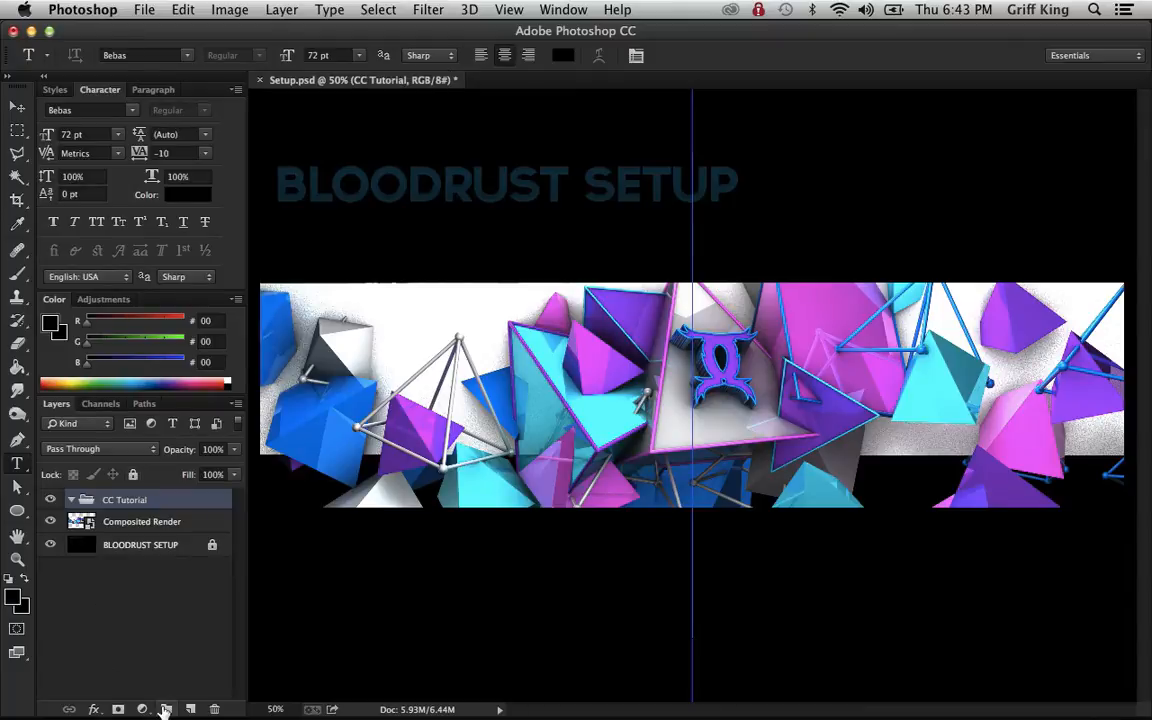
{"action": "left_click", "coordinate": [142, 709]}
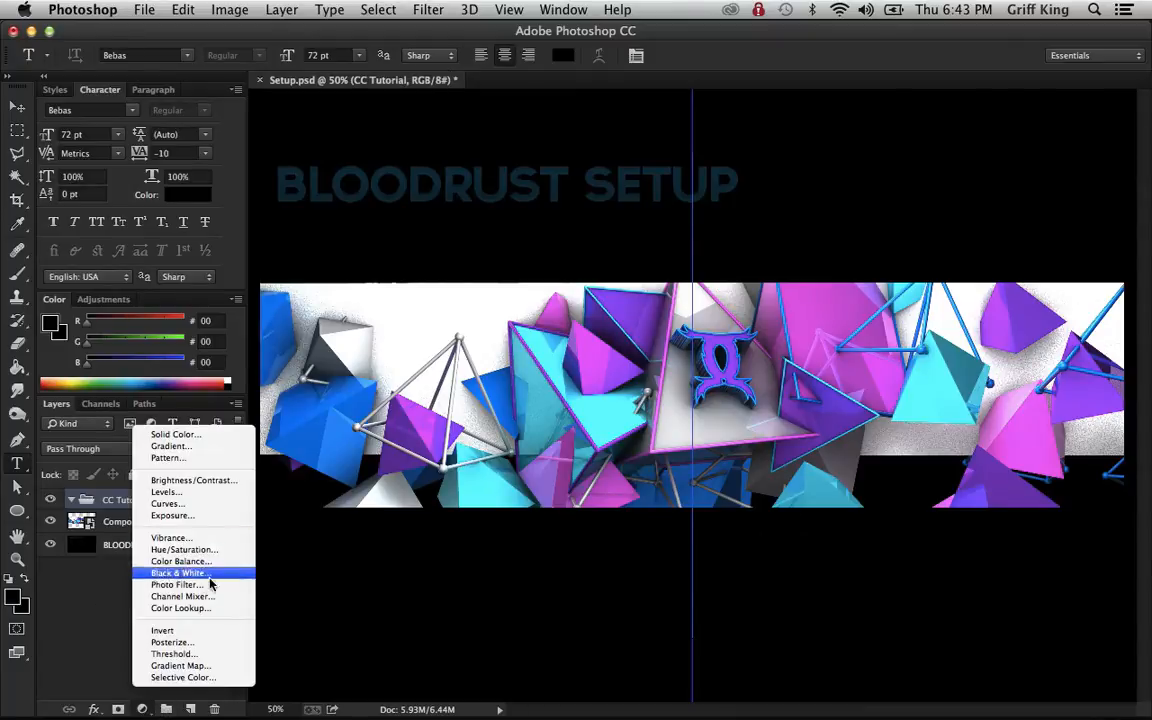
{"action": "mouse_move", "coordinate": [220, 537]}
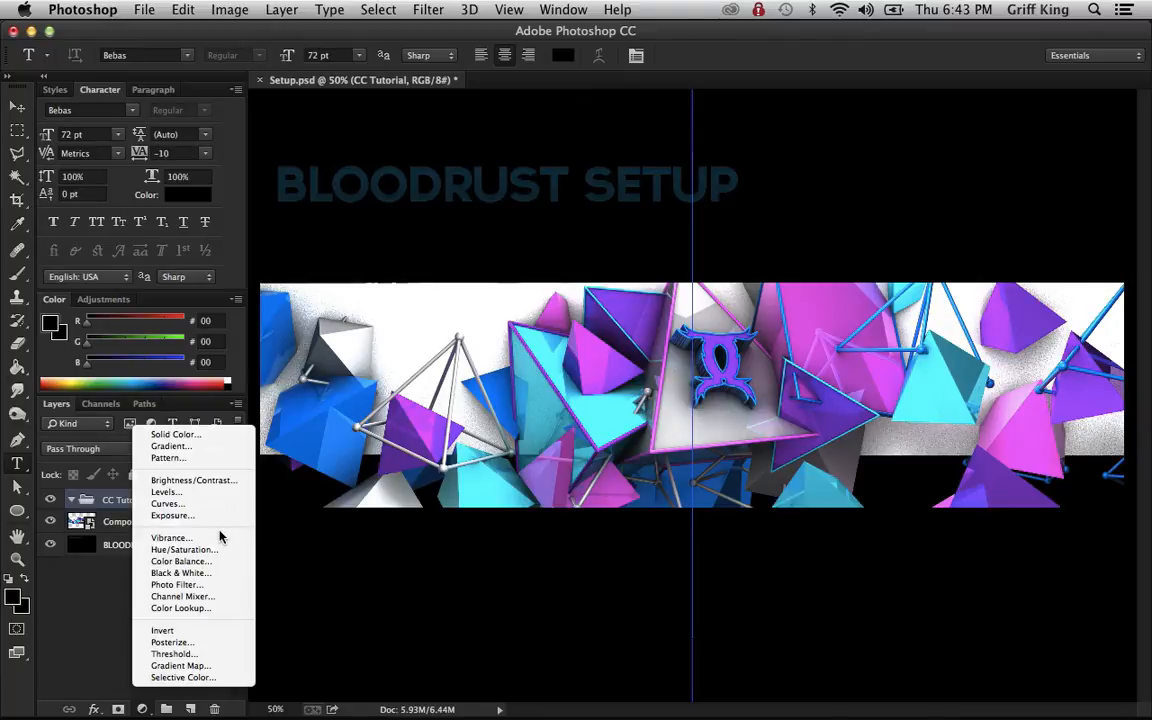
{"action": "mouse_move", "coordinate": [183, 596]}
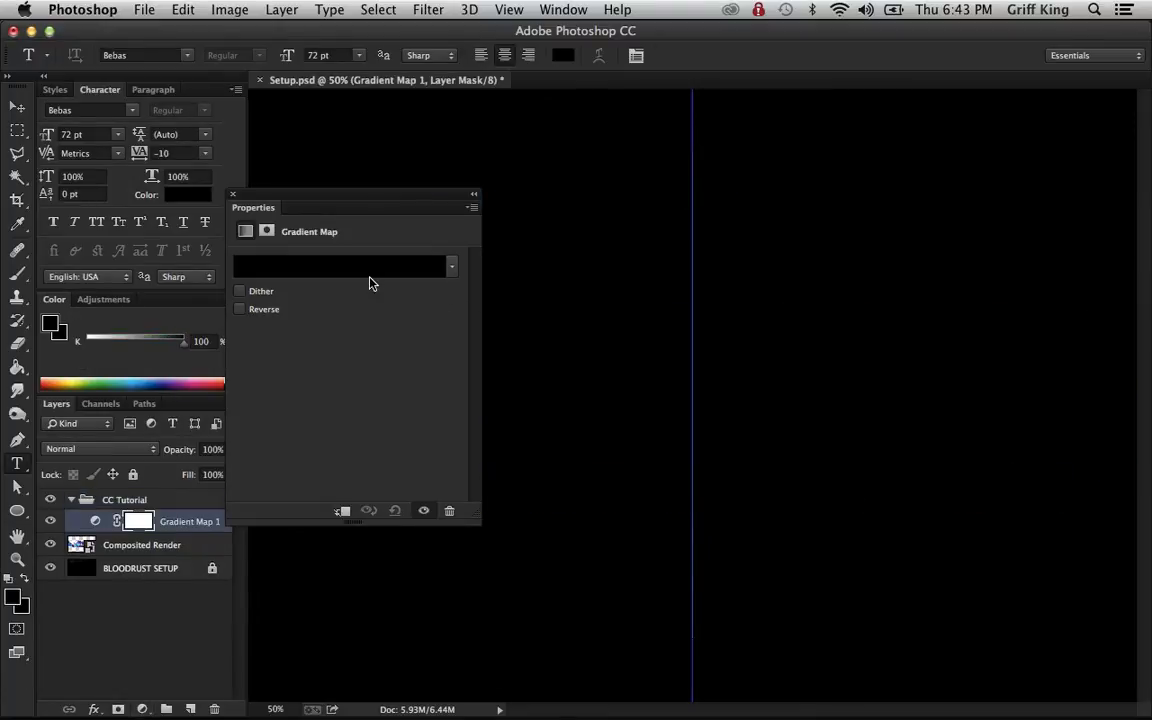
{"action": "mouse_move", "coordinate": [366, 278]}
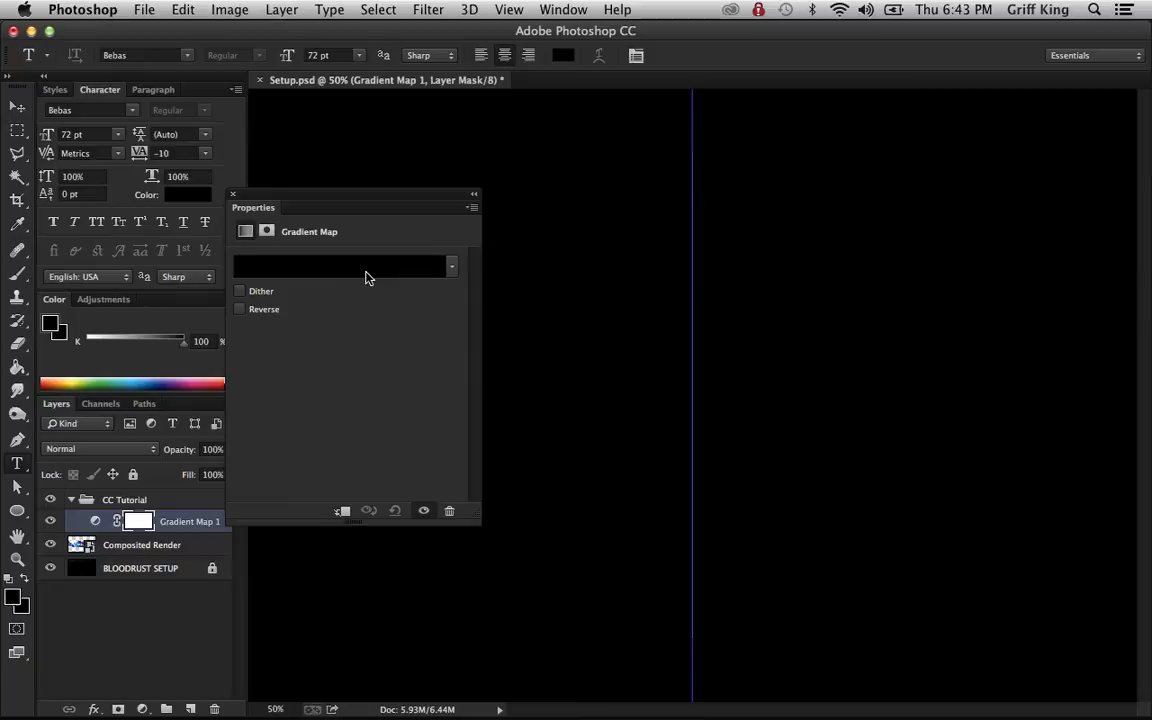
Step: Set the gradient map's left color stop to red
{"action": "left_click", "coordinate": [340, 266]}
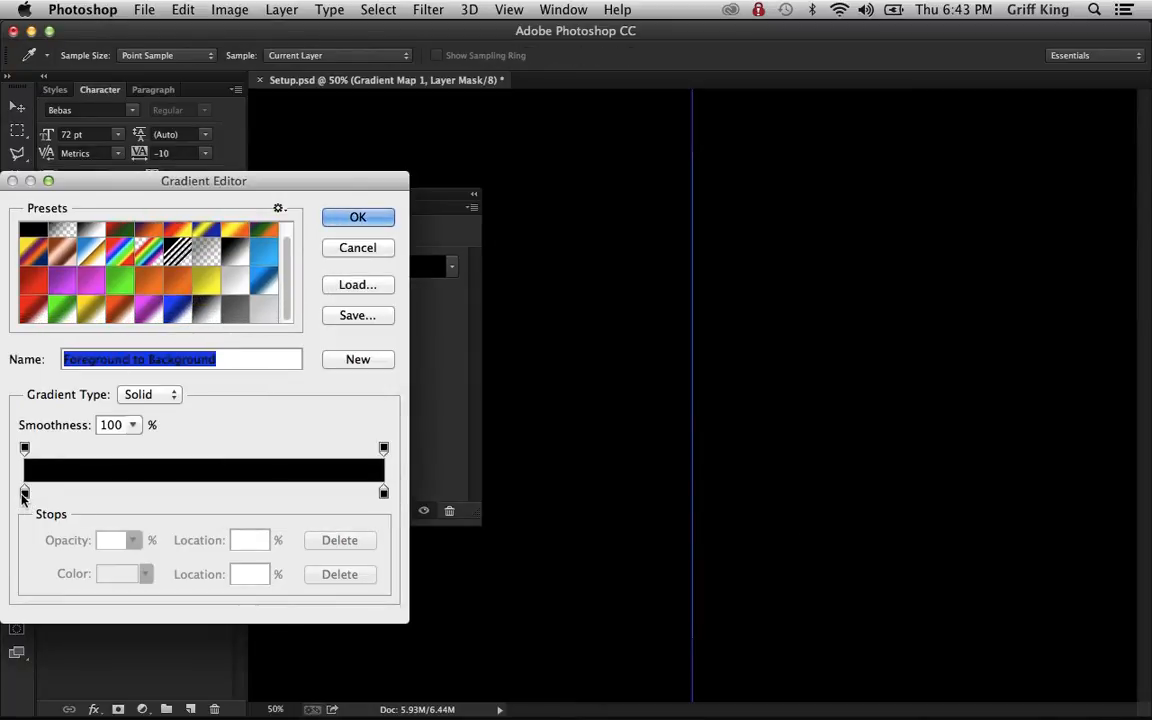
{"action": "double_click", "coordinate": [25, 492]}
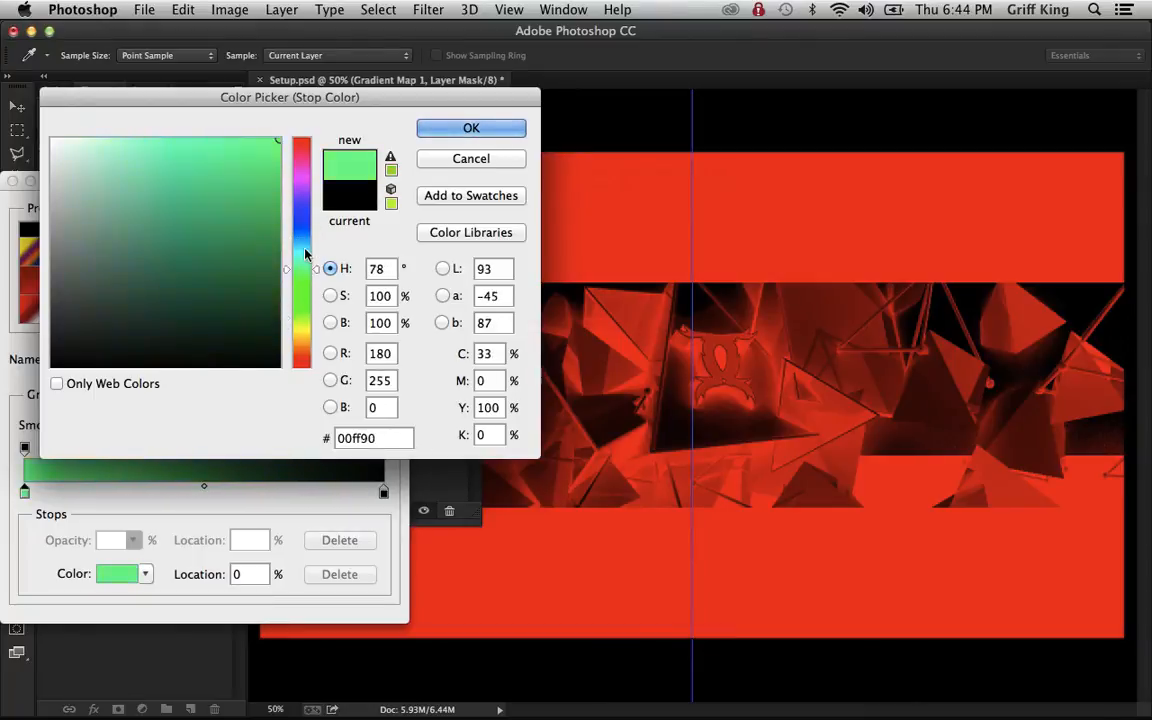
{"action": "left_click", "coordinate": [303, 147]}
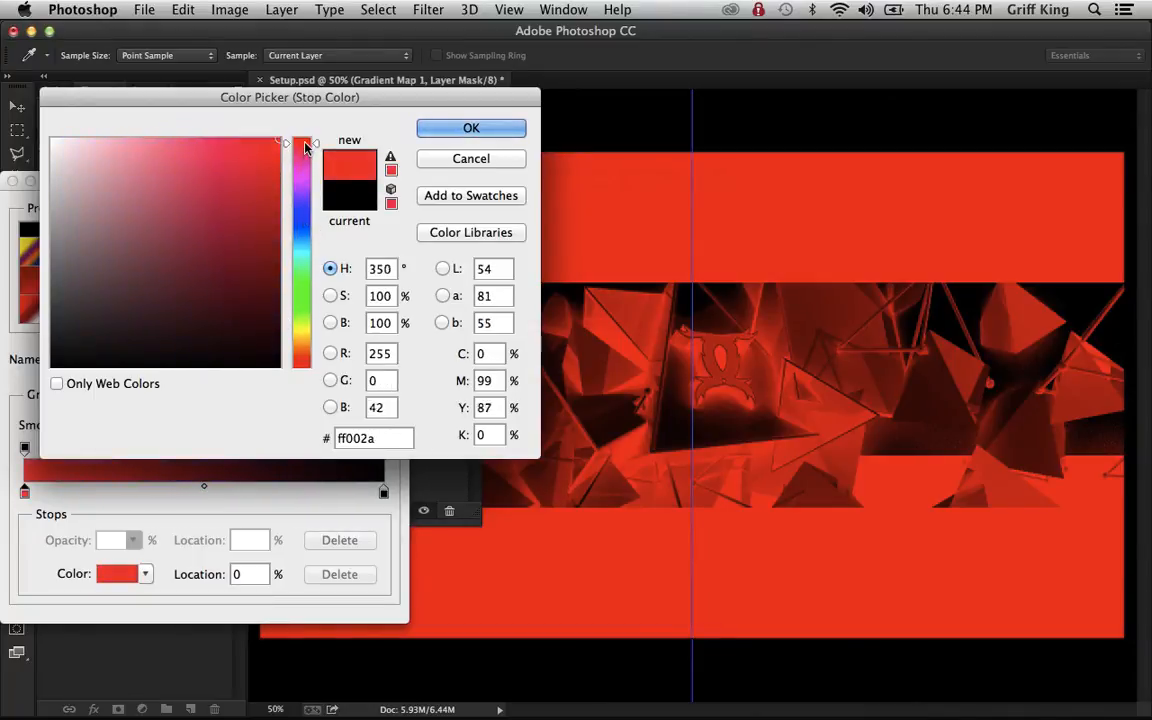
{"action": "left_click_drag", "start_coordinate": [305, 145], "coordinate": [307, 360]}
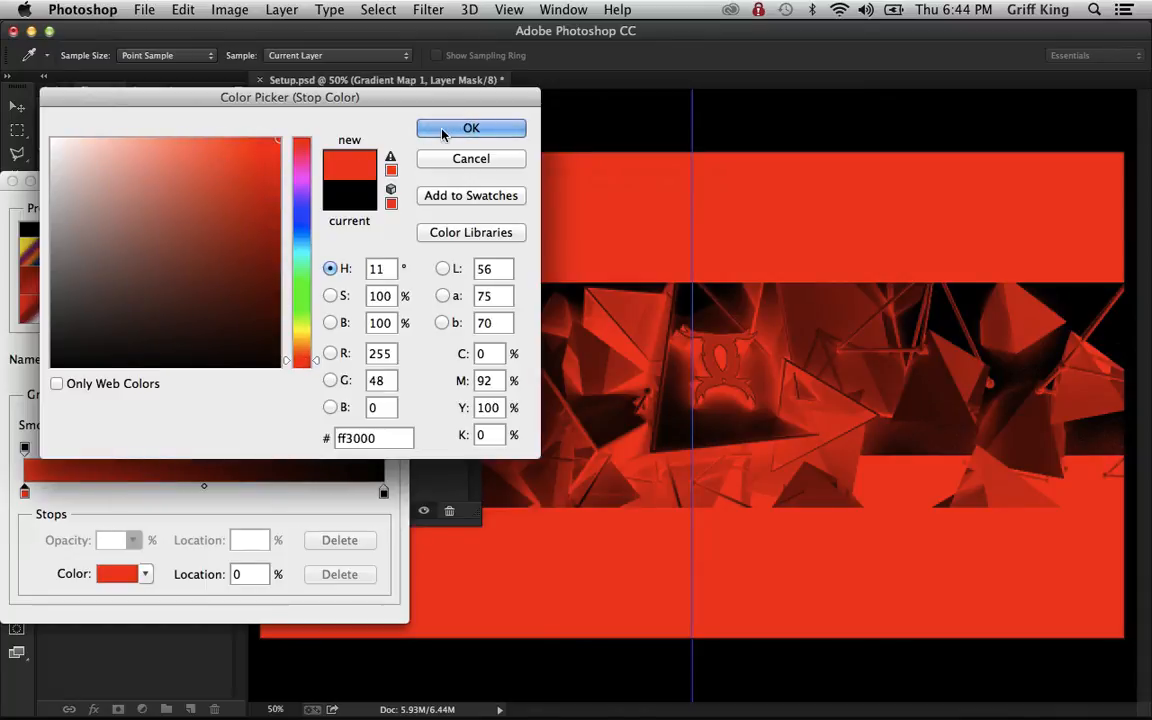
{"action": "left_click", "coordinate": [471, 128]}
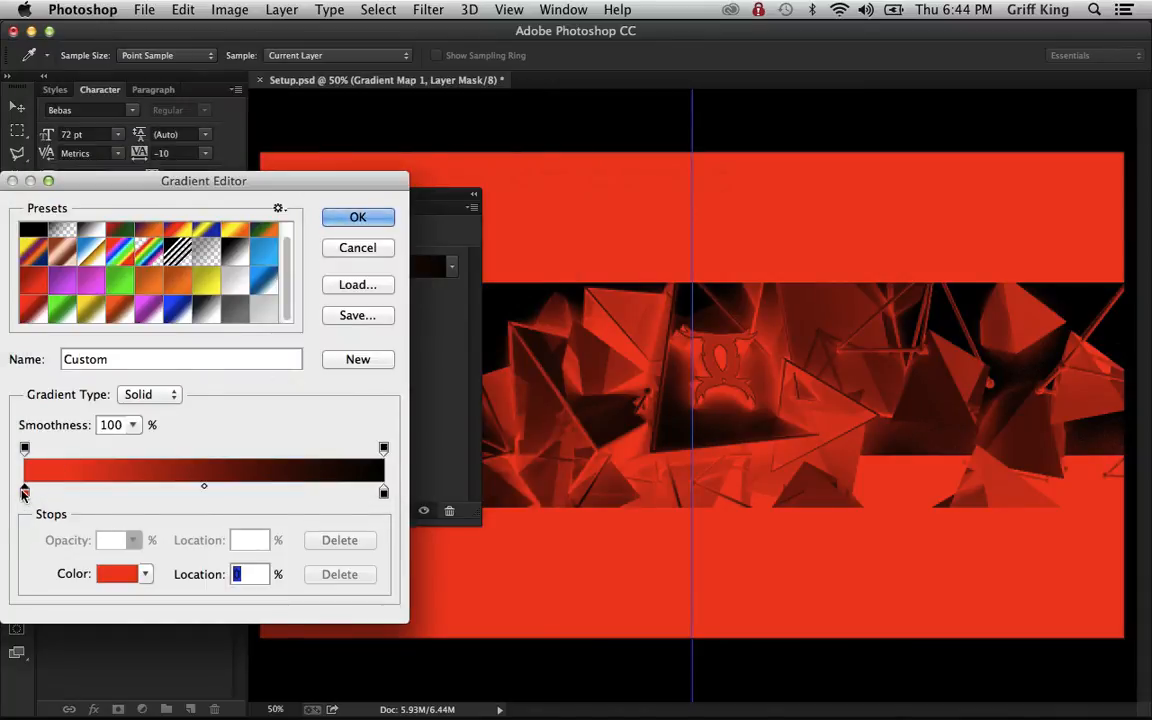
Step: Add a dark red middle stop at 50% in the gradient
{"action": "left_click", "coordinate": [118, 573]}
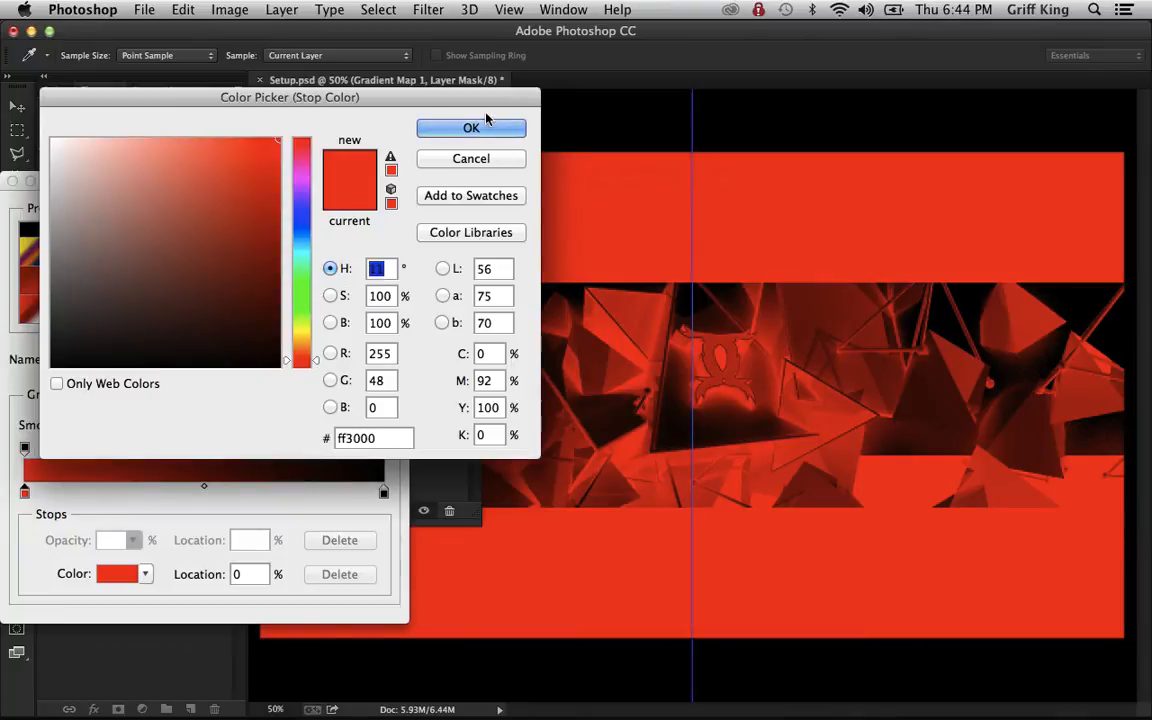
{"action": "left_click", "coordinate": [471, 128]}
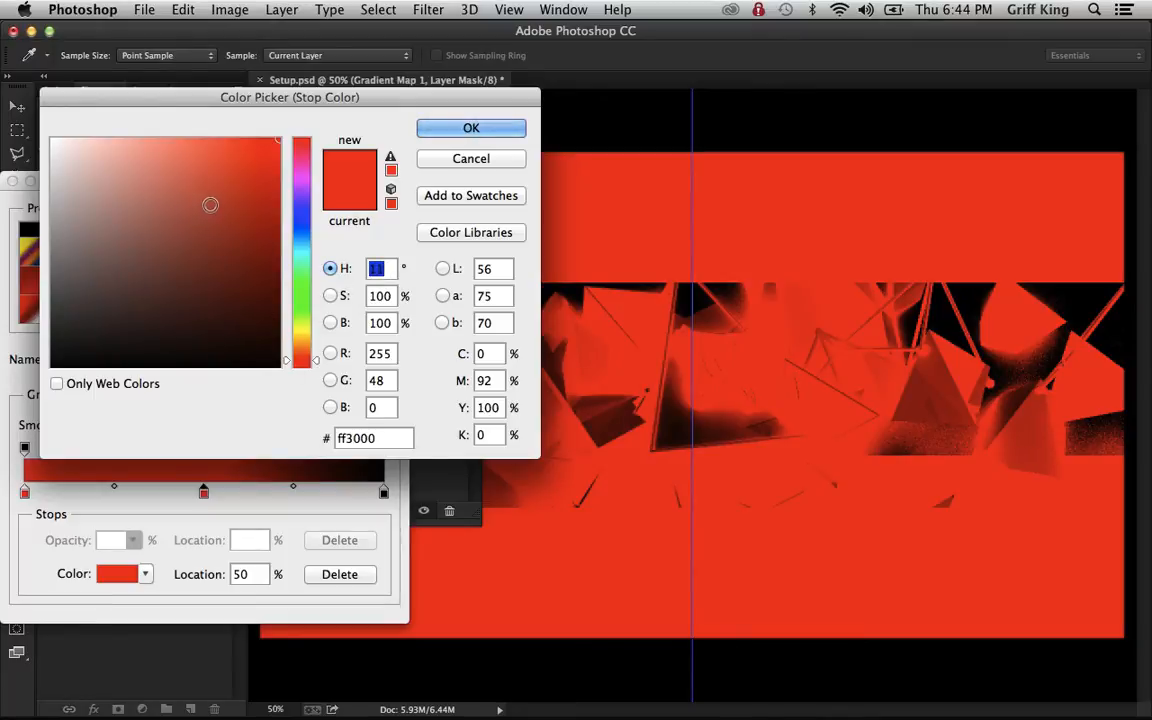
{"action": "left_click", "coordinate": [308, 235]}
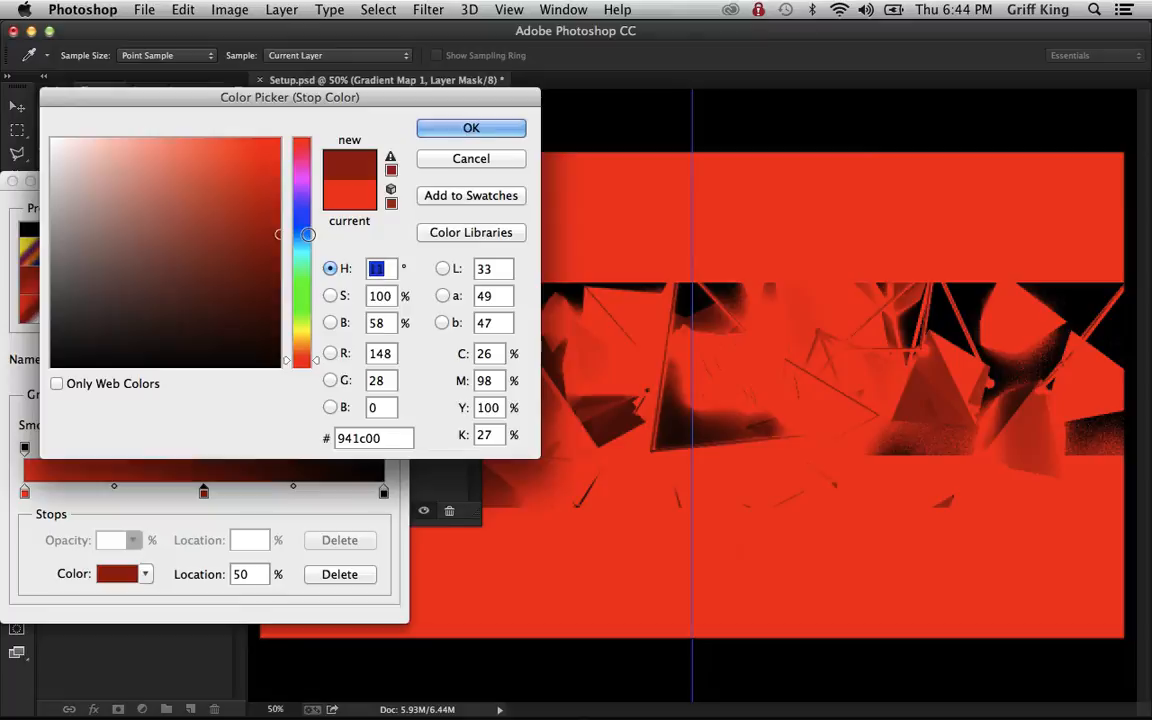
{"action": "left_click", "coordinate": [245, 230]}
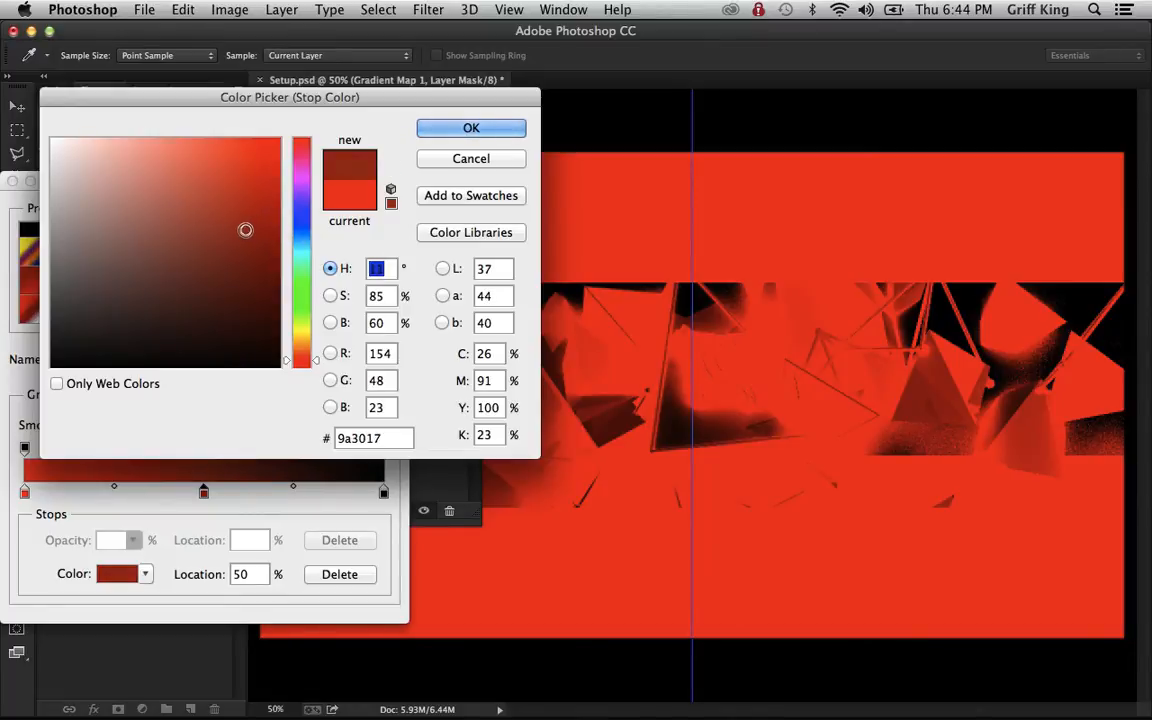
{"action": "left_click", "coordinate": [229, 238]}
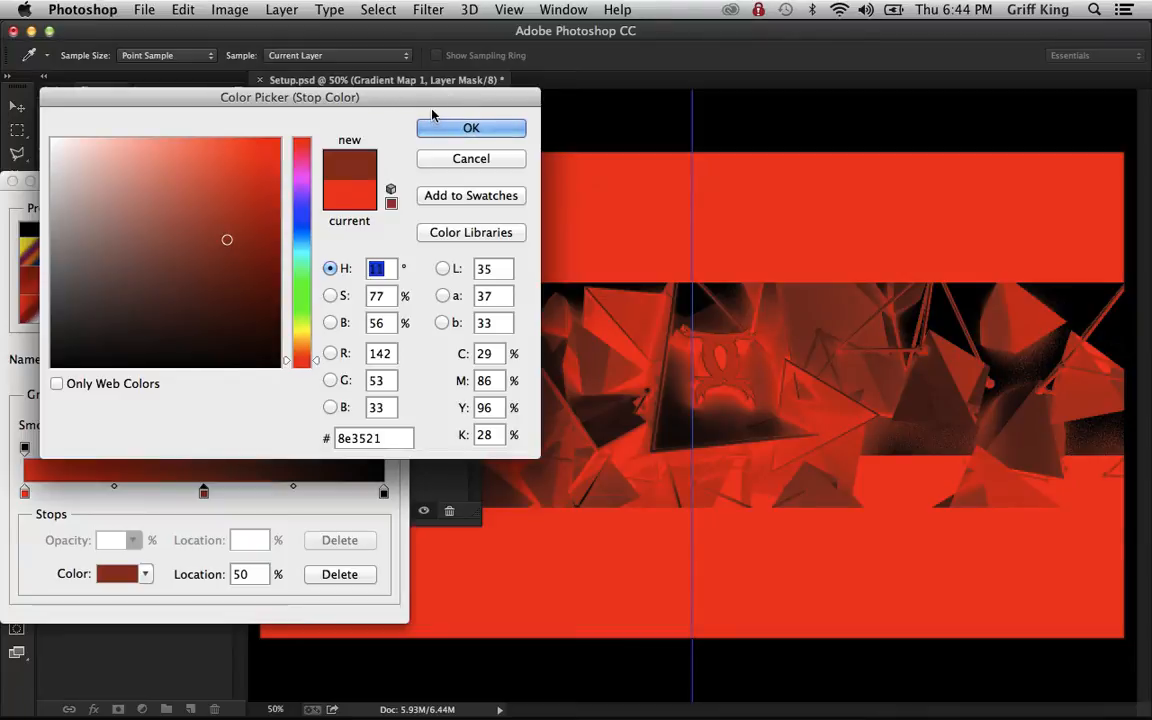
{"action": "left_click", "coordinate": [243, 225]}
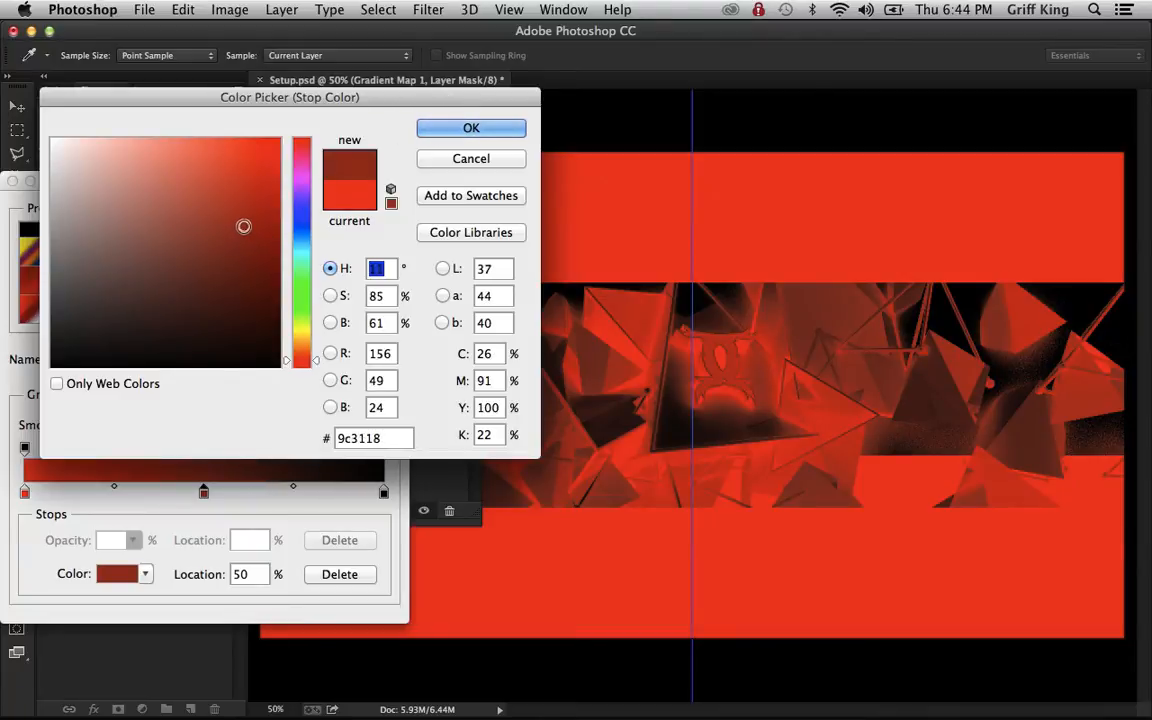
{"action": "left_click", "coordinate": [278, 207]}
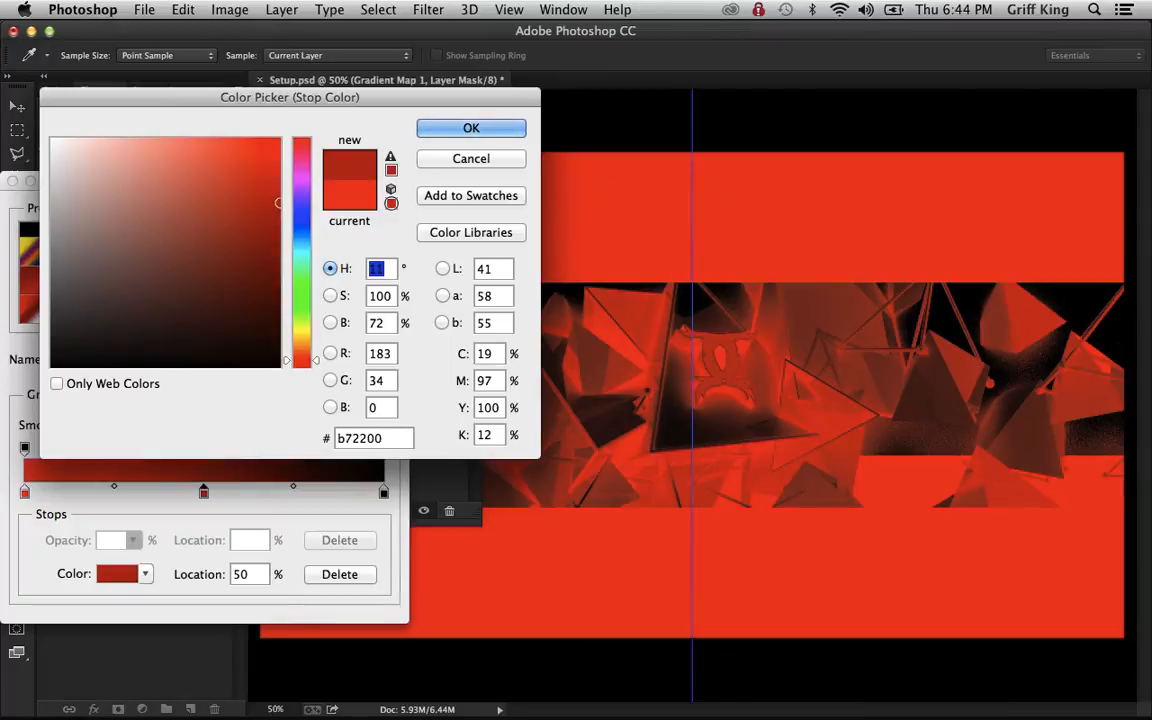
{"action": "left_click", "coordinate": [205, 227]}
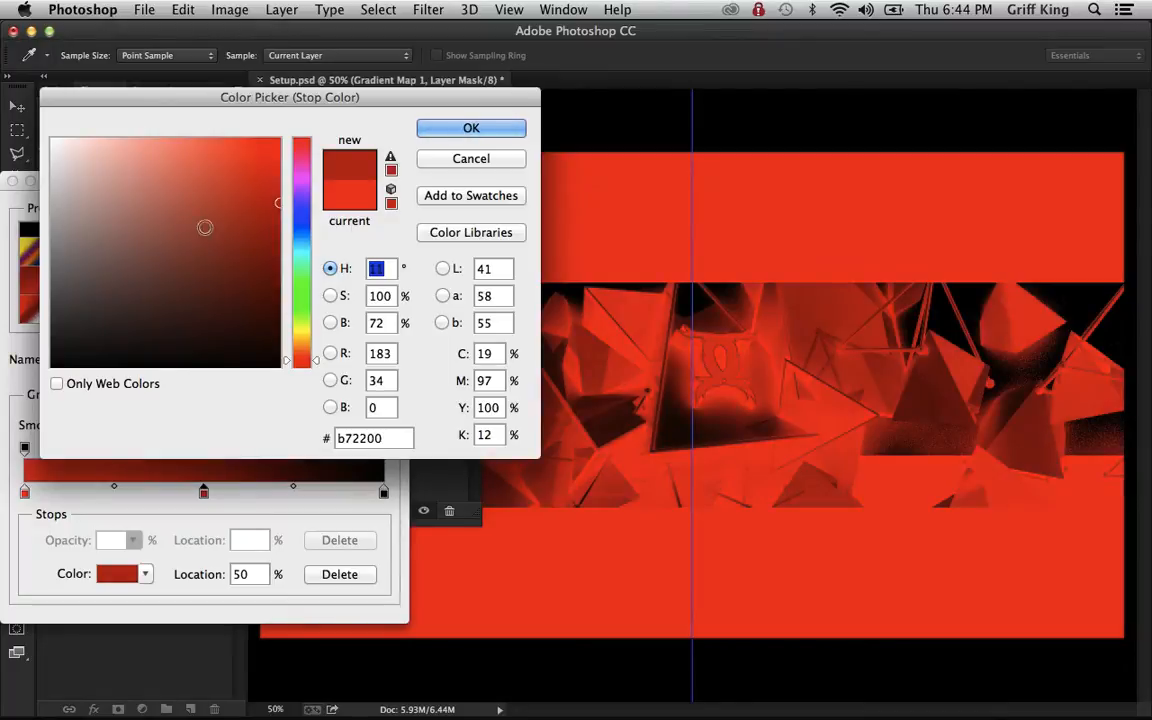
{"action": "left_click", "coordinate": [471, 127]}
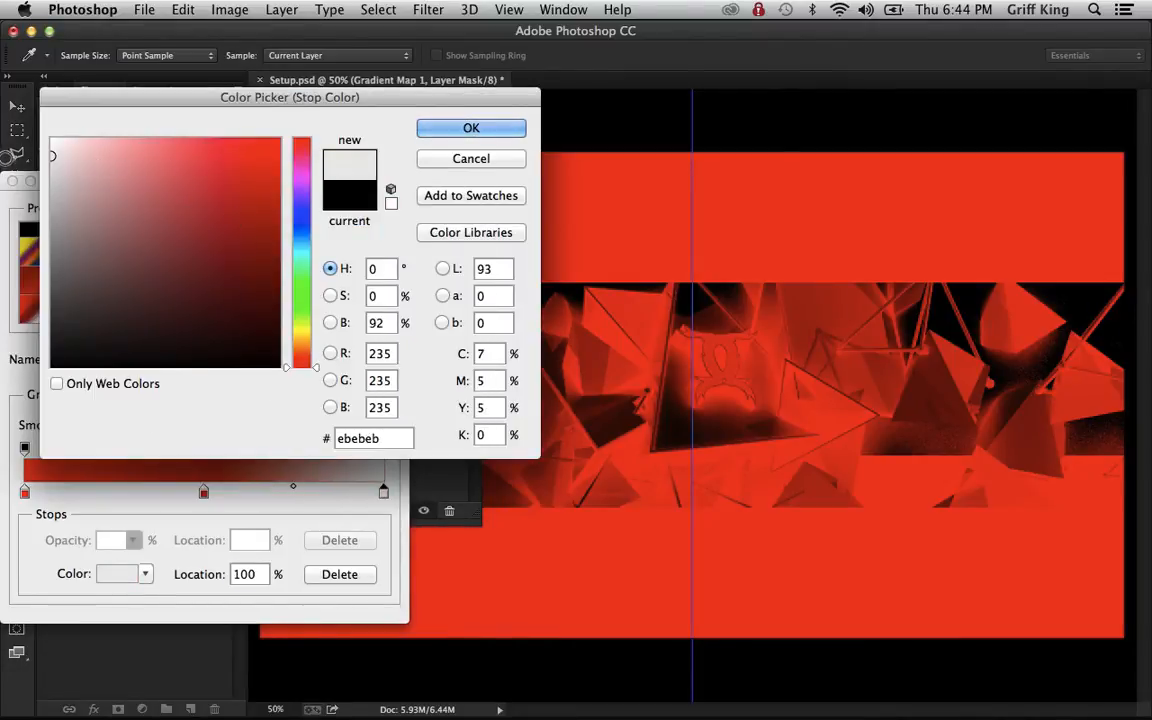
Step: Set the right gradient stop to light grey and apply the gradient
{"action": "left_click_drag", "start_coordinate": [52, 155], "coordinate": [52, 171]}
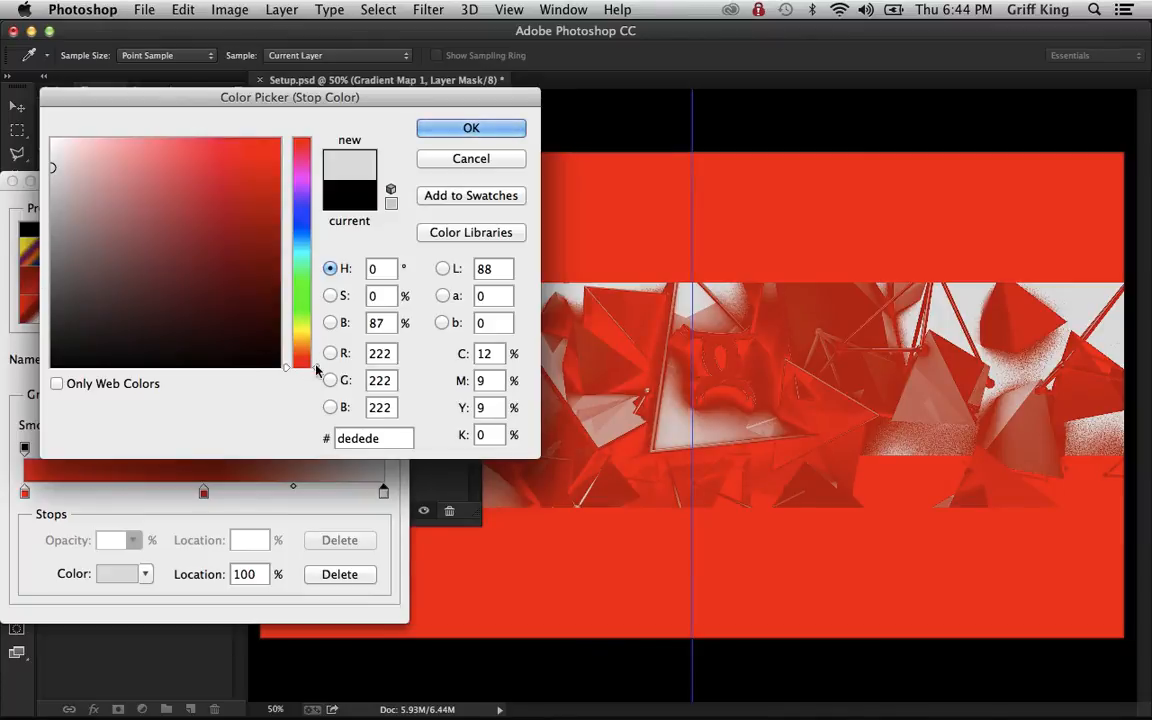
{"action": "left_click", "coordinate": [471, 128]}
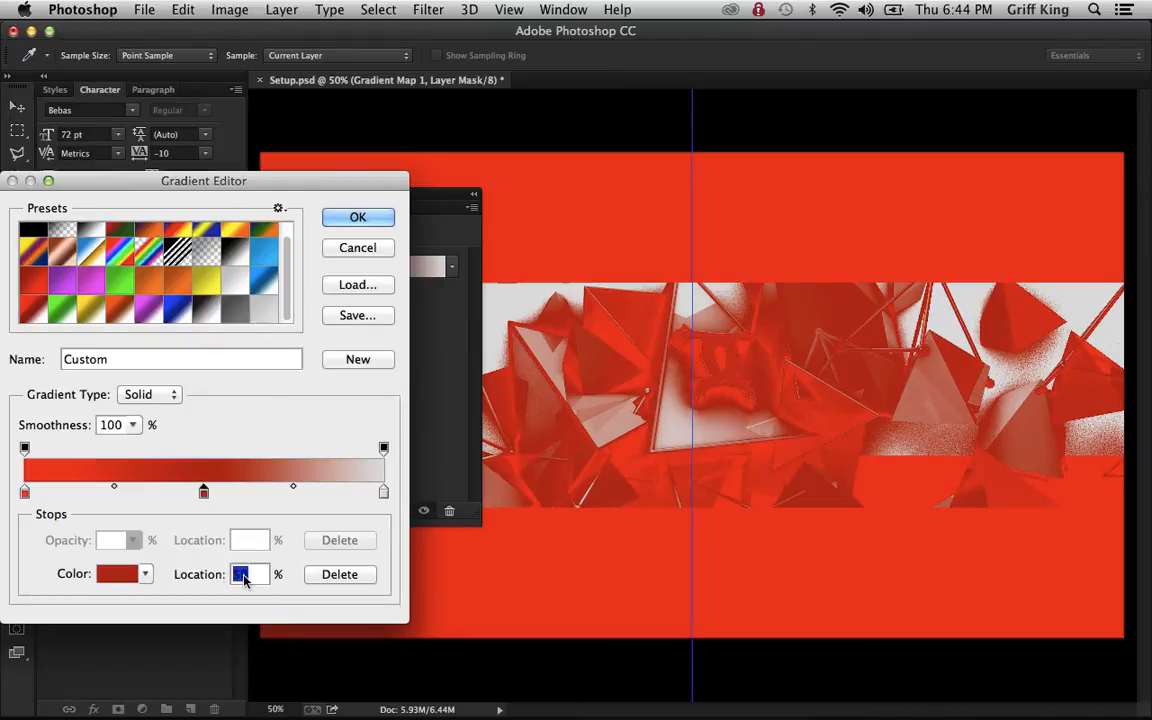
{"action": "left_click", "coordinate": [357, 217]}
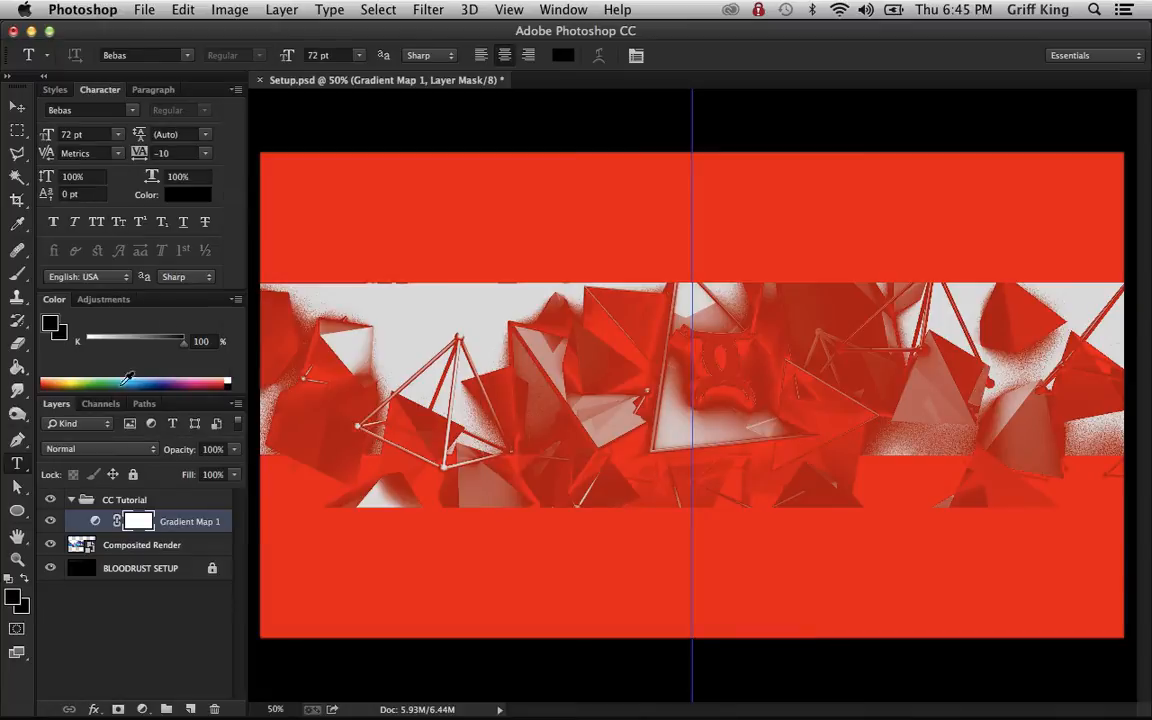
Step: Switch Gradient Map 1's blend mode to Hue
{"action": "left_click", "coordinate": [98, 448]}
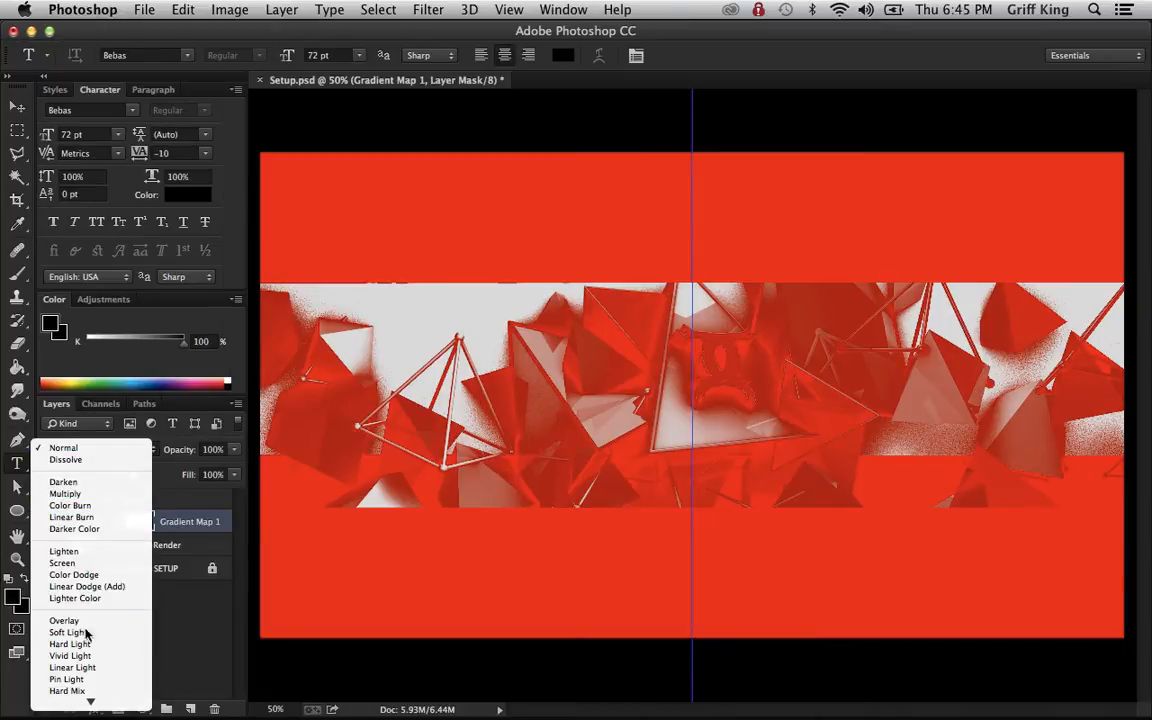
{"action": "left_click", "coordinate": [63, 447]}
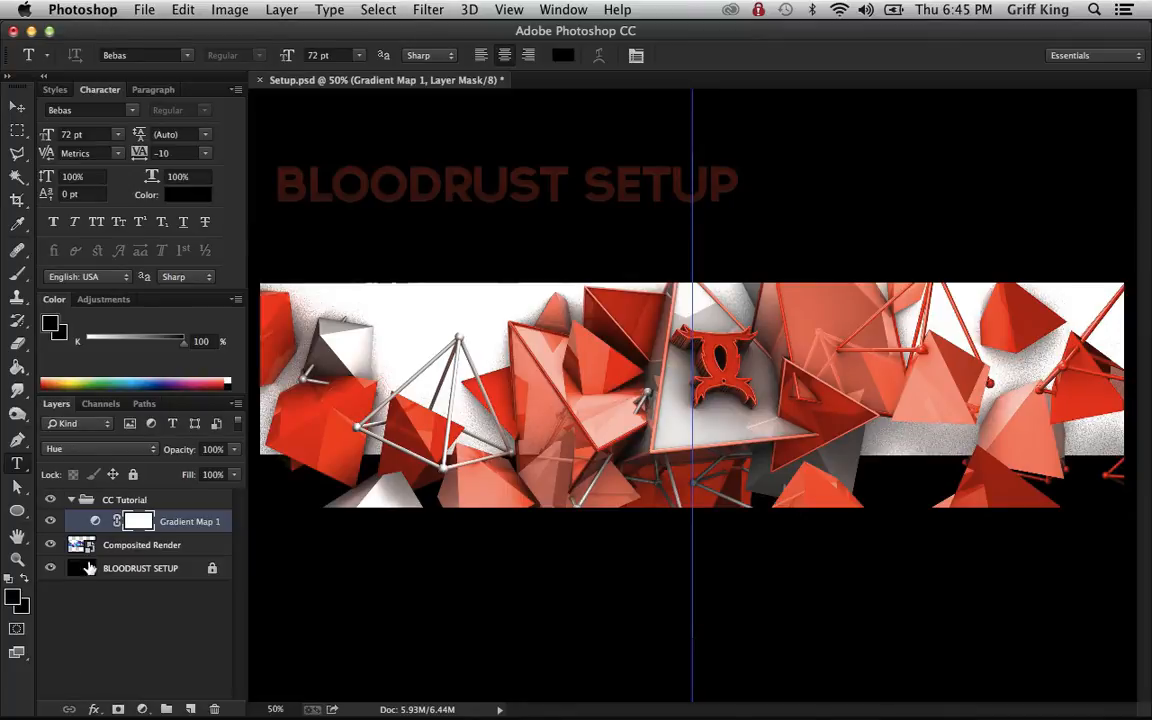
{"action": "left_click", "coordinate": [50, 521]}
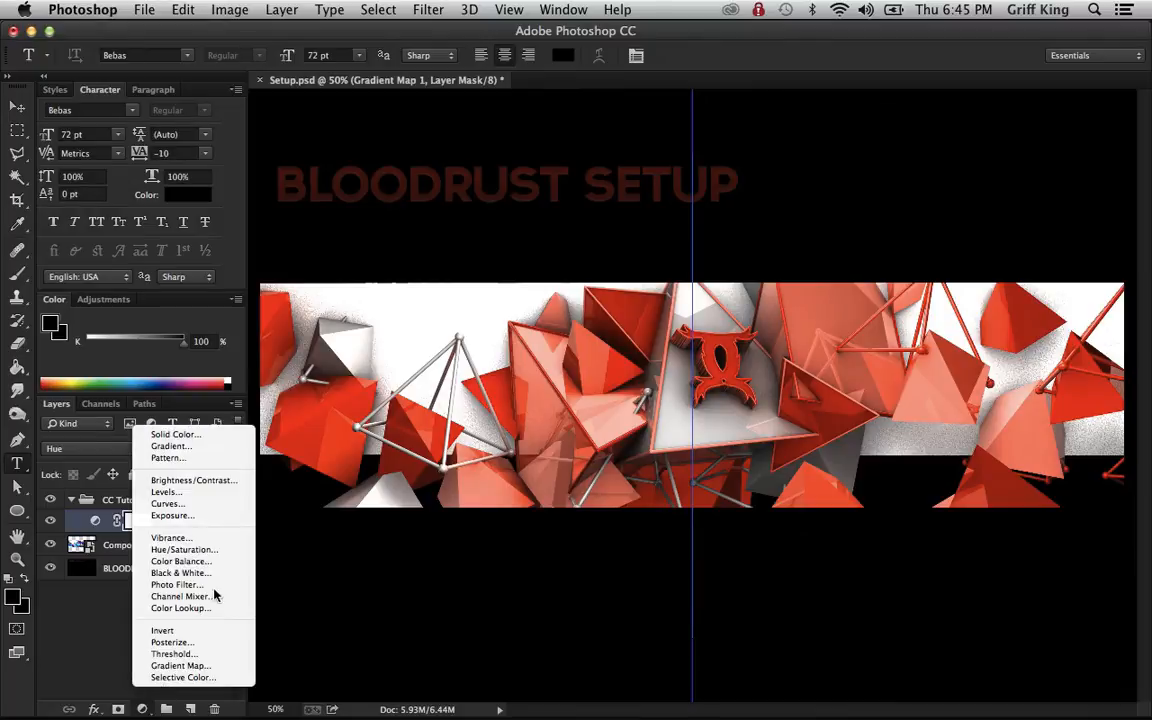
{"action": "mouse_move", "coordinate": [180, 596]}
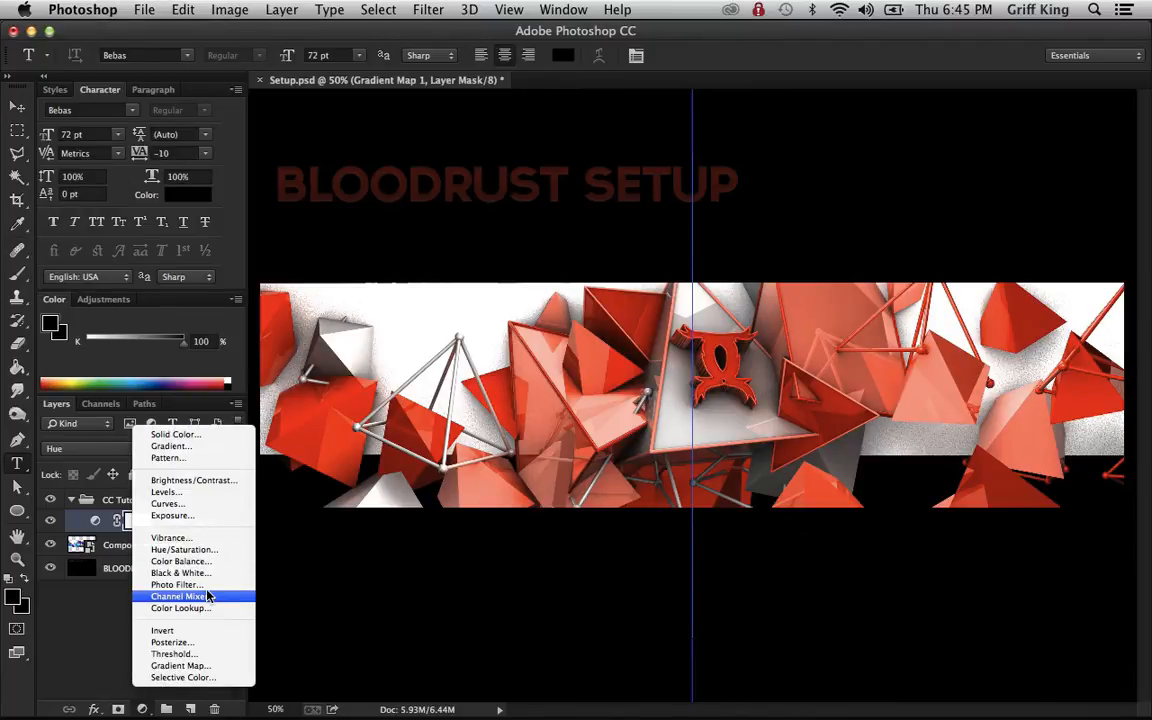
{"action": "mouse_move", "coordinate": [167, 503]}
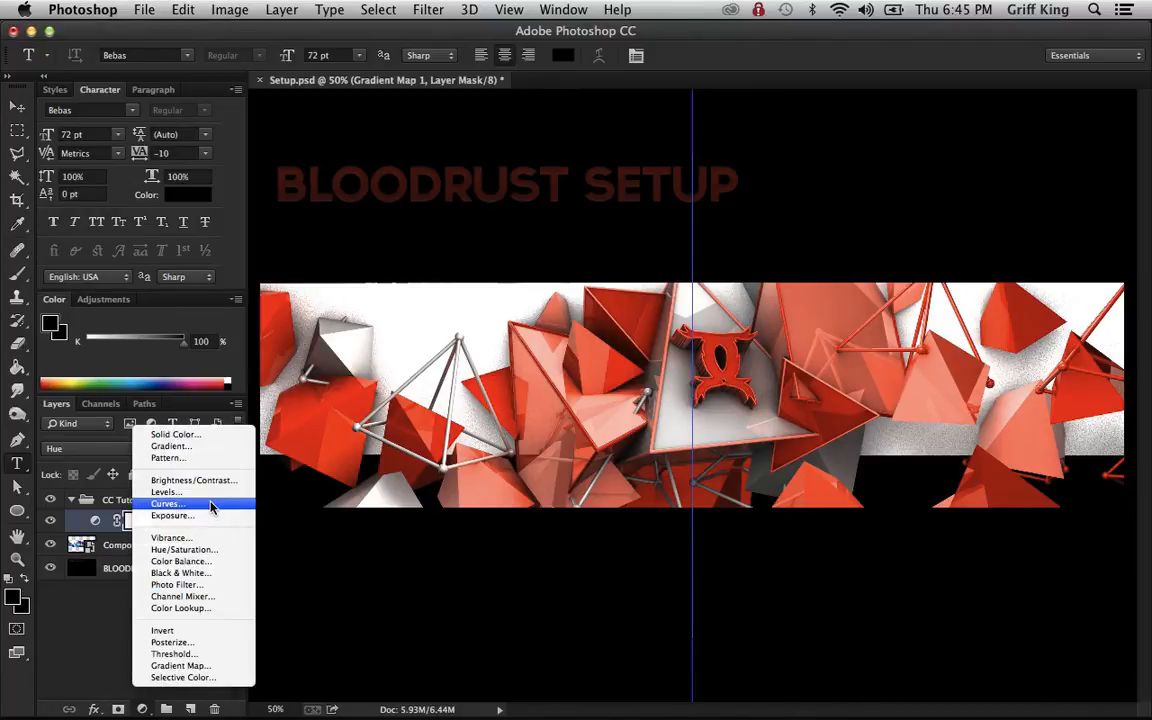
Step: Add a Curves 1 adjustment with shadow and raised highlight points
{"action": "left_click", "coordinate": [164, 503]}
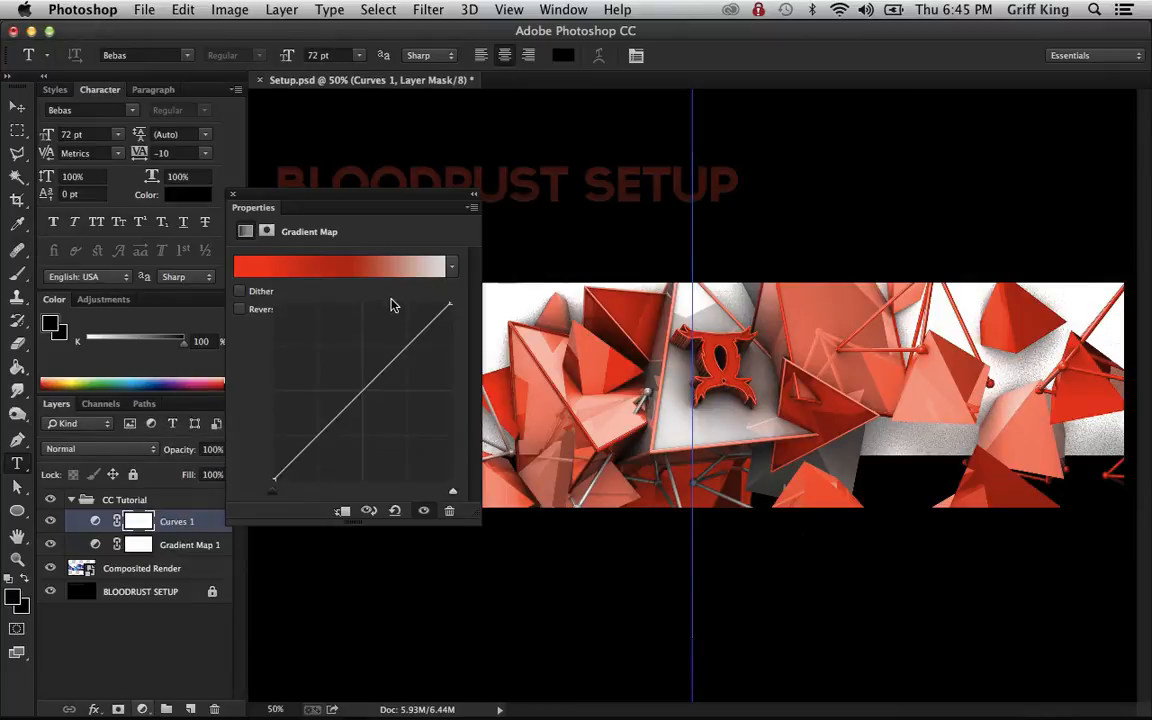
{"action": "left_click", "coordinate": [177, 521]}
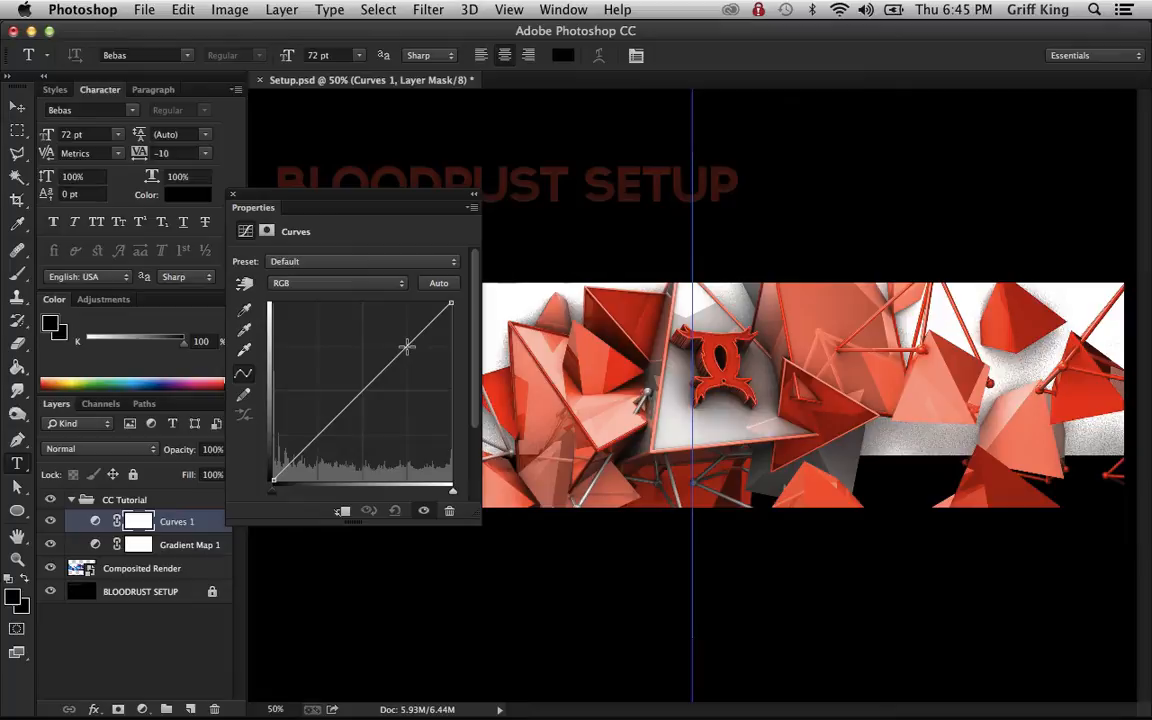
{"action": "mouse_move", "coordinate": [407, 347]}
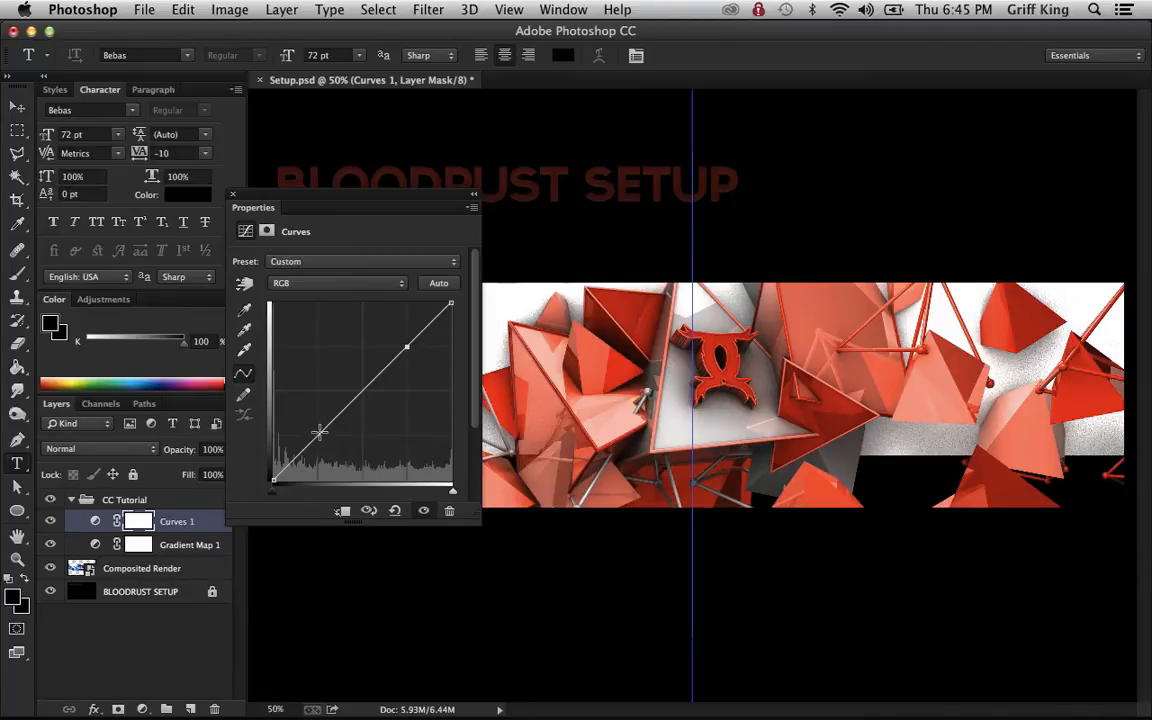
{"action": "left_click_drag", "start_coordinate": [320, 433], "coordinate": [360, 393]}
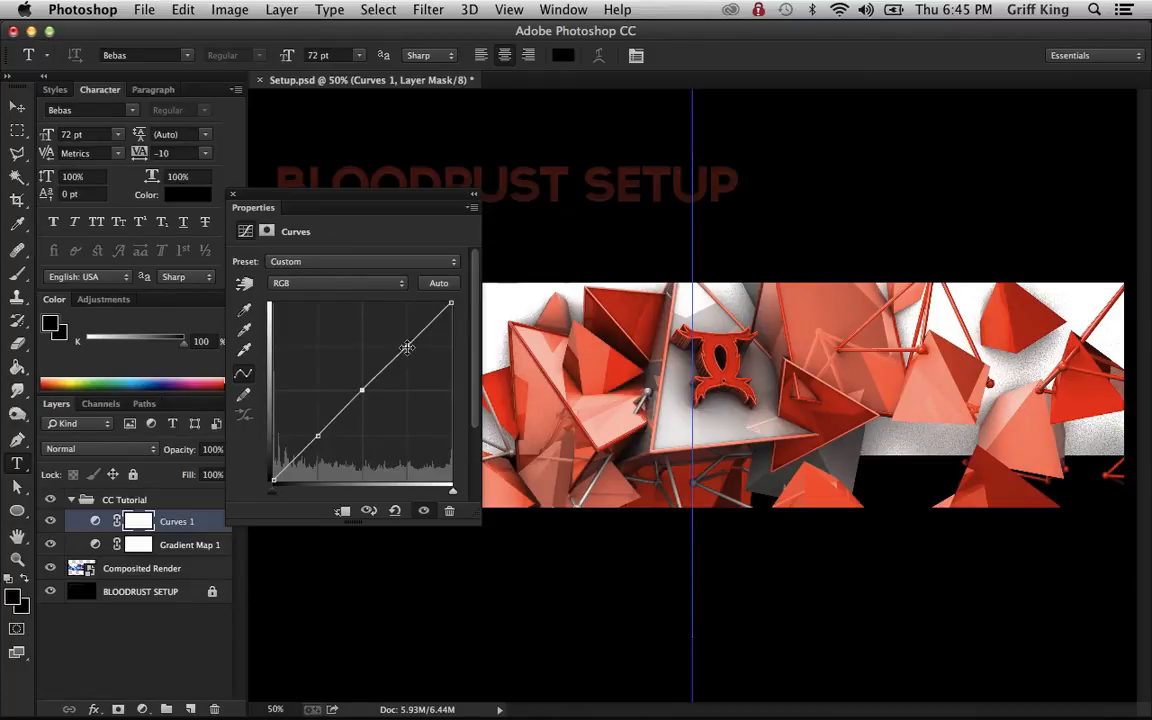
{"action": "left_click_drag", "start_coordinate": [407, 348], "coordinate": [403, 343]}
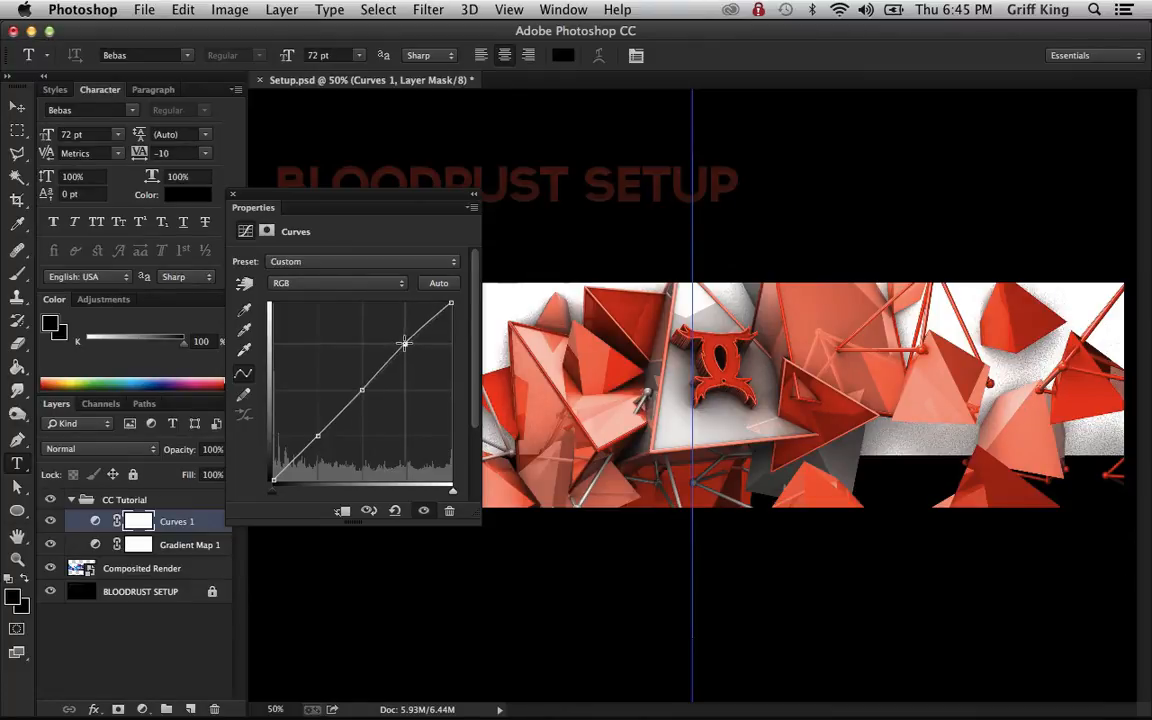
{"action": "left_click_drag", "start_coordinate": [405, 345], "coordinate": [405, 340]}
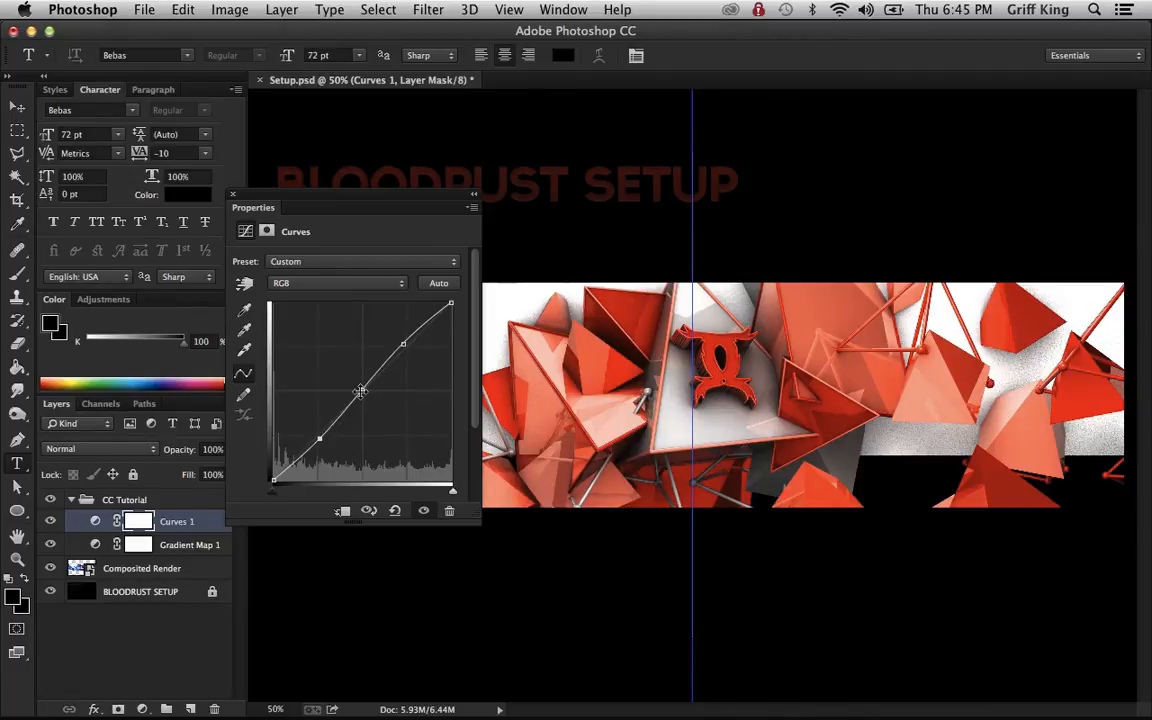
Step: Lower the Curves midtone point into an S-curve, then compare it on and off
{"action": "left_click_drag", "start_coordinate": [360, 391], "coordinate": [360, 403]}
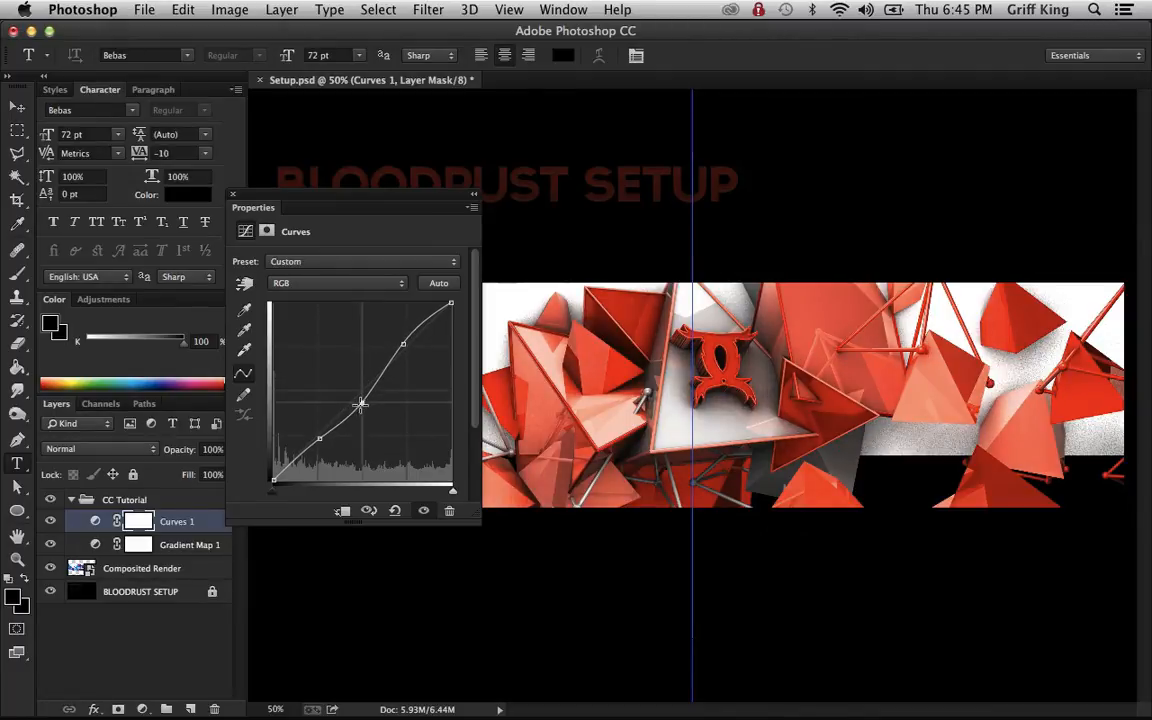
{"action": "left_click_drag", "start_coordinate": [362, 404], "coordinate": [350, 398]}
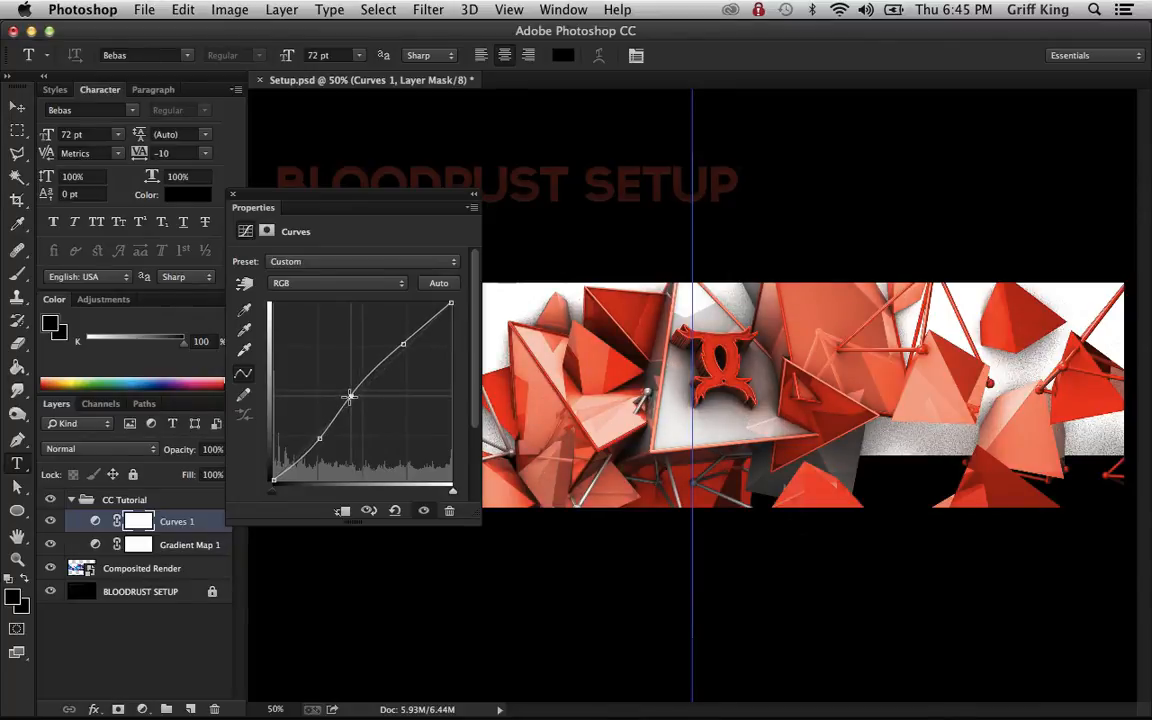
{"action": "left_click_drag", "start_coordinate": [350, 398], "coordinate": [355, 387]}
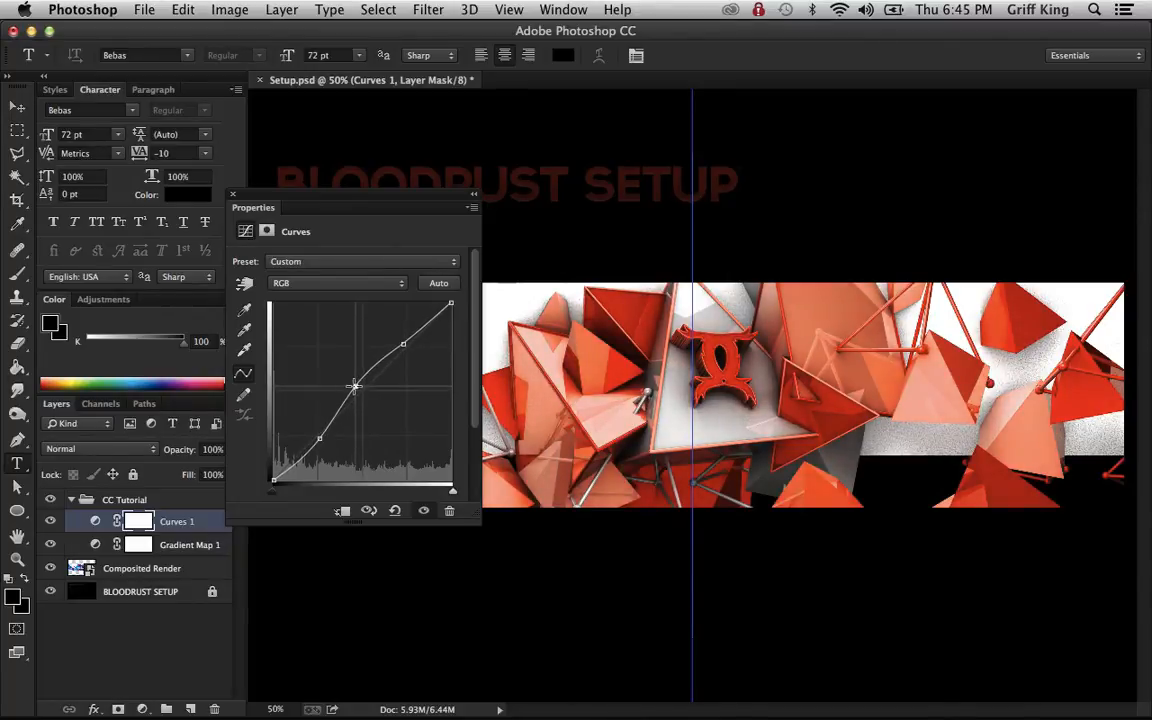
{"action": "left_click_drag", "start_coordinate": [355, 386], "coordinate": [357, 390]}
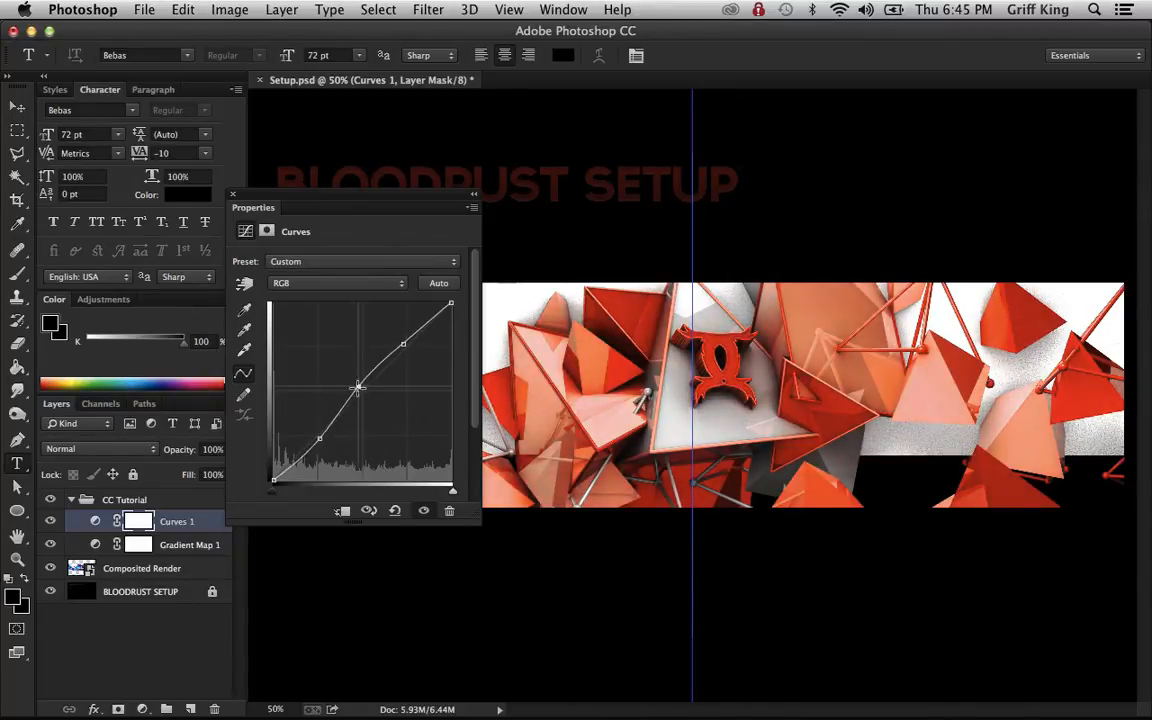
{"action": "left_click_drag", "start_coordinate": [357, 388], "coordinate": [363, 393]}
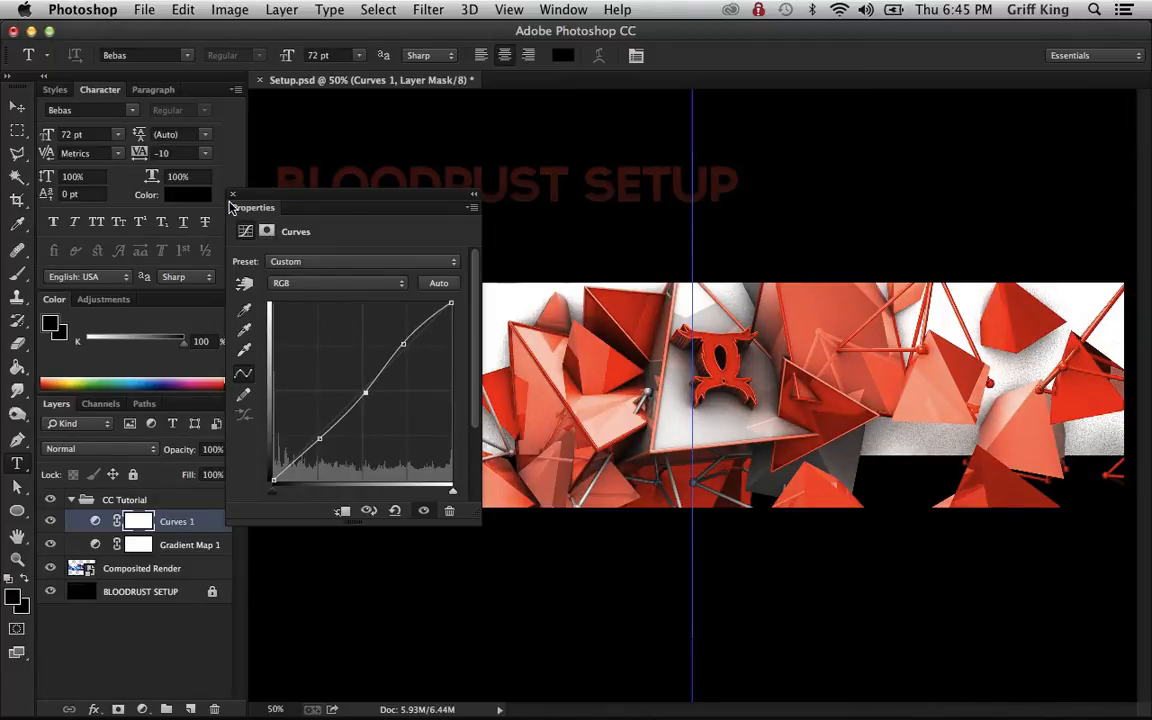
{"action": "left_click", "coordinate": [232, 194]}
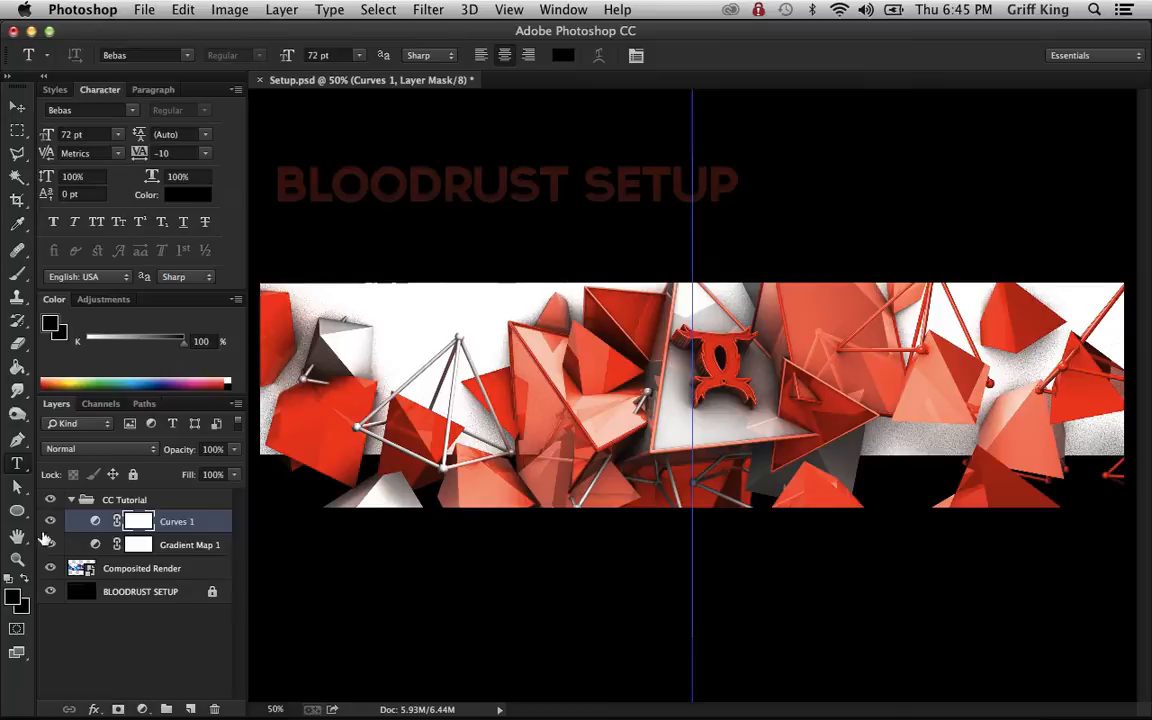
{"action": "left_click", "coordinate": [50, 521]}
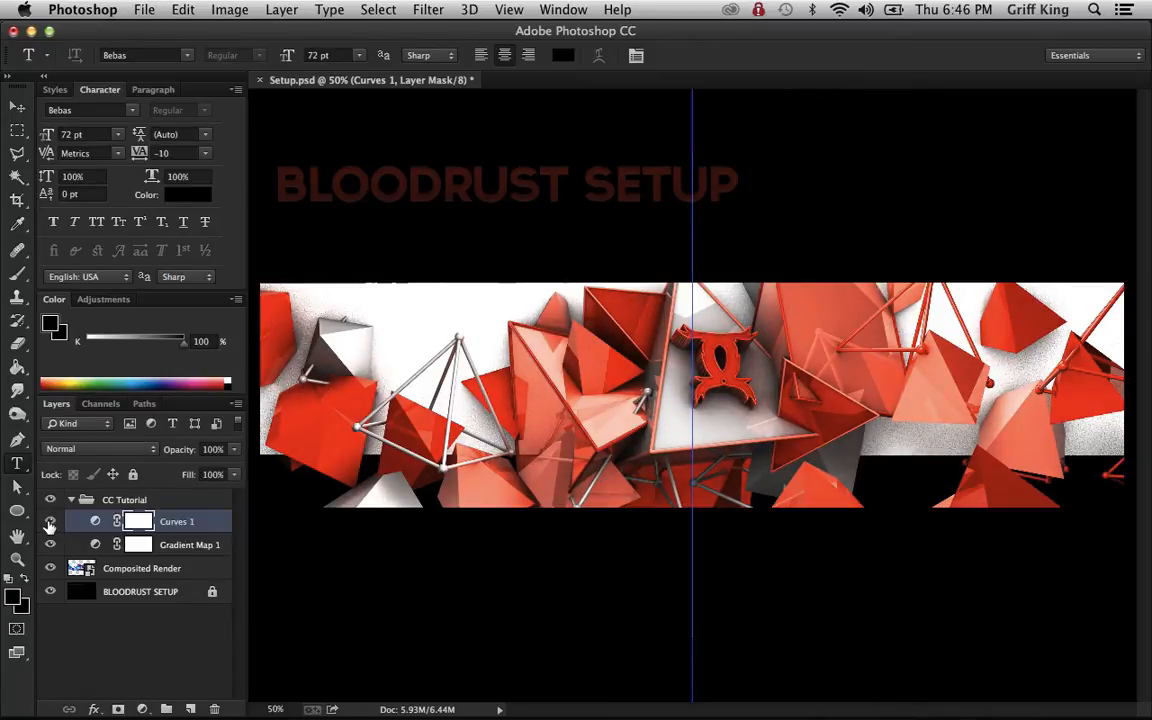
{"action": "left_click", "coordinate": [189, 544]}
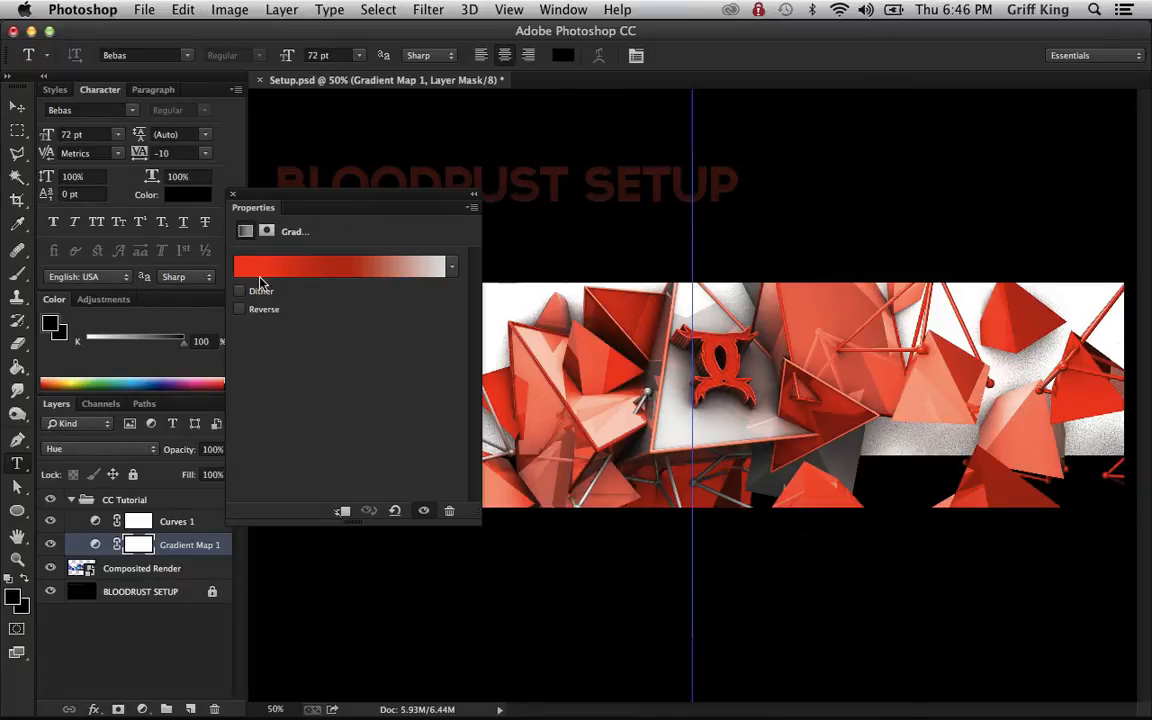
Step: Change Gradient Map 1's right color stop to near-white
{"action": "left_click", "coordinate": [343, 266]}
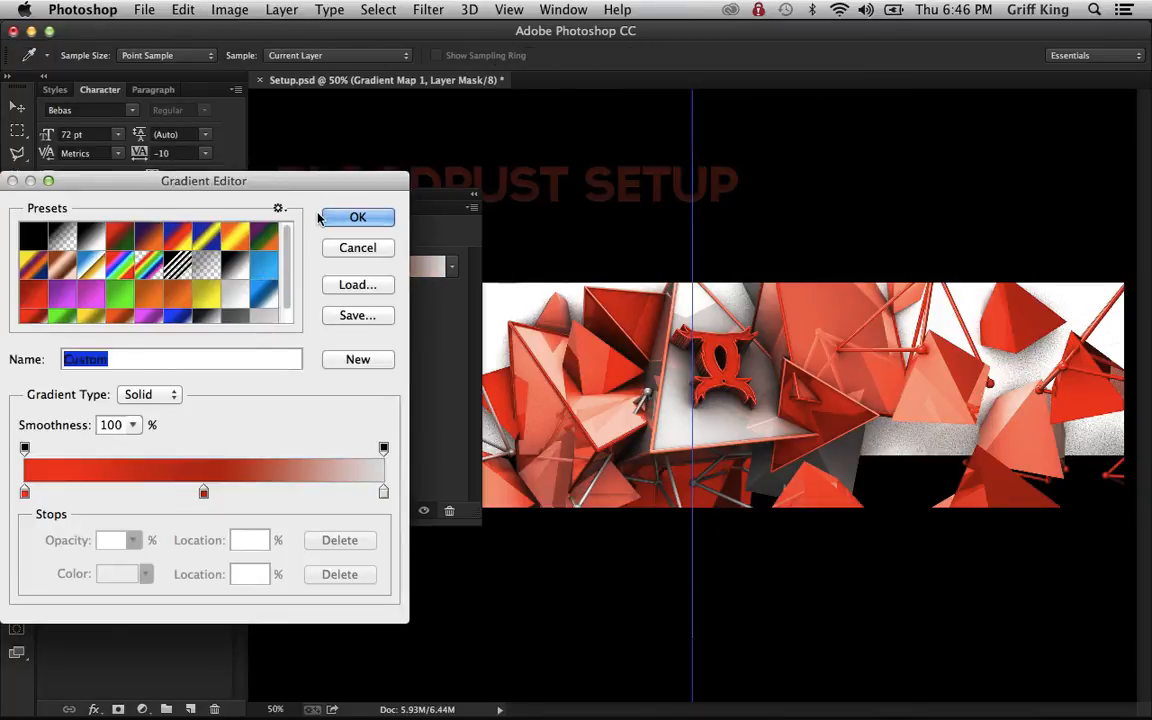
{"action": "left_click", "coordinate": [357, 217]}
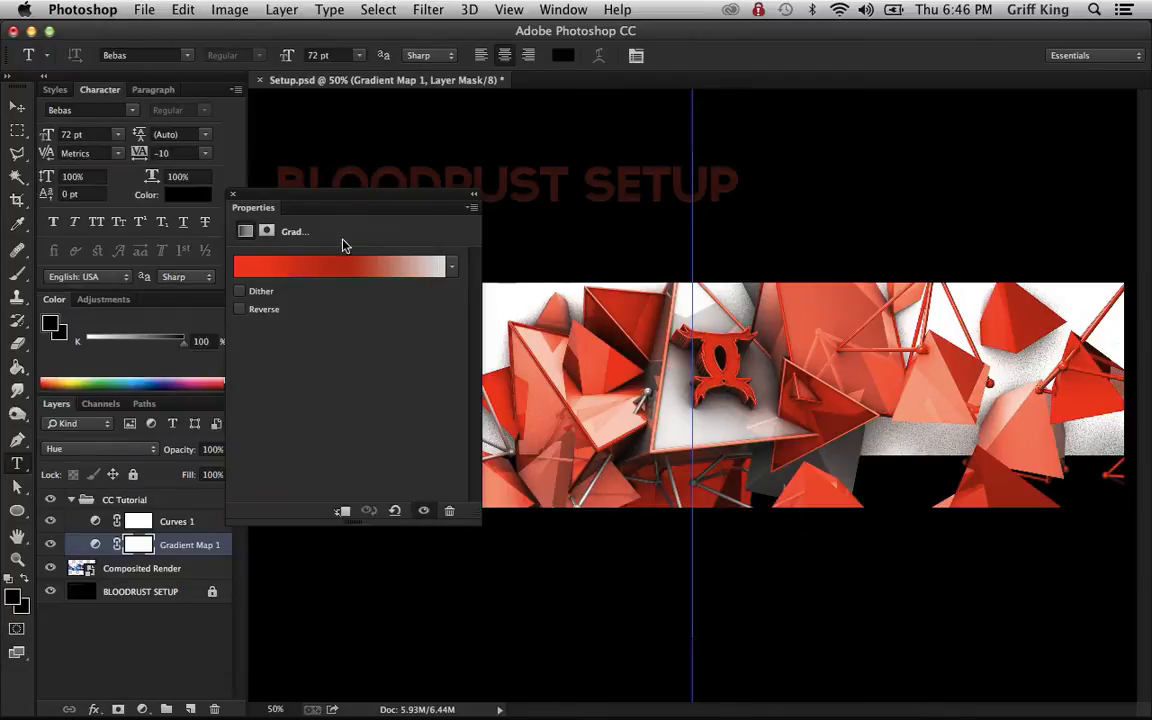
{"action": "left_click", "coordinate": [343, 266]}
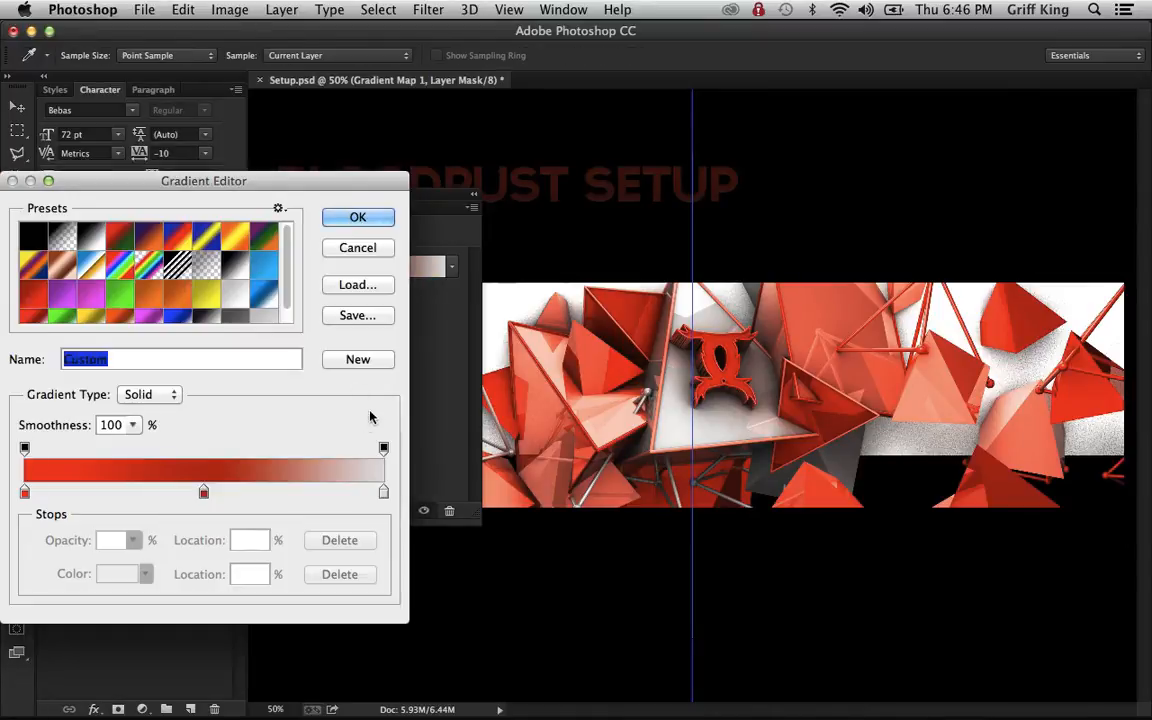
{"action": "mouse_move", "coordinate": [386, 502]}
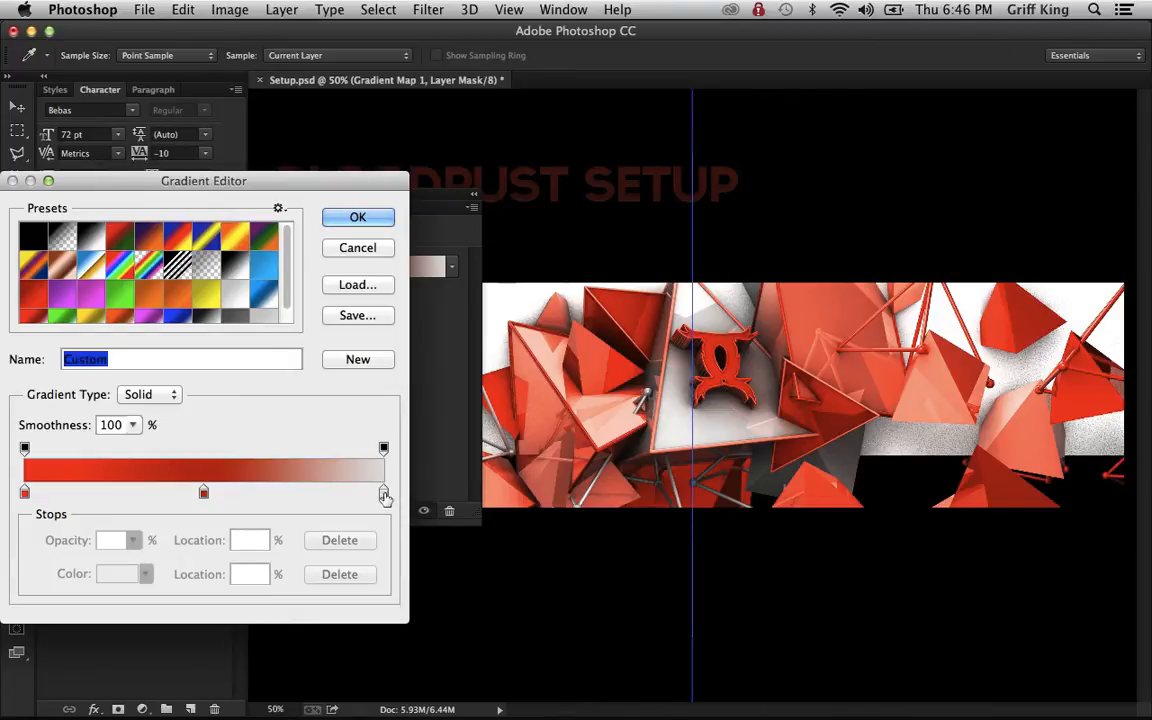
{"action": "double_click", "coordinate": [383, 490]}
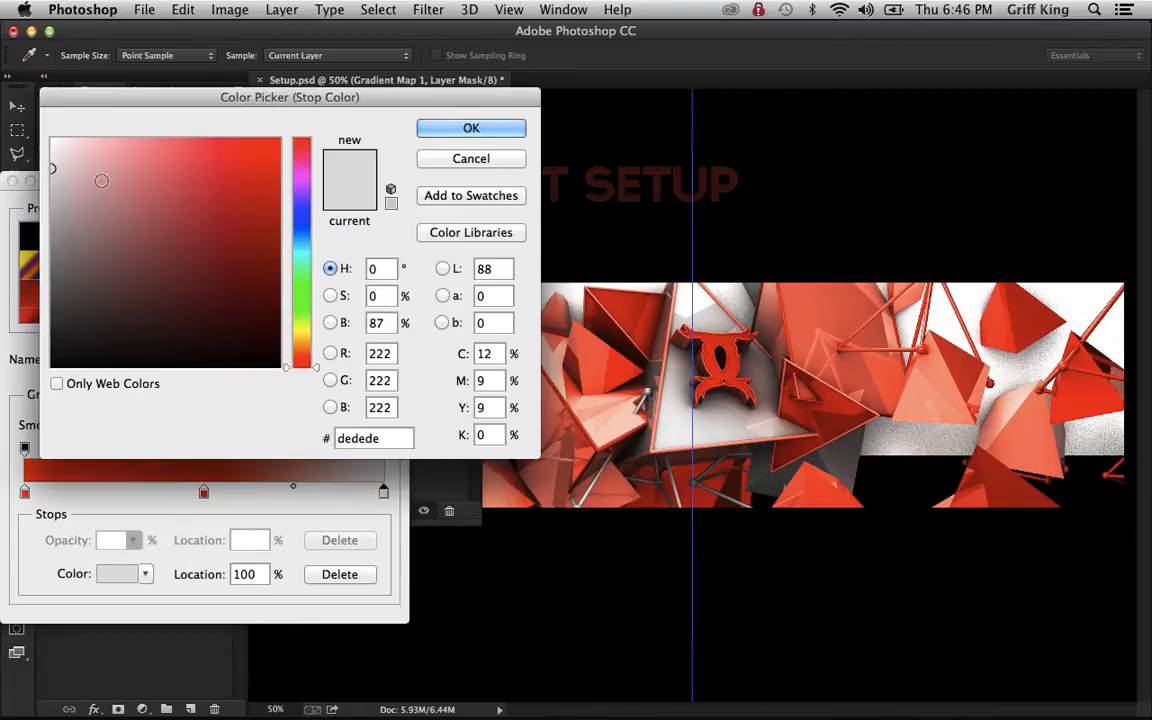
{"action": "left_click", "coordinate": [49, 147]}
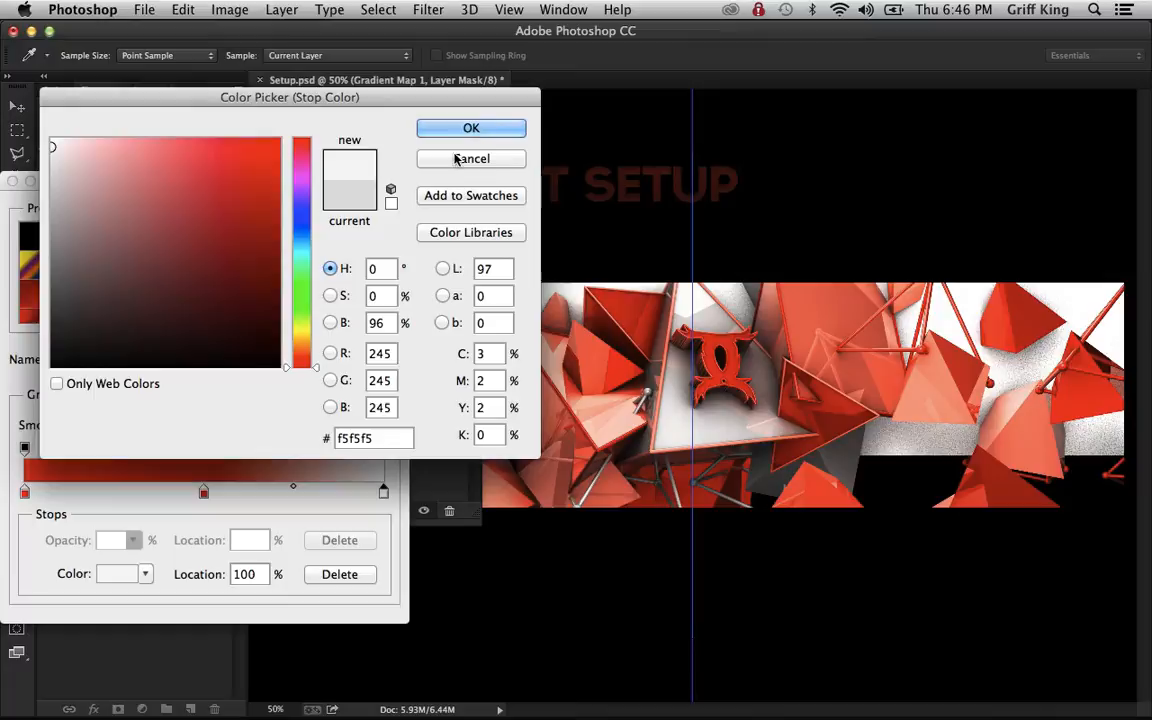
{"action": "left_click", "coordinate": [471, 128]}
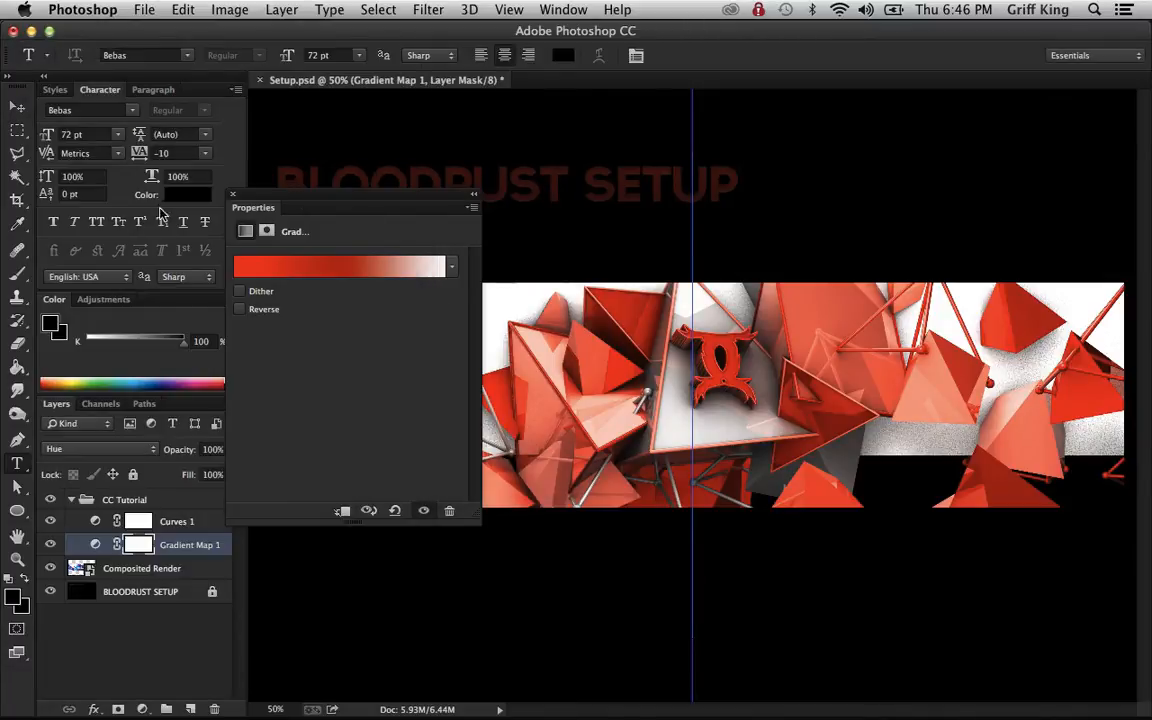
Step: Toggle Gradient Map 1 off and on to compare with the original colors
{"action": "left_click", "coordinate": [233, 194]}
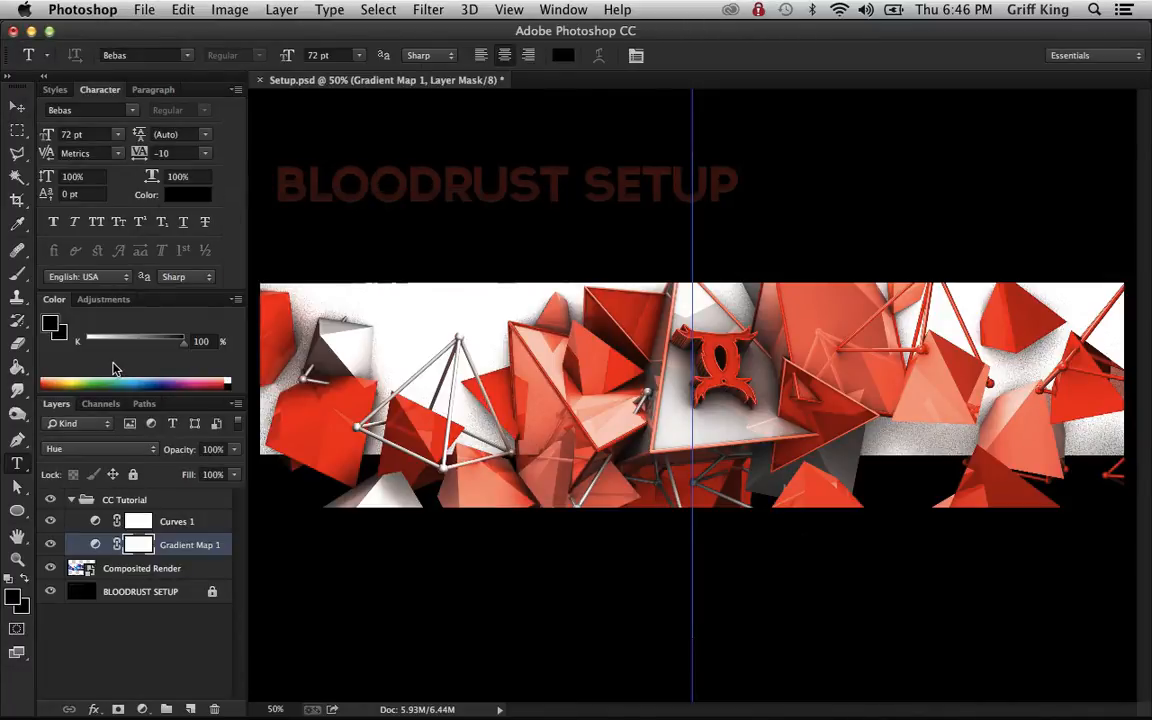
{"action": "left_click", "coordinate": [50, 544]}
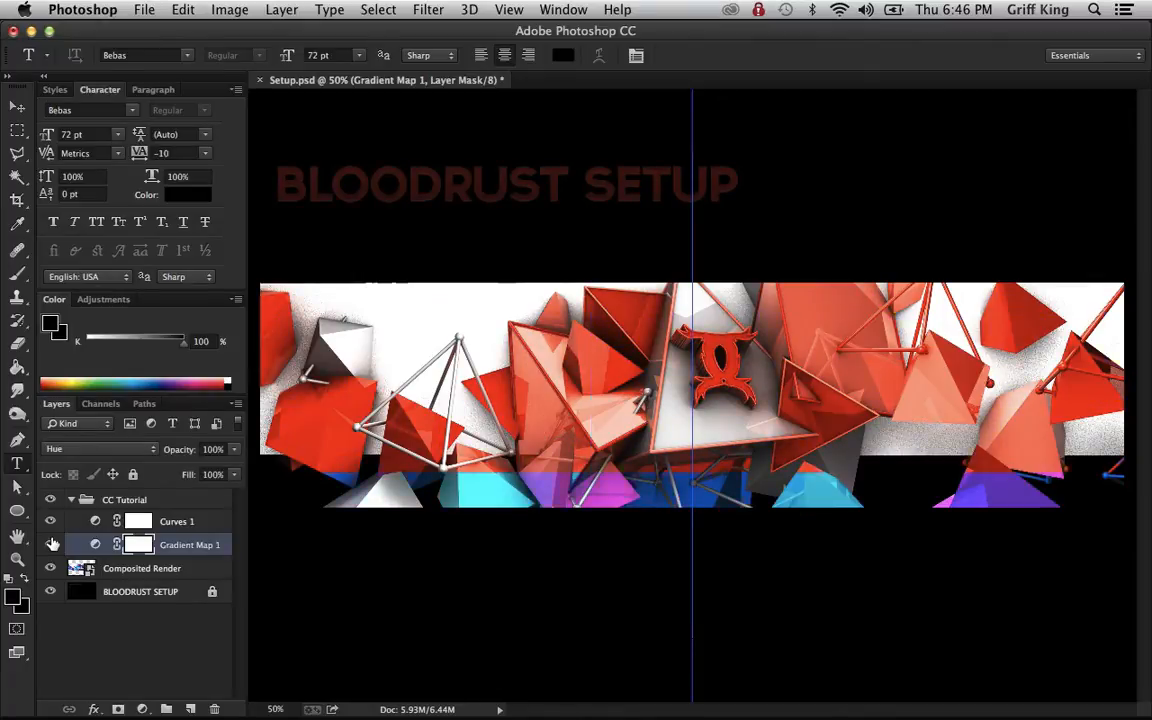
{"action": "left_click", "coordinate": [50, 544]}
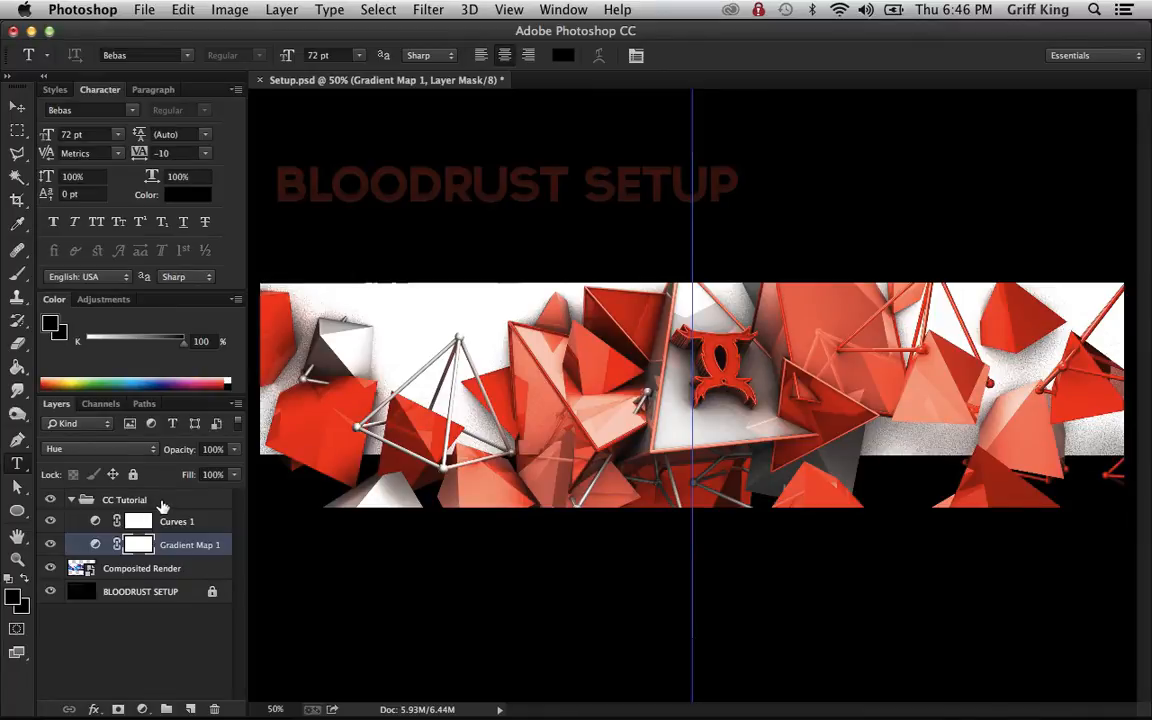
Step: Add a Vibrance 1 layer above Curves 1 with vibrance +6 and saturation +8
{"action": "left_click", "coordinate": [177, 521]}
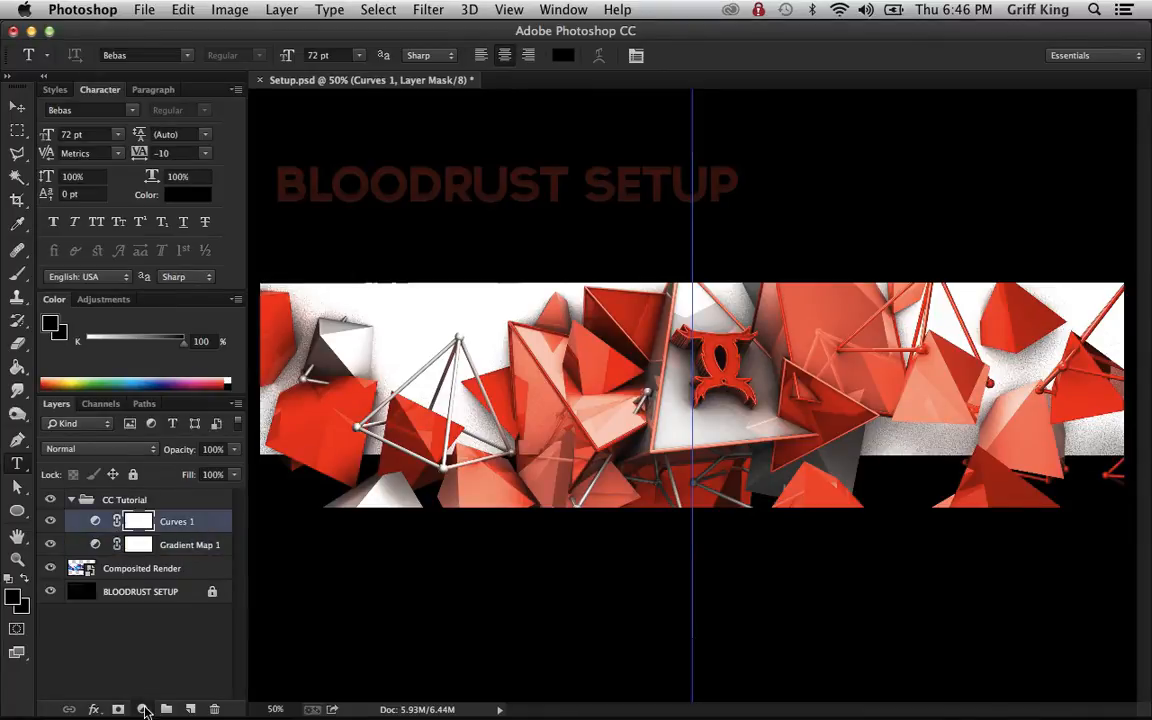
{"action": "double_click", "coordinate": [139, 521]}
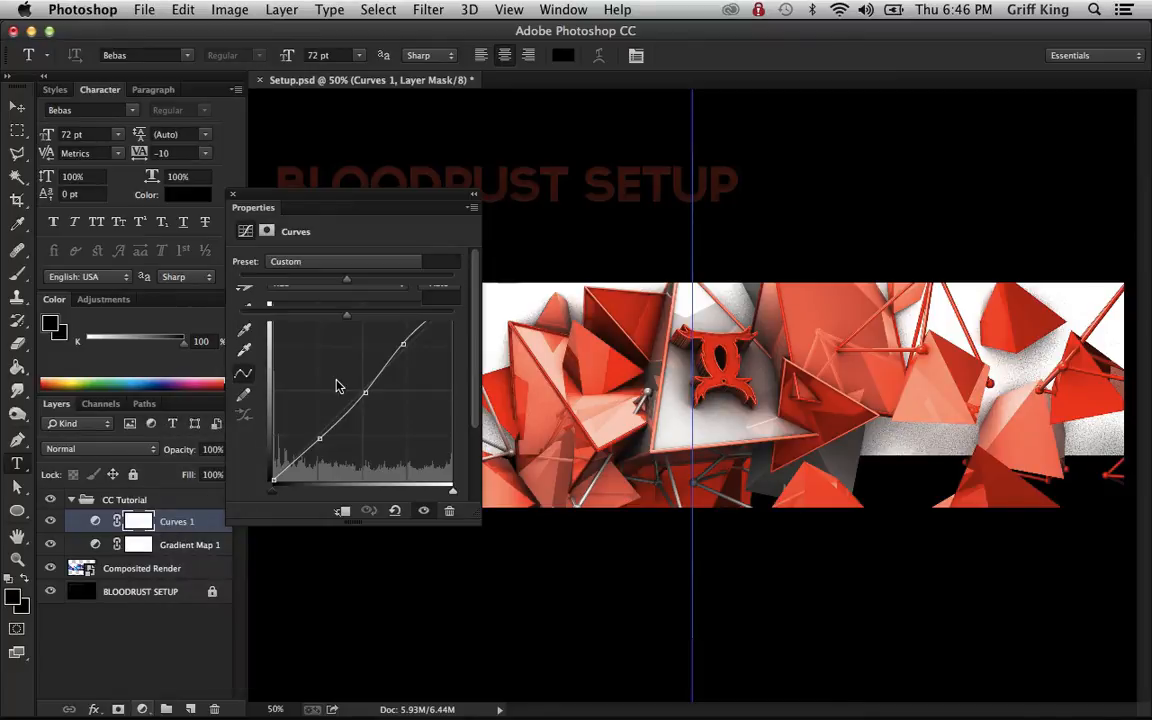
{"action": "left_click", "coordinate": [93, 708]}
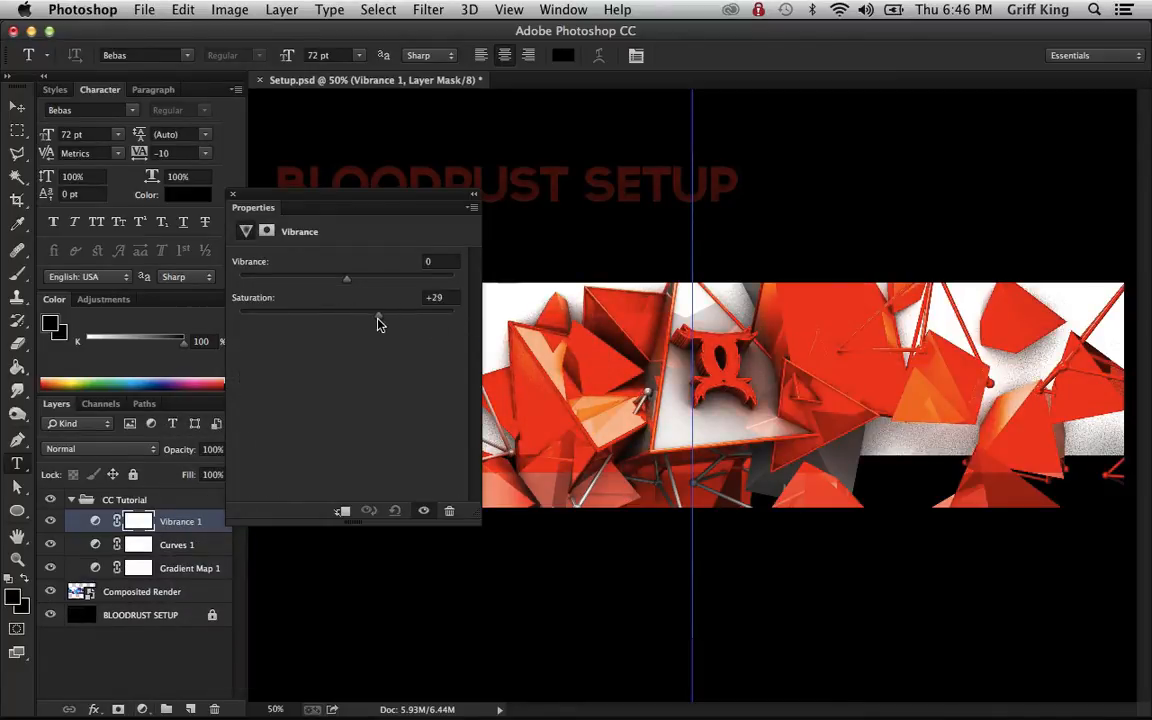
{"action": "left_click_drag", "start_coordinate": [378, 315], "coordinate": [350, 315]}
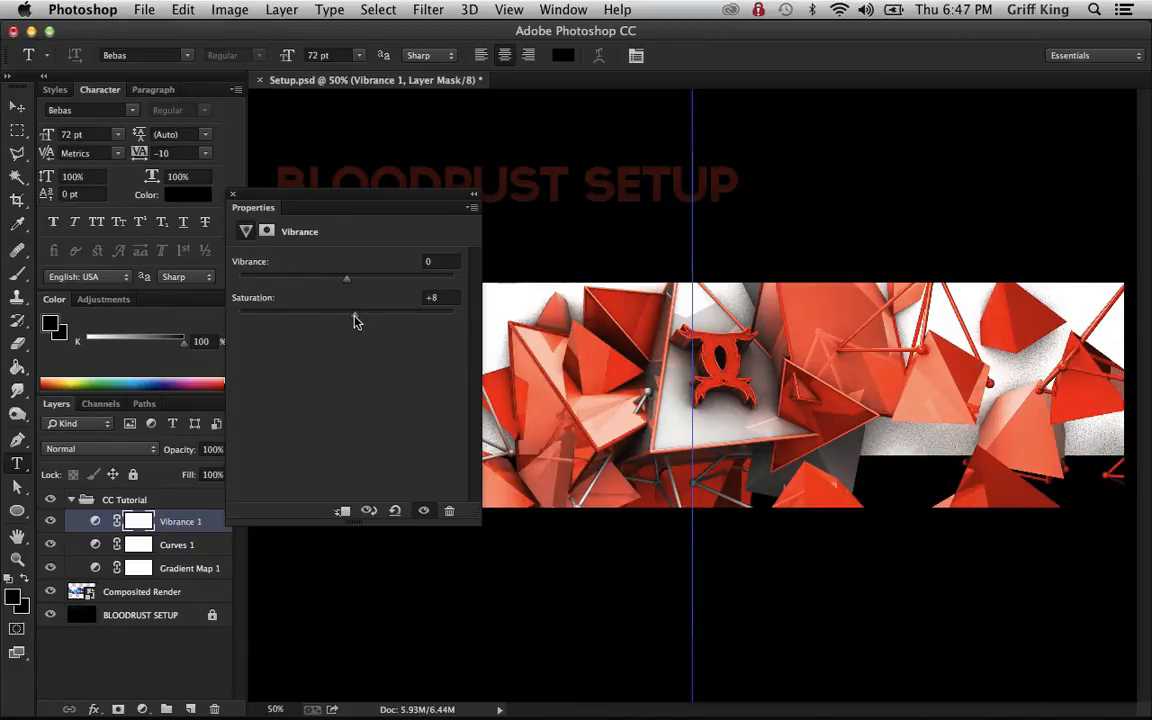
{"action": "left_click_drag", "start_coordinate": [346, 278], "coordinate": [455, 278]}
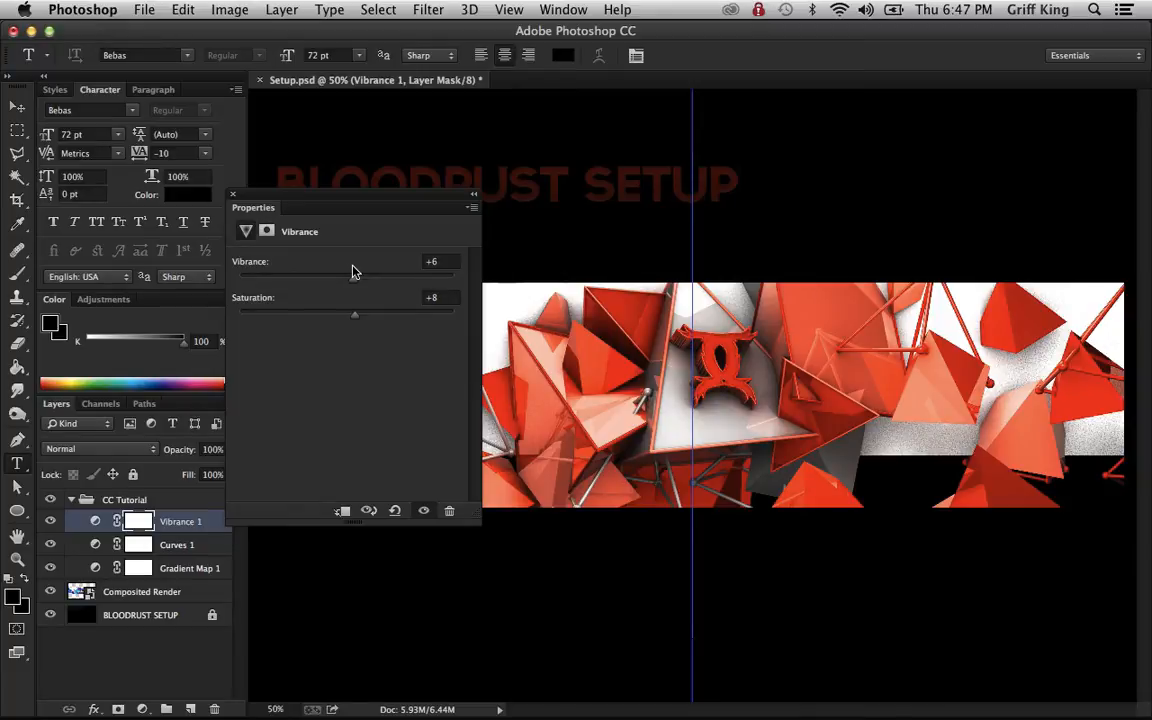
{"action": "mouse_move", "coordinate": [283, 208]}
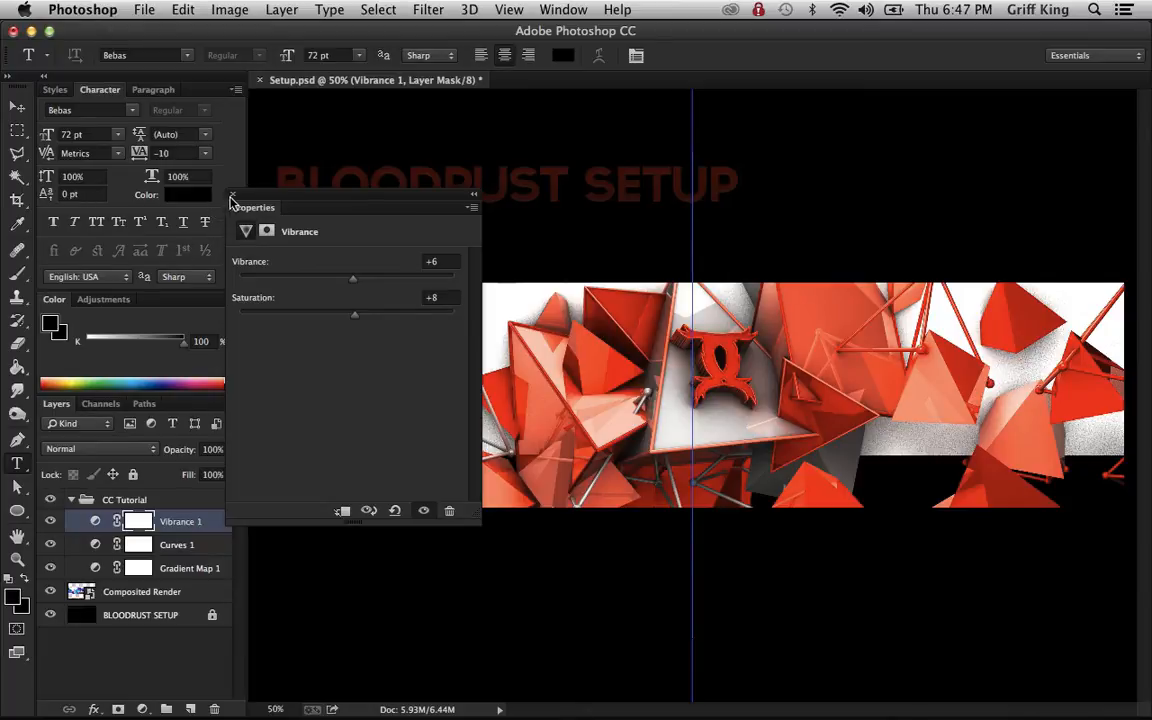
{"action": "left_click", "coordinate": [232, 195]}
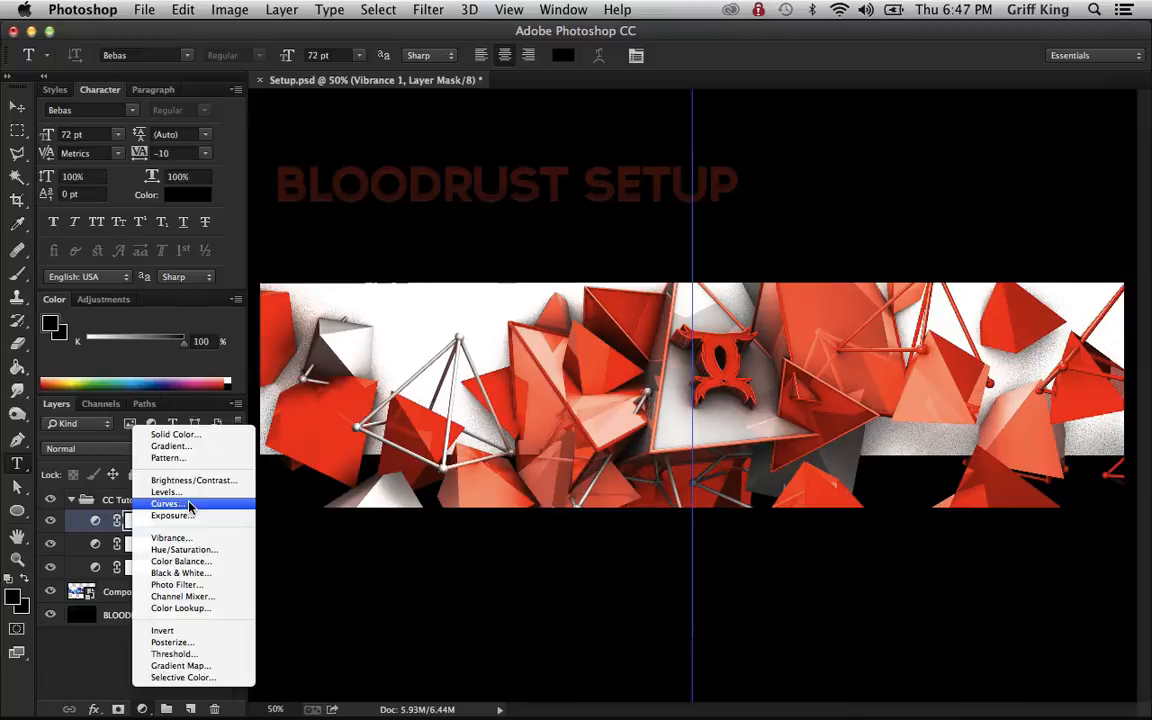
Step: Add a Levels 1 adjustment with output levels 2 and 253, then hide it to compare
{"action": "left_click", "coordinate": [164, 492]}
{"action": "type", "text": "253"}
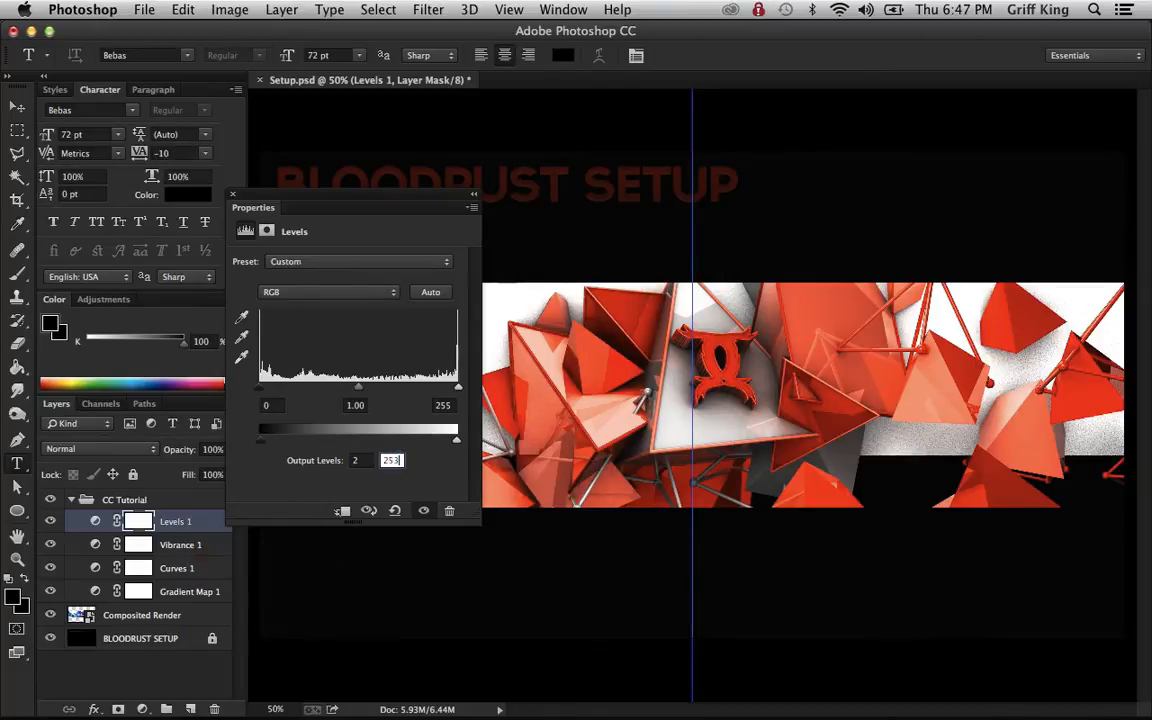
{"action": "left_click", "coordinate": [233, 194]}
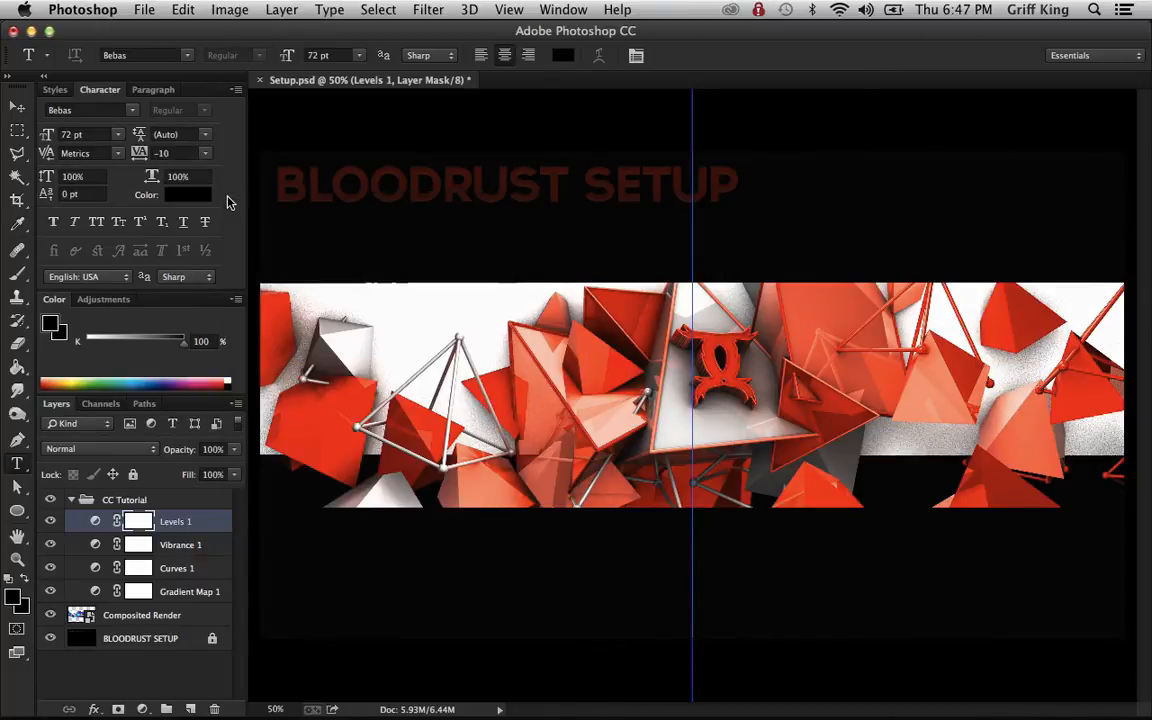
{"action": "left_click", "coordinate": [50, 521]}
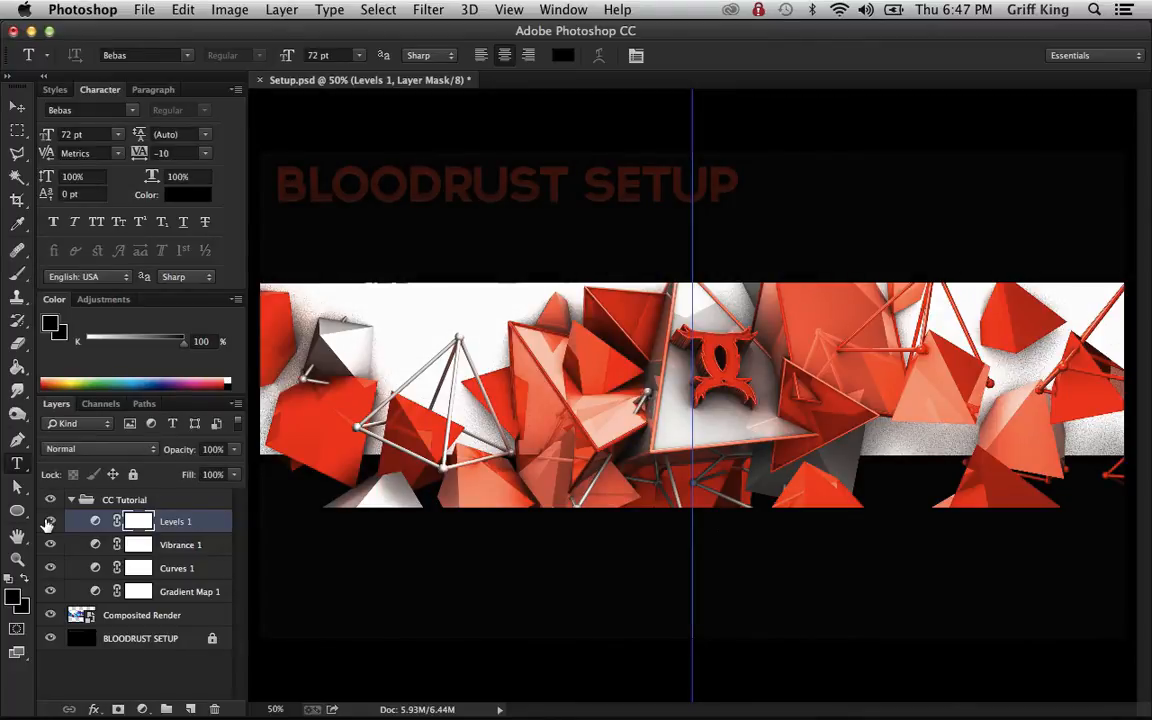
{"action": "mouse_move", "coordinate": [50, 521]}
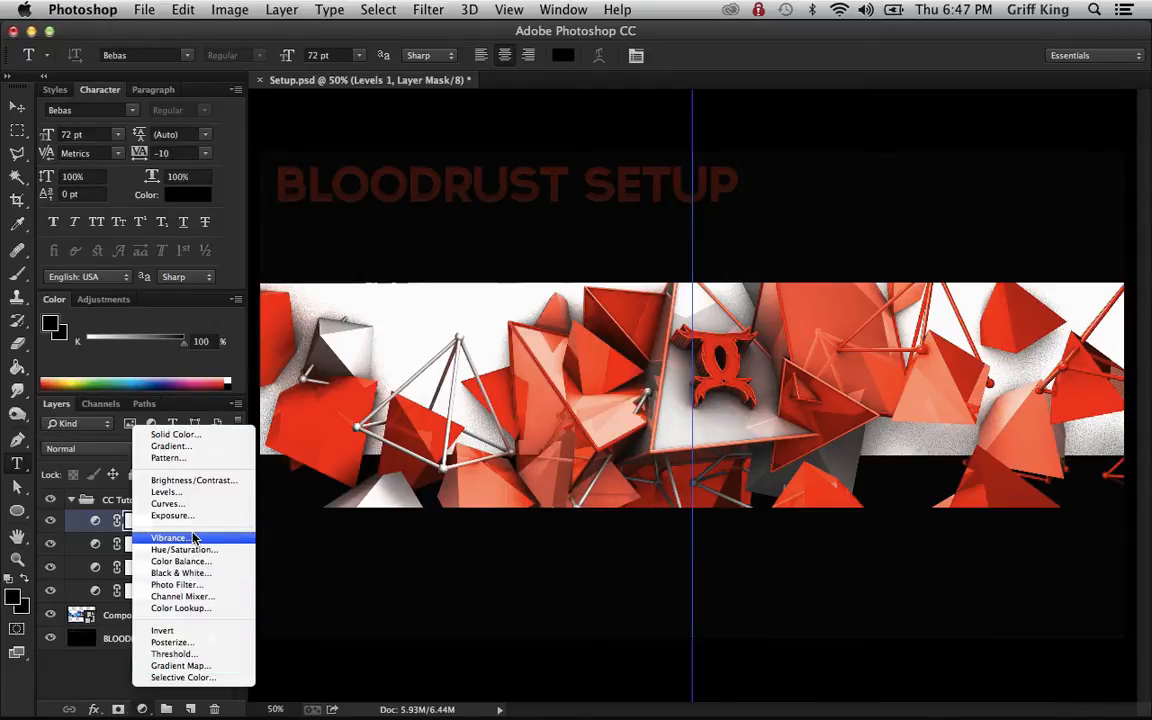
Step: Add a Brightness/Contrast adjustment layer with contrast 8 and brightness -1
{"action": "left_click", "coordinate": [166, 491]}
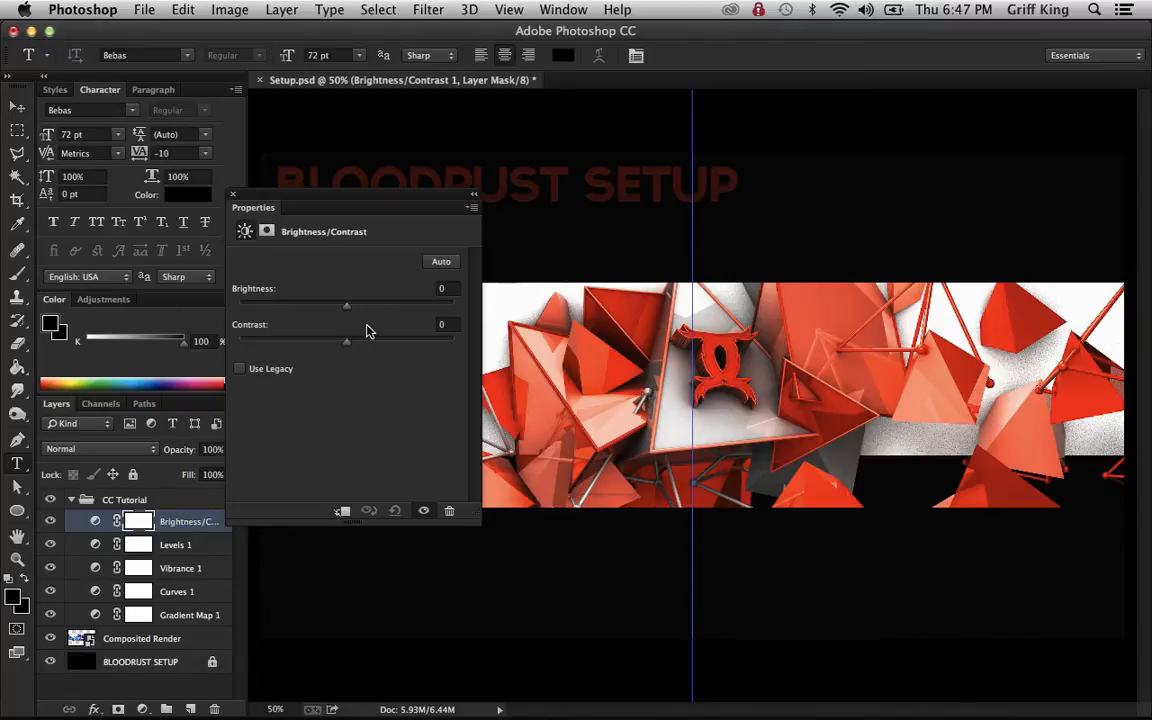
{"action": "left_click_drag", "start_coordinate": [347, 341], "coordinate": [453, 341]}
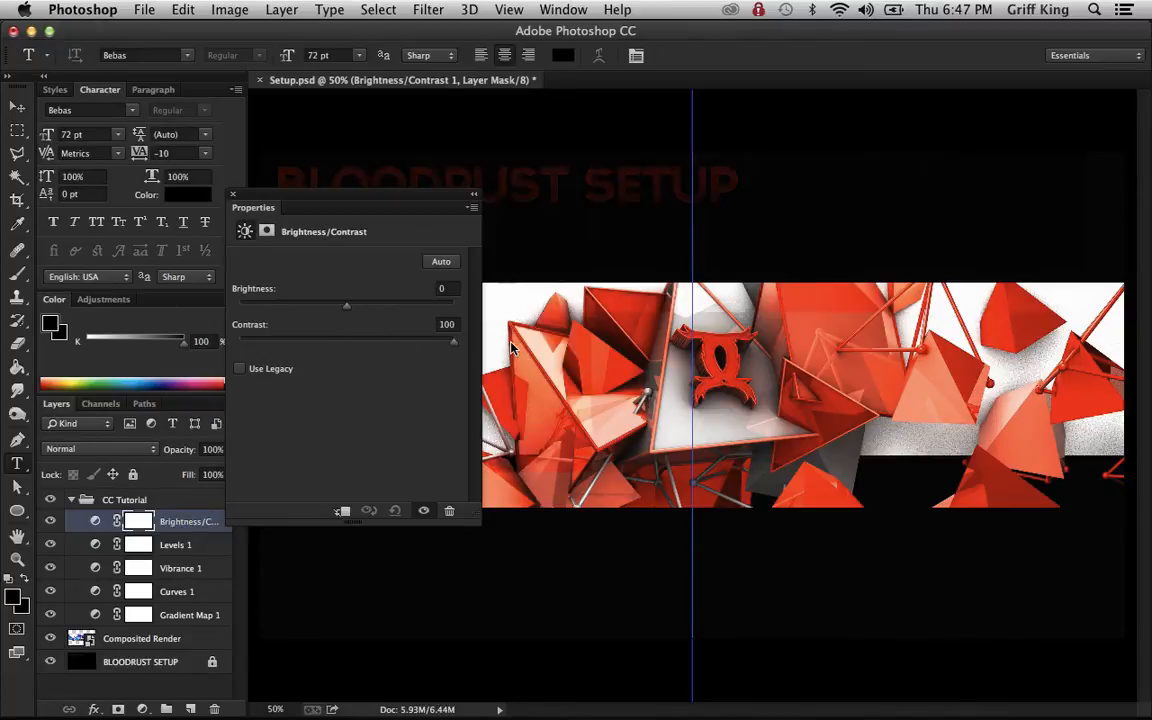
{"action": "left_click_drag", "start_coordinate": [453, 339], "coordinate": [347, 339]}
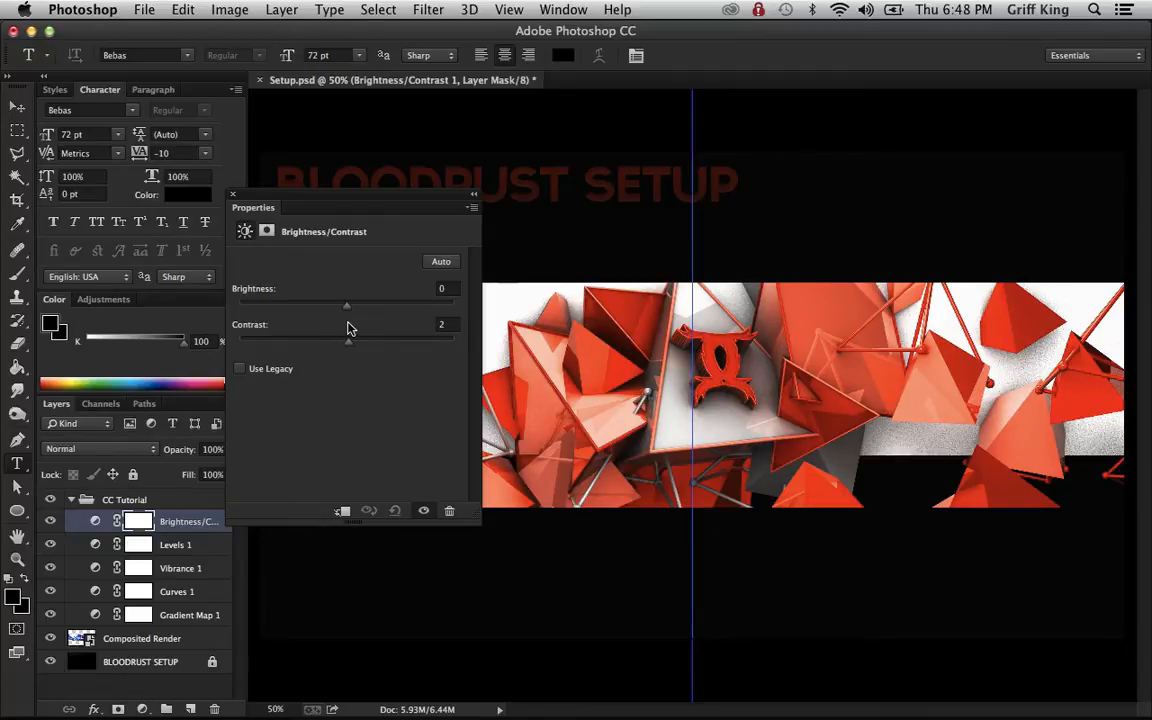
{"action": "left_click_drag", "start_coordinate": [348, 342], "coordinate": [356, 342]}
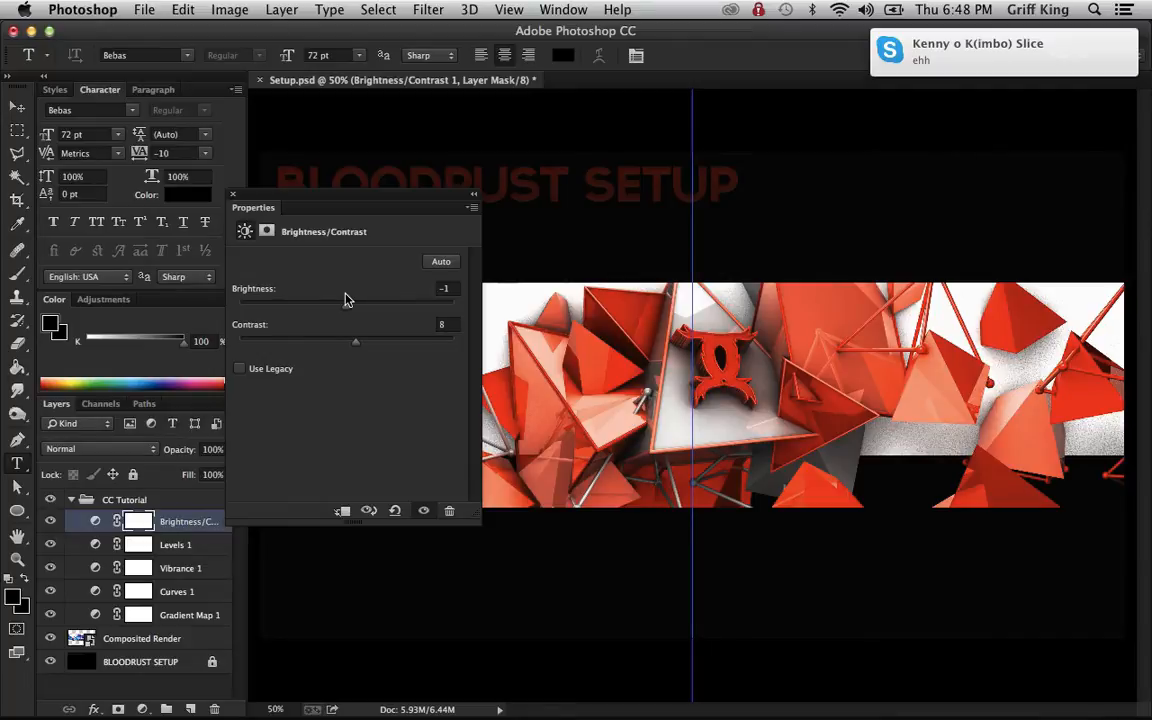
{"action": "left_click", "coordinate": [233, 193]}
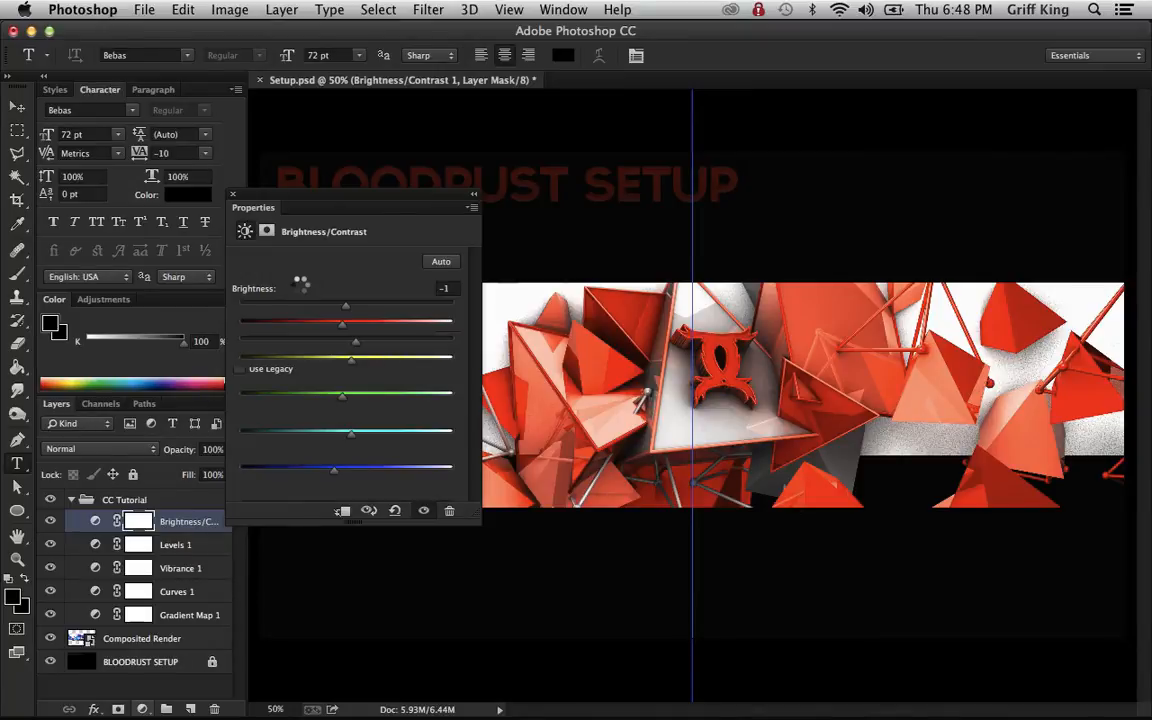
{"action": "mouse_move", "coordinate": [320, 300]}
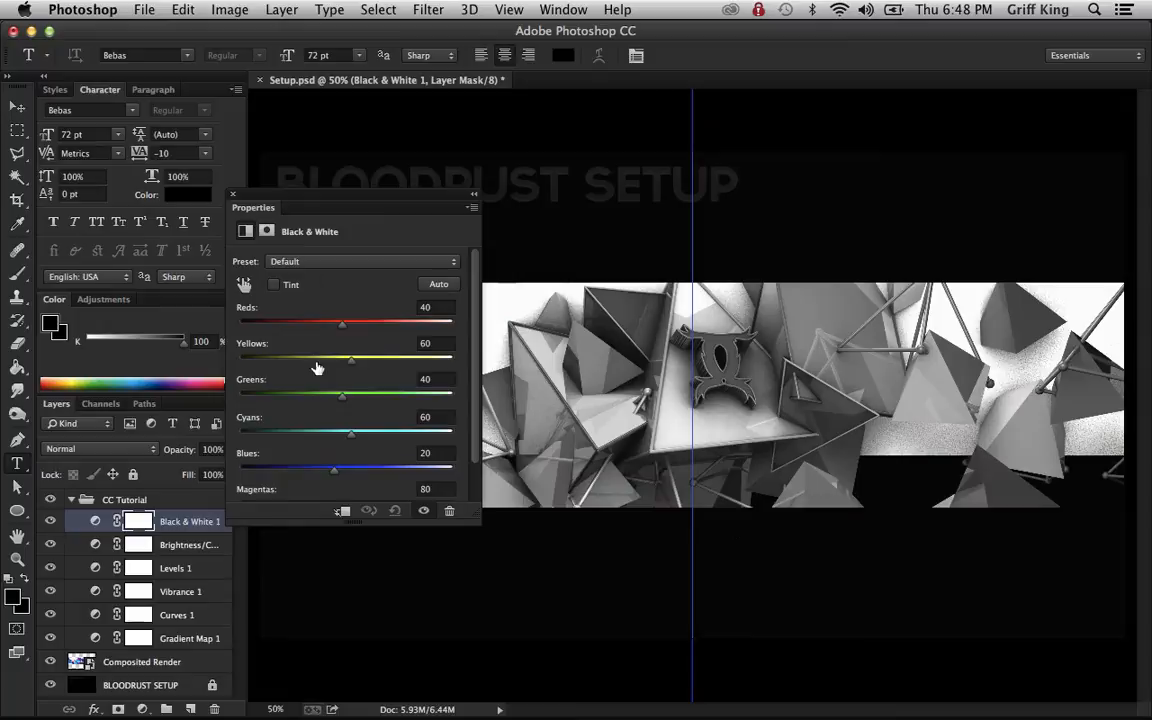
{"action": "mouse_move", "coordinate": [303, 363]}
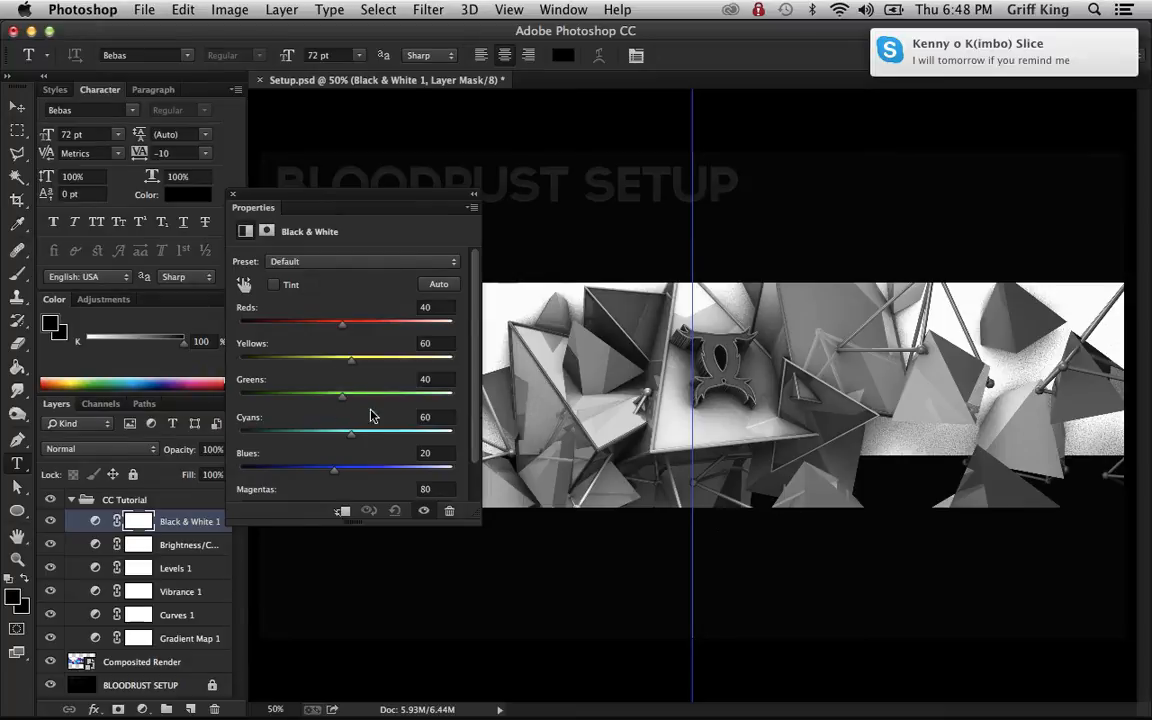
{"action": "mouse_move", "coordinate": [320, 348]}
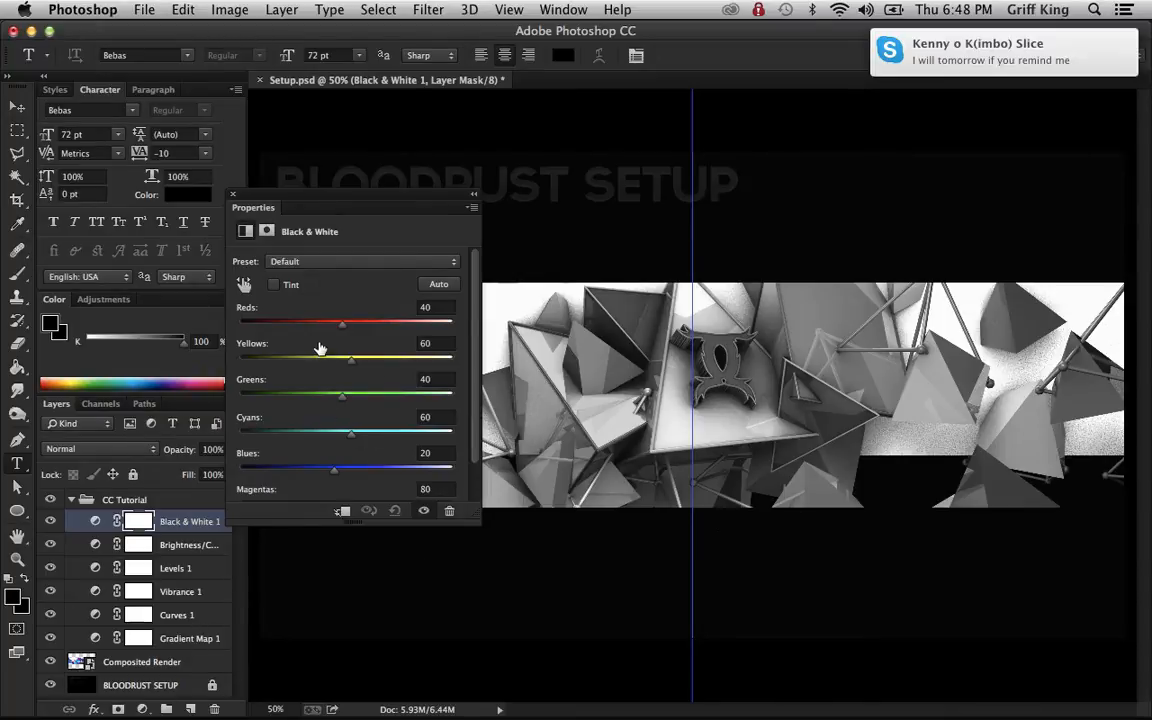
Step: Set the Black & White adjustment's Reds to -200 and dismiss its settings
{"action": "left_click_drag", "start_coordinate": [343, 323], "coordinate": [240, 323]}
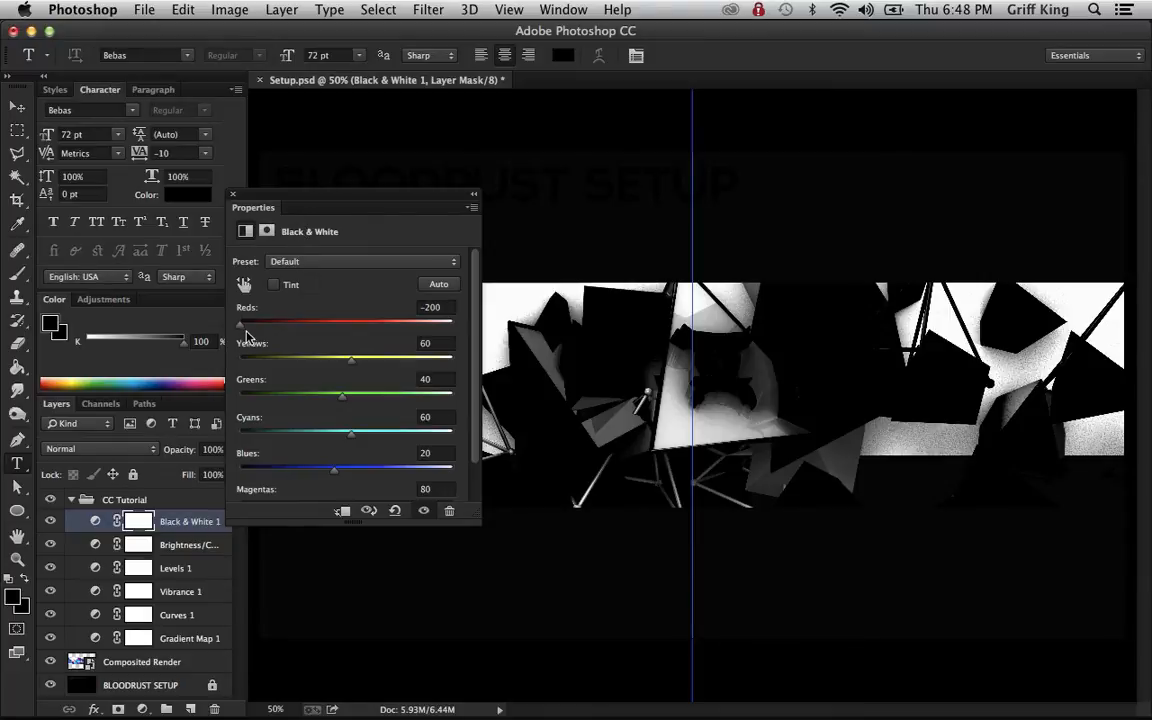
{"action": "left_click", "coordinate": [233, 193]}
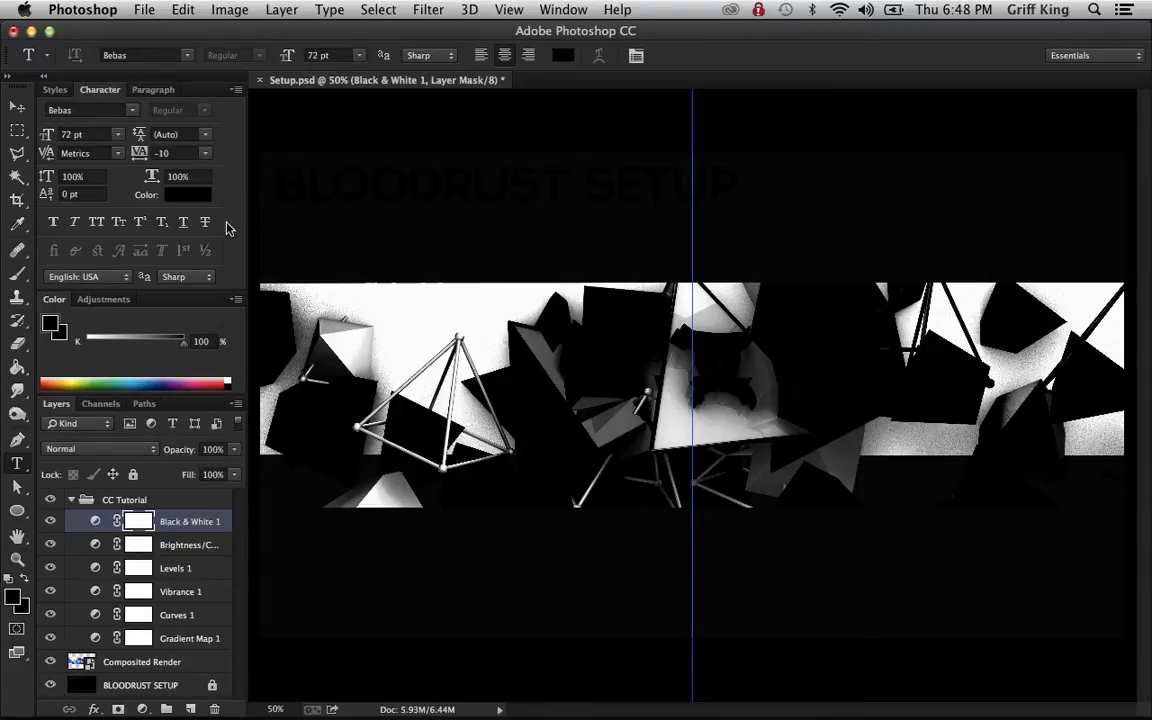
Step: Blend Black & White 1 in Overlay at 19% opacity, compare visibility, and collapse CC Tutorial
{"action": "left_click", "coordinate": [98, 448]}
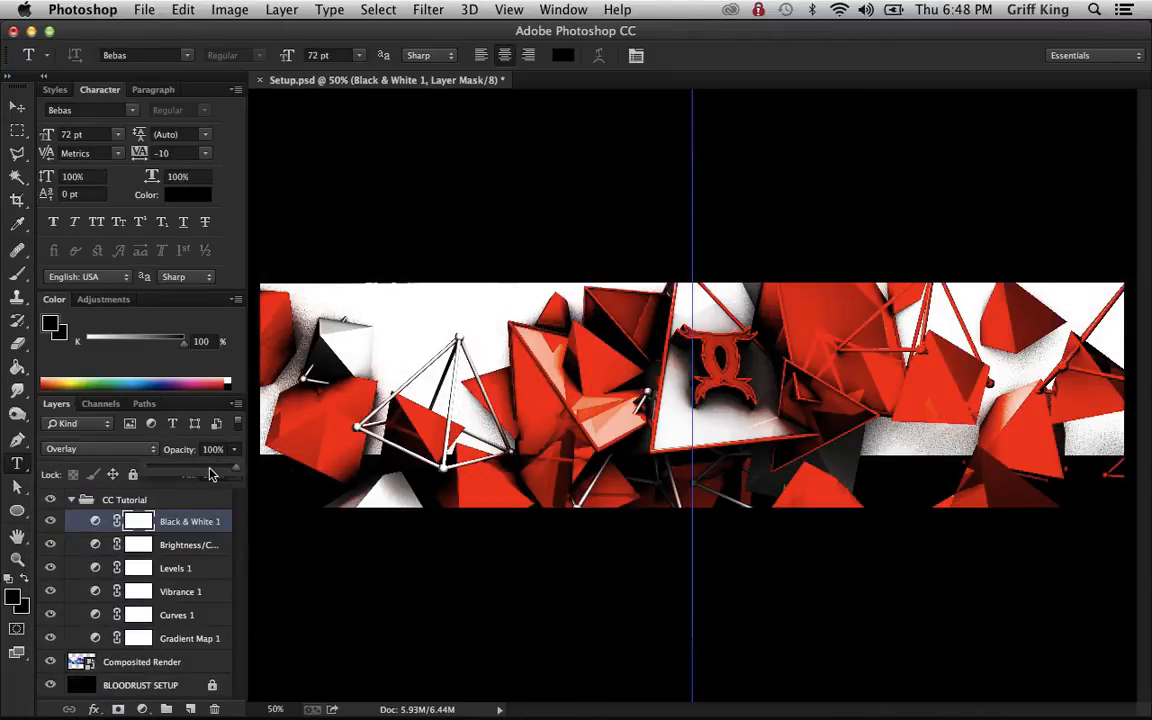
{"action": "left_click_drag", "start_coordinate": [235, 462], "coordinate": [190, 462]}
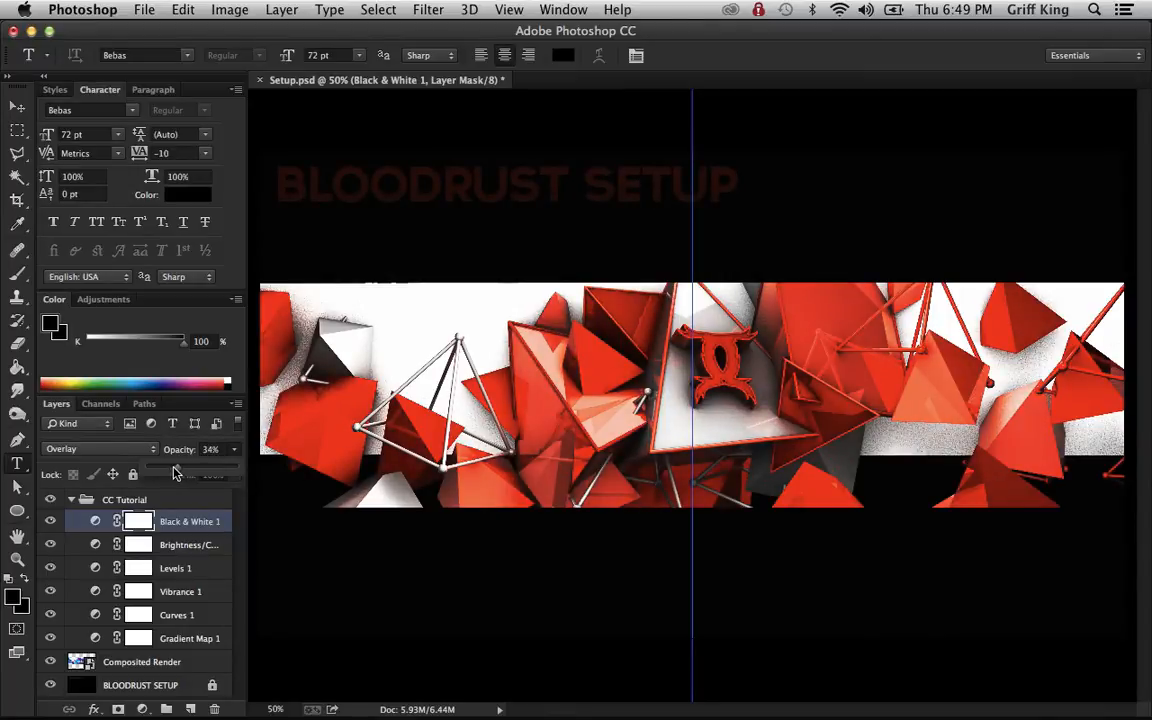
{"action": "left_click_drag", "start_coordinate": [200, 462], "coordinate": [173, 462]}
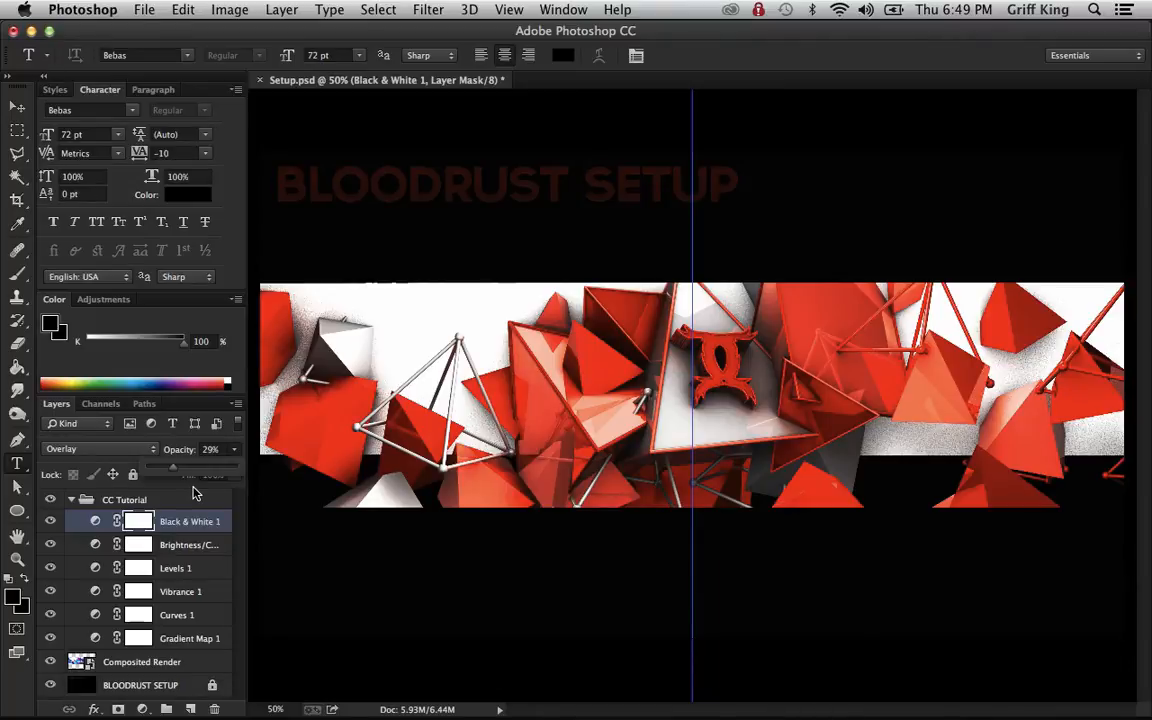
{"action": "mouse_move", "coordinate": [238, 501]}
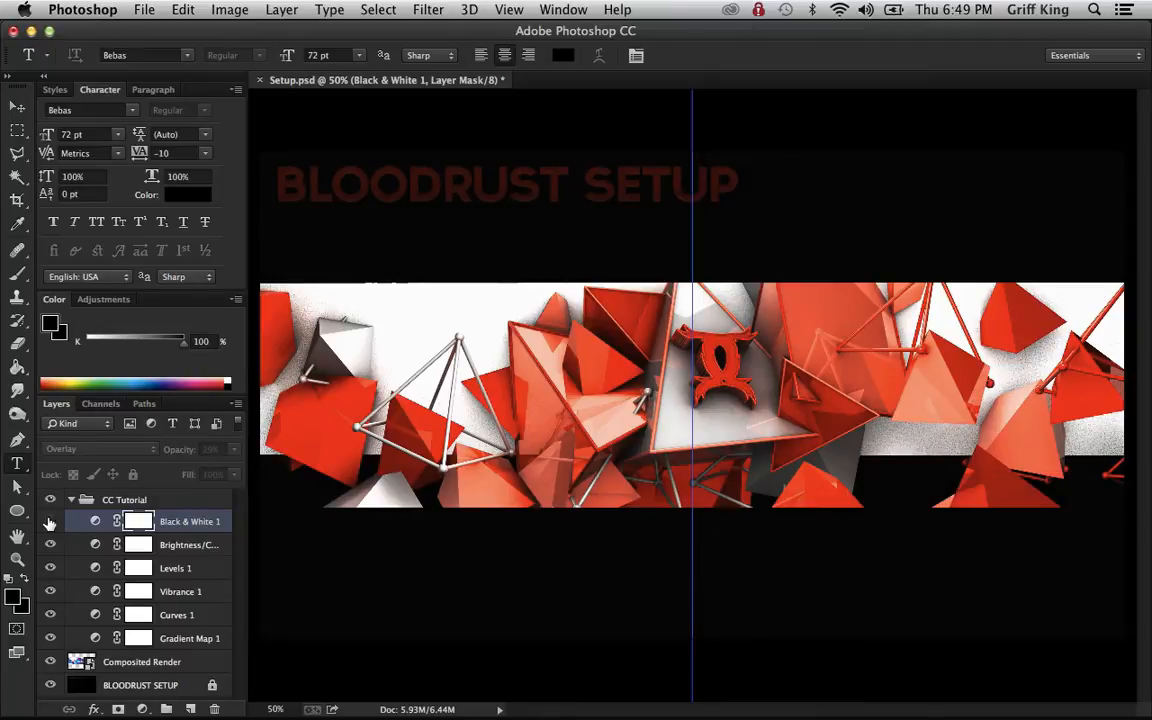
{"action": "left_click", "coordinate": [234, 449]}
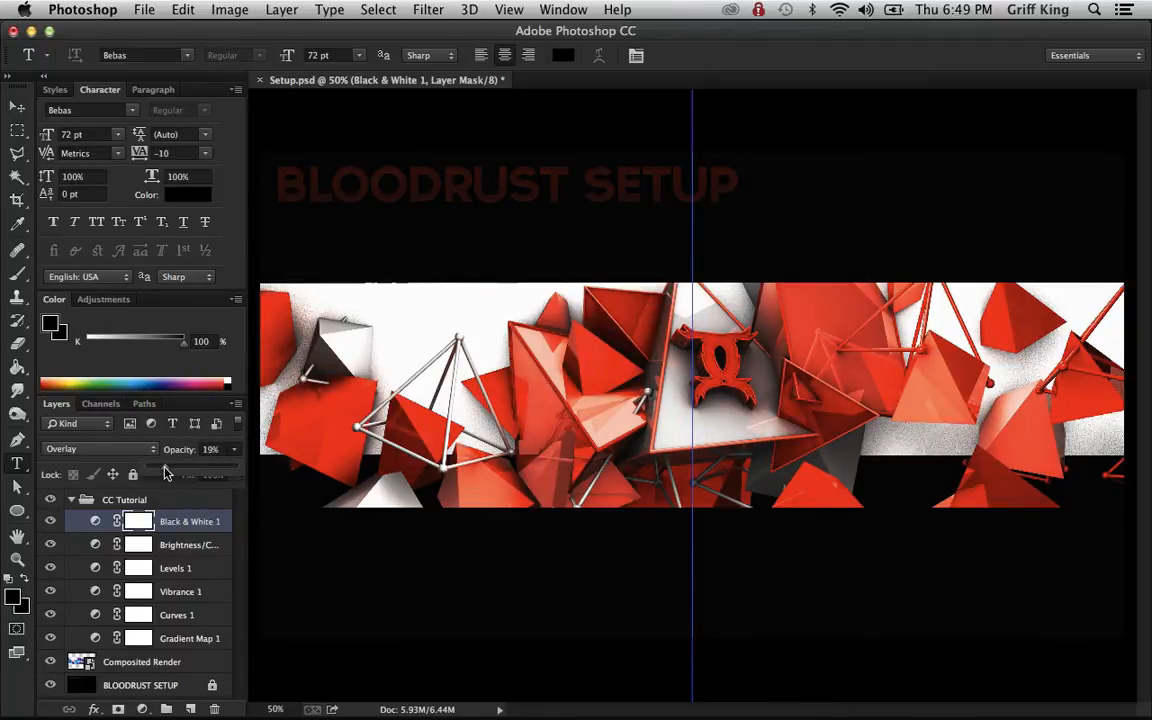
{"action": "left_click", "coordinate": [71, 499]}
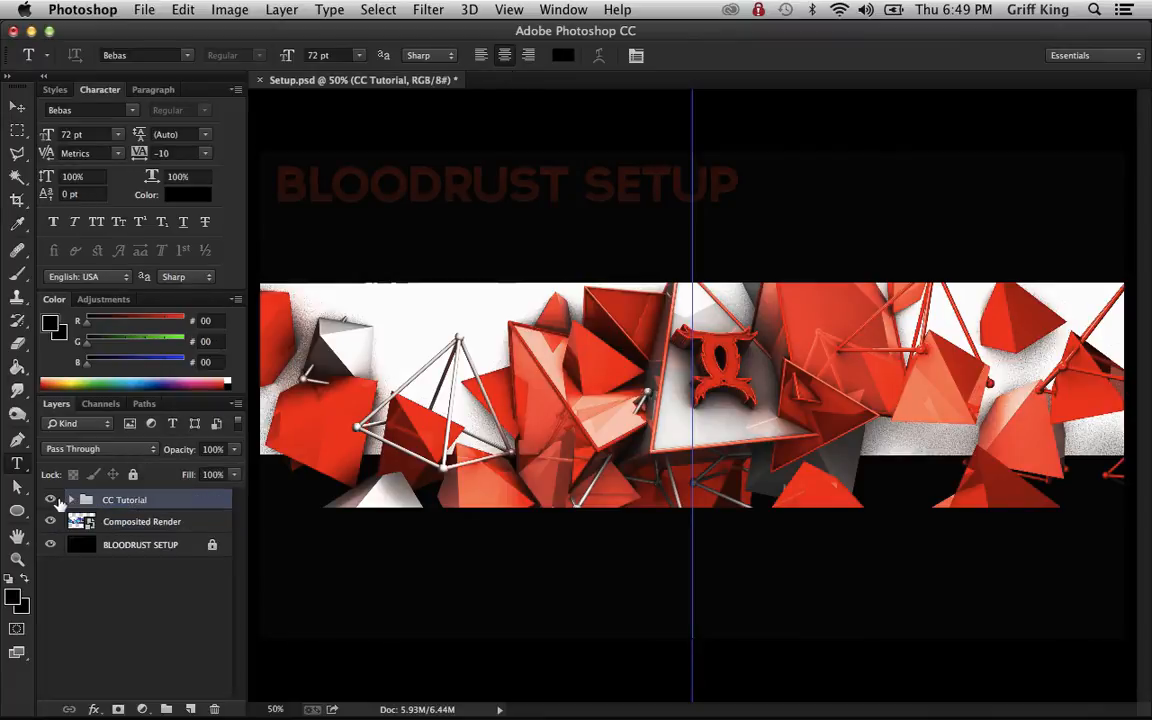
Step: Hide the CC Tutorial group and the Composited Render layer
{"action": "left_click", "coordinate": [50, 499]}
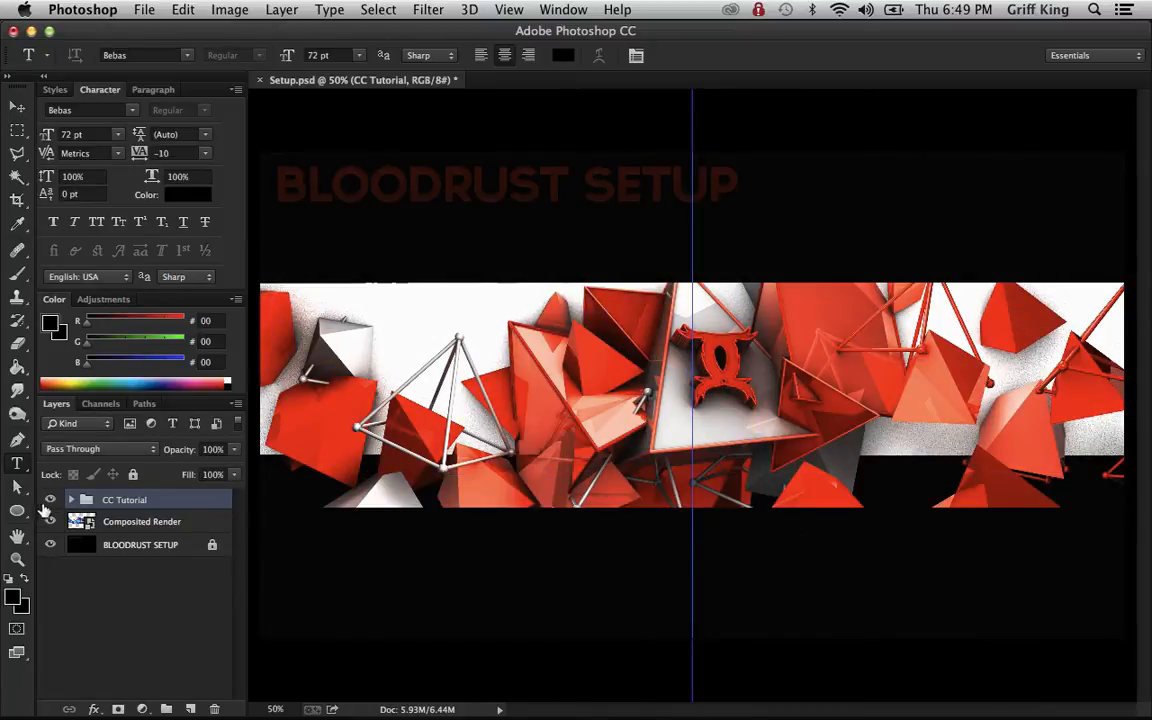
{"action": "left_click", "coordinate": [50, 521]}
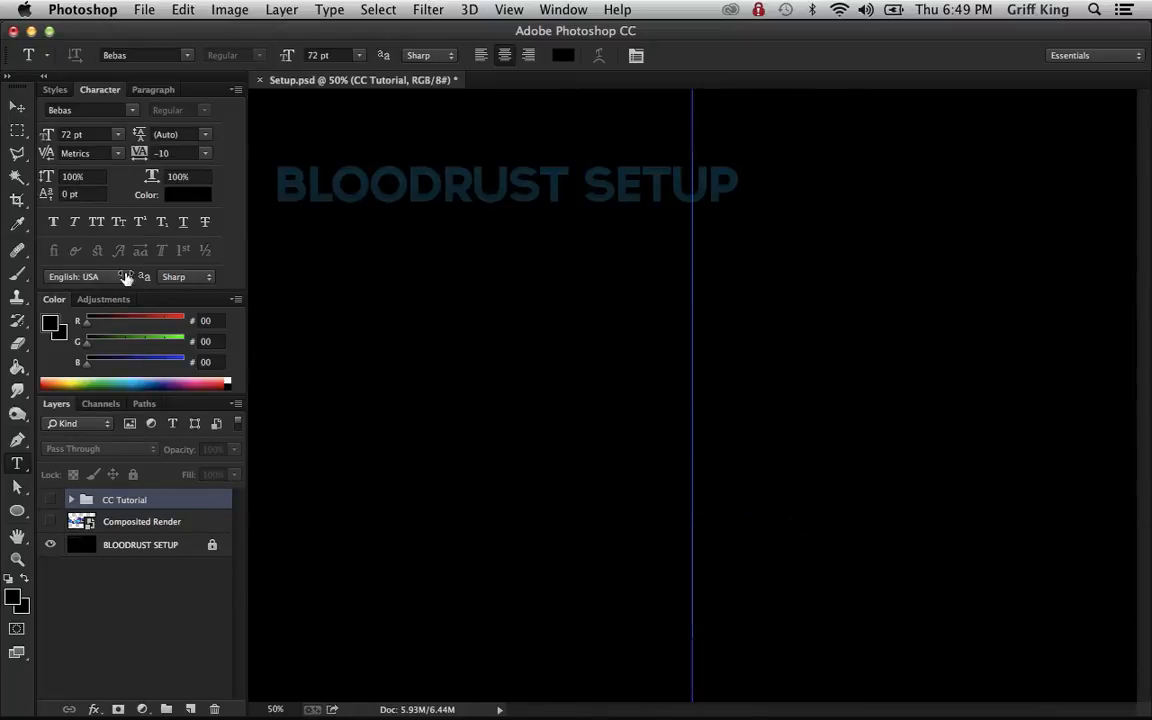
{"action": "left_click", "coordinate": [140, 544]}
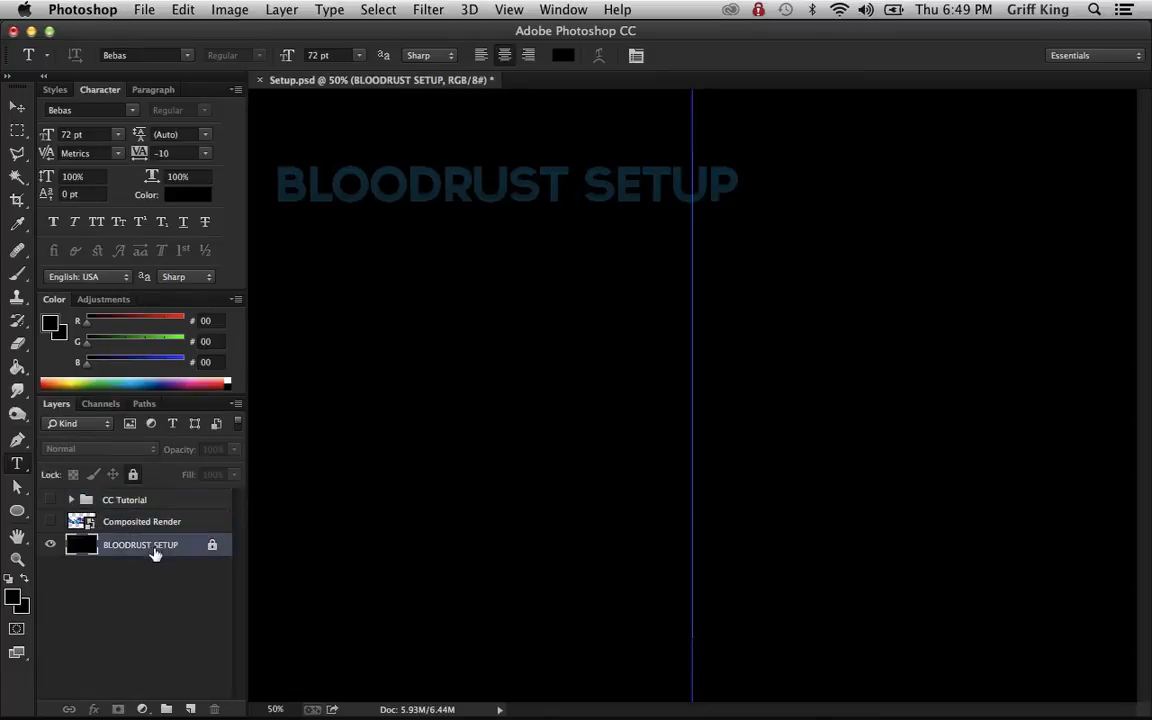
{"action": "mouse_move", "coordinate": [230, 133]}
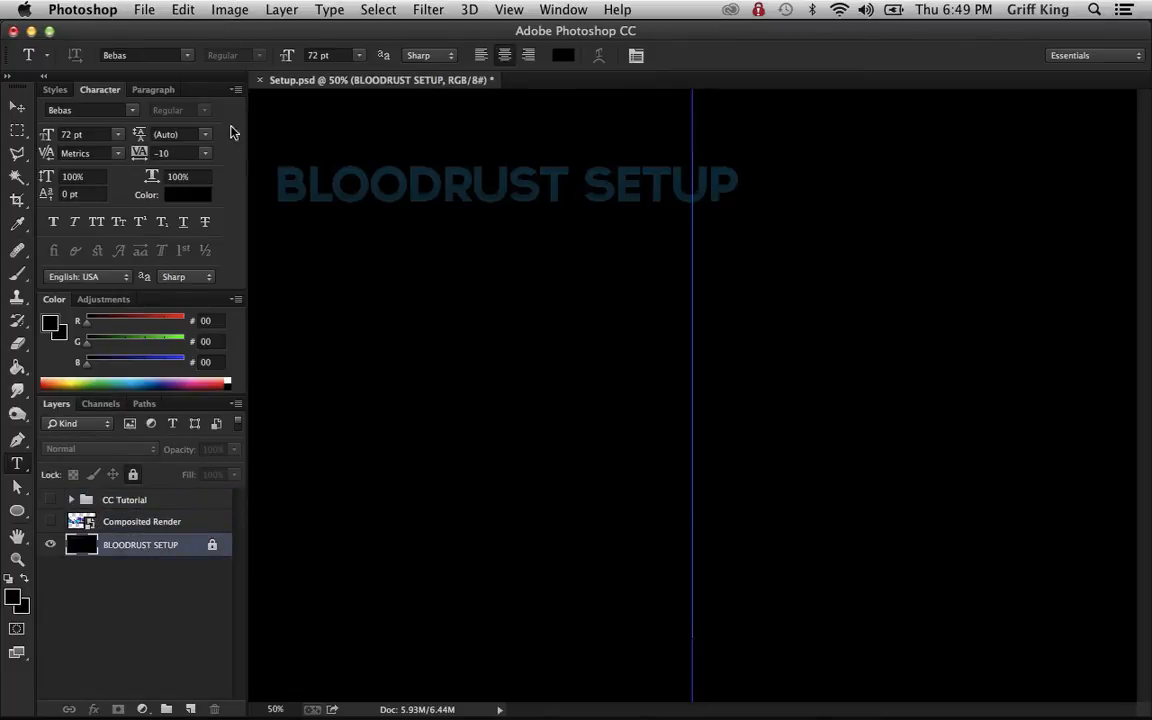
{"action": "mouse_move", "coordinate": [242, 152]}
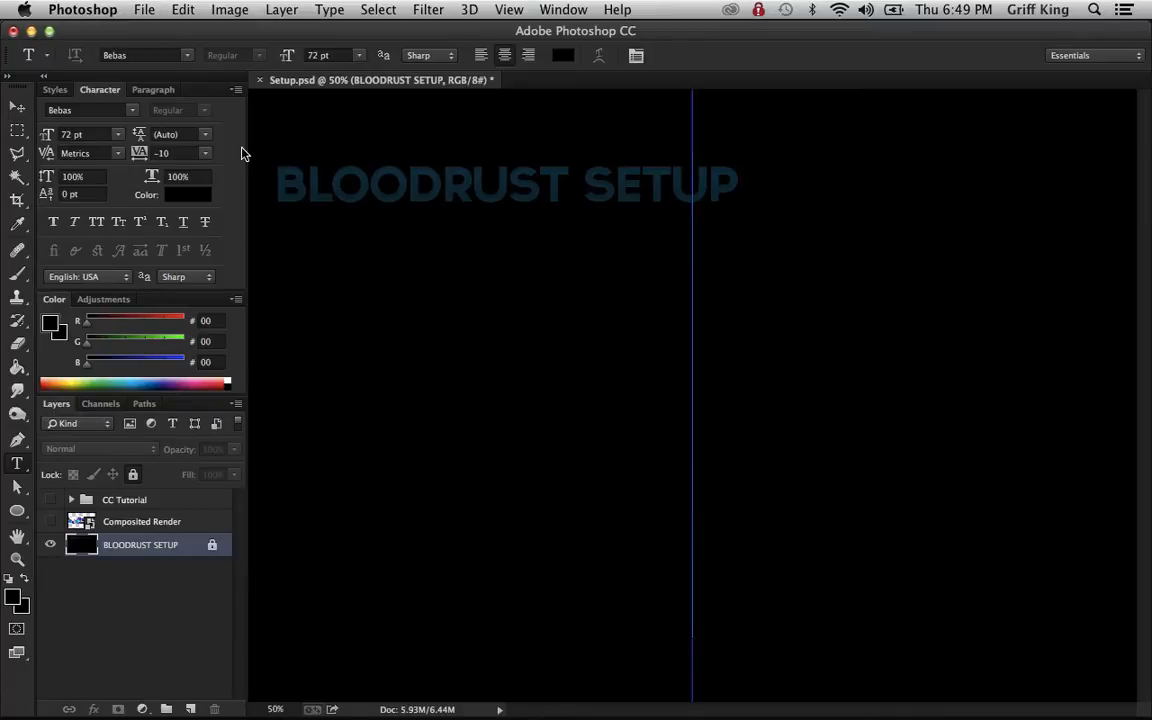
Step: Create a new group above Composited Render named Multi-Colored CC
{"action": "left_click", "coordinate": [142, 521]}
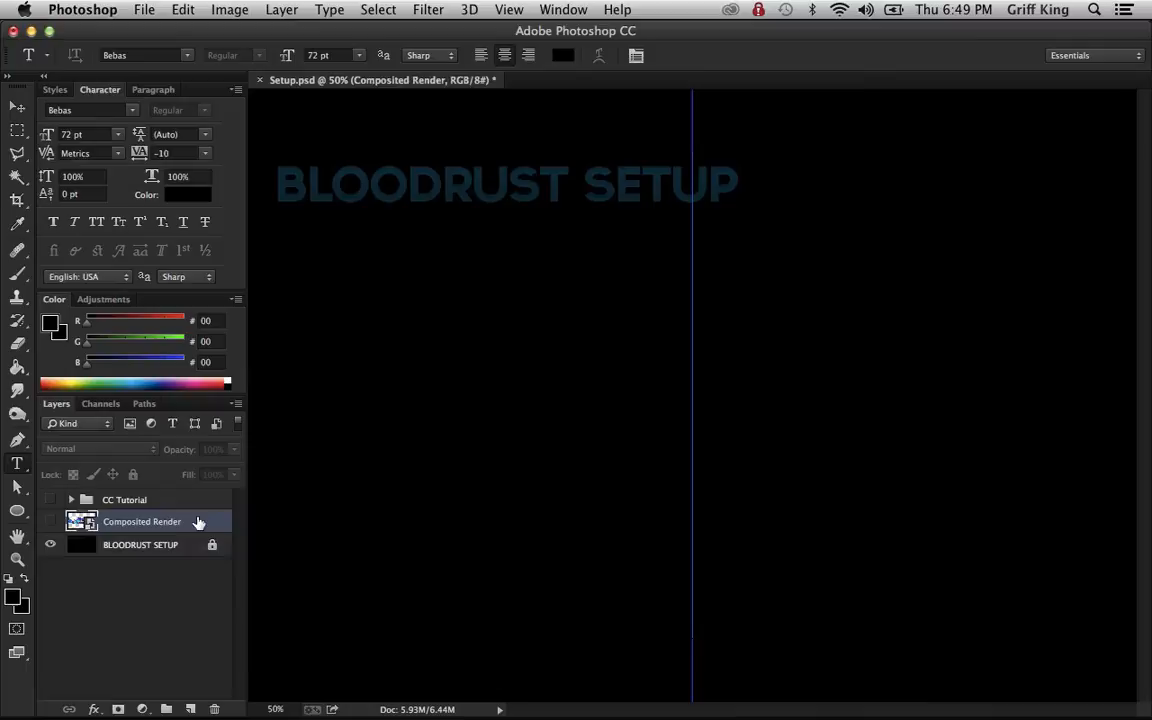
{"action": "mouse_move", "coordinate": [168, 710]}
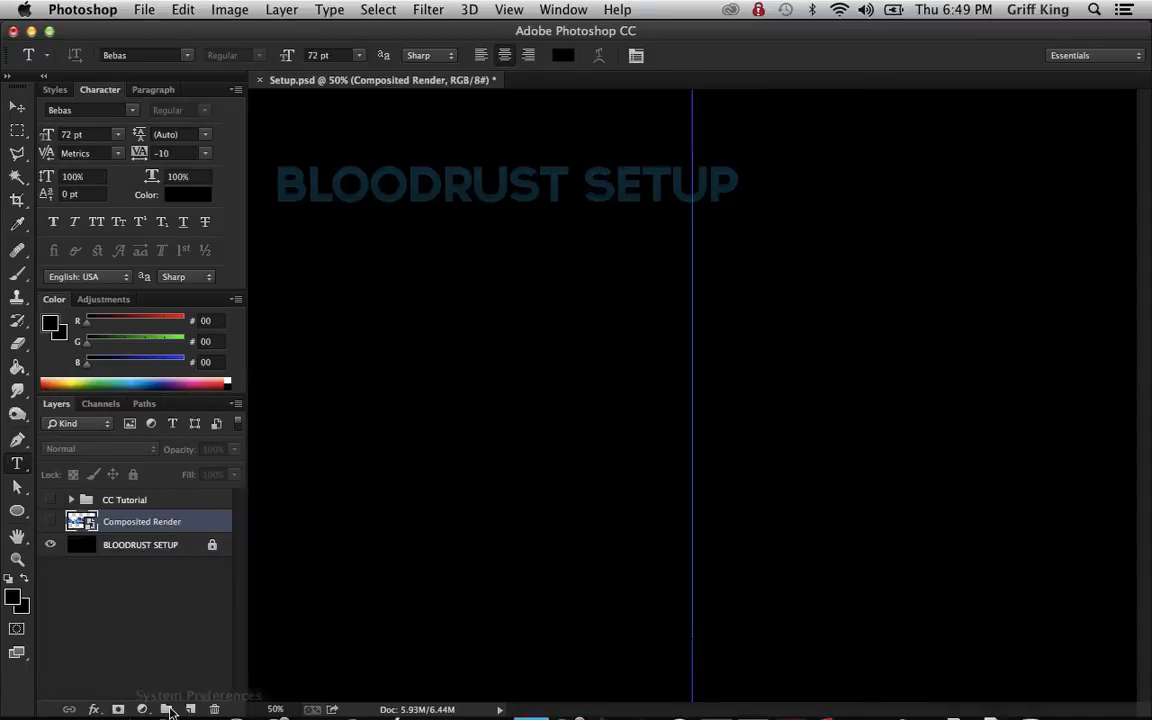
{"action": "left_click", "coordinate": [166, 709]}
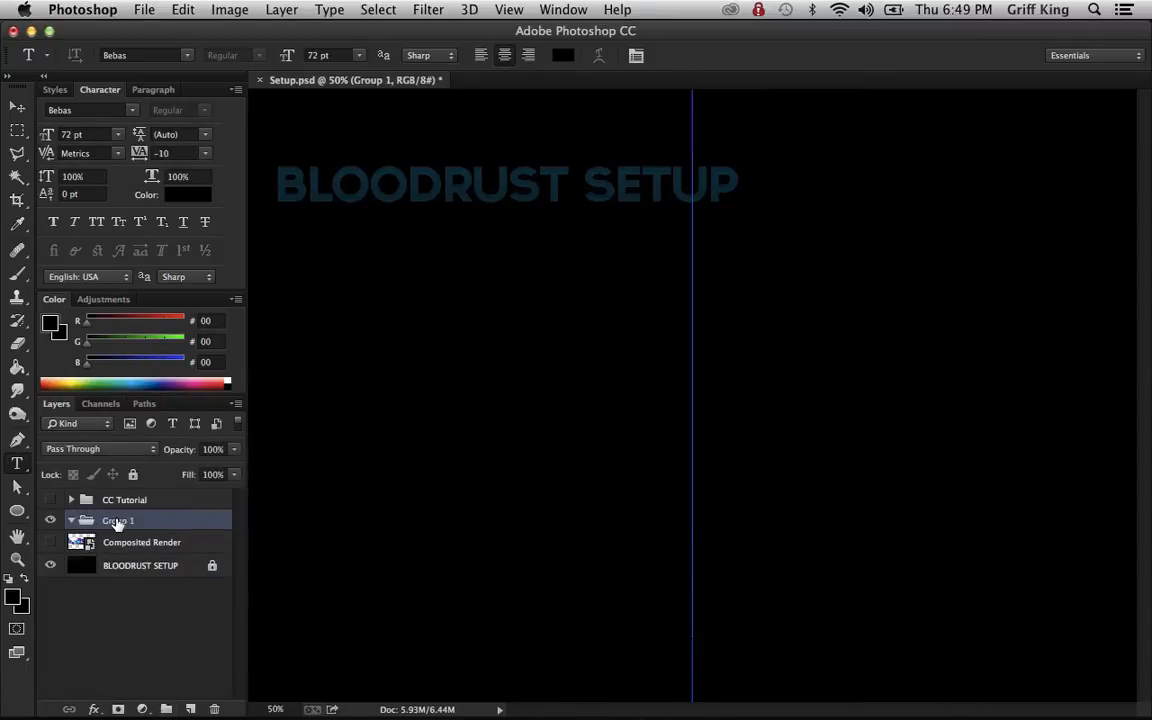
{"action": "double_click", "coordinate": [118, 520]}
{"action": "type", "text": "Multi-Colo"}
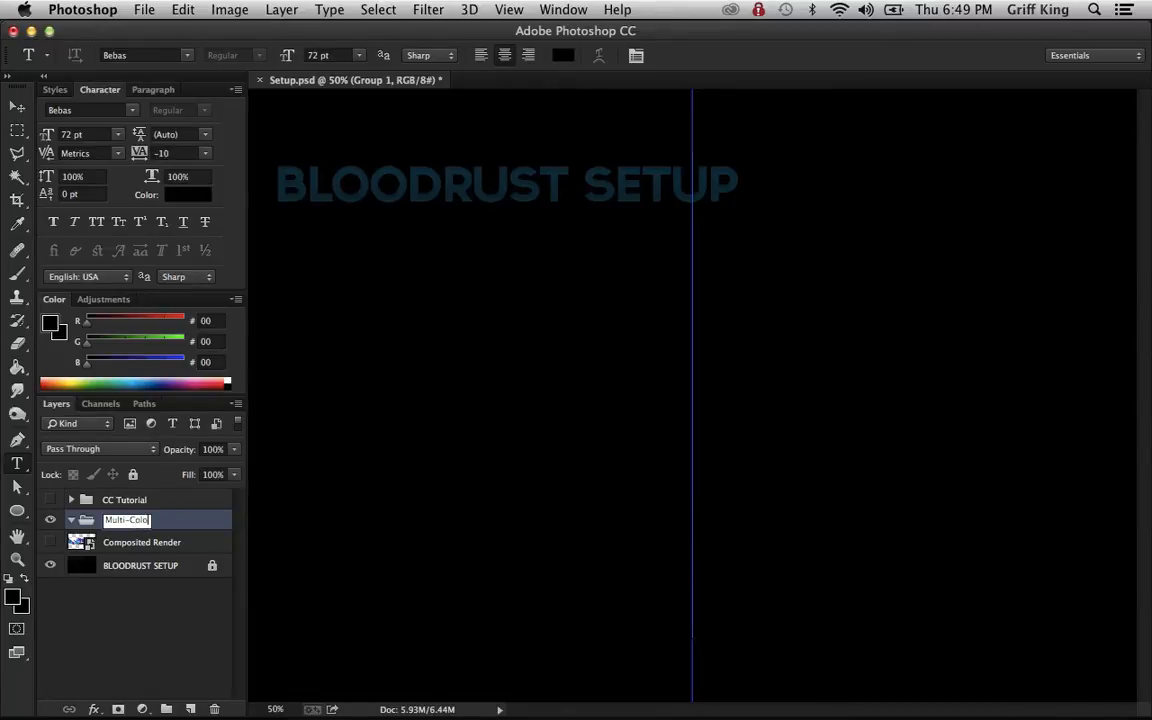
{"action": "type", "text": "ed CC"}
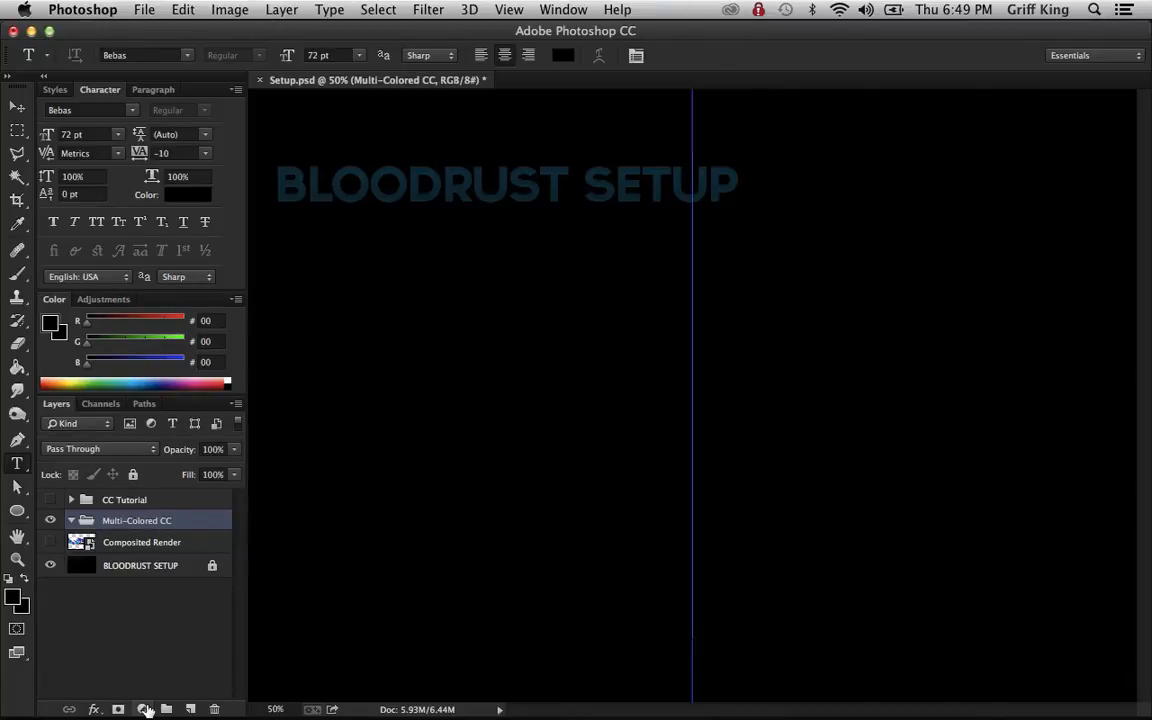
{"action": "mouse_move", "coordinate": [175, 669]}
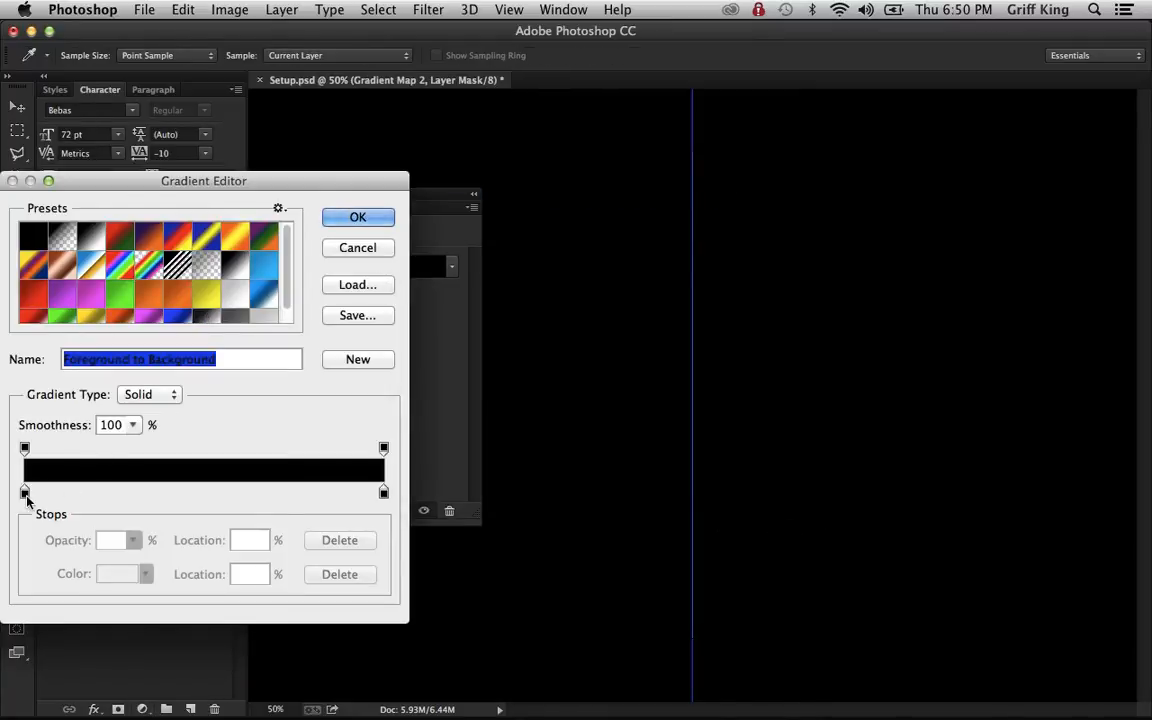
Step: Set Gradient Map 2's left colour stop to bright blue 0096ff
{"action": "double_click", "coordinate": [25, 491]}
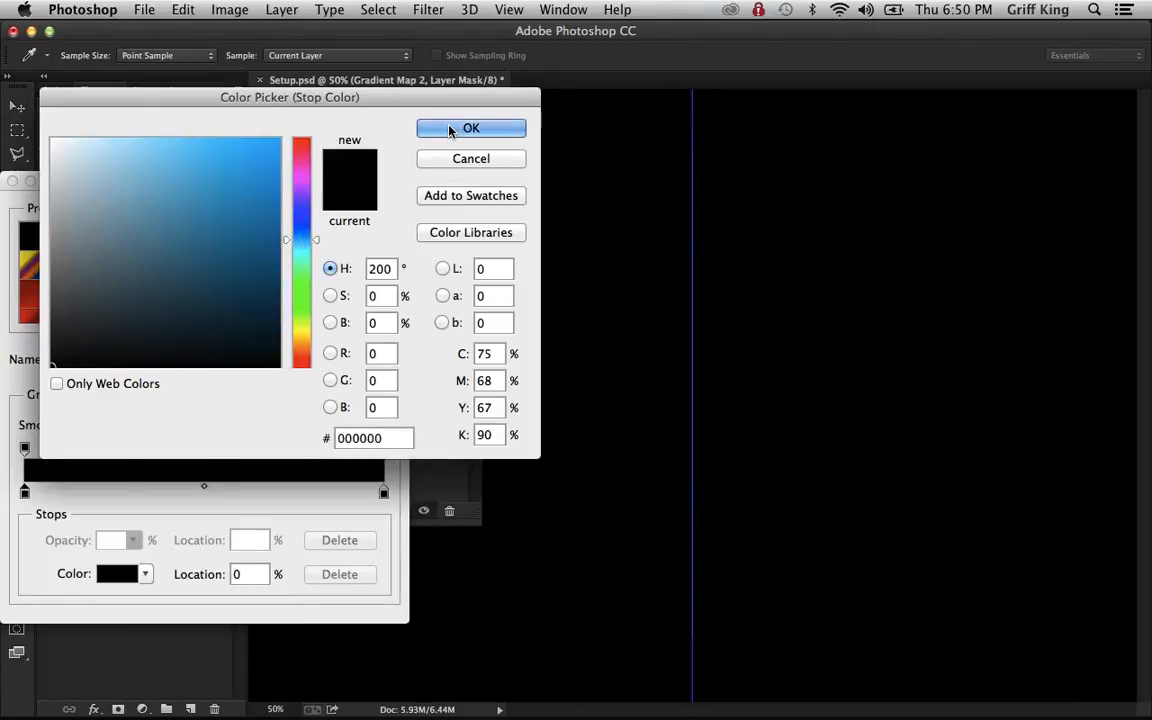
{"action": "left_click", "coordinate": [471, 128]}
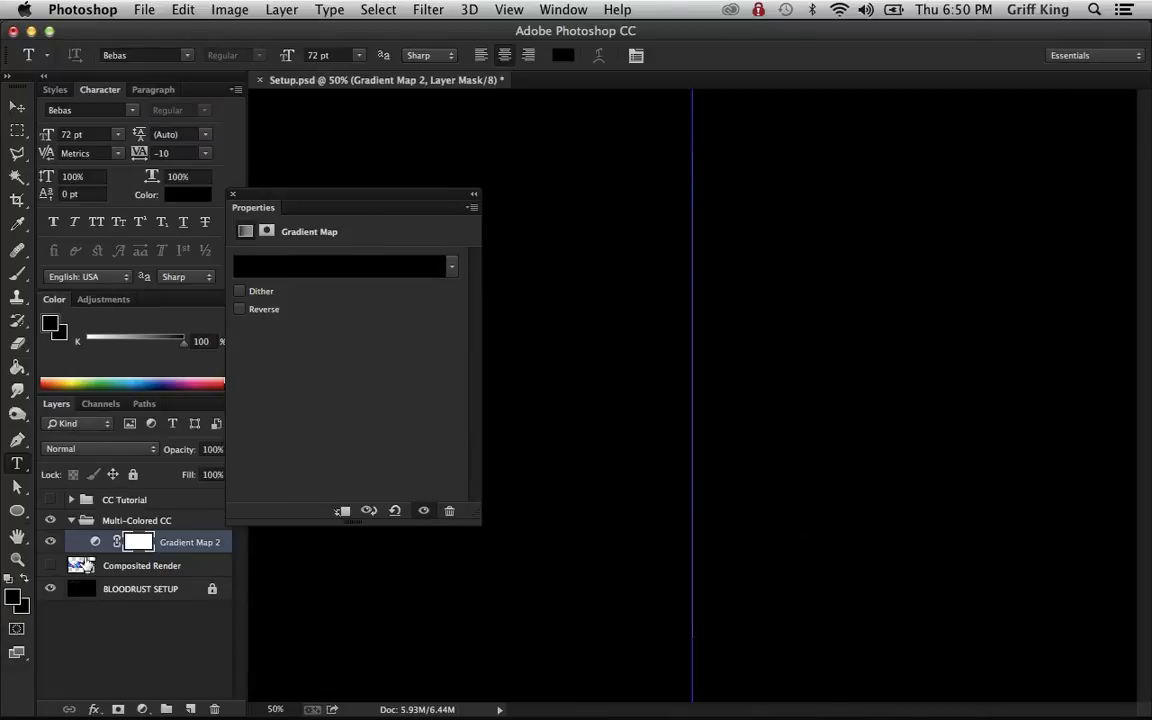
{"action": "left_click", "coordinate": [340, 265]}
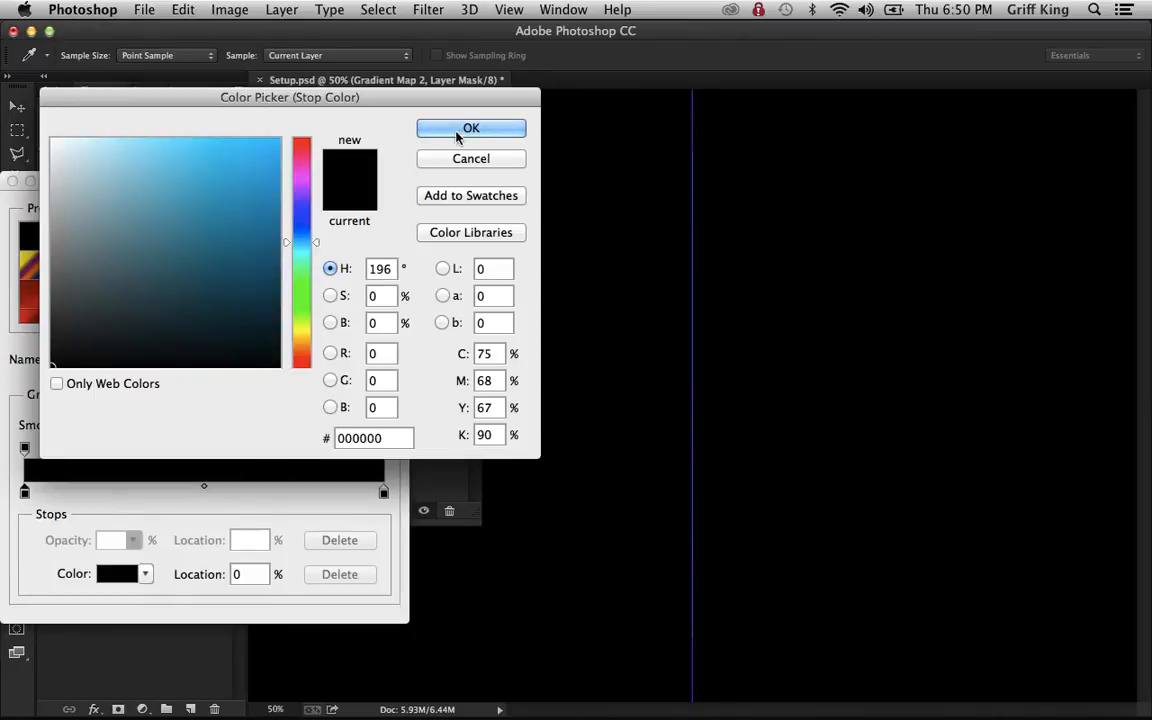
{"action": "mouse_move", "coordinate": [430, 172]}
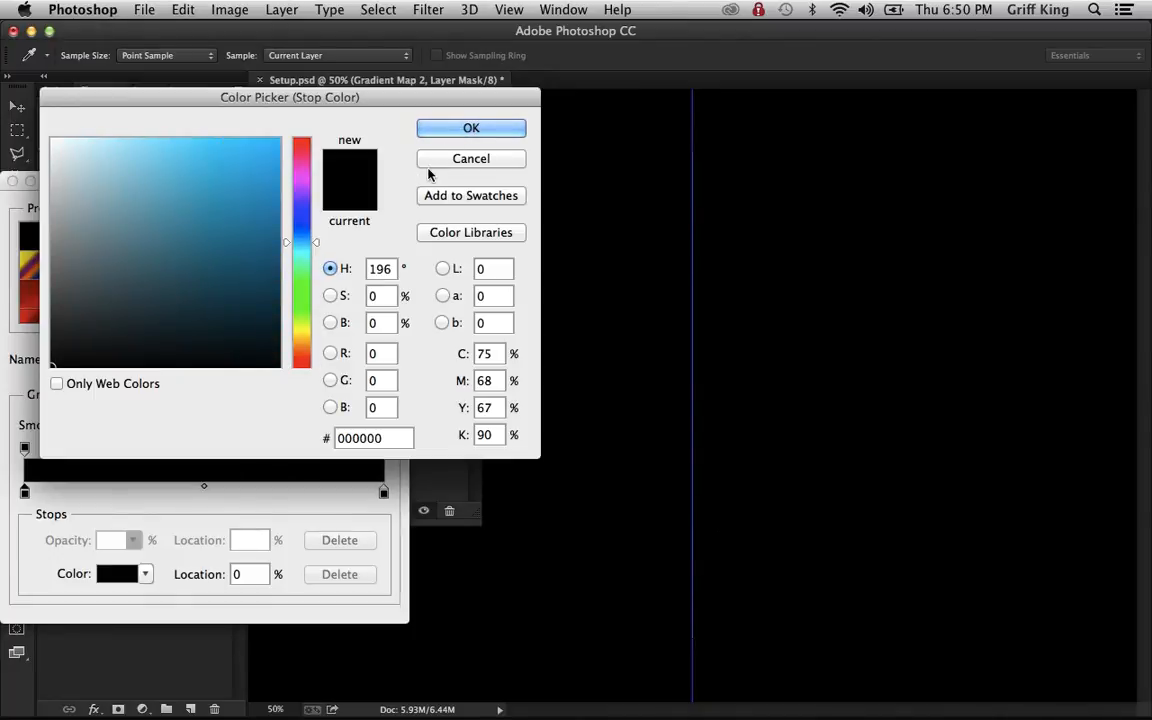
{"action": "left_click", "coordinate": [471, 128]}
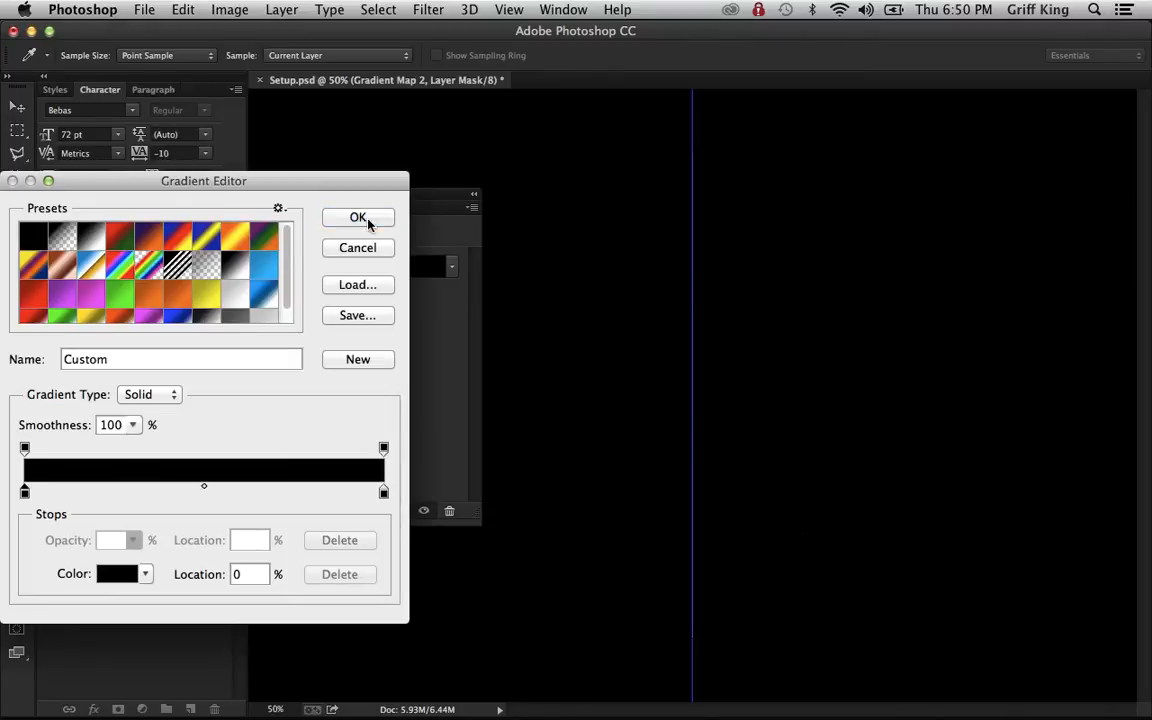
{"action": "left_click", "coordinate": [358, 217]}
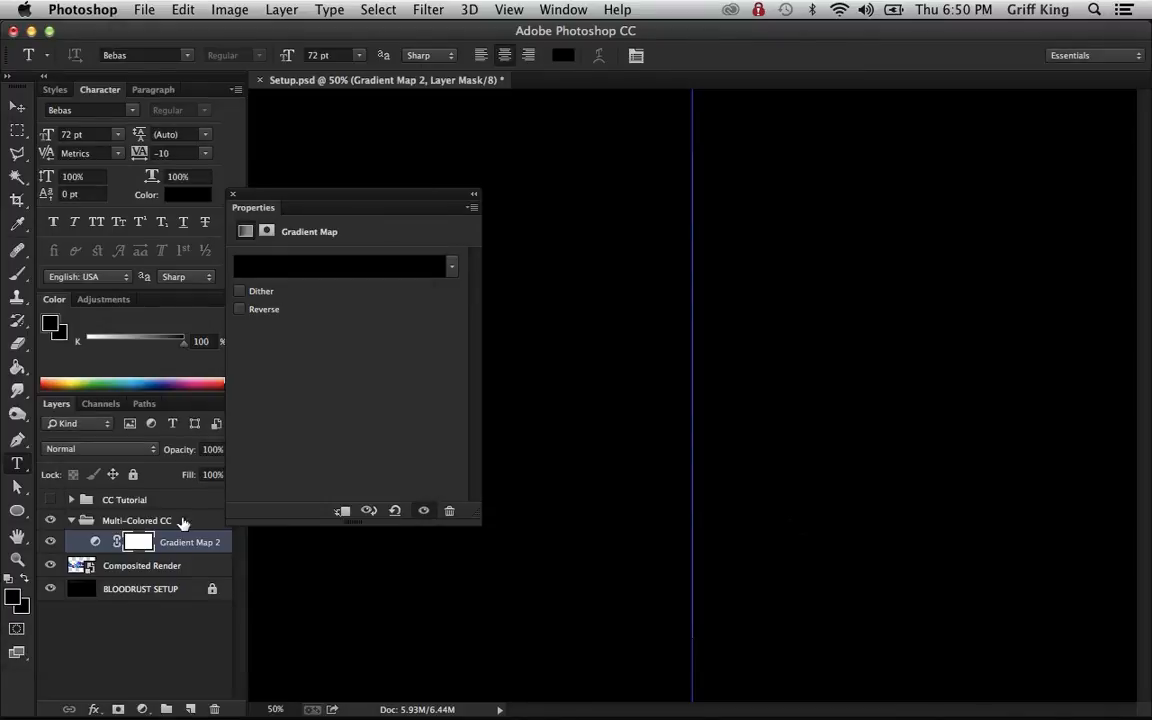
{"action": "left_click", "coordinate": [340, 265]}
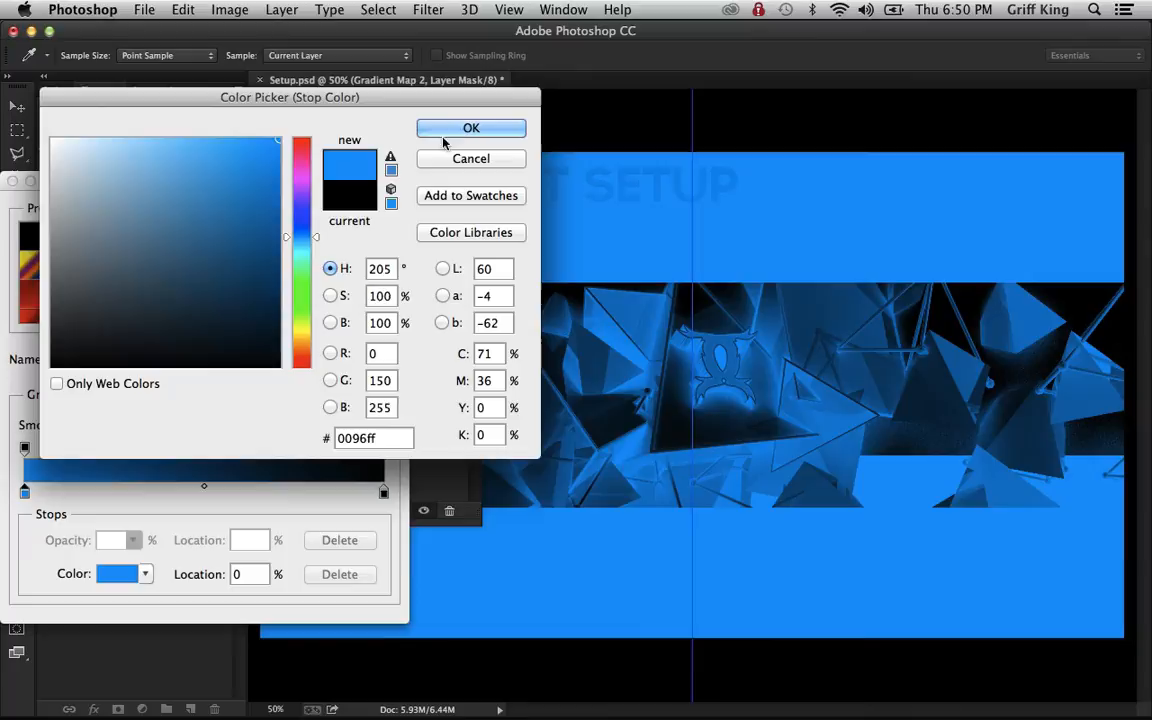
{"action": "mouse_move", "coordinate": [540, 333]}
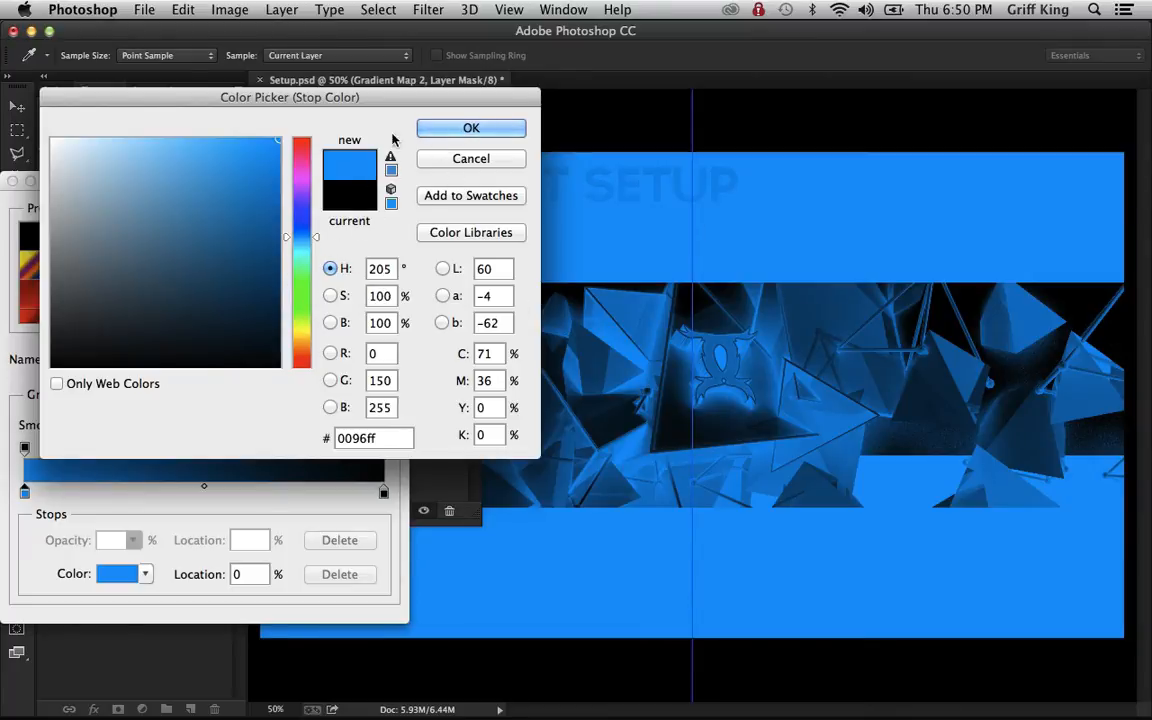
Step: Confirm the bright blue start and add a 006bb6 dark blue stop at 15%
{"action": "left_click", "coordinate": [471, 127]}
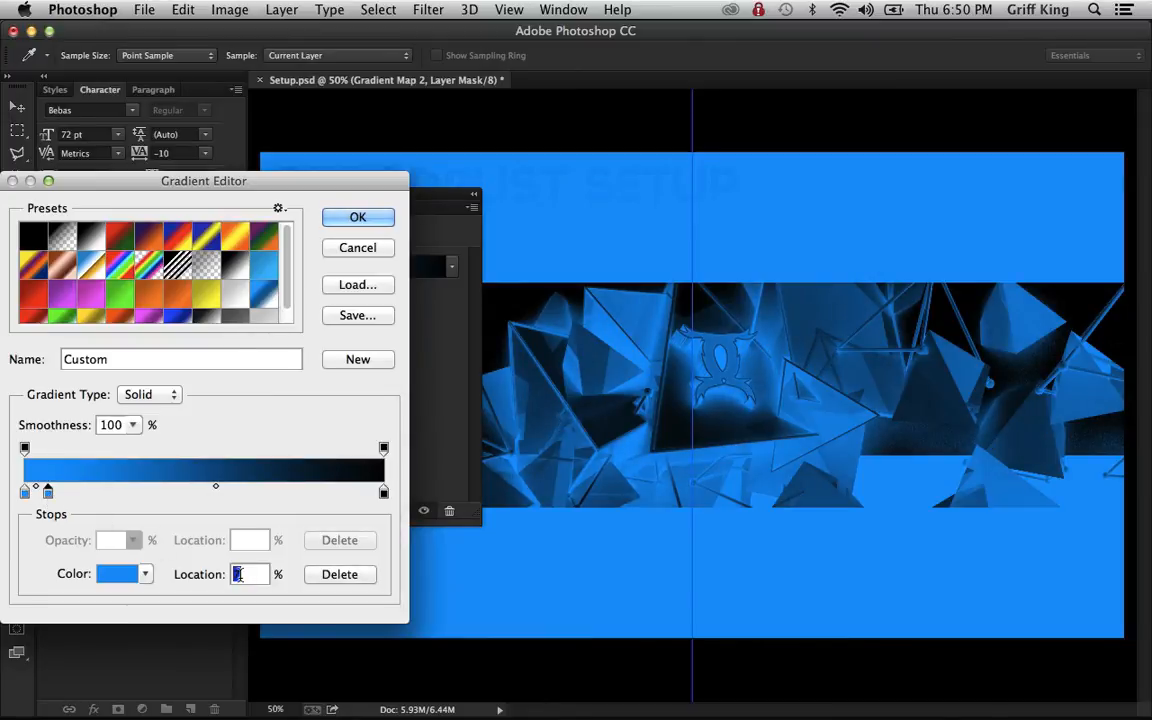
{"action": "mouse_move", "coordinate": [250, 574]}
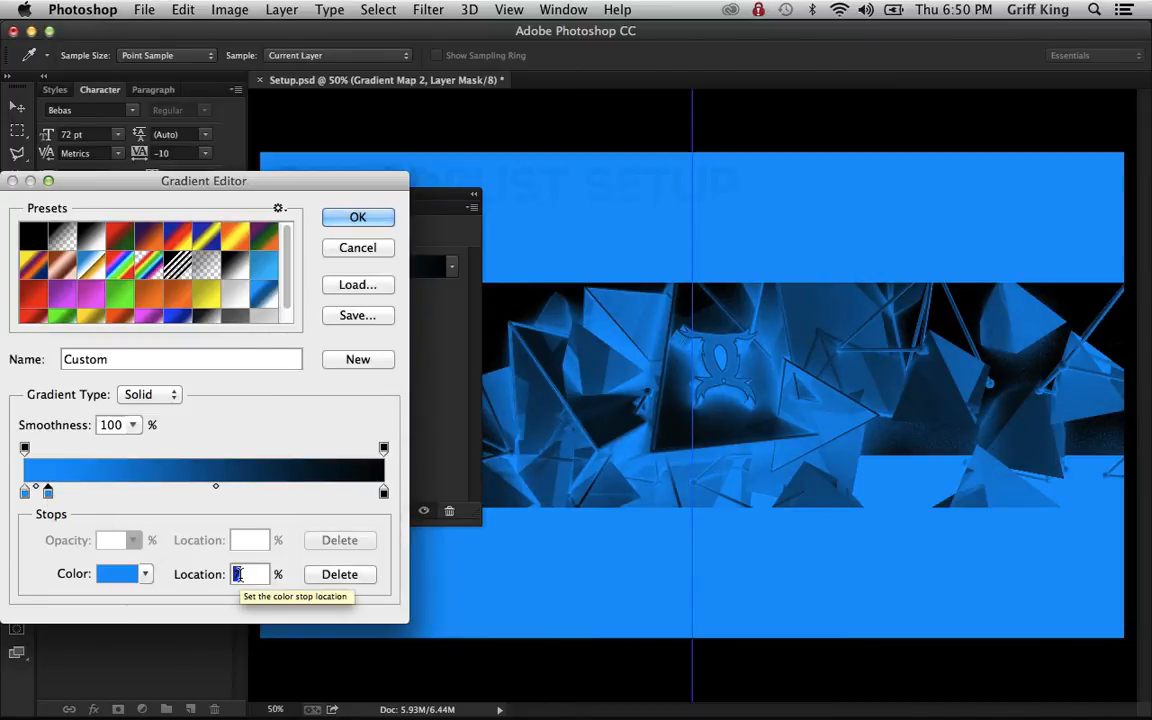
{"action": "type", "text": "1"}
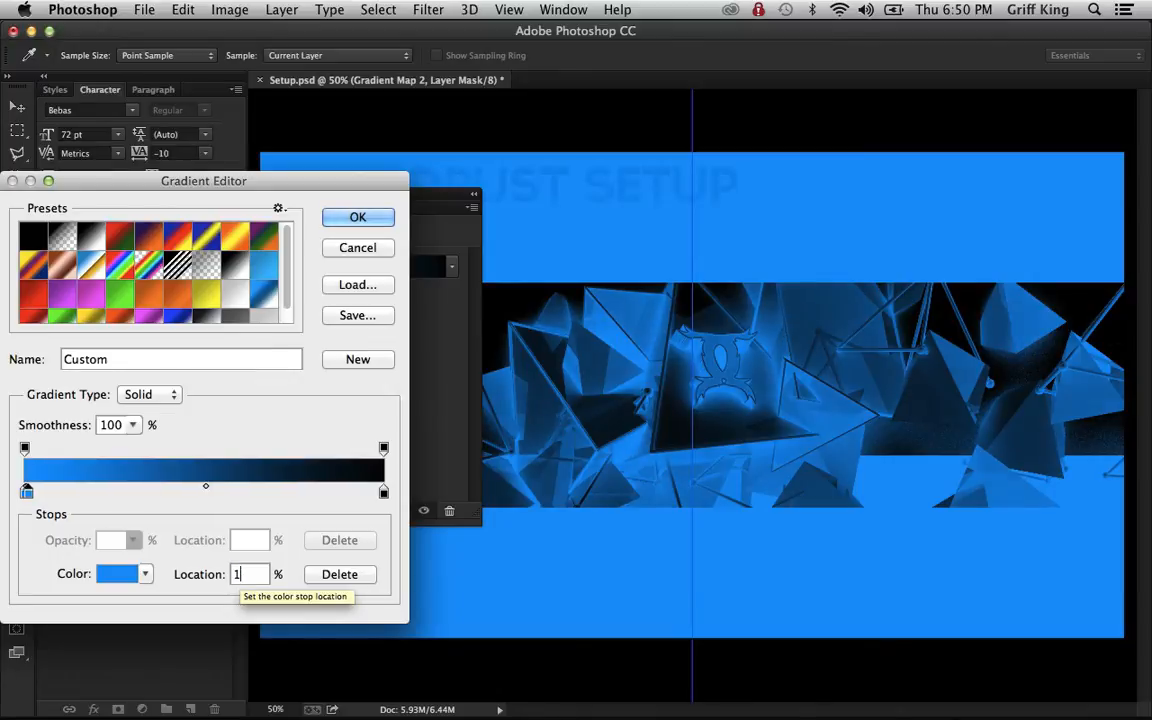
{"action": "type", "text": "5"}
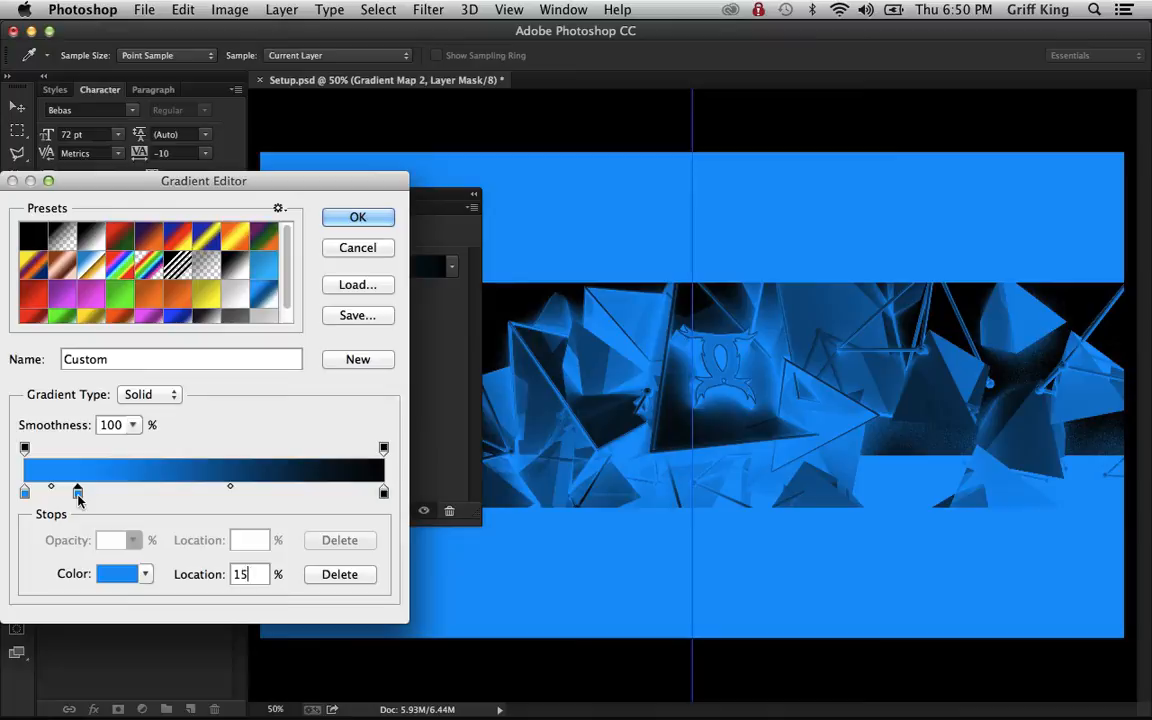
{"action": "left_click", "coordinate": [118, 573]}
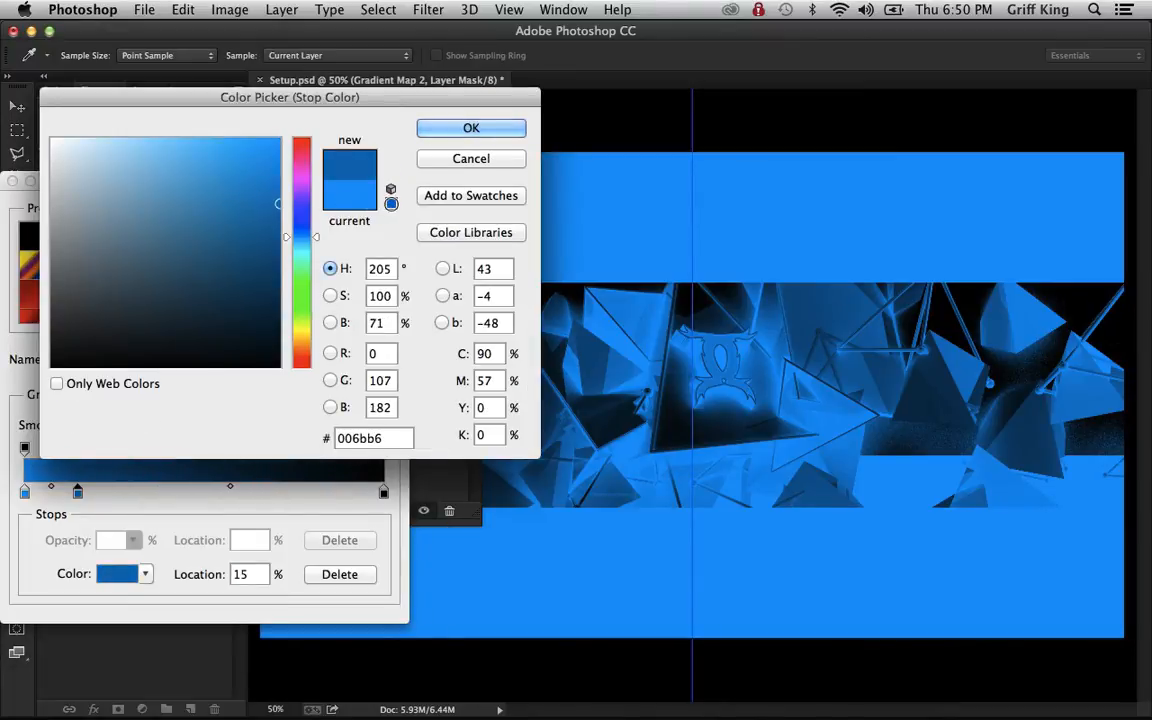
{"action": "left_click", "coordinate": [470, 127]}
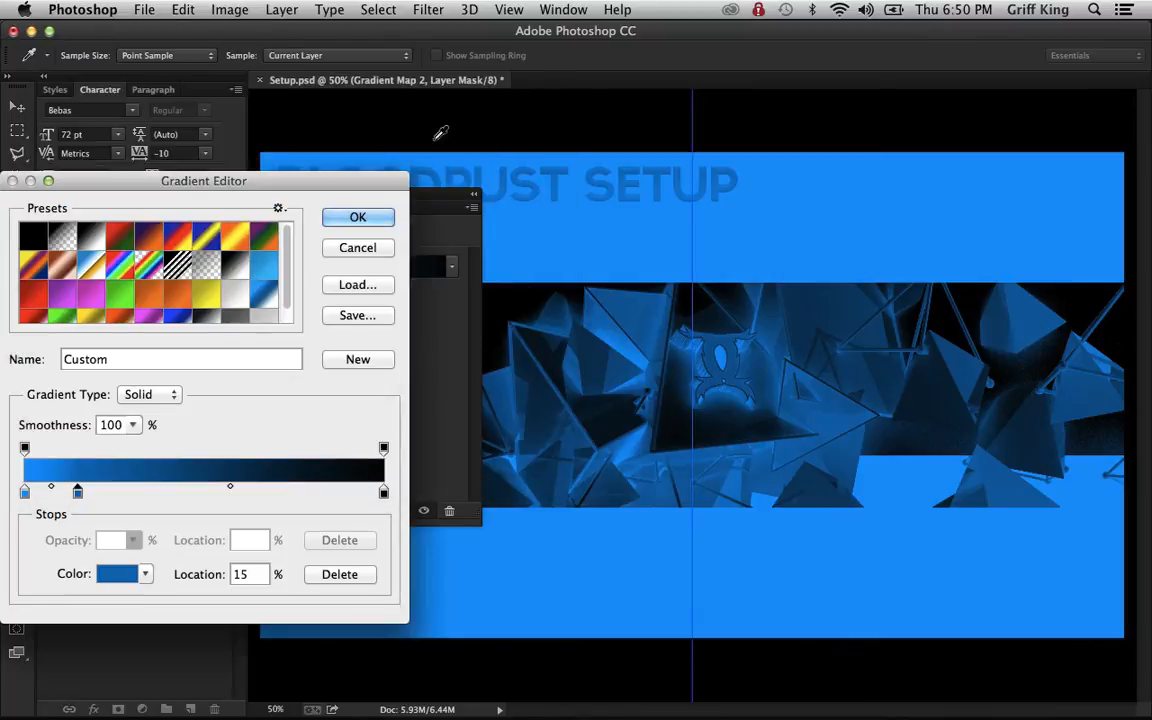
{"action": "mouse_move", "coordinate": [251, 594]}
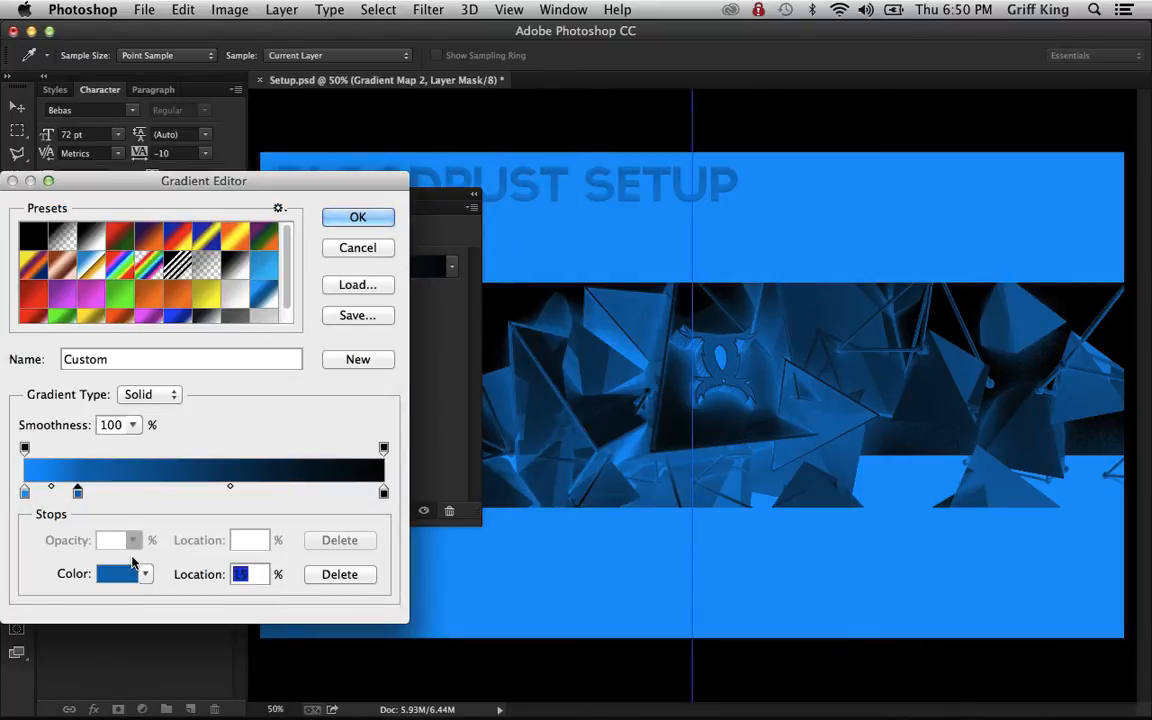
Step: Duplicate the dark blue stop to a new stop at 30%
{"action": "left_click_drag", "start_coordinate": [77, 490], "coordinate": [132, 490]}
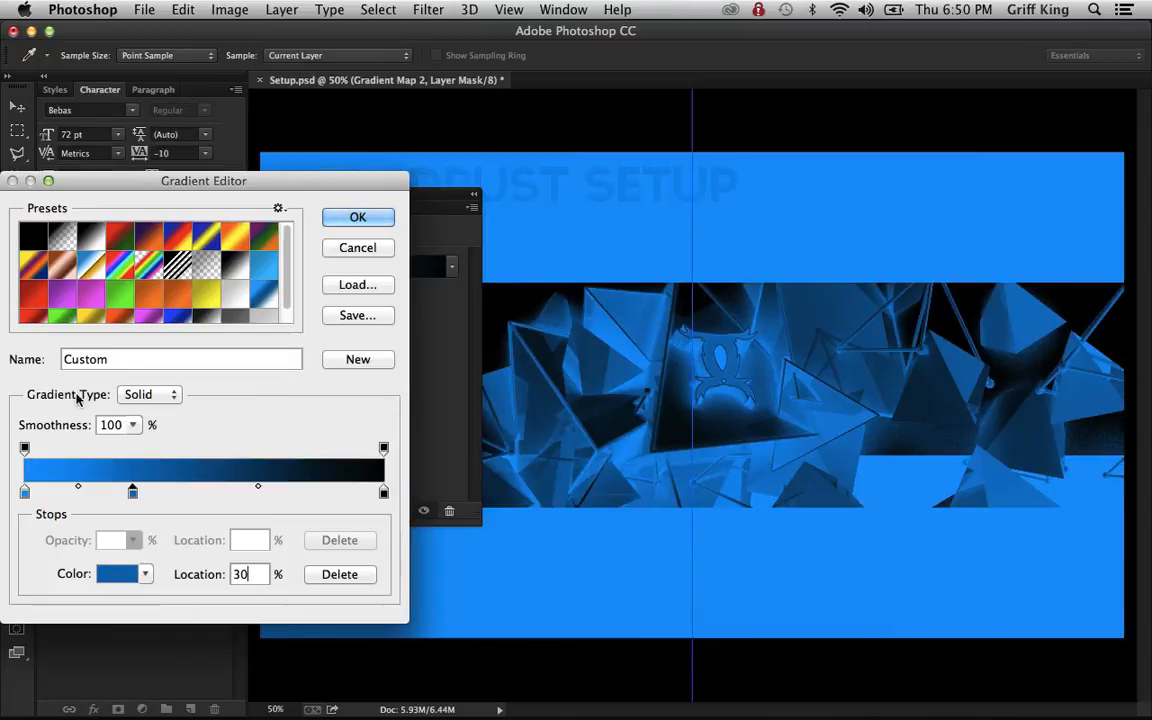
{"action": "triple_click", "coordinate": [250, 574]}
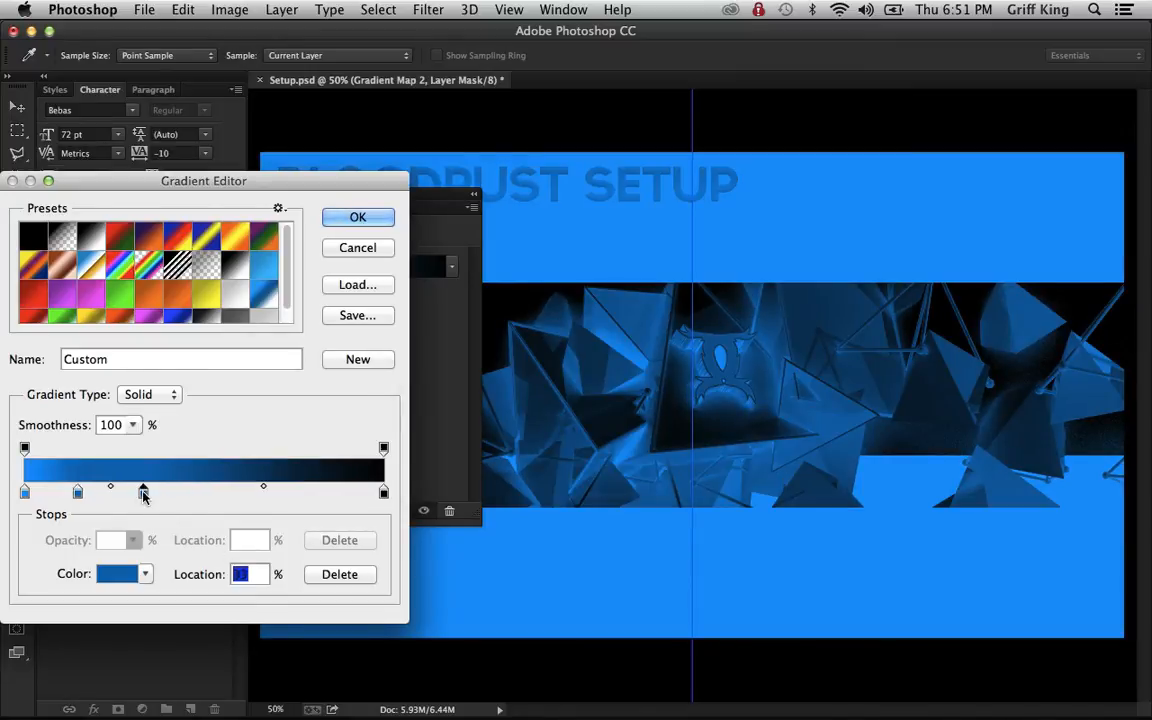
{"action": "left_click_drag", "start_coordinate": [110, 490], "coordinate": [143, 490]}
{"action": "type", "text": "30"}
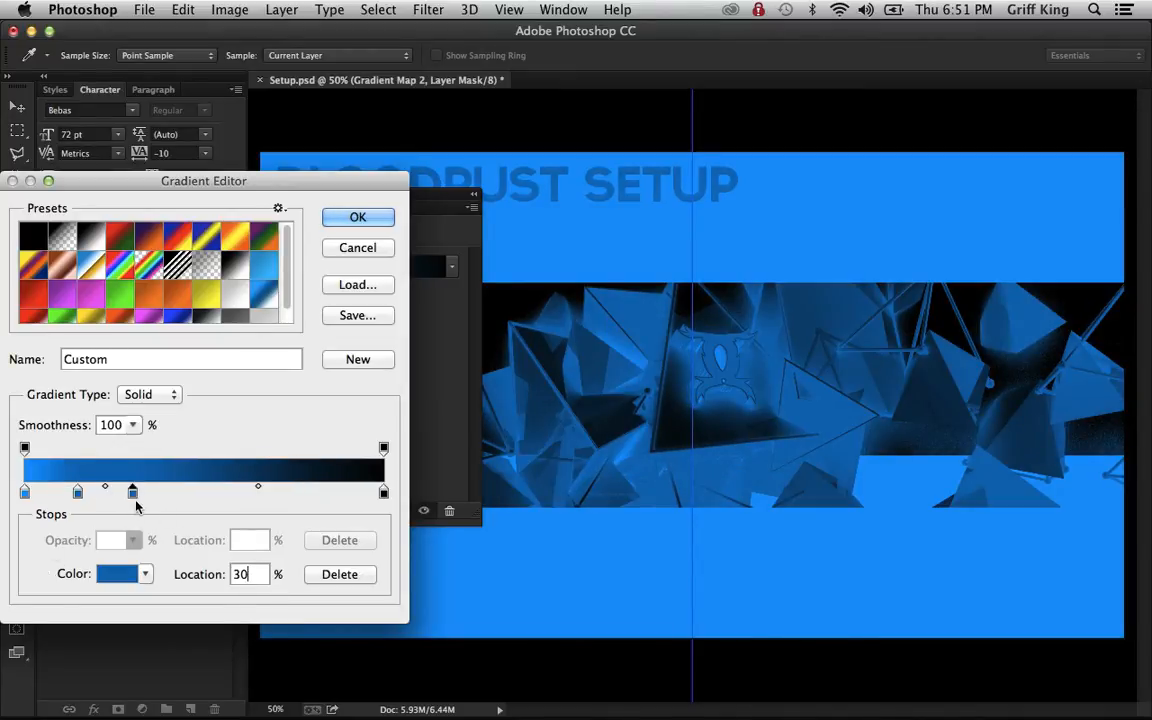
{"action": "left_click", "coordinate": [118, 573]}
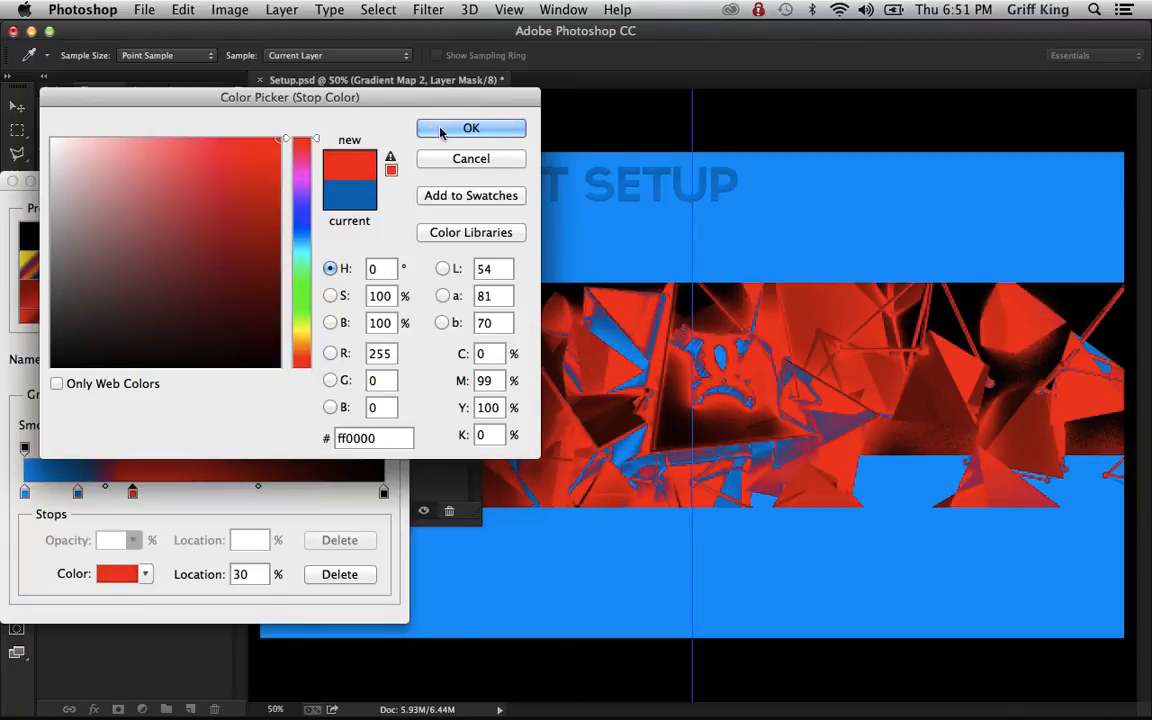
Step: Make the 30% stop pure red ff0000 and add a darker red b50000 stop at 45%
{"action": "left_click", "coordinate": [471, 128]}
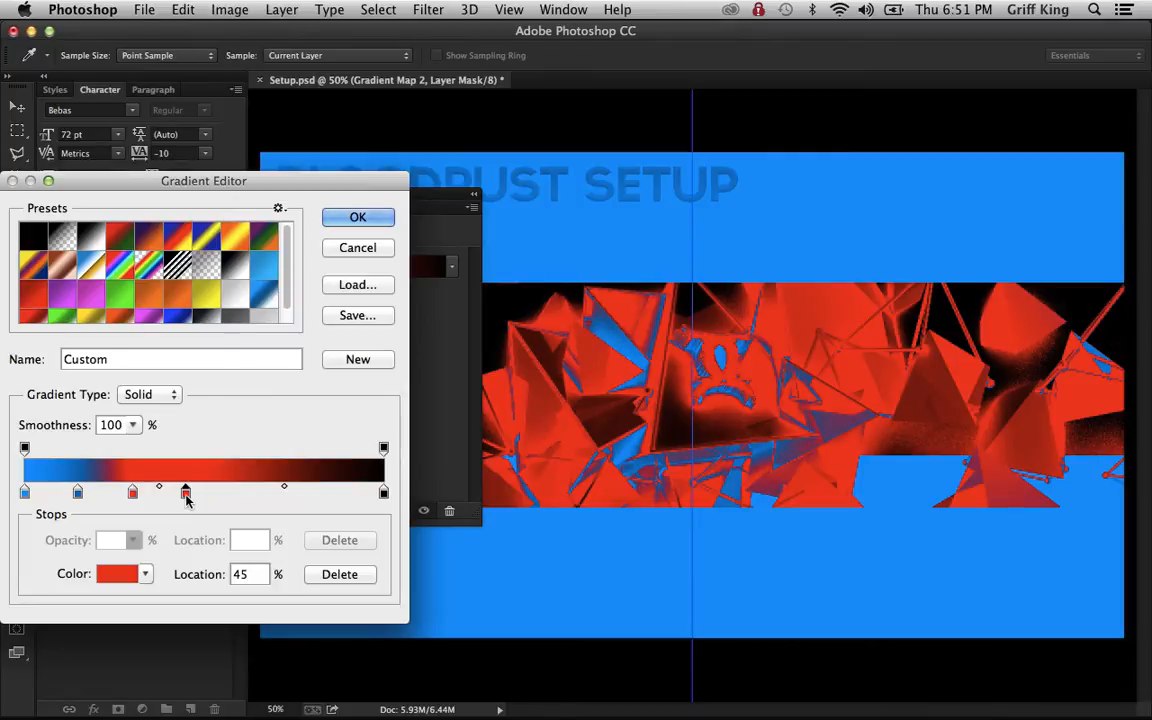
{"action": "left_click", "coordinate": [118, 573]}
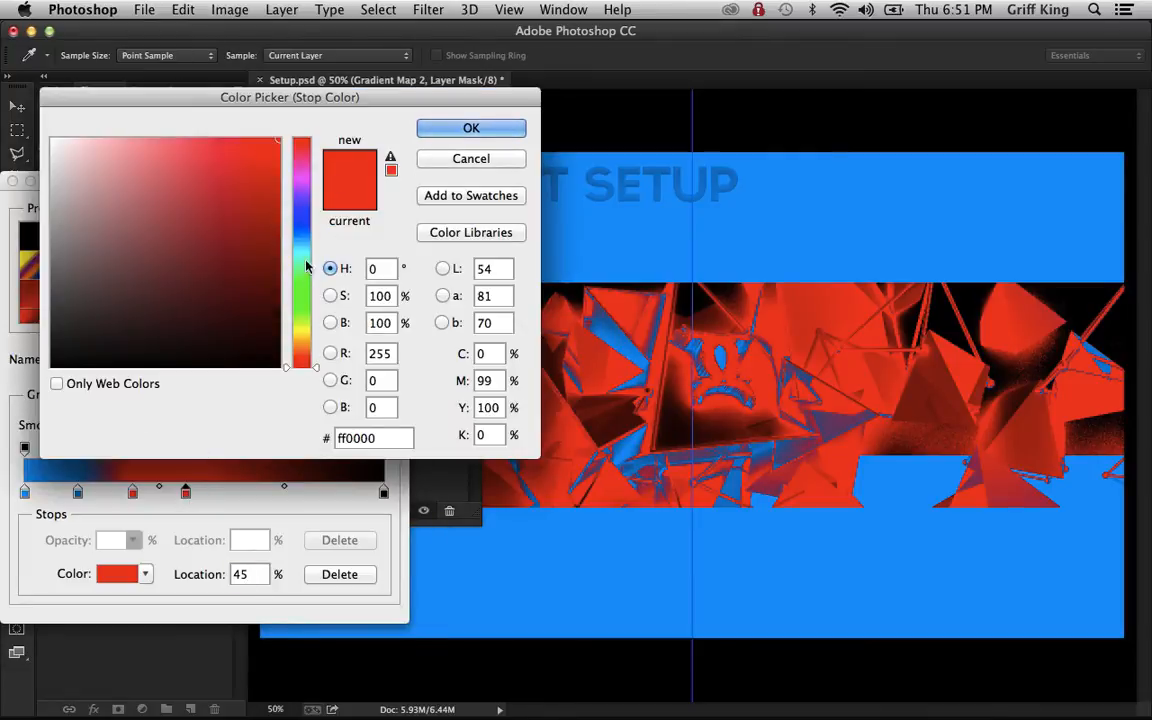
{"action": "left_click", "coordinate": [278, 205]}
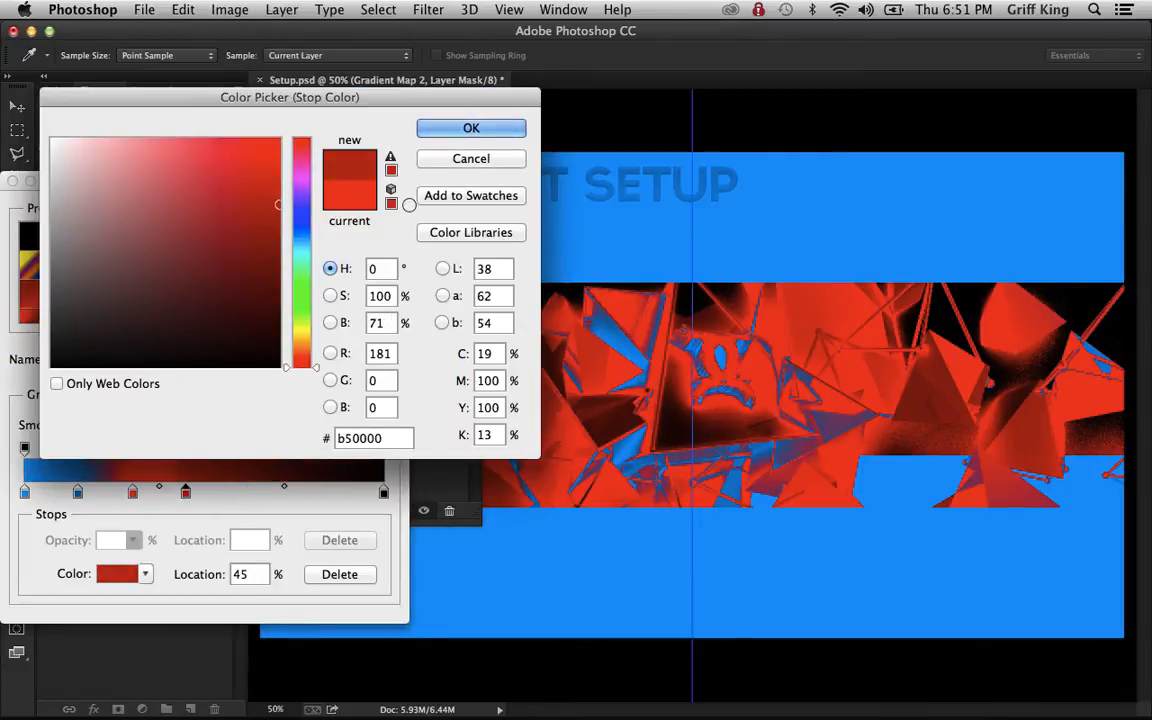
{"action": "left_click", "coordinate": [470, 128]}
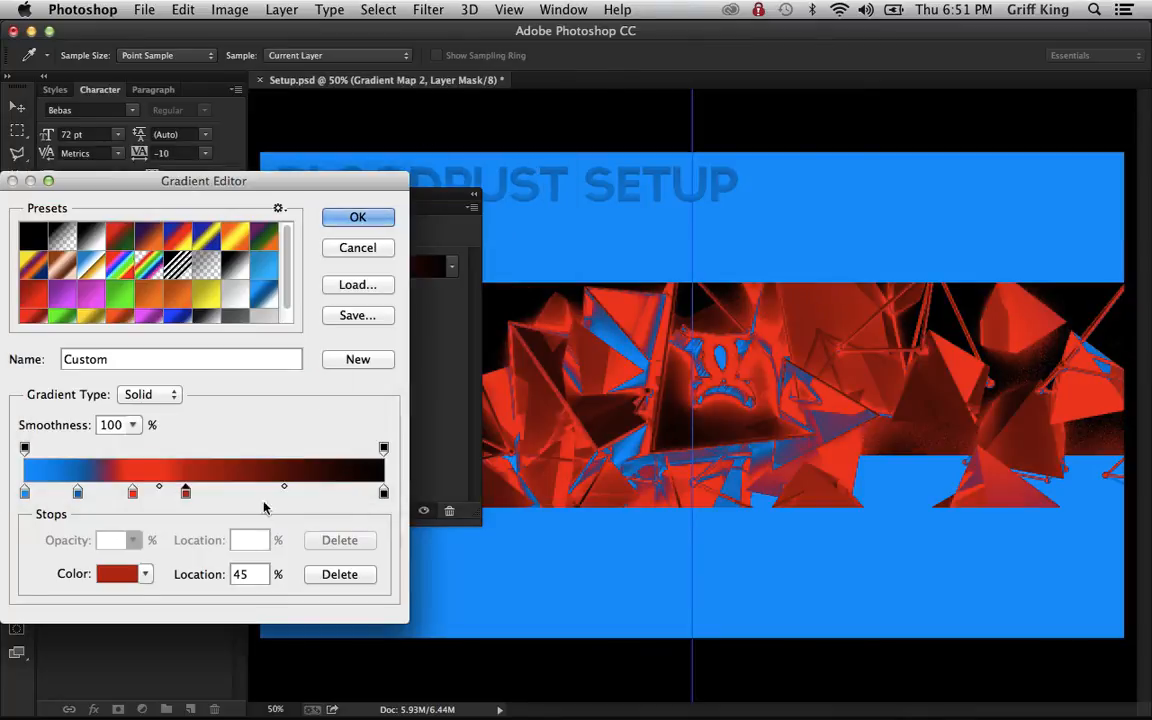
{"action": "mouse_move", "coordinate": [221, 507]}
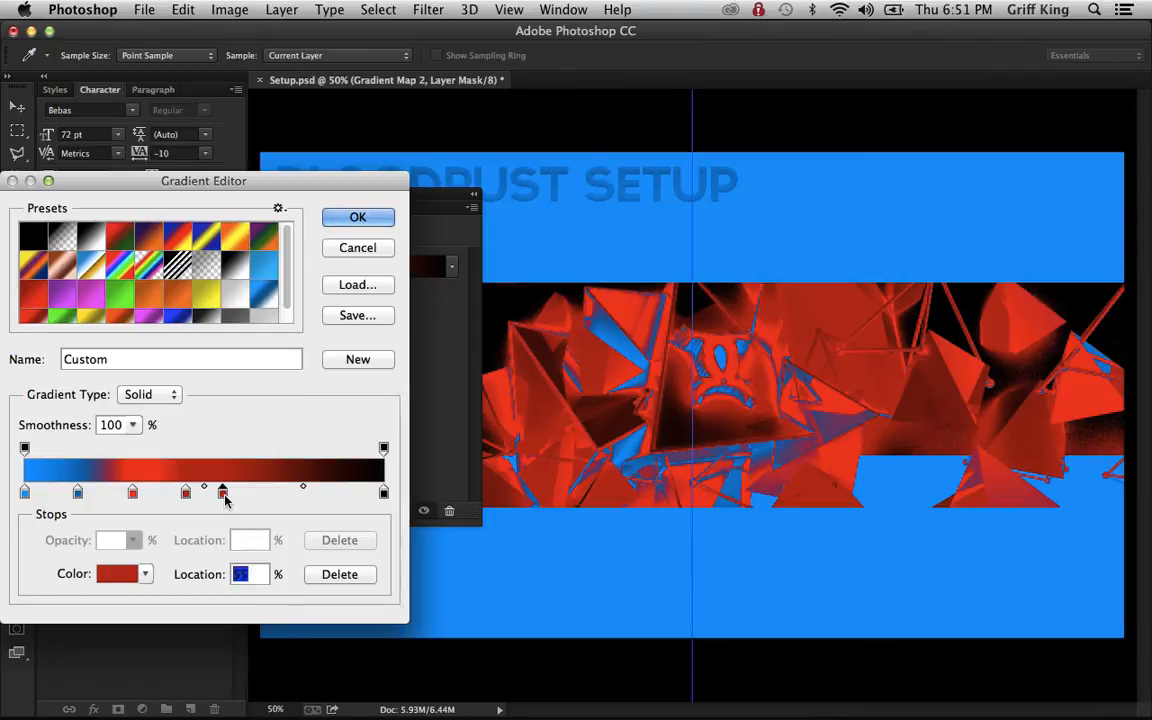
Step: Add a purple colour stop at 75% with an opacity stop near 74%
{"action": "left_click", "coordinate": [117, 573]}
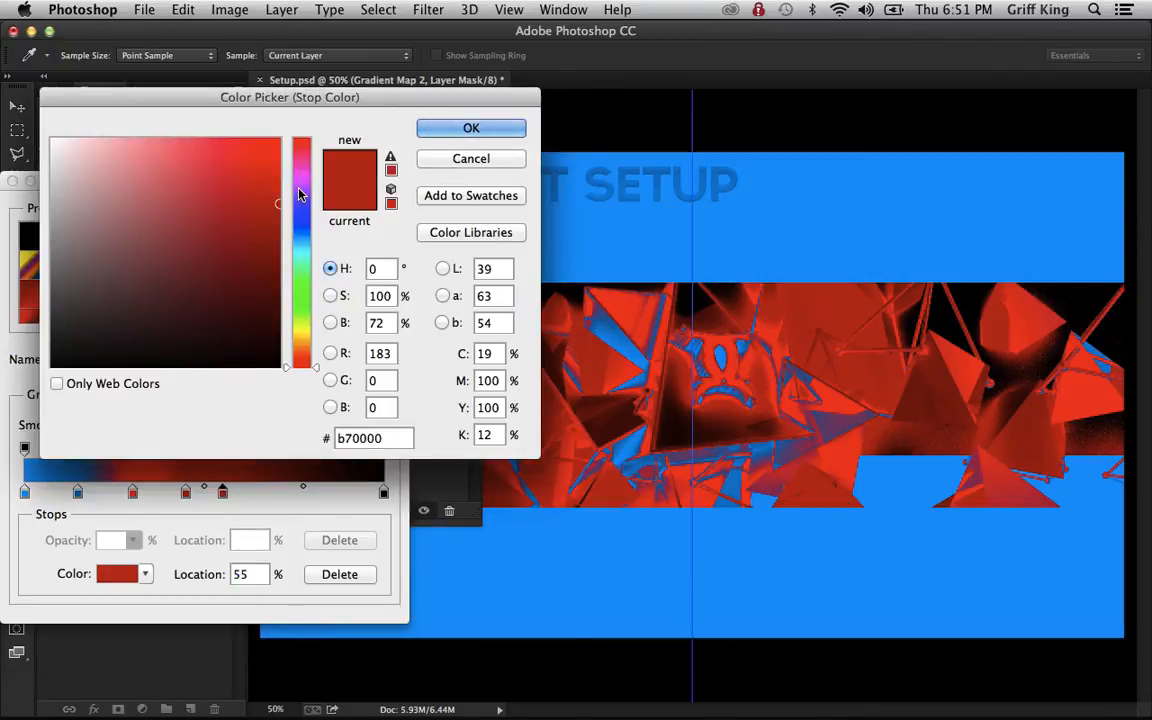
{"action": "left_click", "coordinate": [303, 188]}
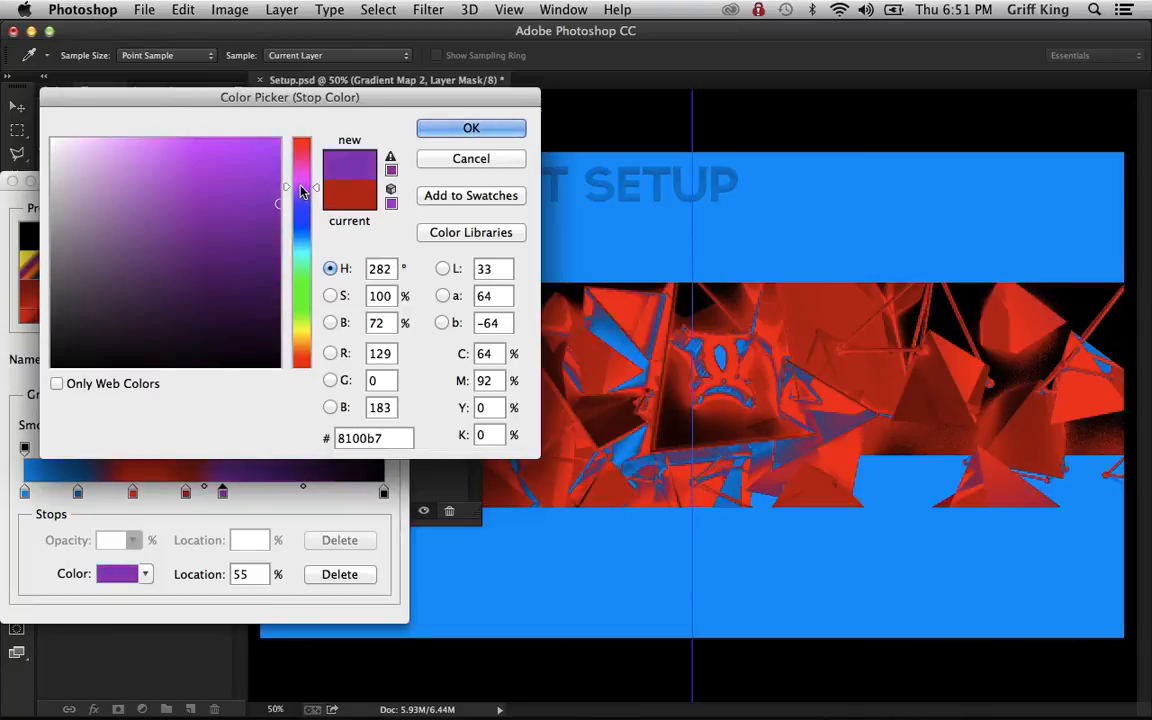
{"action": "left_click", "coordinate": [348, 183]}
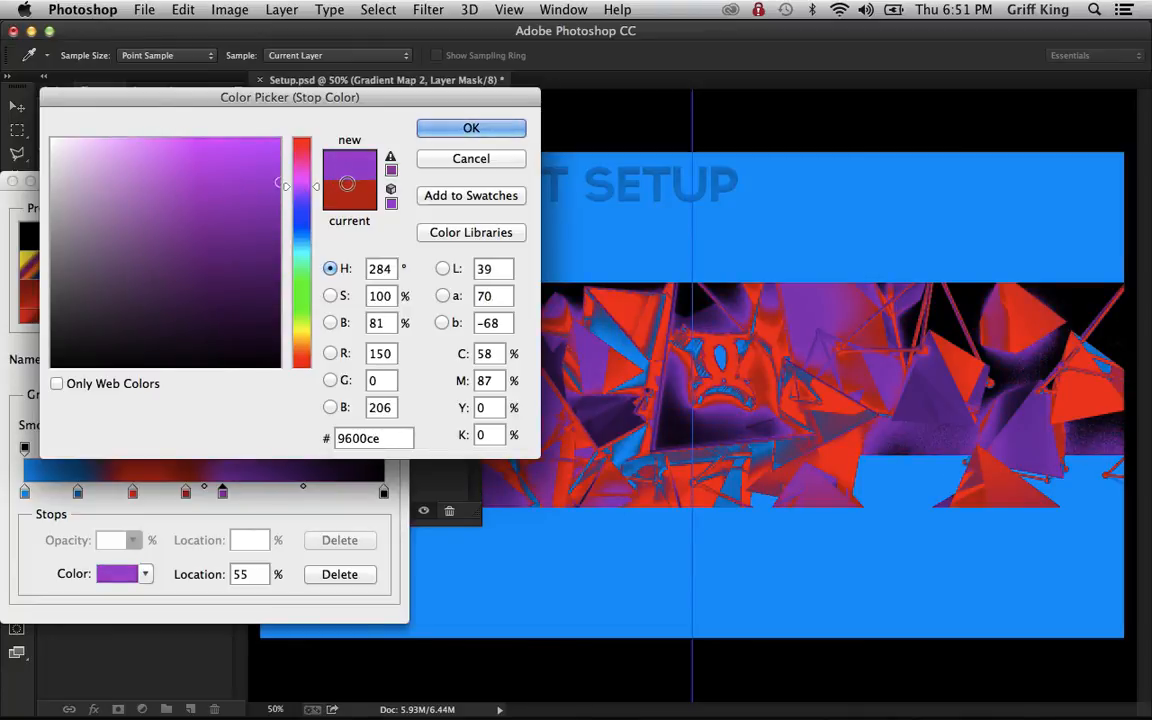
{"action": "left_click", "coordinate": [471, 128]}
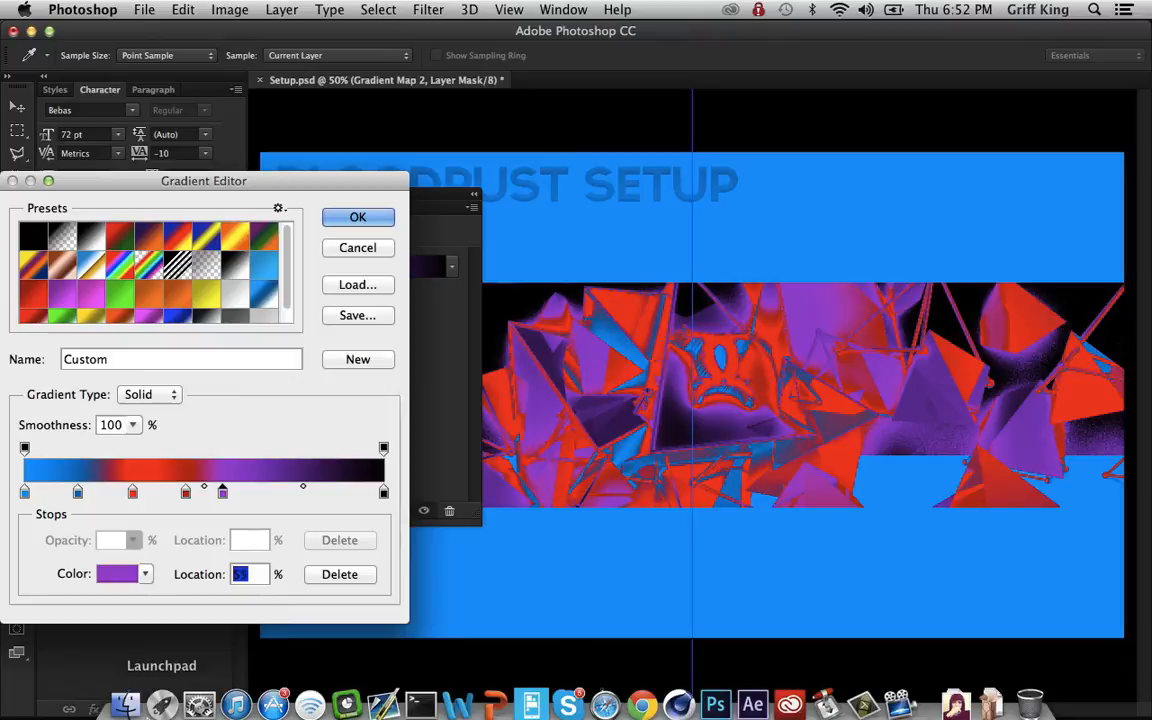
{"action": "left_click_drag", "start_coordinate": [222, 490], "coordinate": [294, 490]}
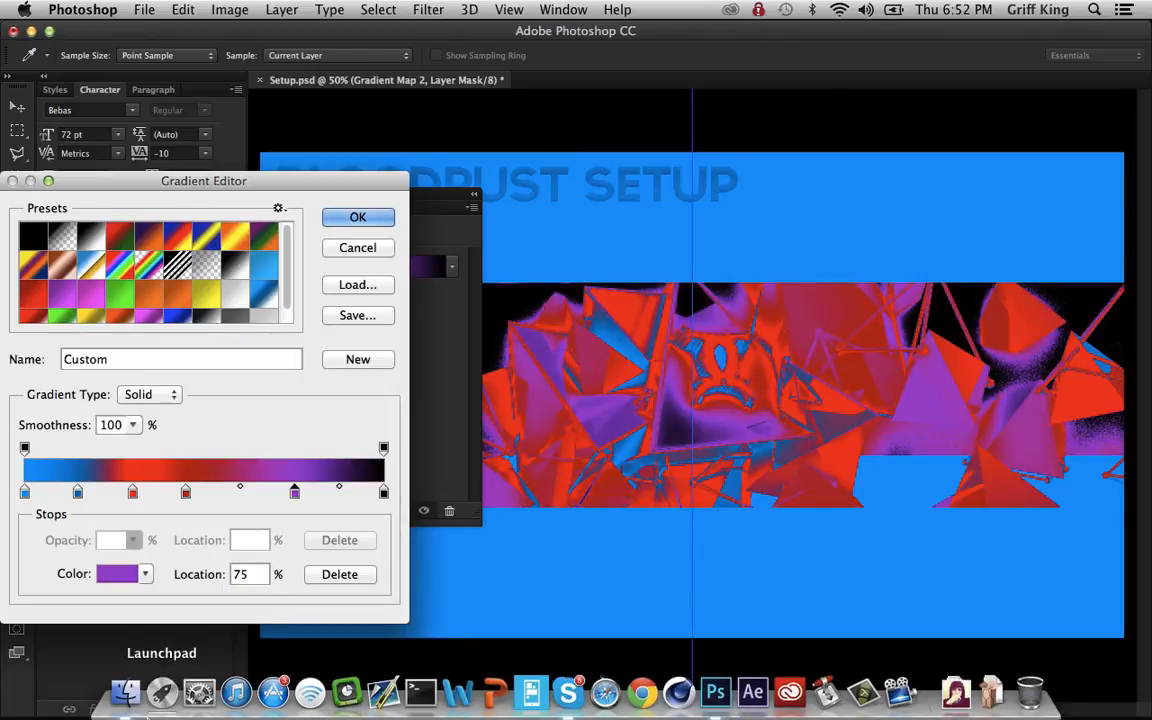
{"action": "left_click", "coordinate": [280, 448]}
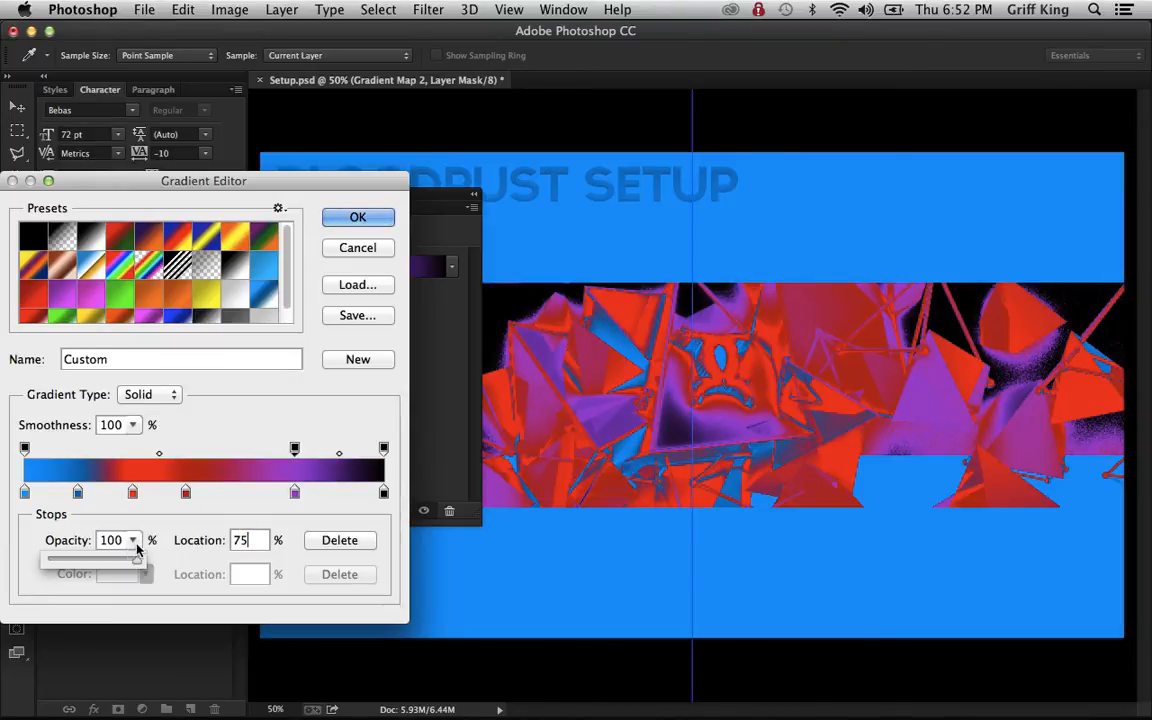
{"action": "left_click_drag", "start_coordinate": [135, 557], "coordinate": [93, 557]}
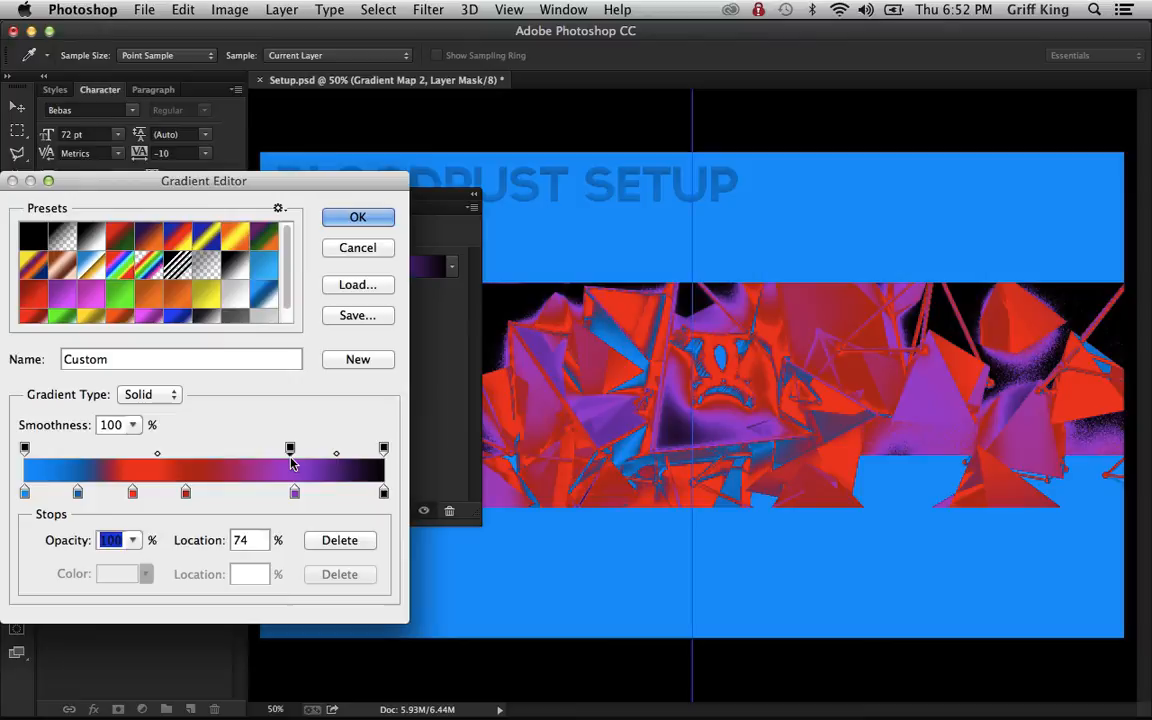
{"action": "left_click", "coordinate": [294, 491]}
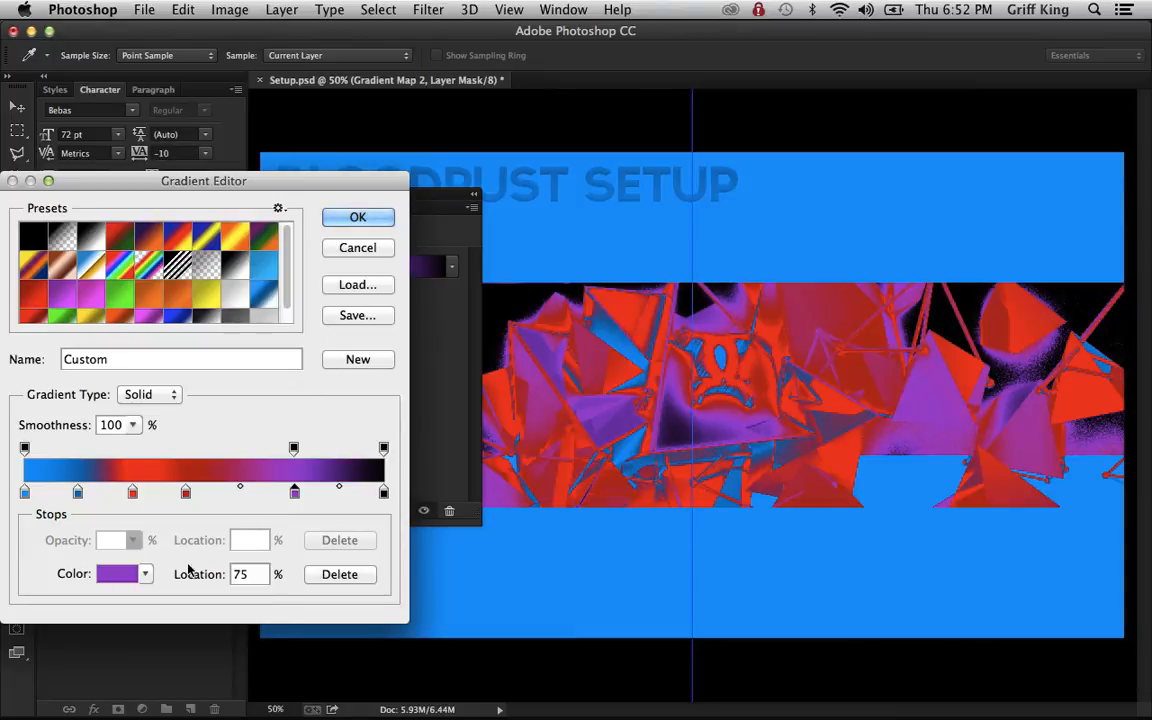
Step: Set the end stop to near-white f5f5f5 and apply the gradient map
{"action": "left_click", "coordinate": [118, 573]}
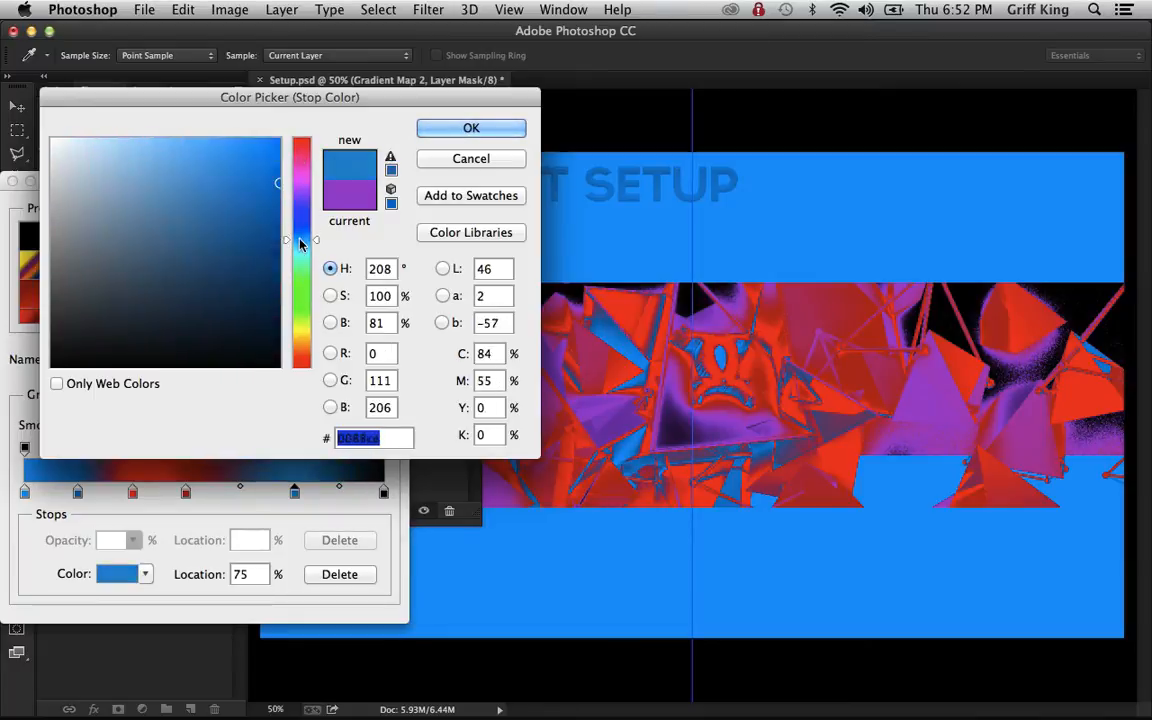
{"action": "left_click", "coordinate": [471, 128]}
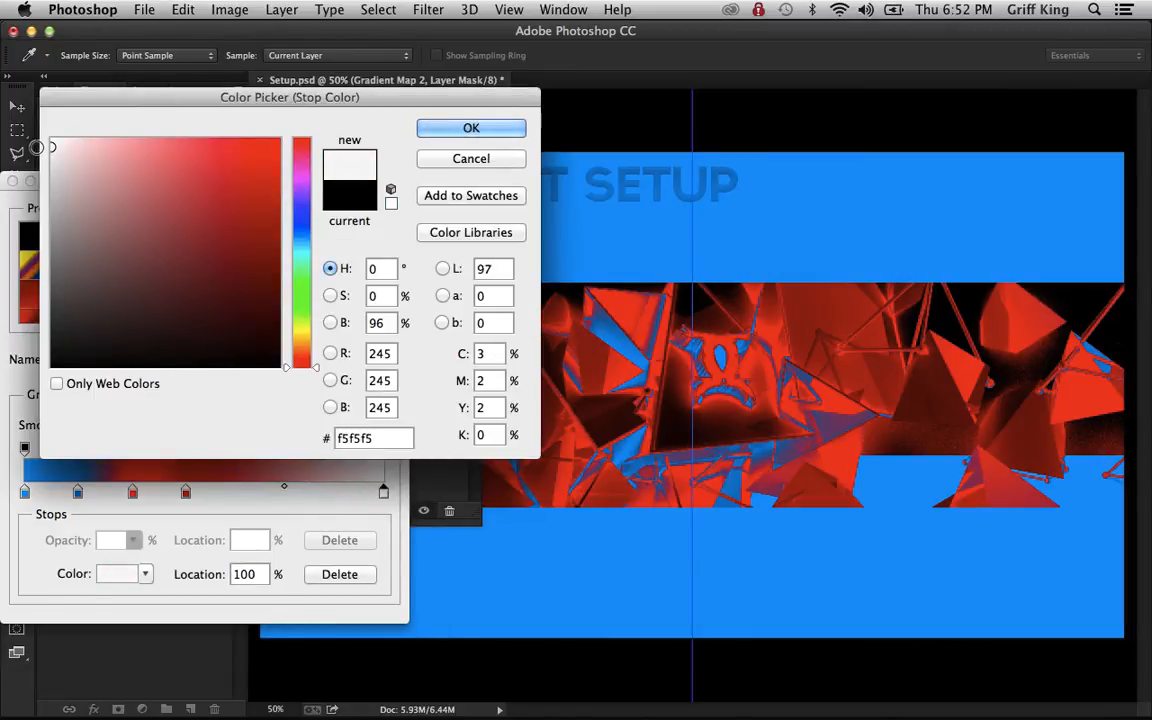
{"action": "left_click", "coordinate": [471, 128]}
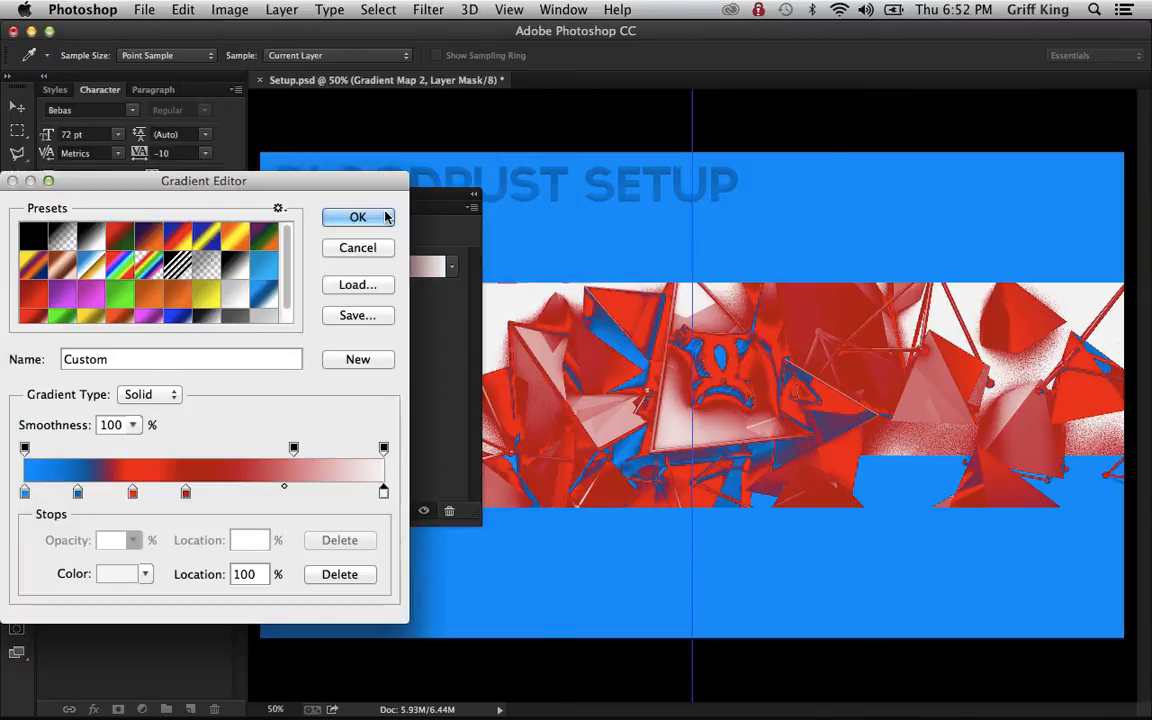
{"action": "left_click", "coordinate": [357, 217]}
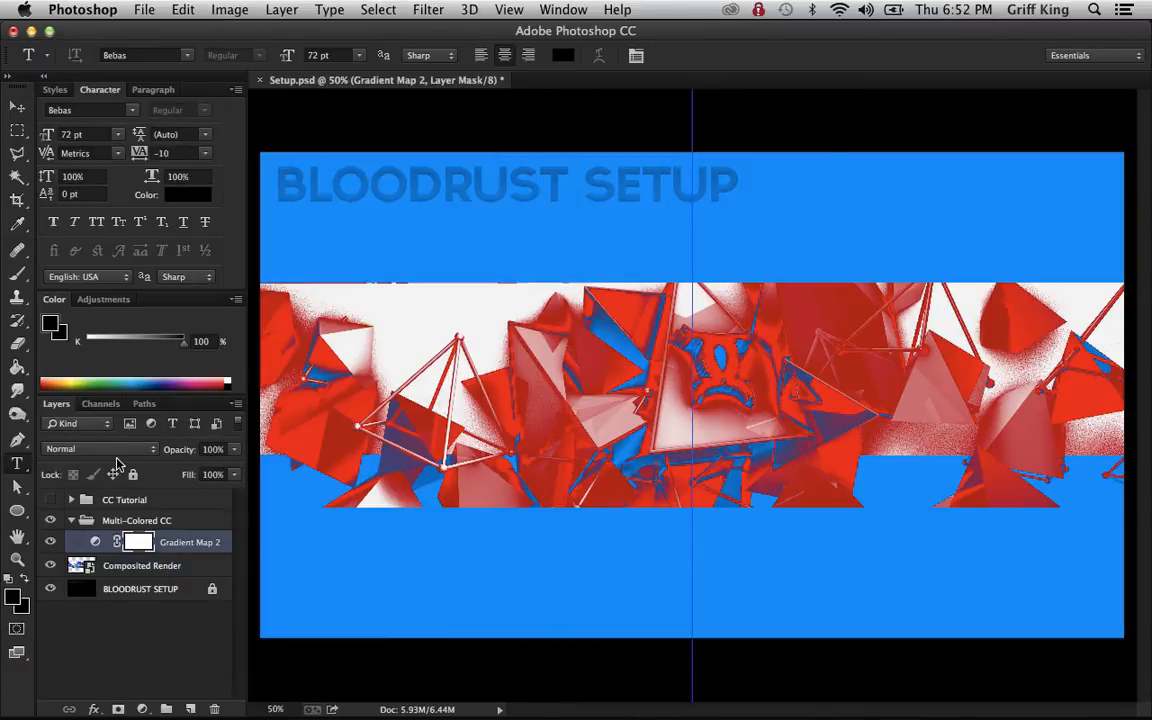
Step: Set Gradient Map 2's blend mode to Hue and expand the CC Tutorial group
{"action": "left_click", "coordinate": [95, 448]}
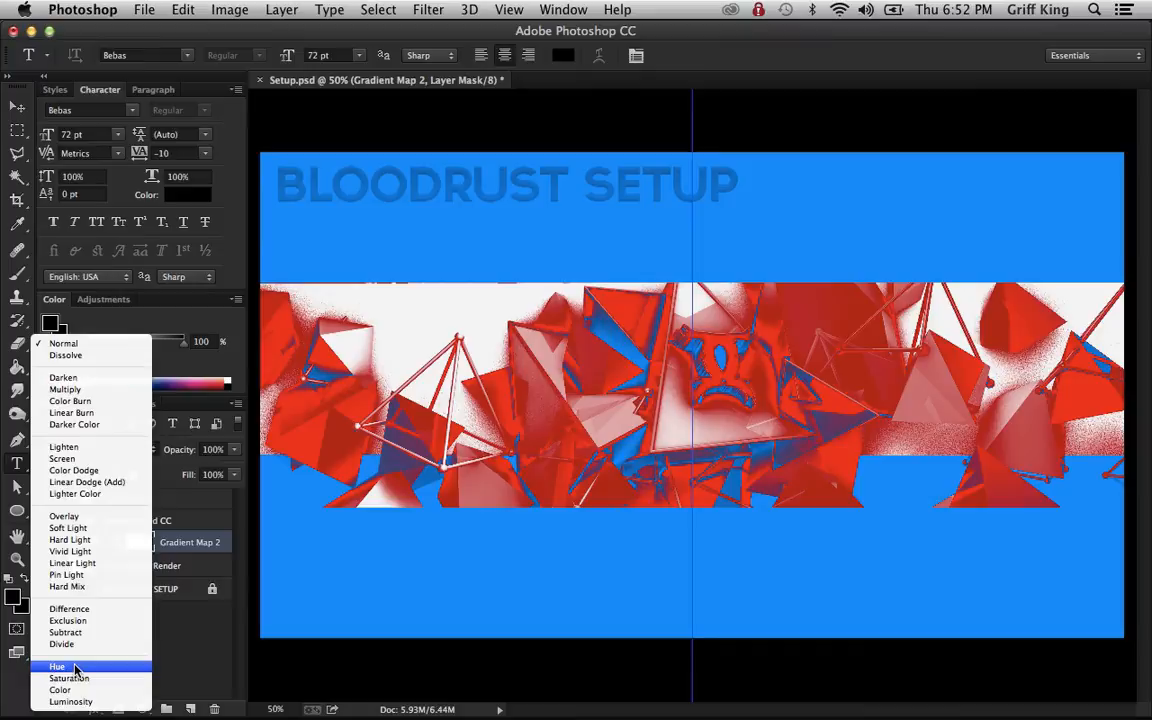
{"action": "left_click", "coordinate": [57, 666]}
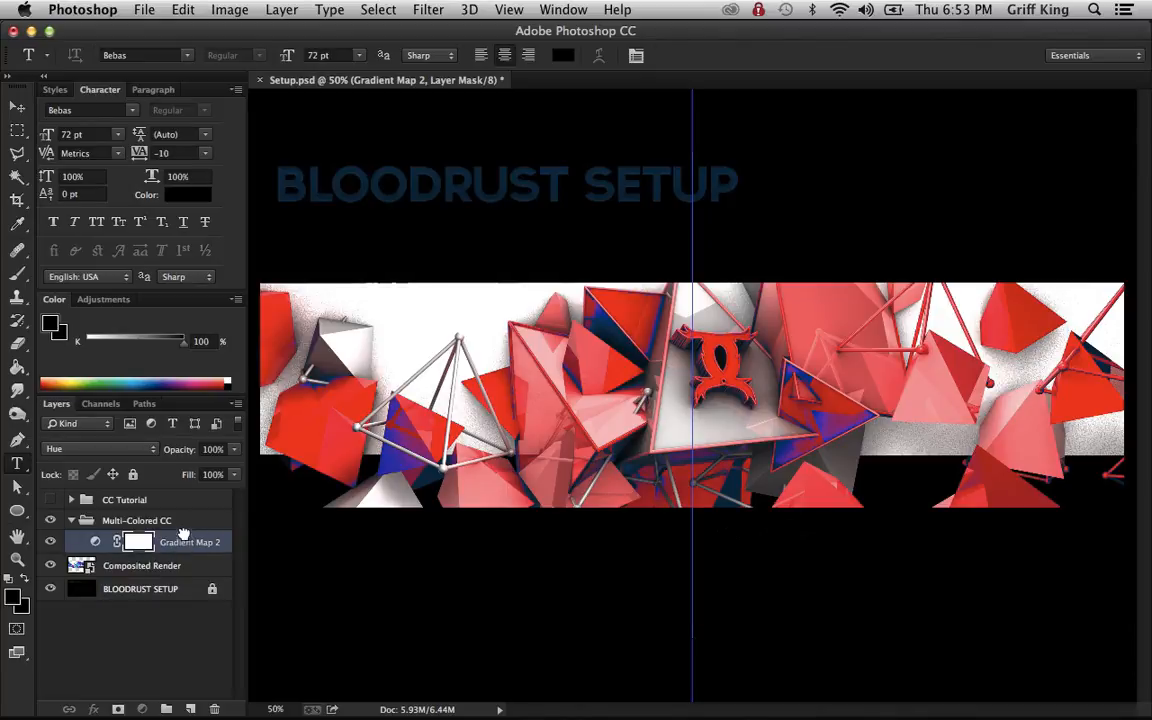
{"action": "left_click", "coordinate": [72, 499]}
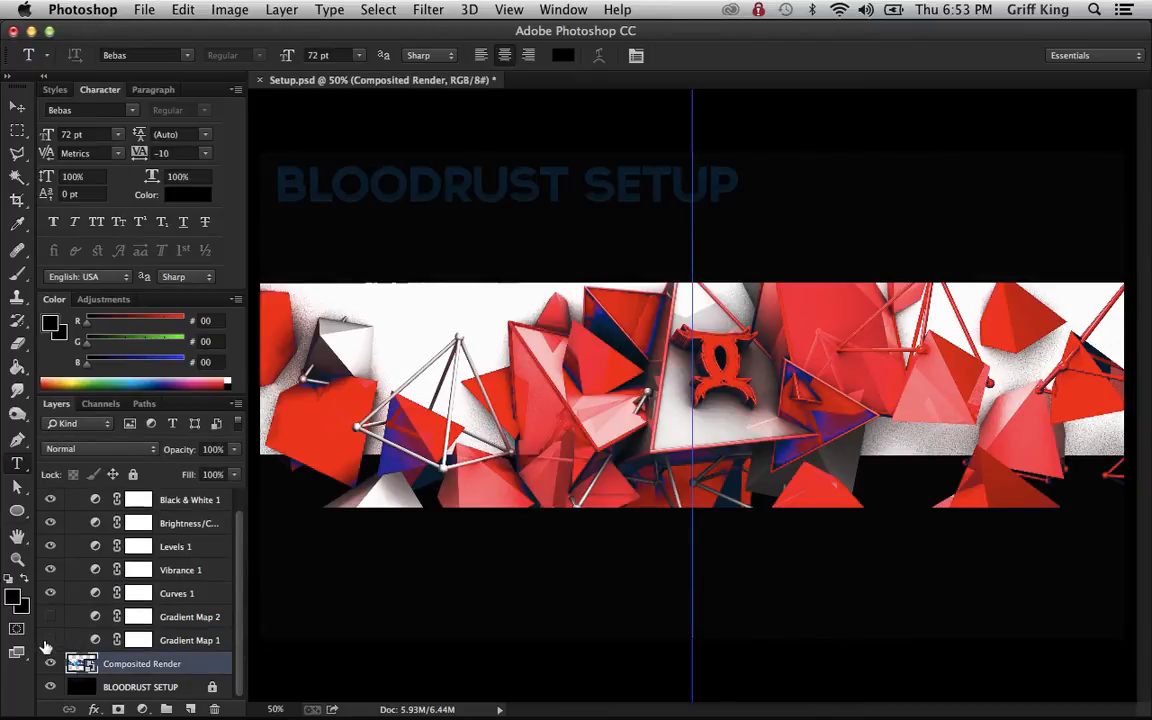
Step: Toggle Gradient Map 1's visibility, select it, and add a new empty layer above
{"action": "left_click", "coordinate": [50, 616]}
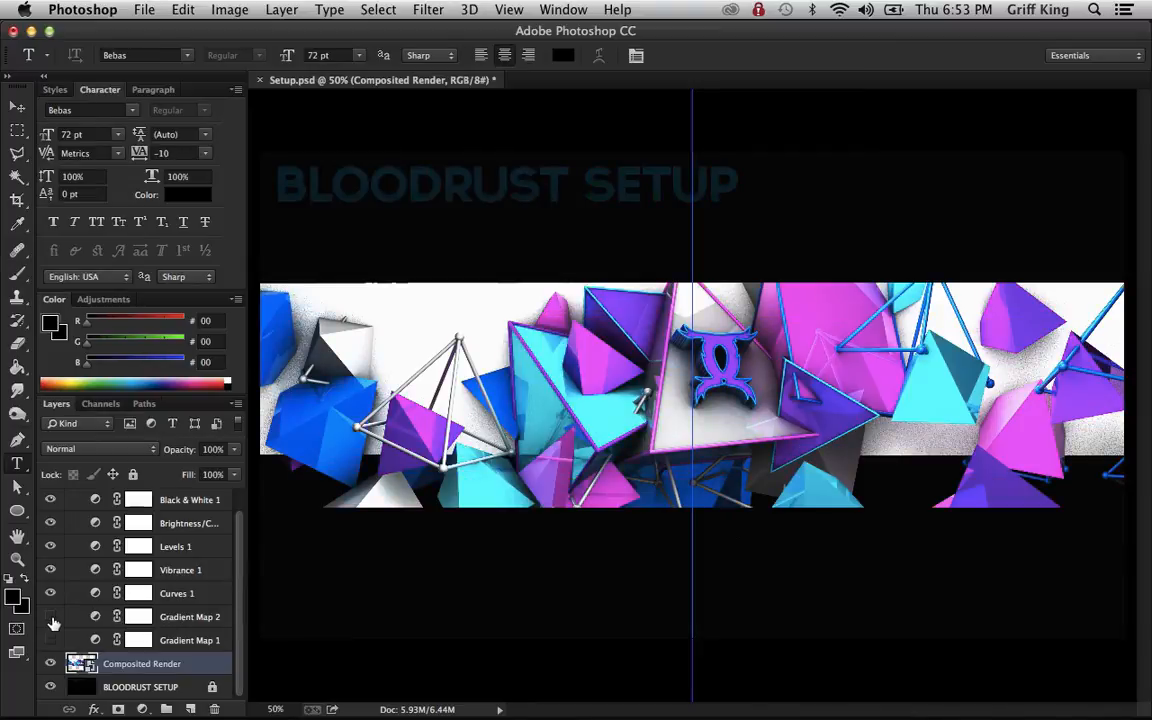
{"action": "left_click", "coordinate": [50, 617]}
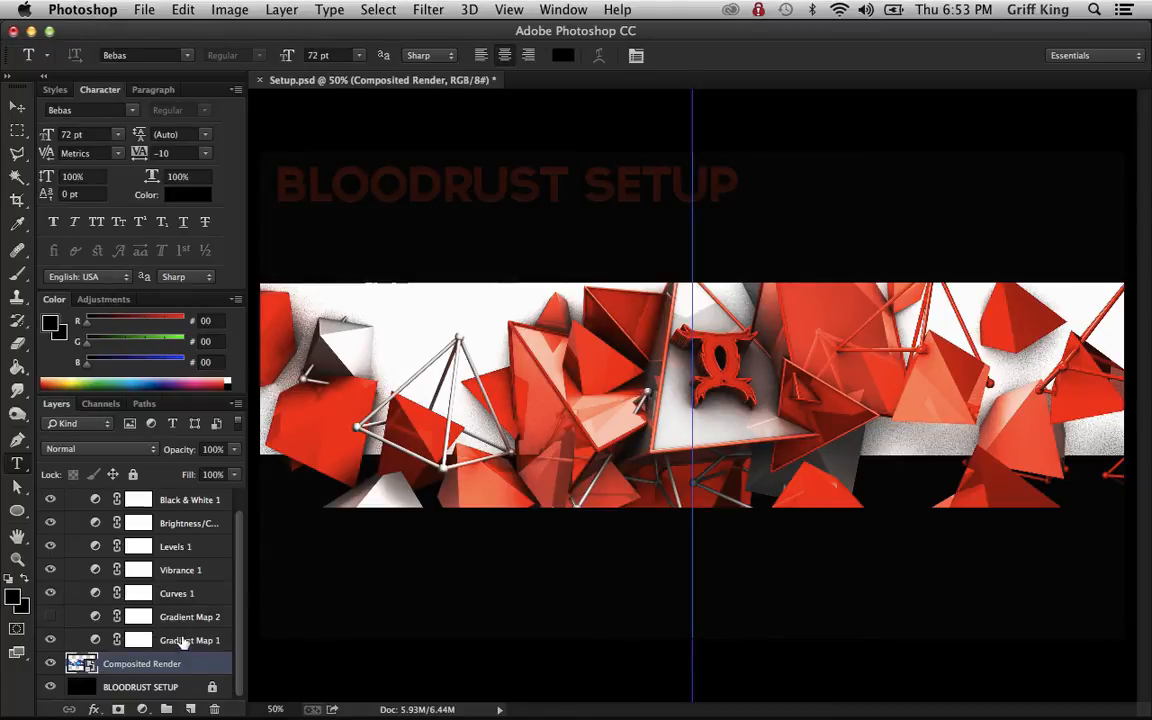
{"action": "left_click", "coordinate": [189, 640]}
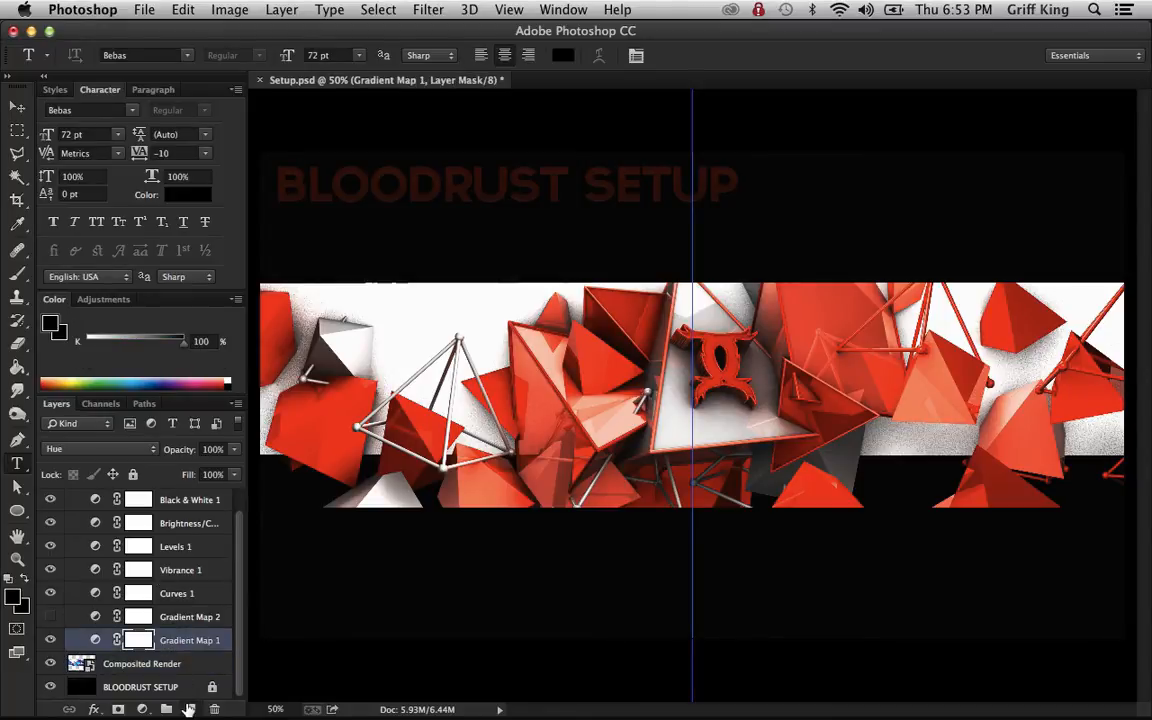
{"action": "left_click", "coordinate": [189, 709]}
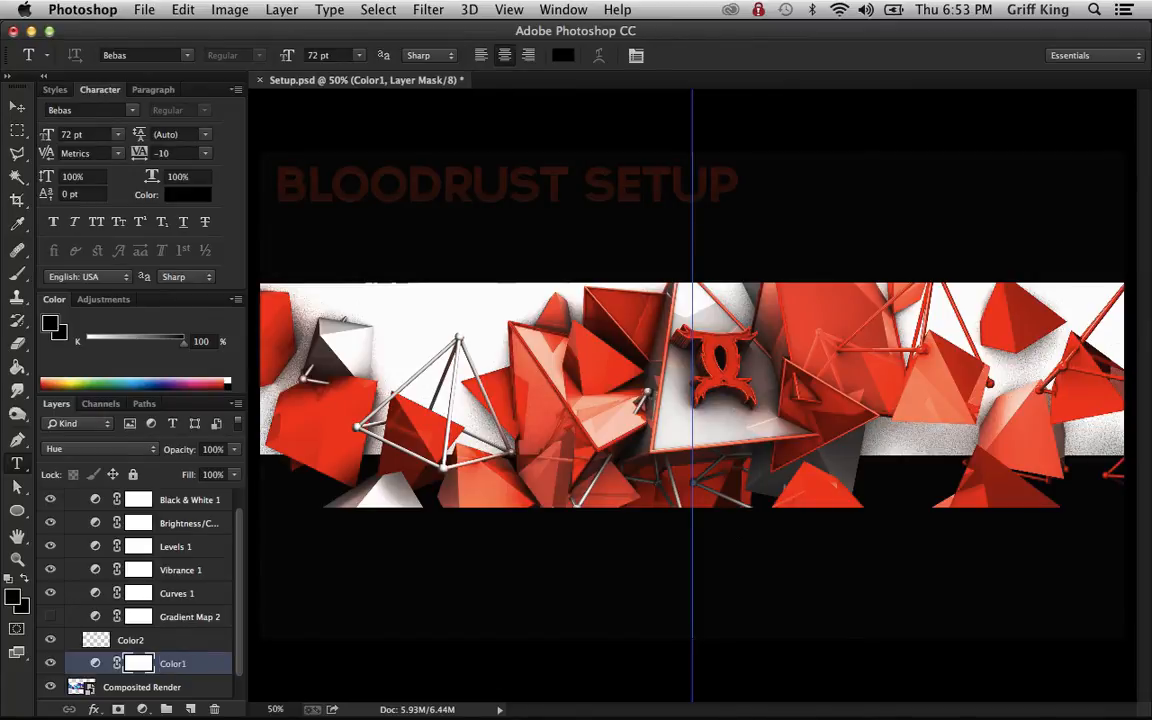
Step: Paint #00ccff cyan in Hue mode on Color2 over the banner's shapes
{"action": "left_click", "coordinate": [130, 640]}
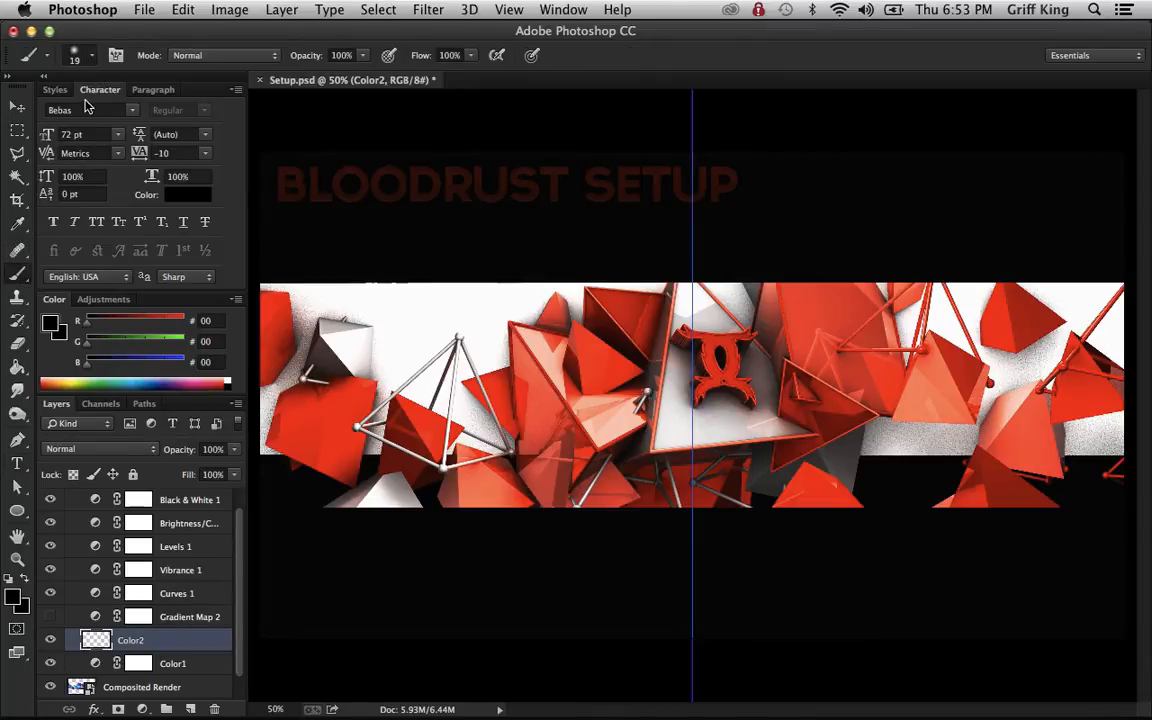
{"action": "mouse_move", "coordinate": [110, 147]}
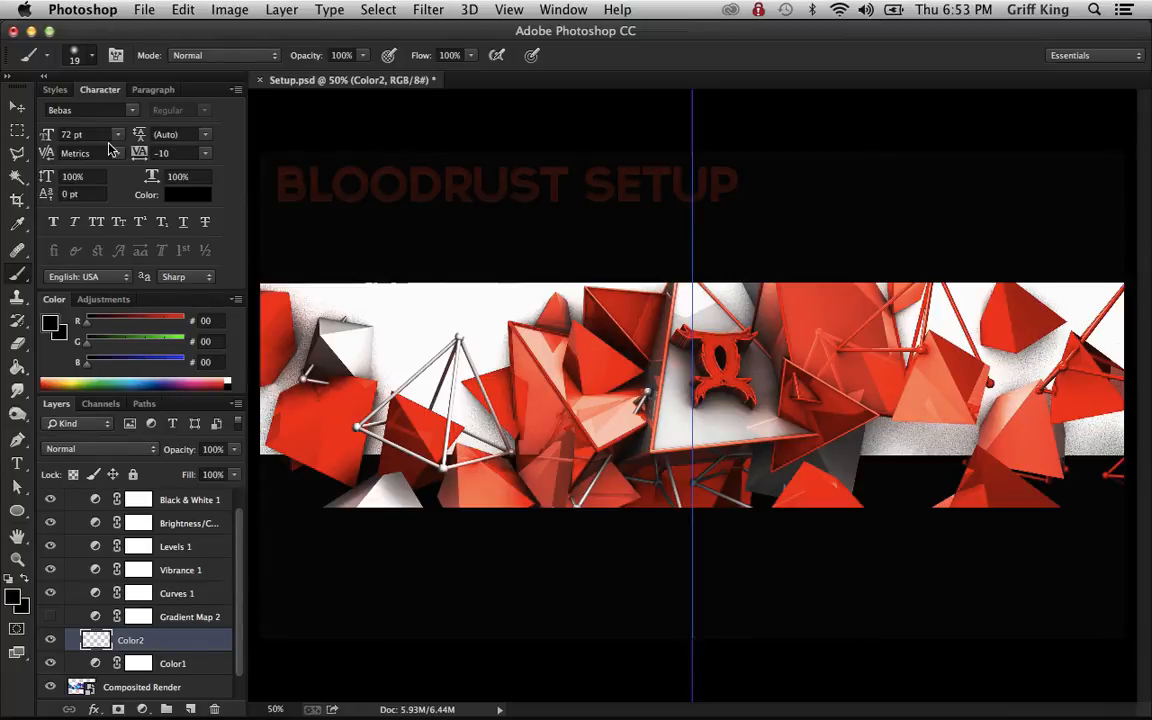
{"action": "left_click", "coordinate": [88, 55]}
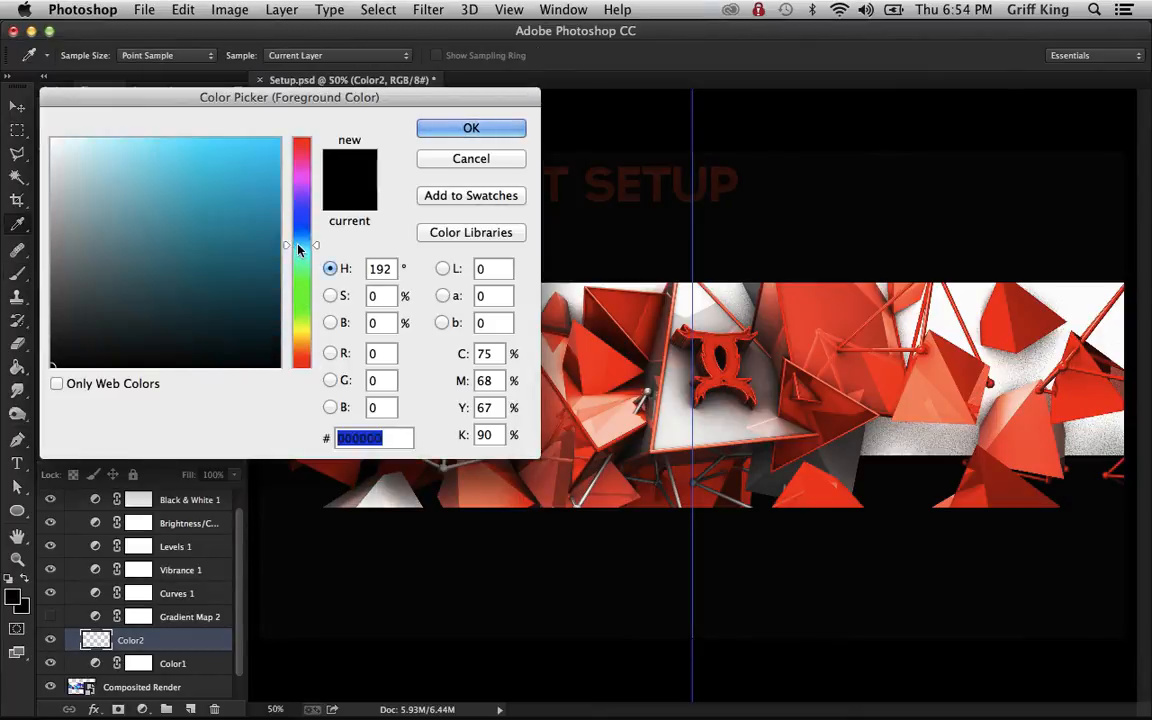
{"action": "left_click", "coordinate": [471, 128]}
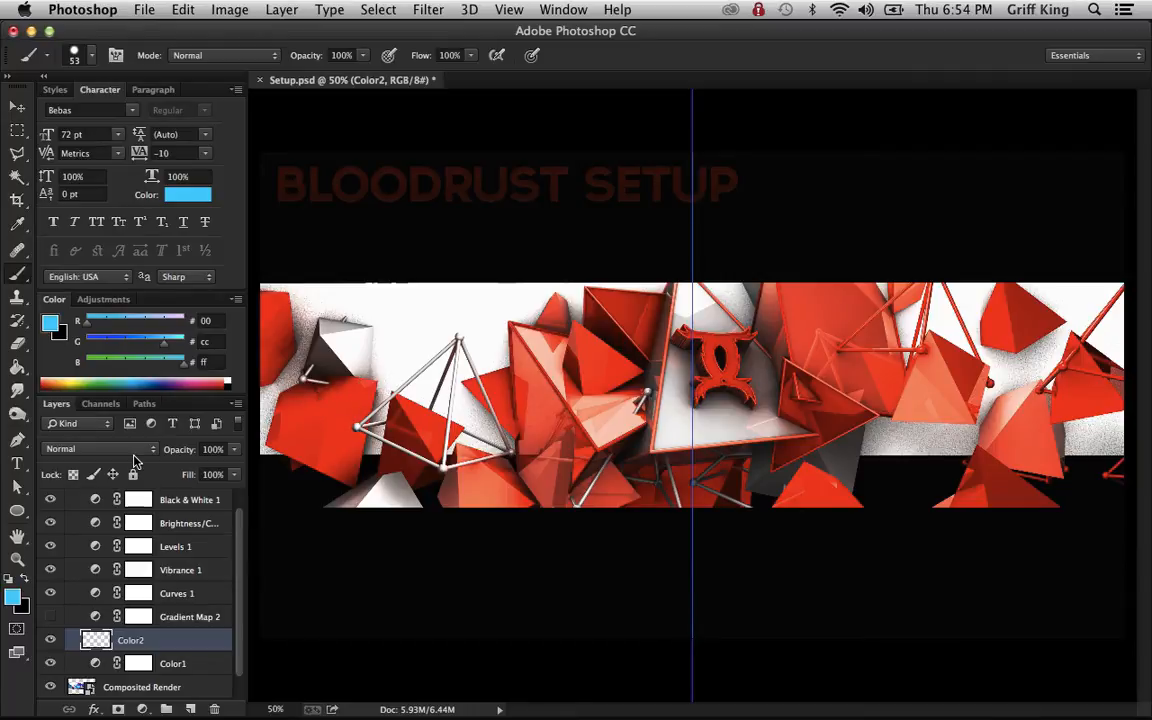
{"action": "left_click", "coordinate": [98, 448]}
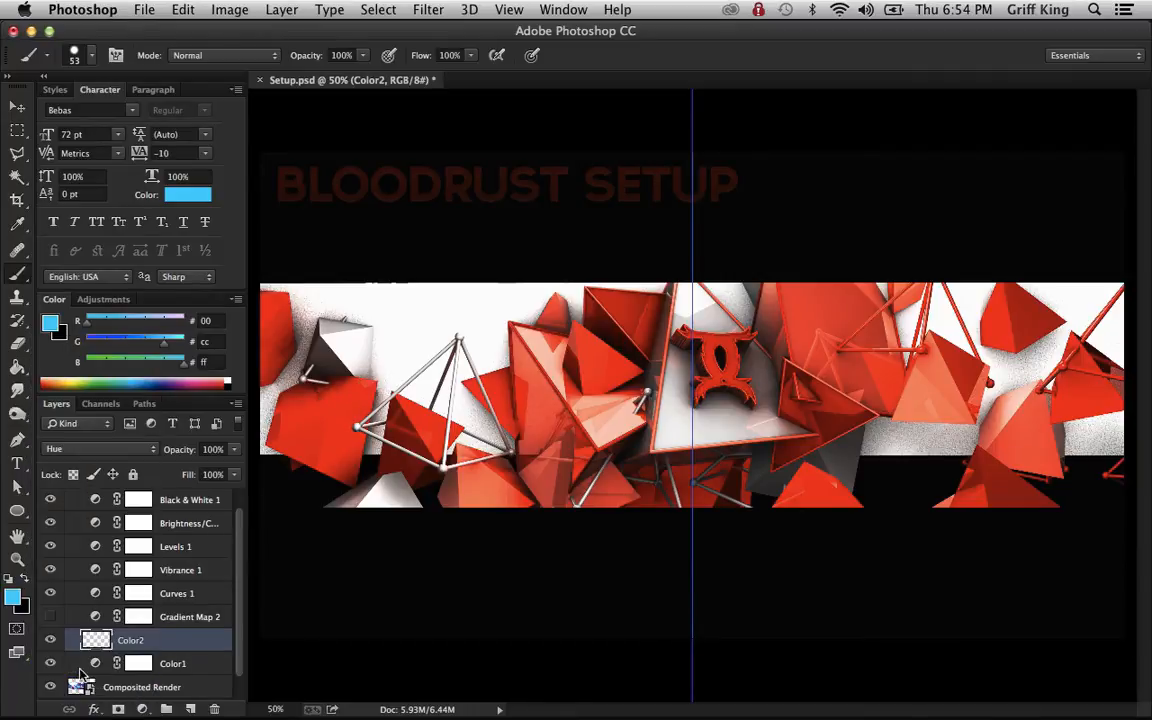
{"action": "left_click", "coordinate": [320, 423]}
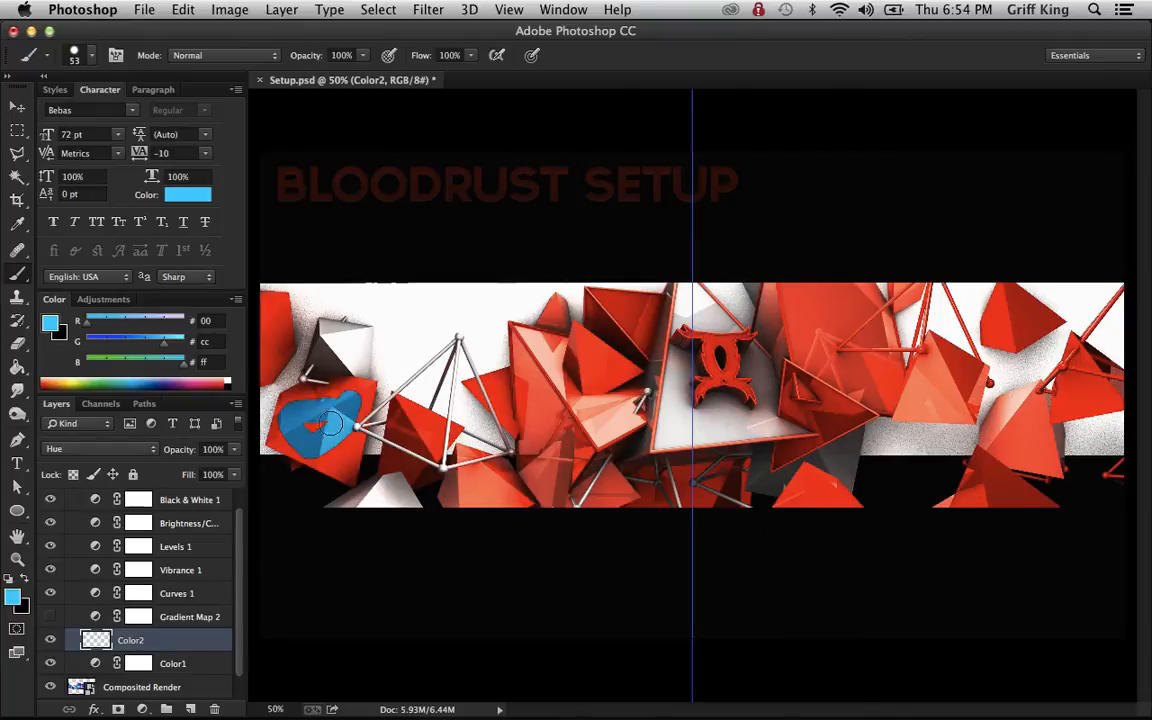
{"action": "left_click_drag", "start_coordinate": [335, 425], "coordinate": [270, 455]}
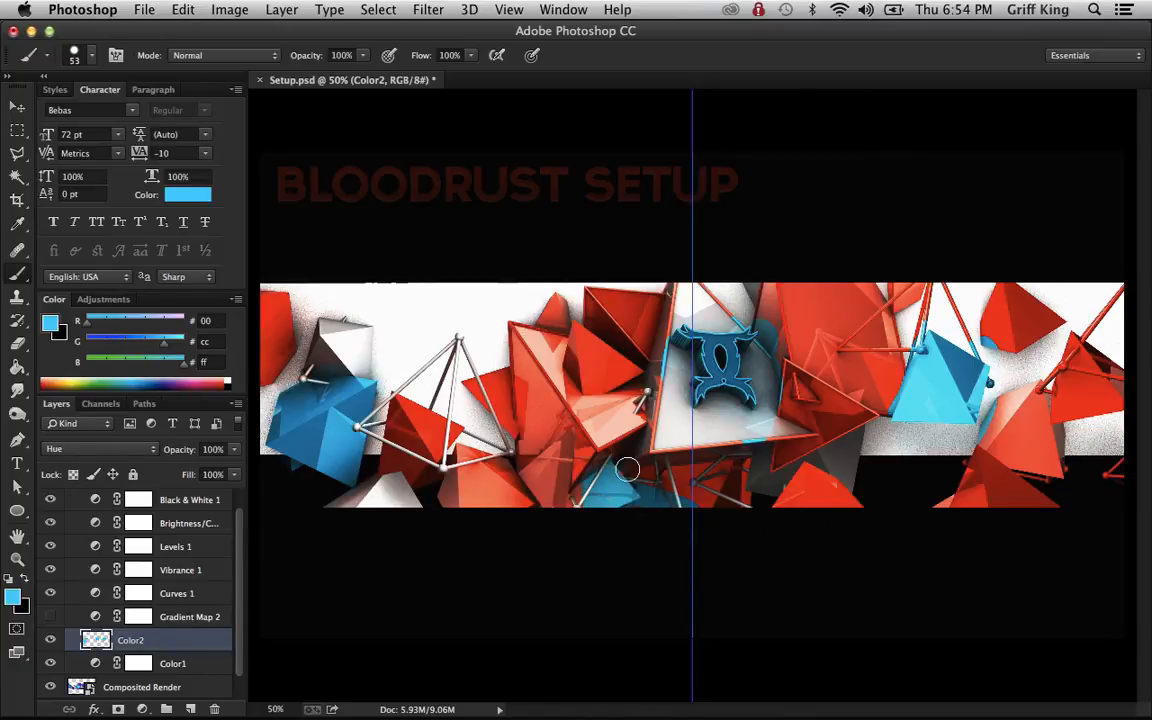
{"action": "mouse_move", "coordinate": [781, 215]}
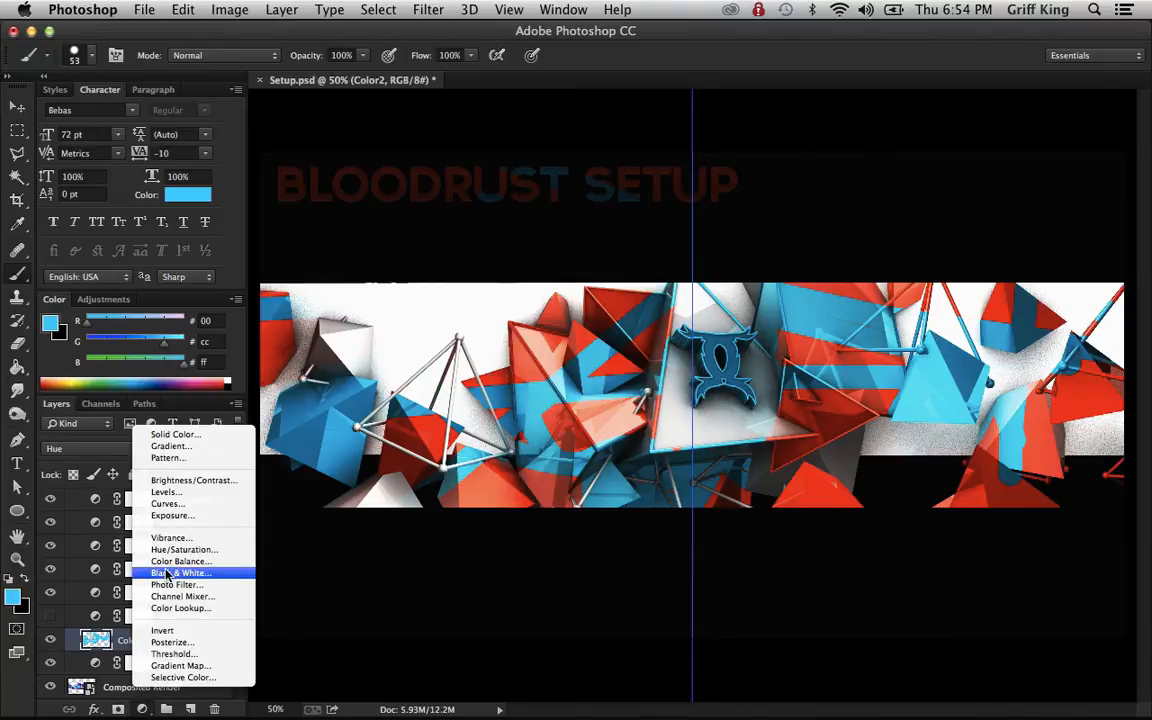
Step: Add two Hue/Saturation adjustment layers and clip them to Color1 and Color2
{"action": "left_click", "coordinate": [180, 572]}
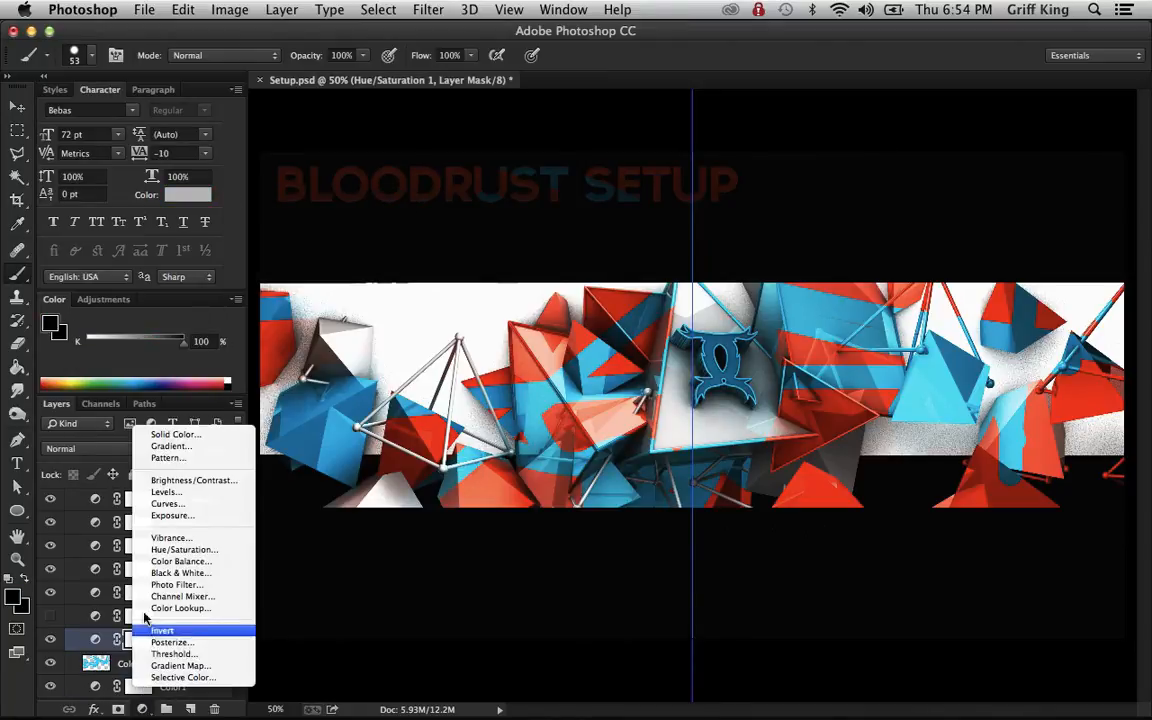
{"action": "left_click", "coordinate": [184, 549]}
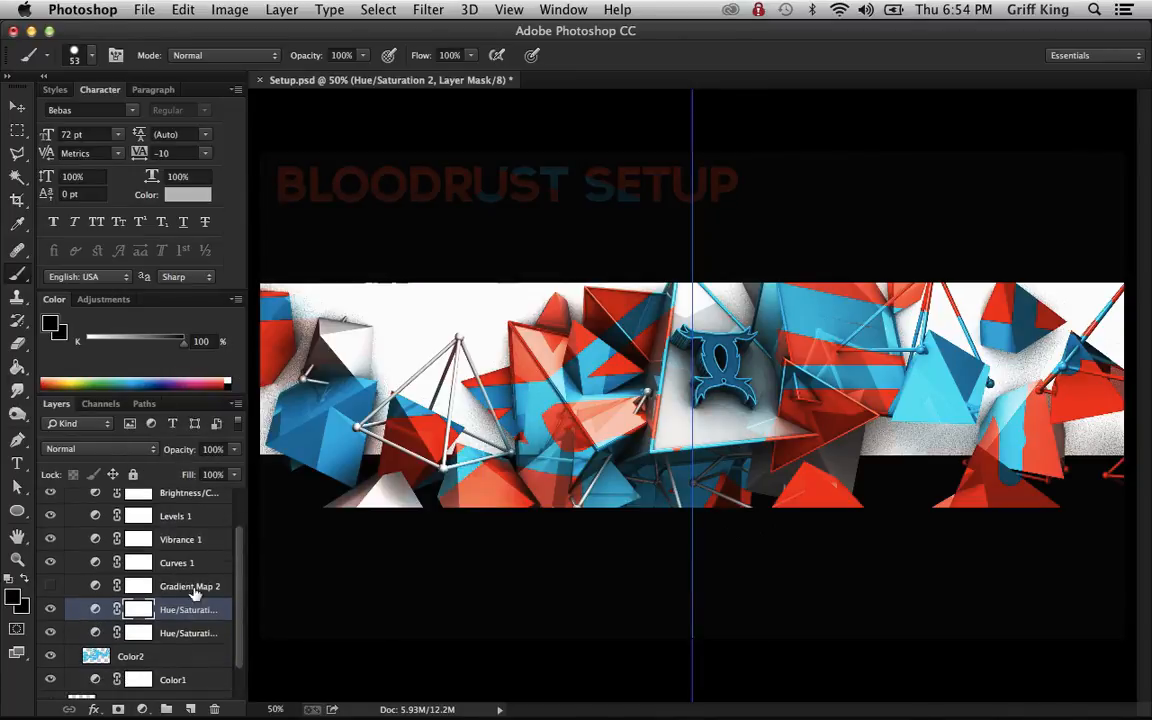
{"action": "scroll", "scroll_direction": "down", "scroll_amount": 3}
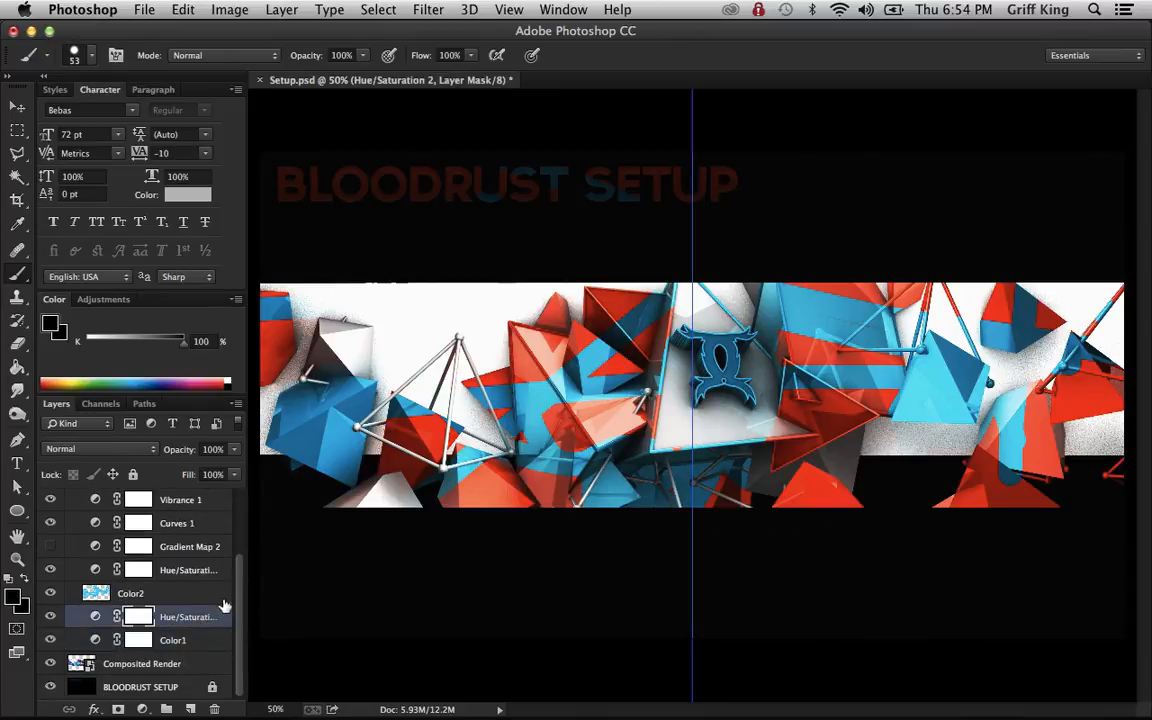
{"action": "right_click", "coordinate": [185, 616]}
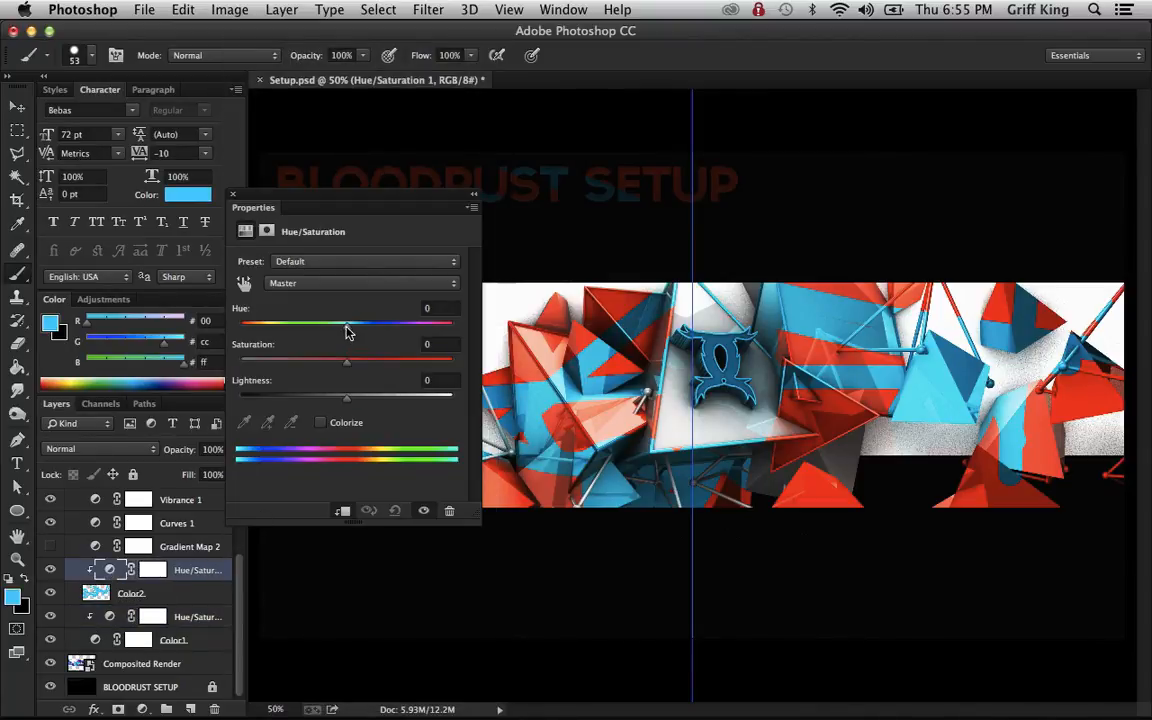
Step: Shift the Color2 adjustment's hue so the painted shapes turn purple
{"action": "left_click_drag", "start_coordinate": [347, 322], "coordinate": [303, 322]}
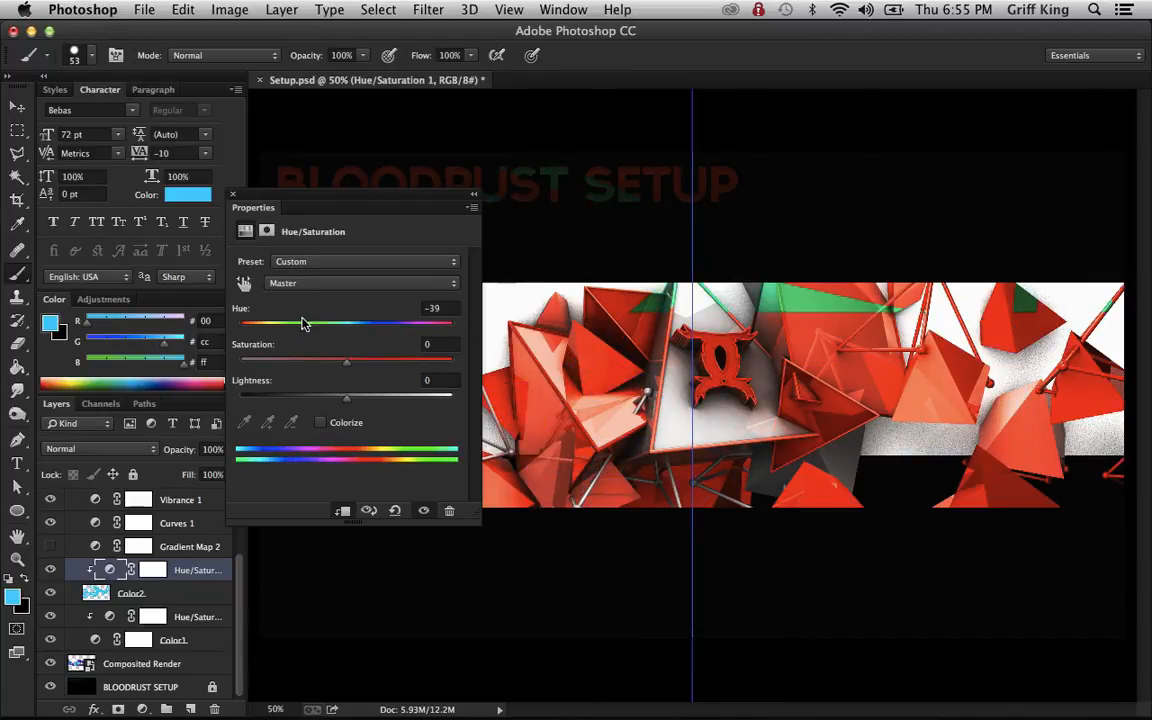
{"action": "left_click_drag", "start_coordinate": [303, 322], "coordinate": [322, 322]}
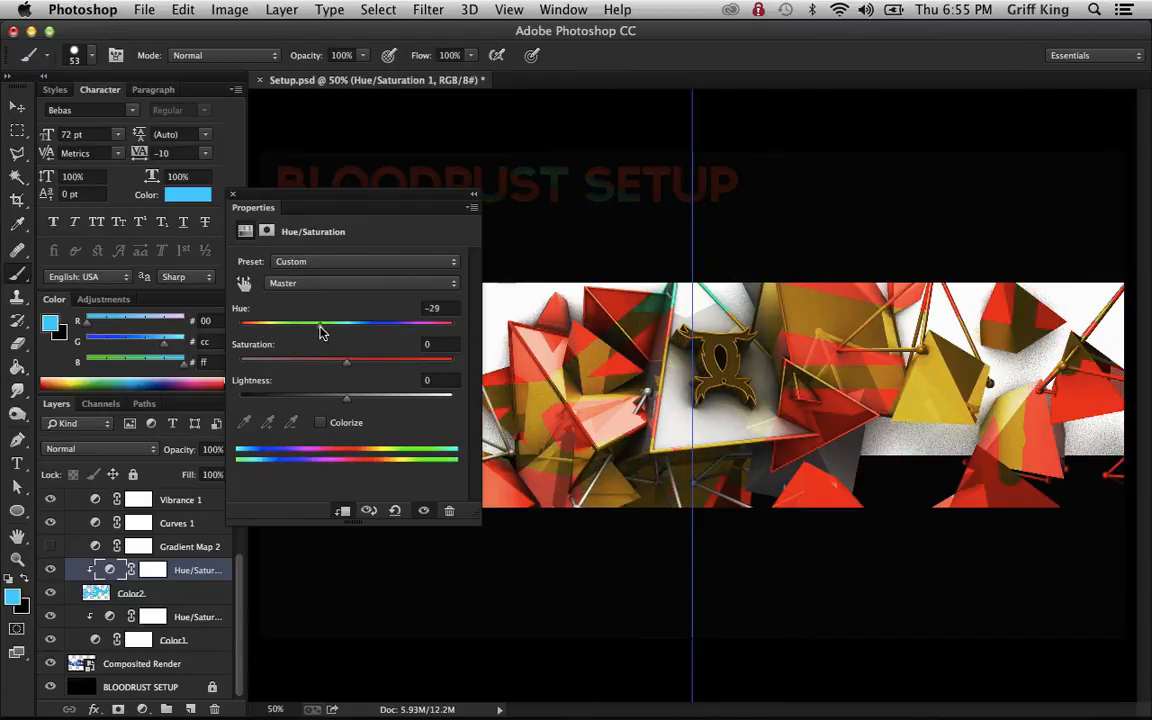
{"action": "left_click_drag", "start_coordinate": [321, 322], "coordinate": [391, 322]}
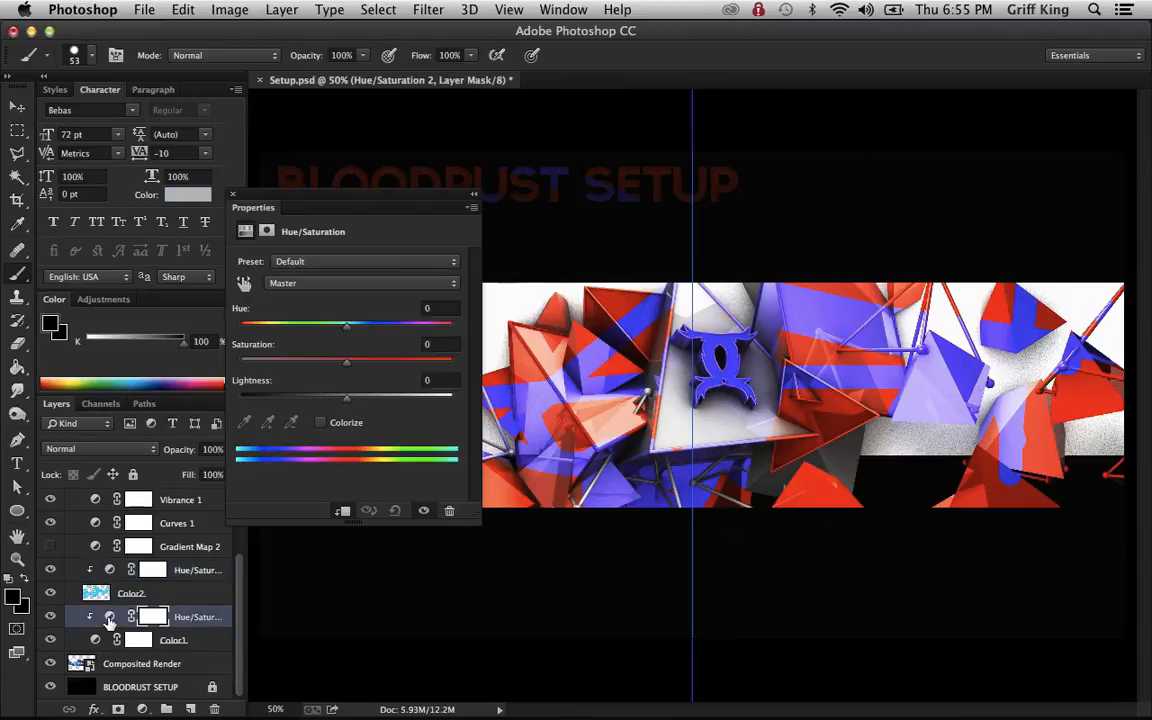
Step: Shift the Color1 adjustment's hue to turn the red shapes yellow-green, then close Properties
{"action": "left_click_drag", "start_coordinate": [346, 323], "coordinate": [290, 323]}
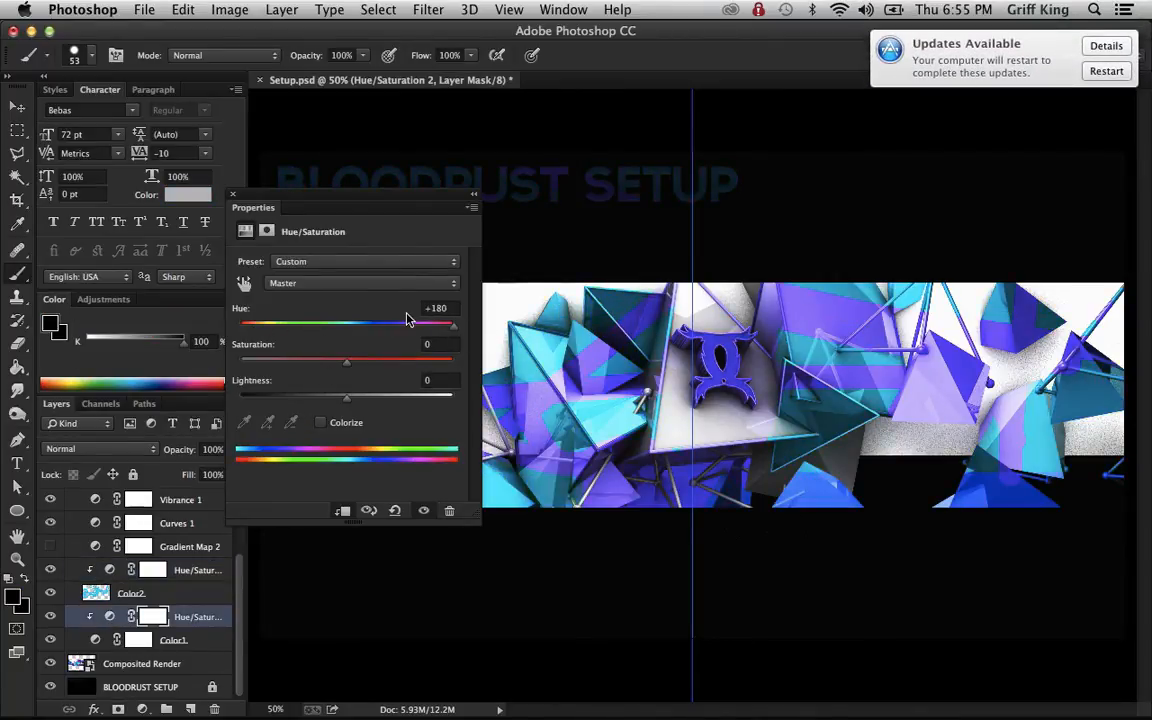
{"action": "left_click_drag", "start_coordinate": [453, 326], "coordinate": [405, 326]}
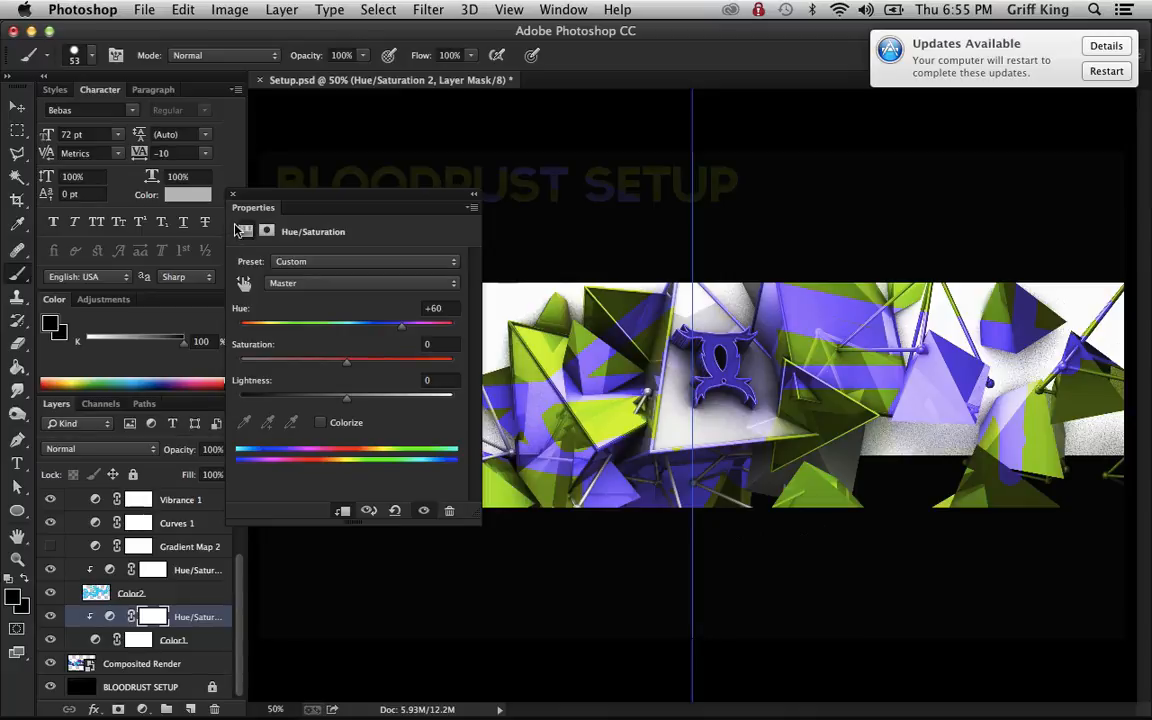
{"action": "left_click", "coordinate": [232, 194]}
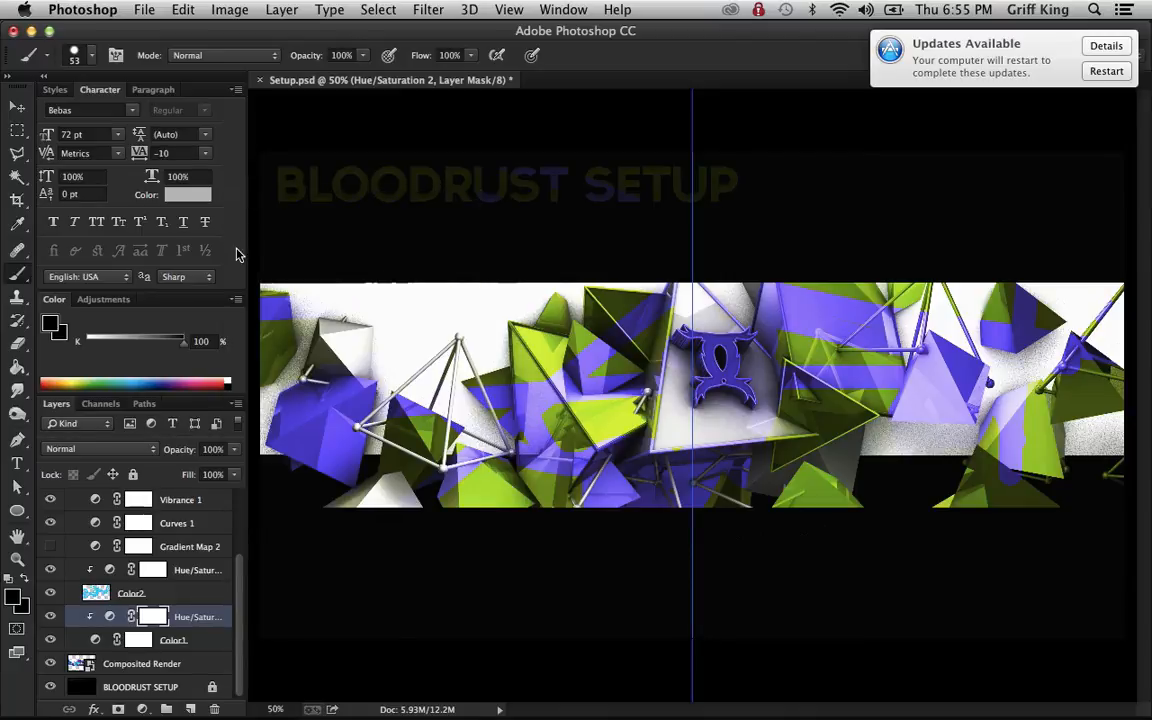
{"action": "mouse_move", "coordinate": [267, 410]}
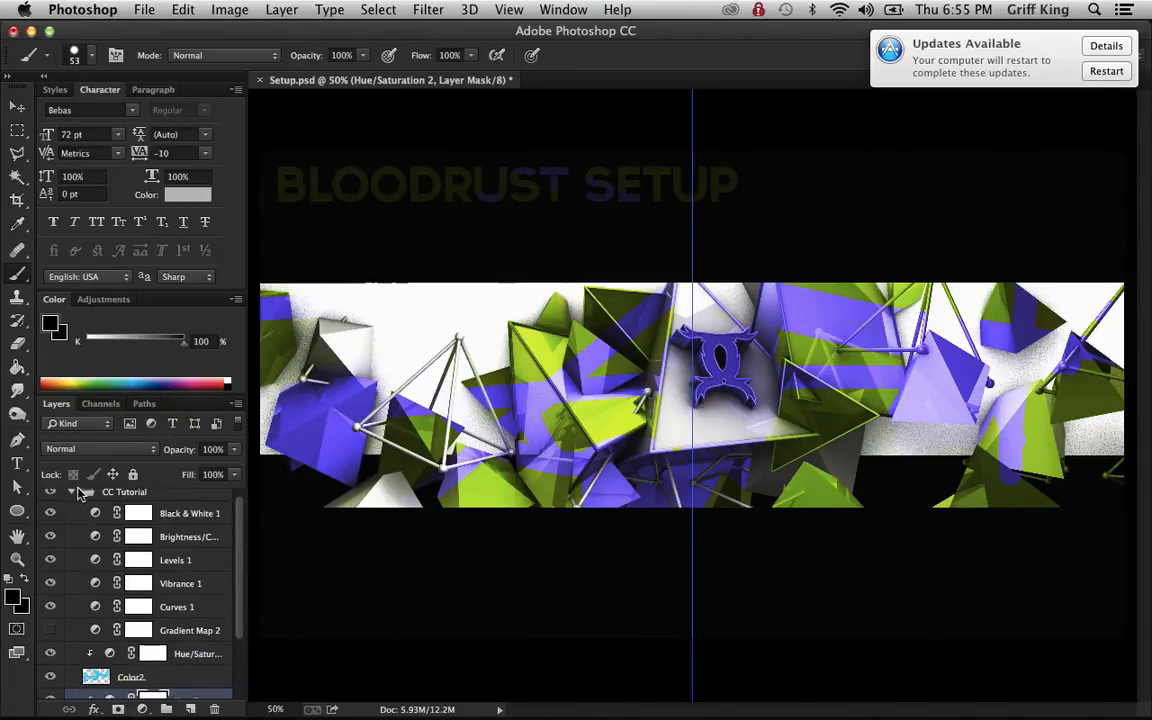
Step: Collapse the CC Tutorial layer group and switch to Skype
{"action": "left_click", "coordinate": [81, 500]}
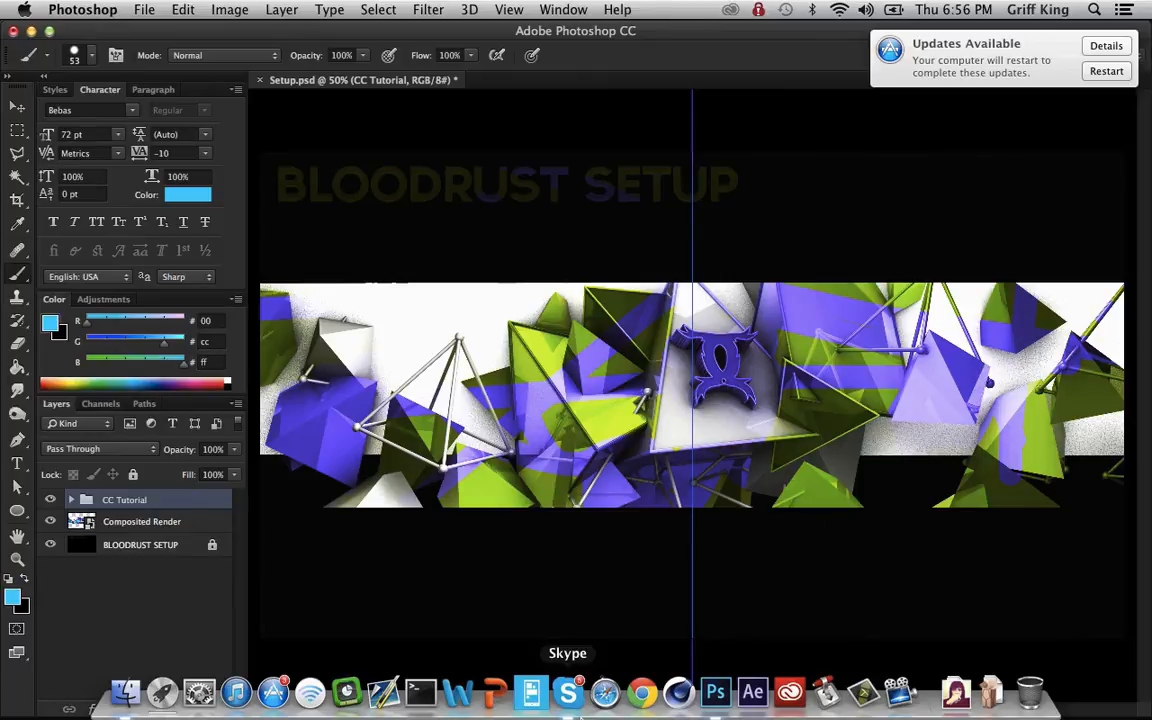
{"action": "left_click", "coordinate": [567, 692]}
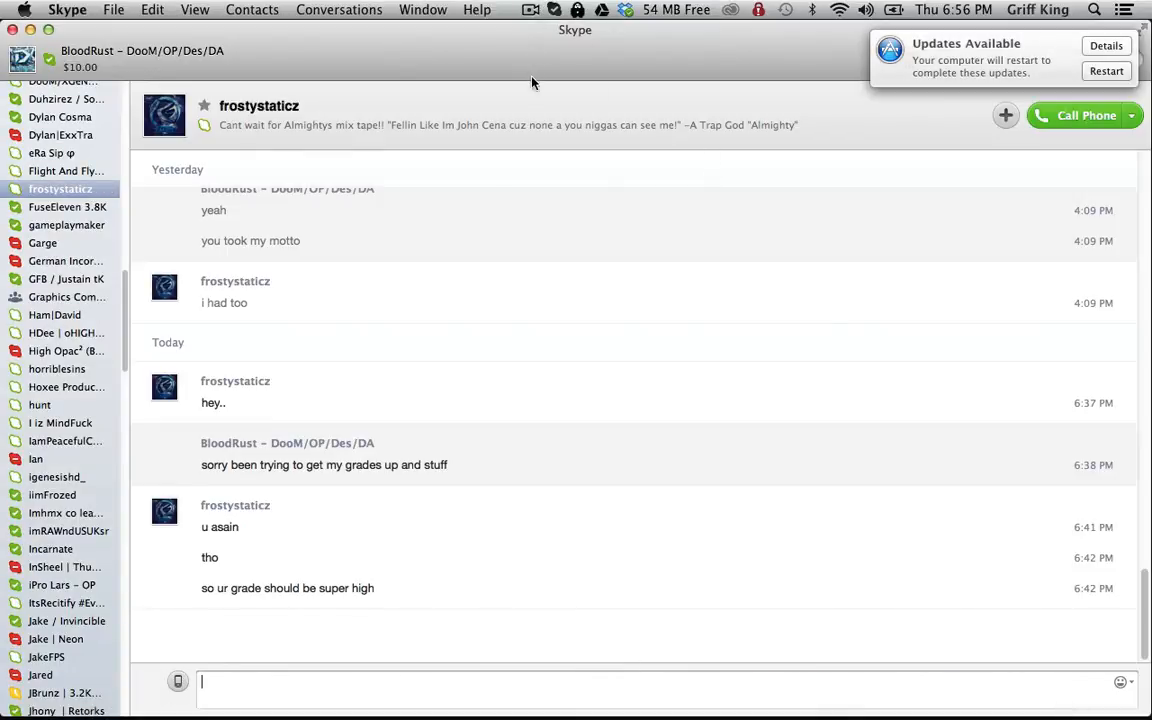
{"action": "left_click", "coordinate": [531, 9]}
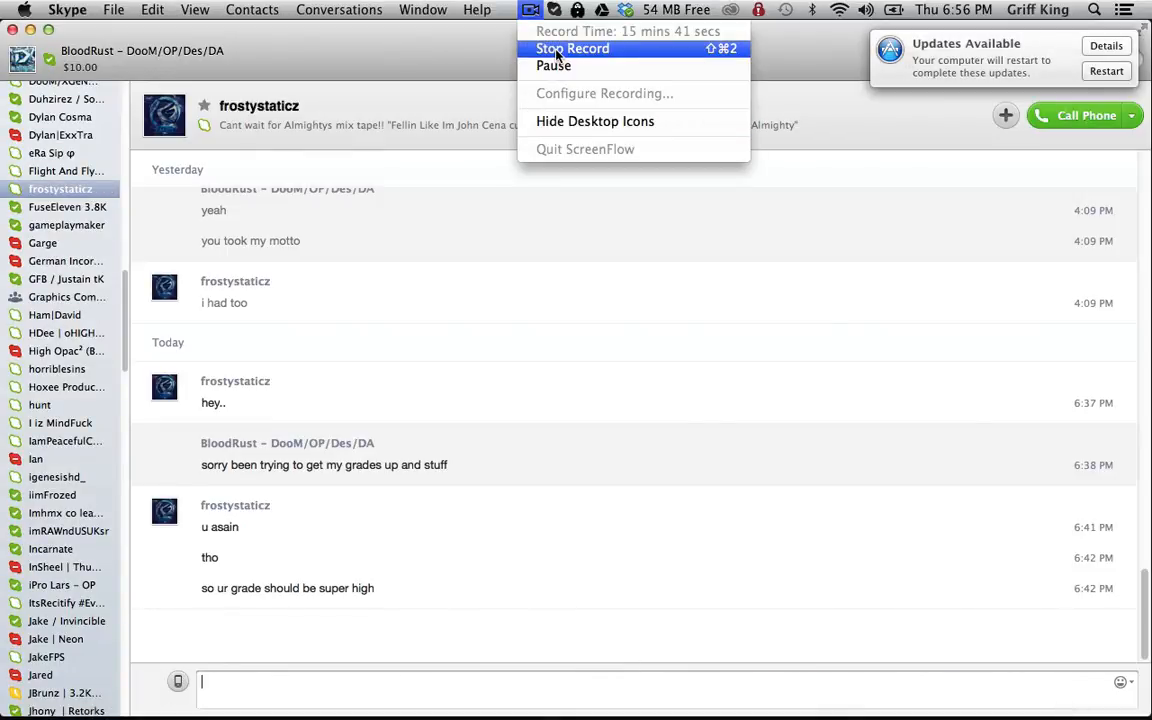